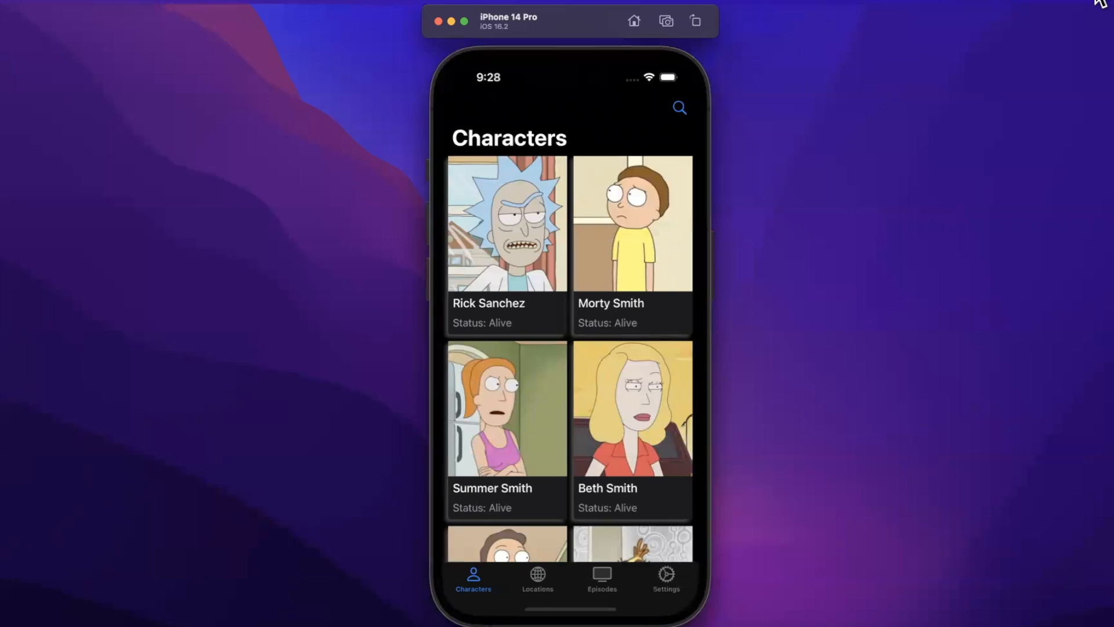
mouse_move(546, 593)
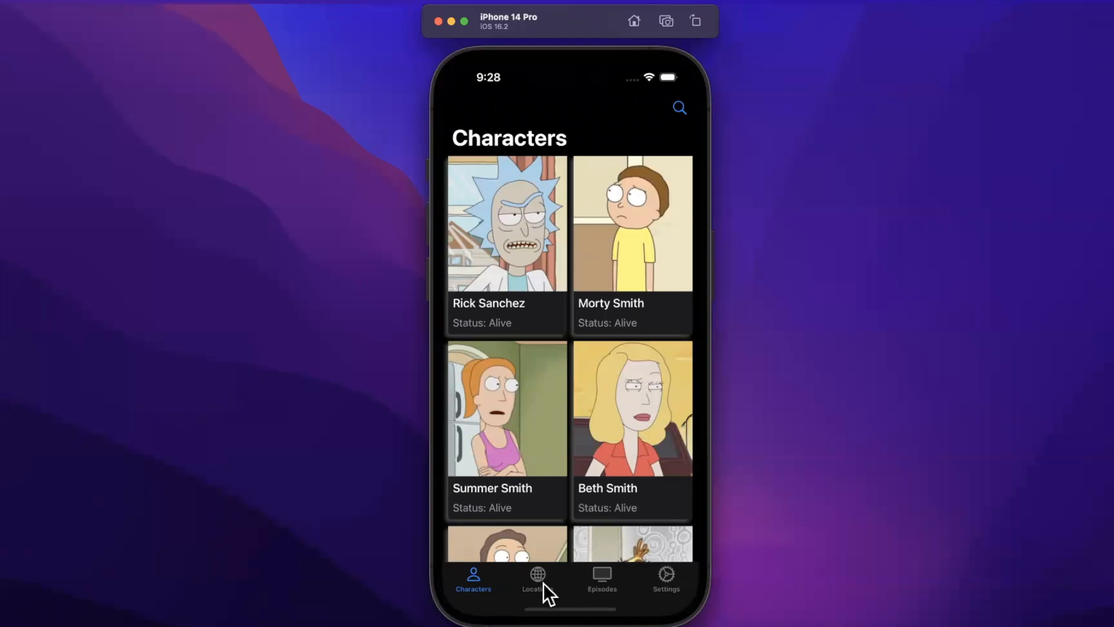
- Show the Locations list in the running Rick and Morty app
click(538, 579)
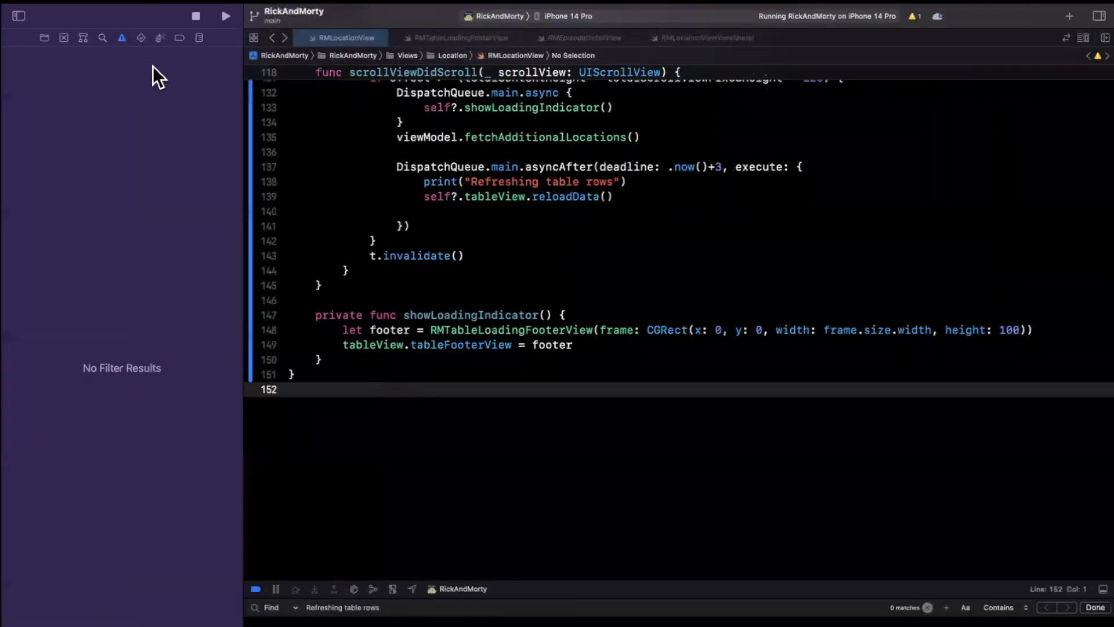
- Relaunch the app and scroll the Locations list down past Gromflom Prime and Earth
click(226, 15)
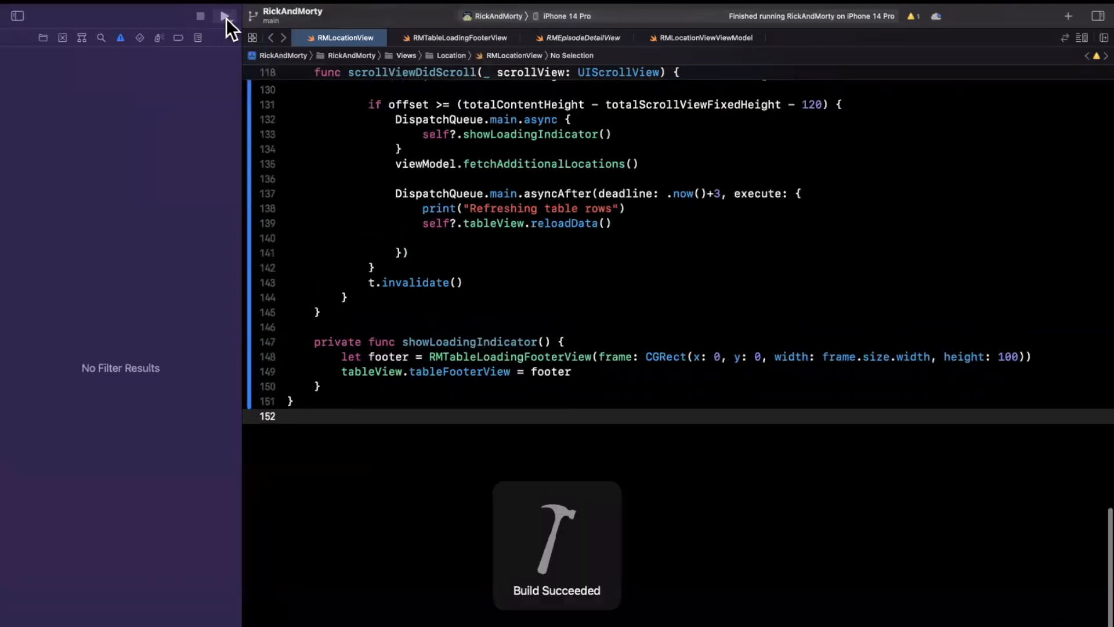
click(222, 15)
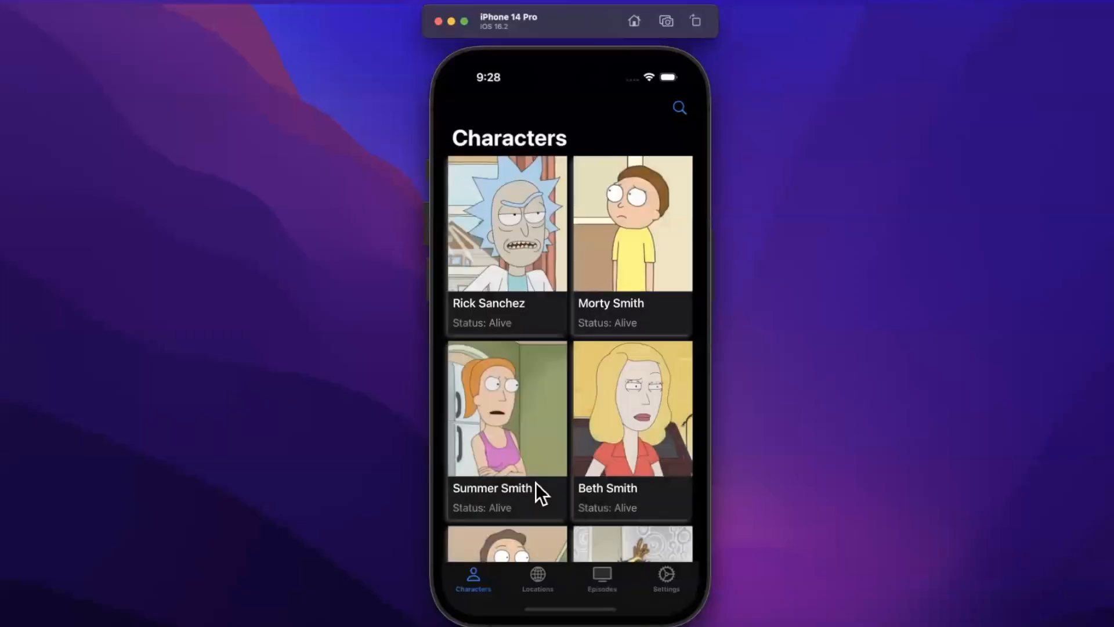
click(537, 575)
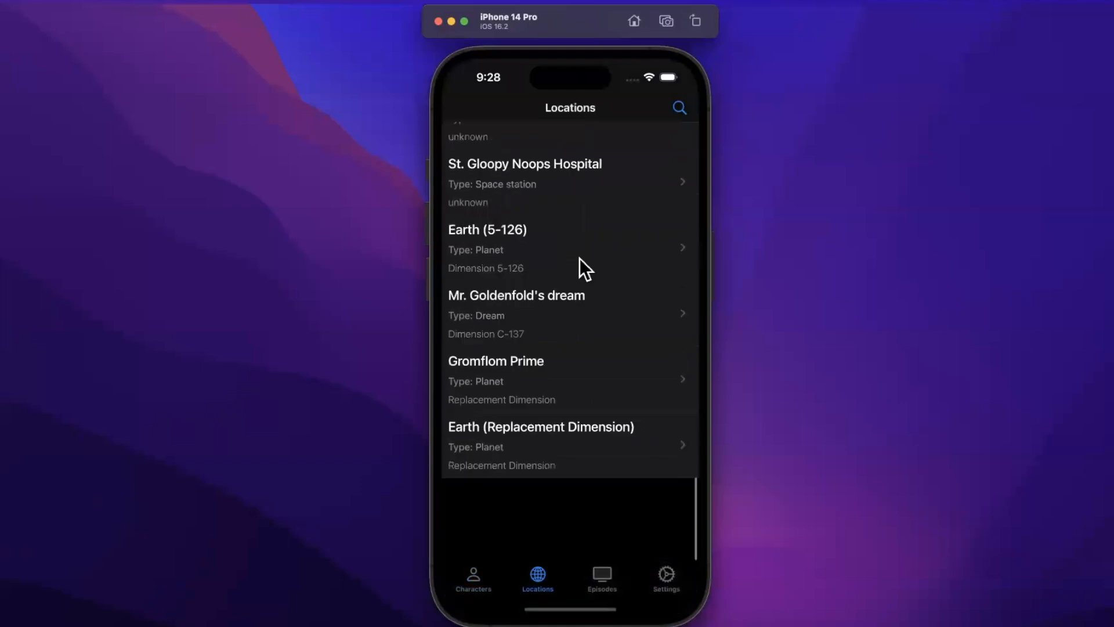
scroll(down, 3)
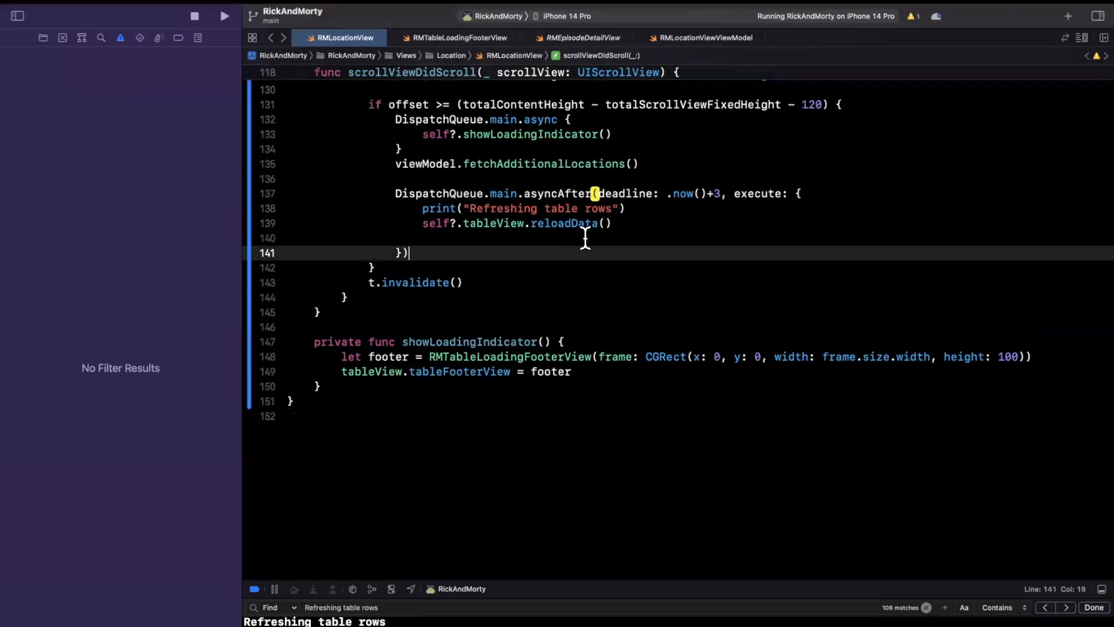
mouse_move(675, 235)
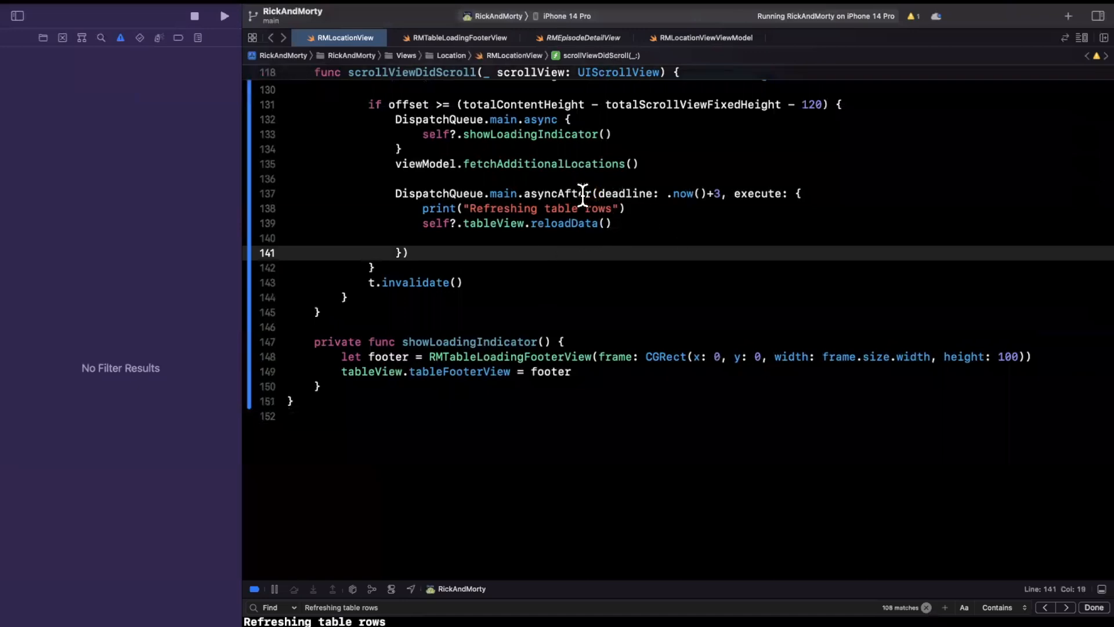
click(476, 238)
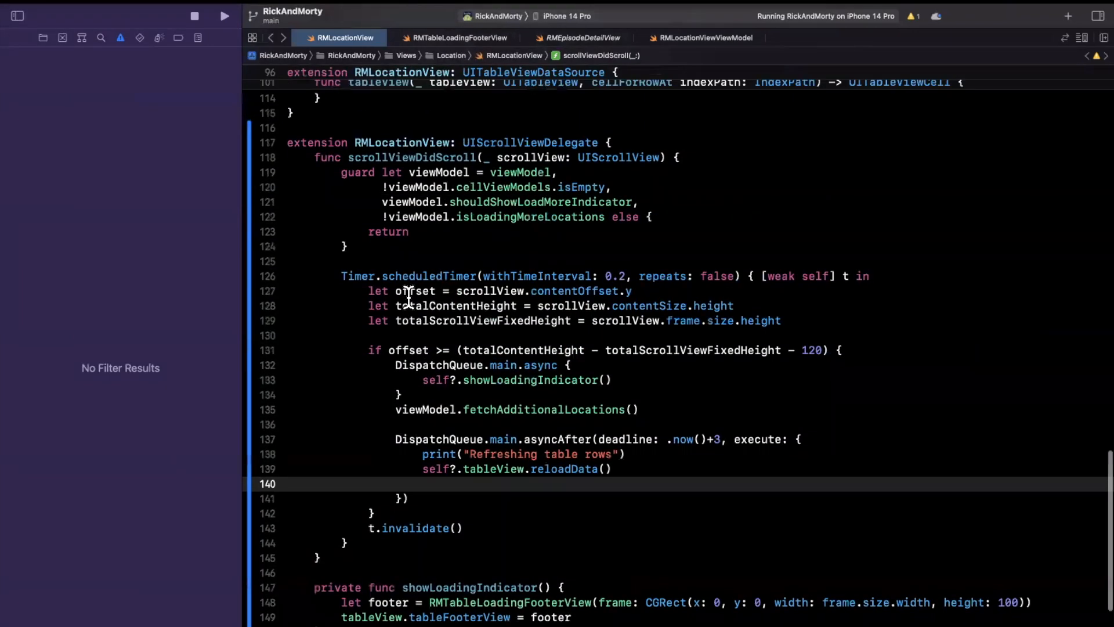
scroll(down, 3)
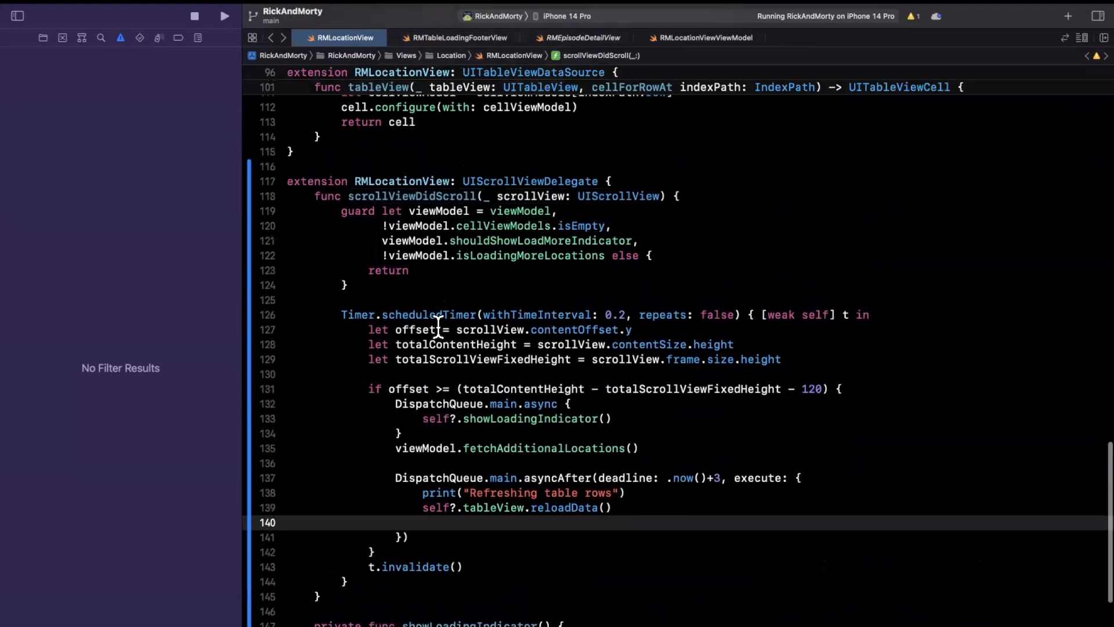
scroll(down, 3)
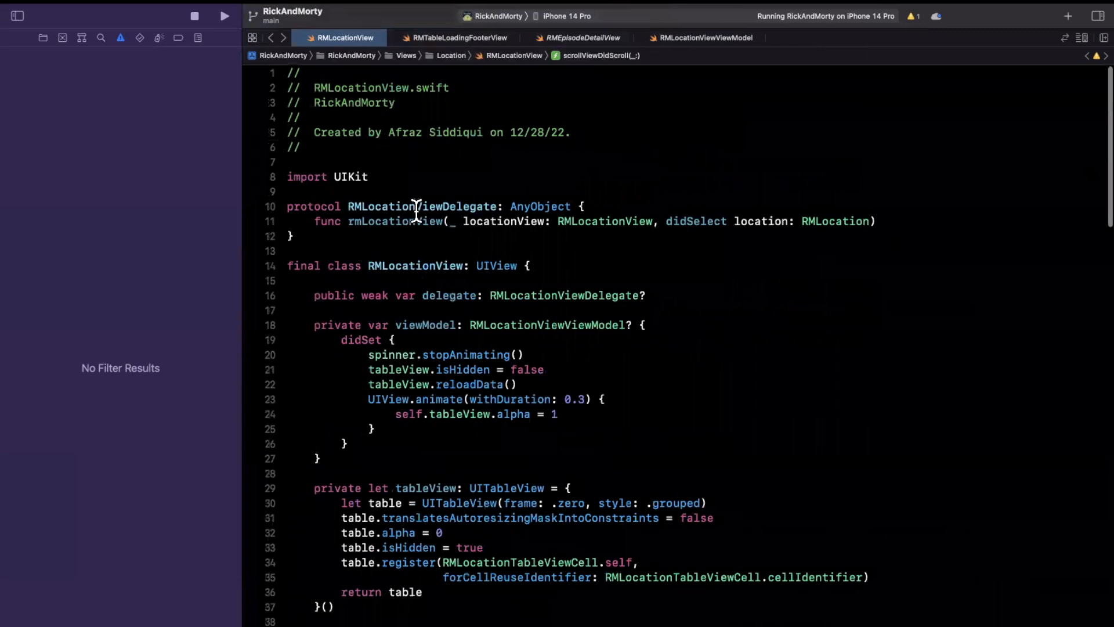
mouse_move(520, 245)
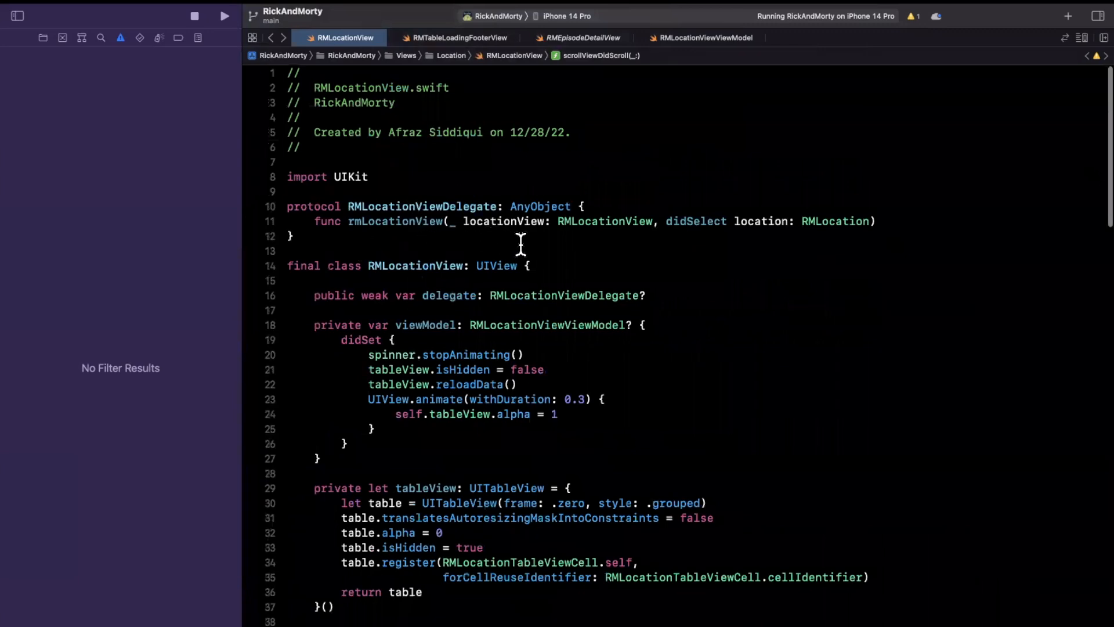
mouse_move(781, 238)
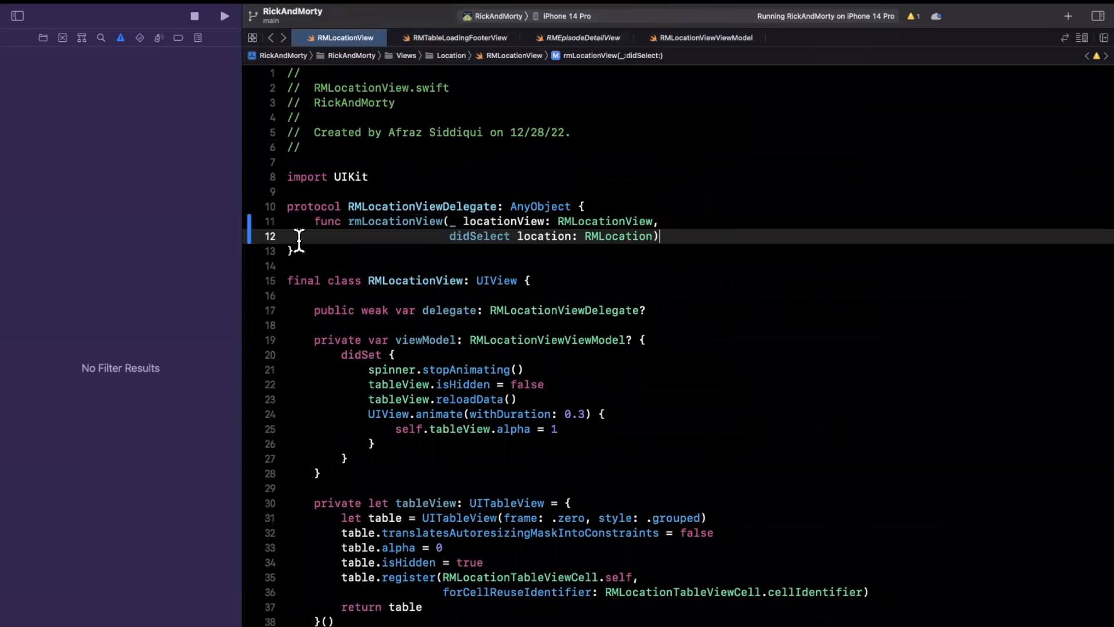
- Scroll through RMLocationView.swift toward the delegate method declaration
scroll(down, 3)
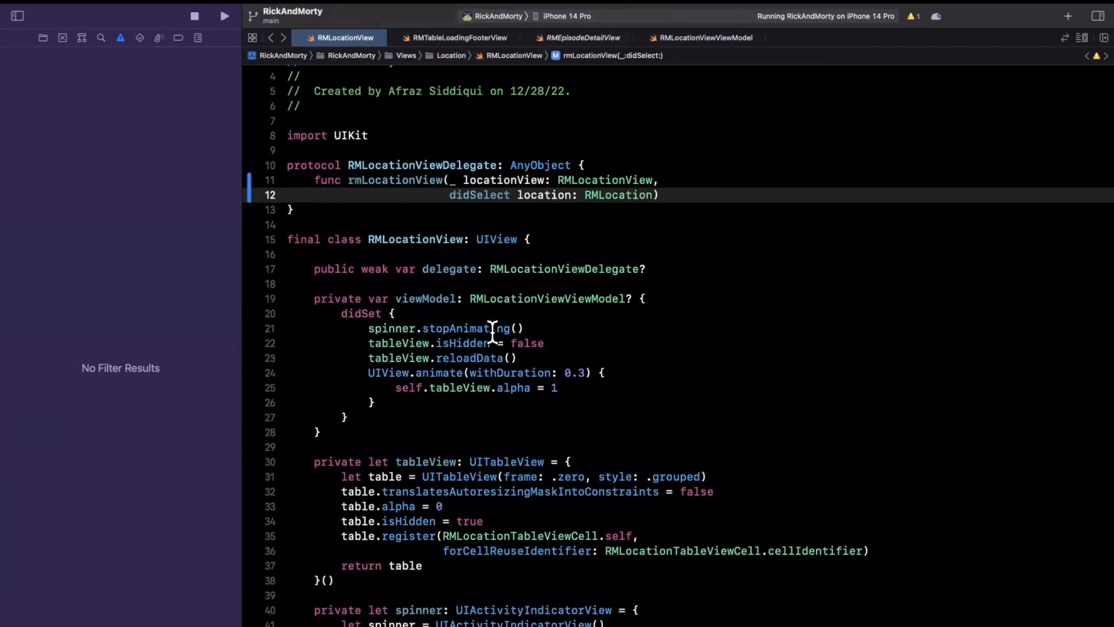
mouse_move(479, 304)
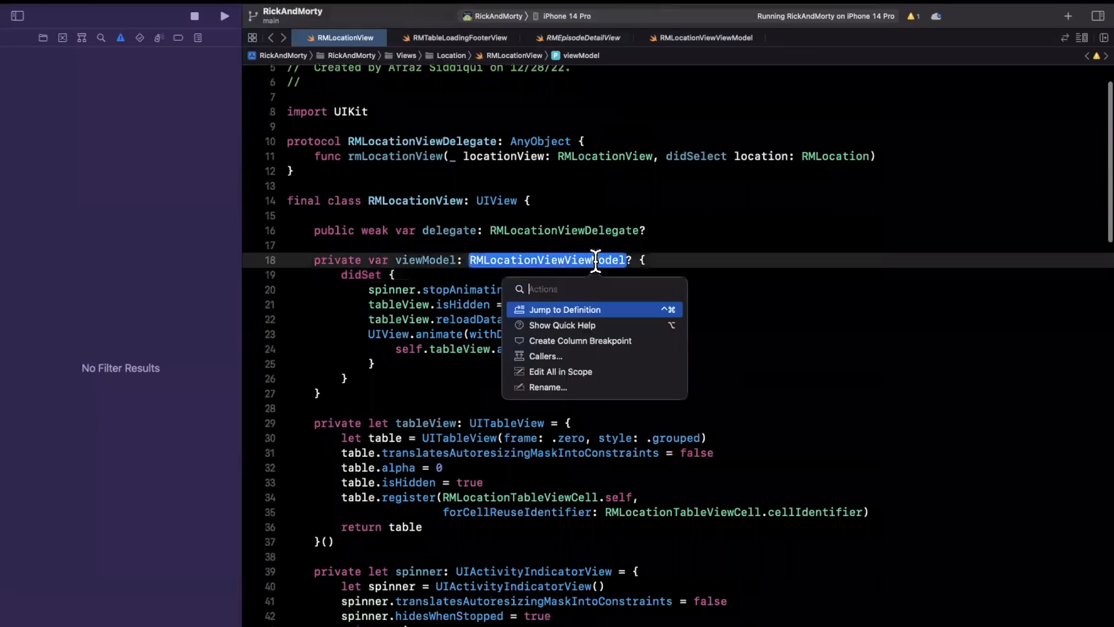
- Jump to RMLocationViewModel and remove the 'More locations' print in fetchAdditionalLocations
click(564, 308)
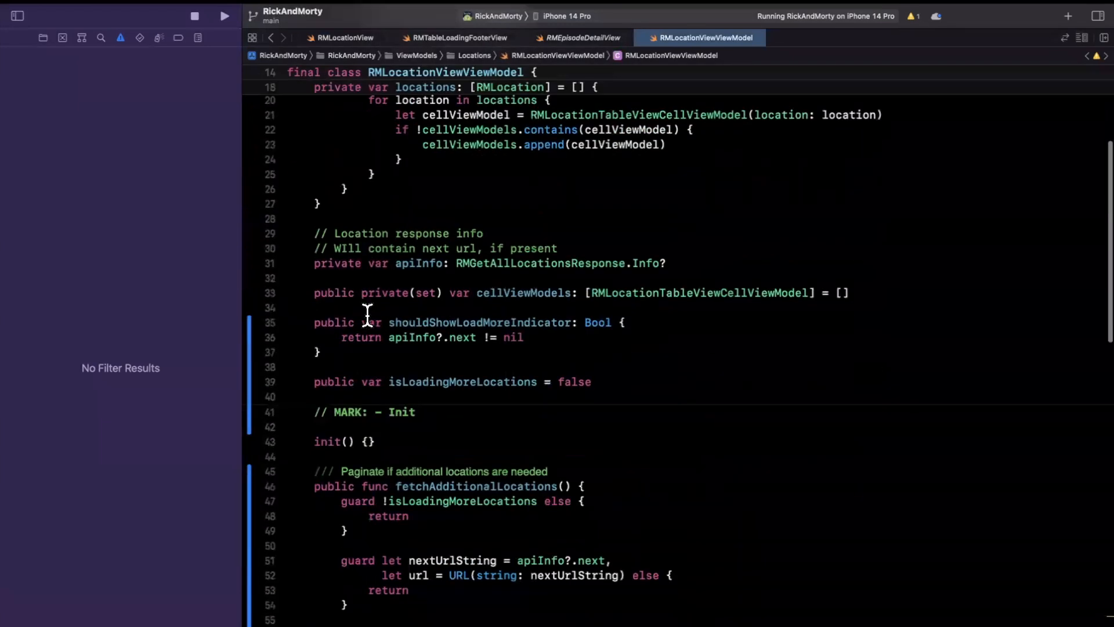
scroll(down, 3)
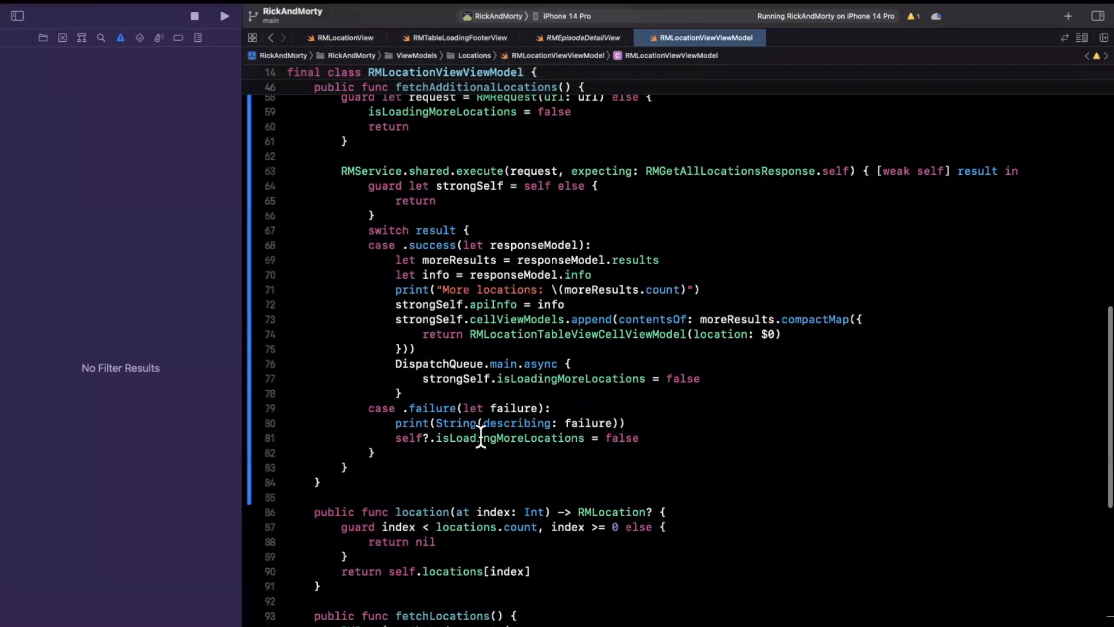
mouse_move(723, 382)
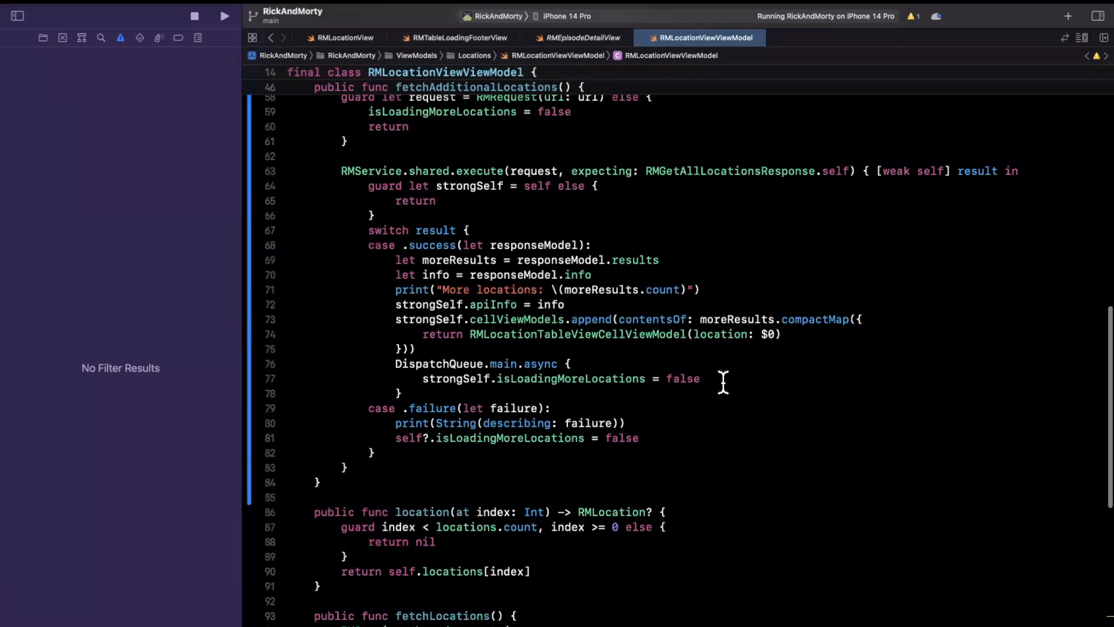
click(699, 378)
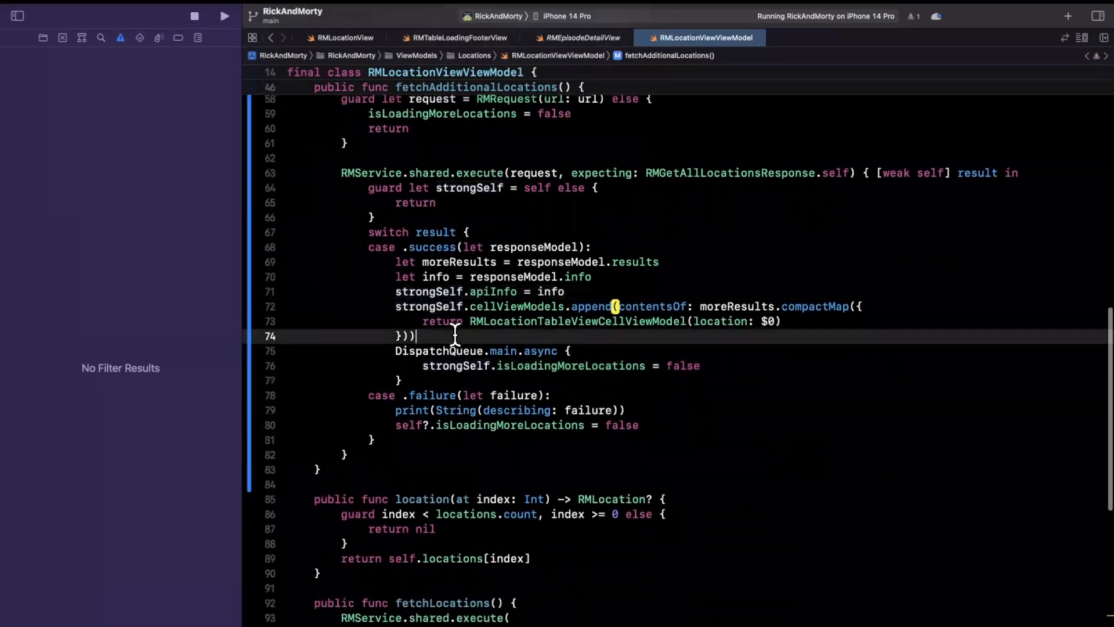
- Add strongSelf.didFinishPagination?() after isLoadingMoreLocations = false in the main-queue block
text(st)
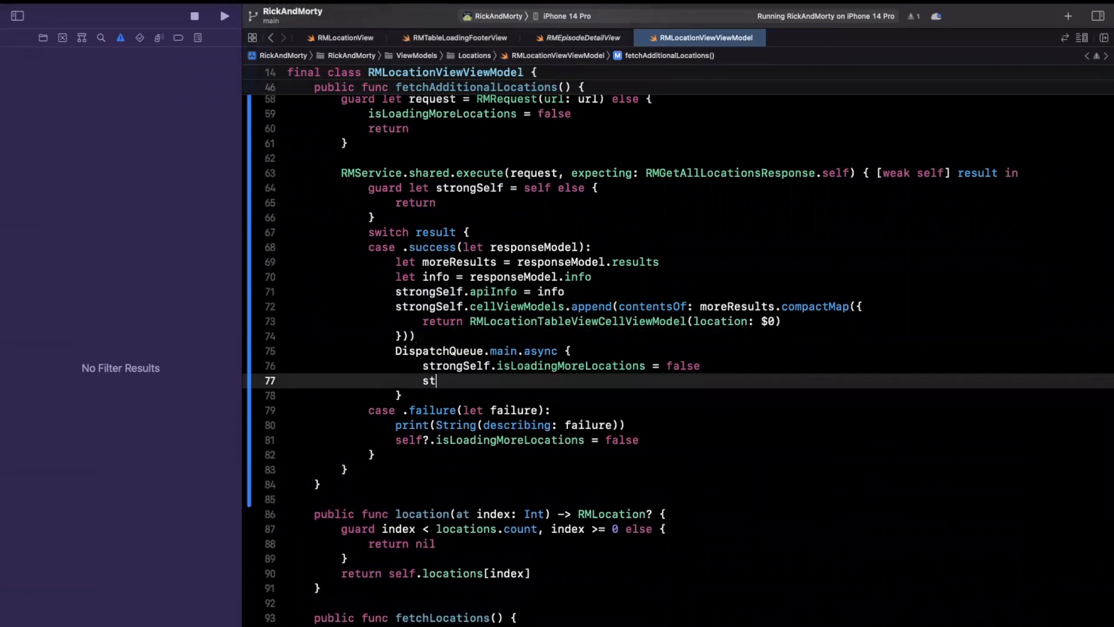
text(rongSelf.)
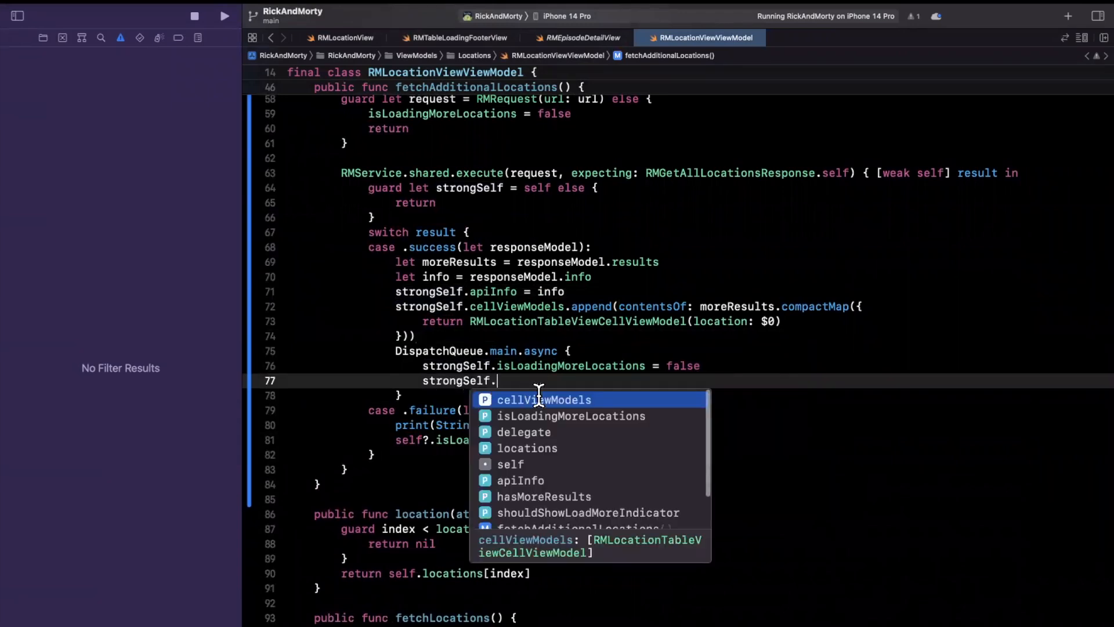
text(didFinish)
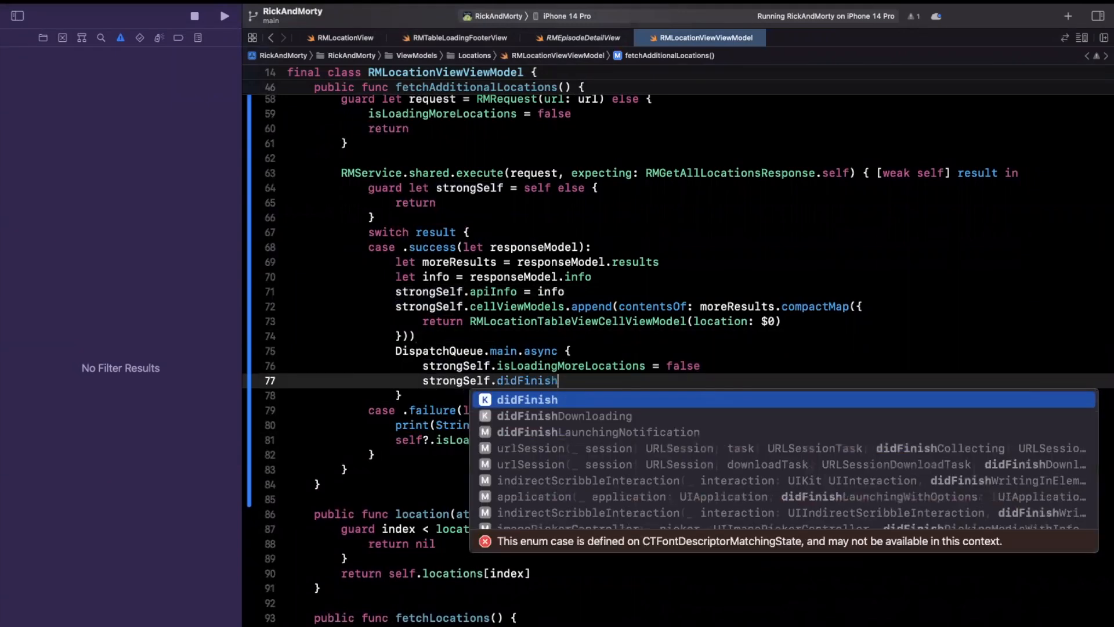
text(Pagination)
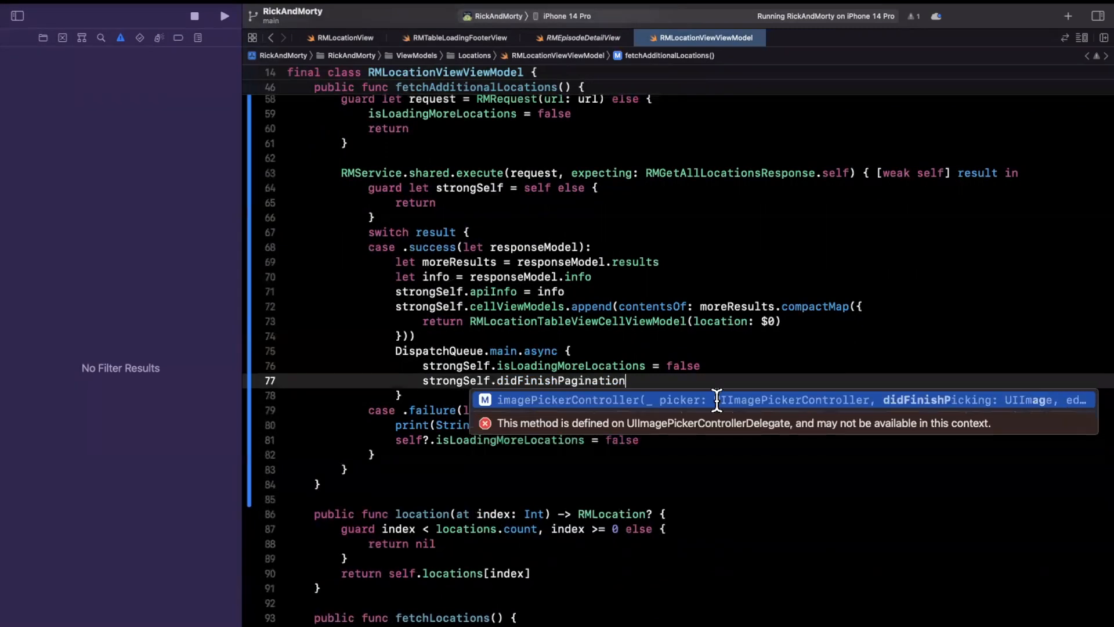
text(?())
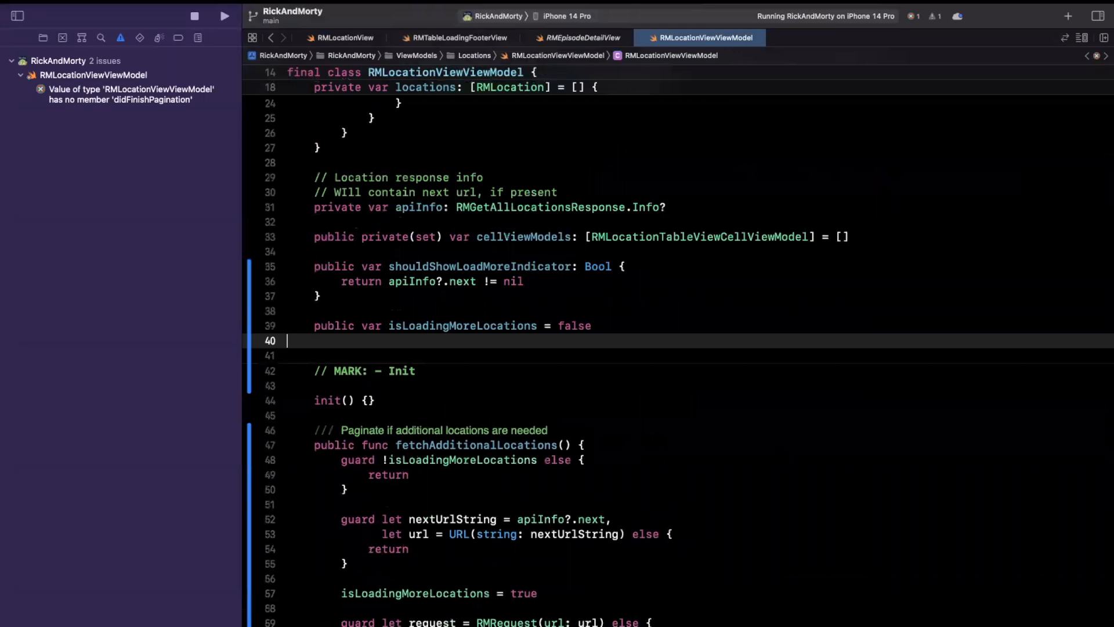
- Declare private var didFinishPagination: (() -> Void)? under isLoadingMoreLocations
text(private var didFinishPagination)
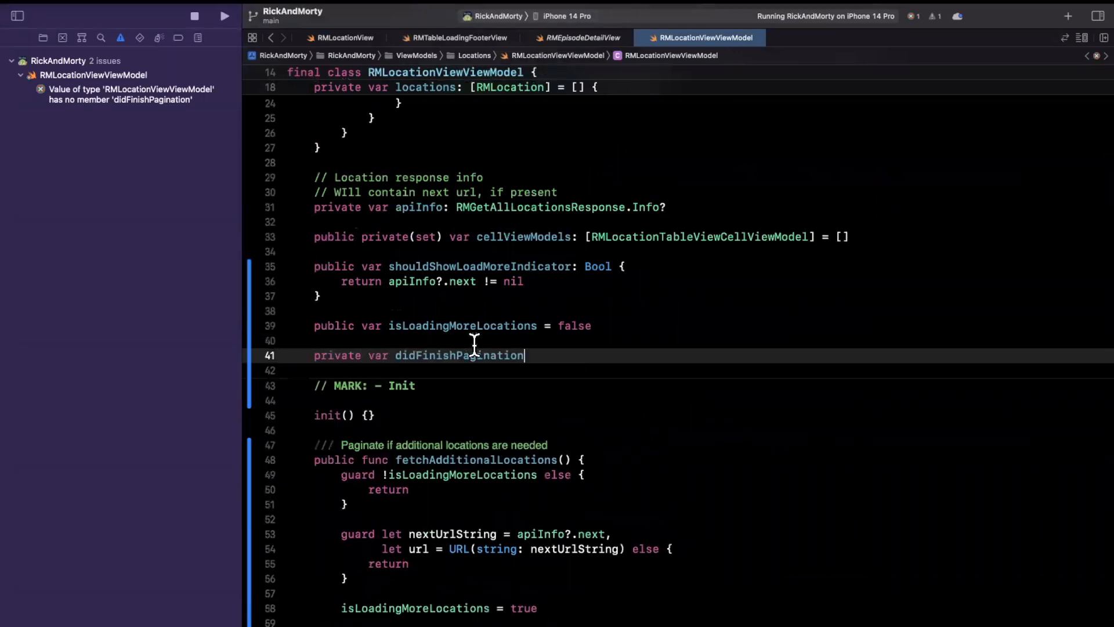
text(: () ->)
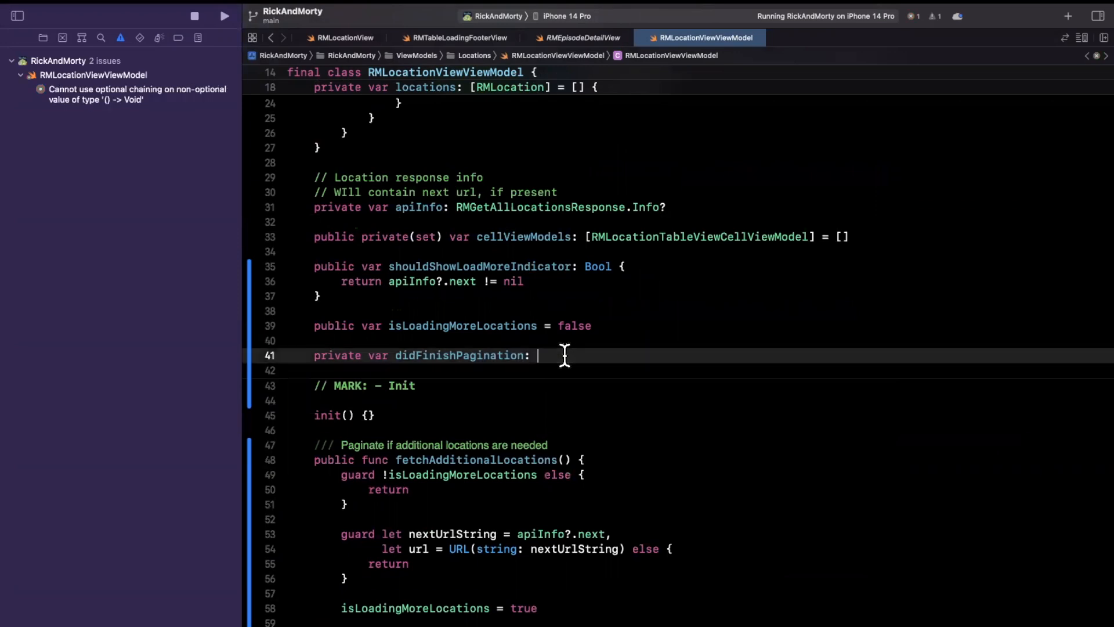
text((() -> Void)?)
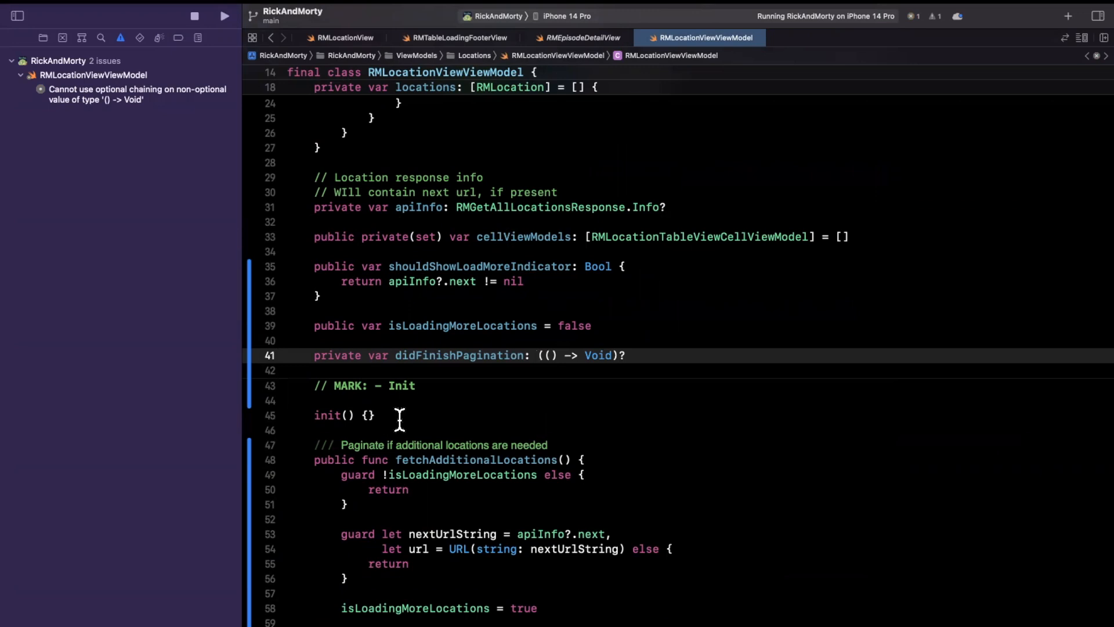
text(public)
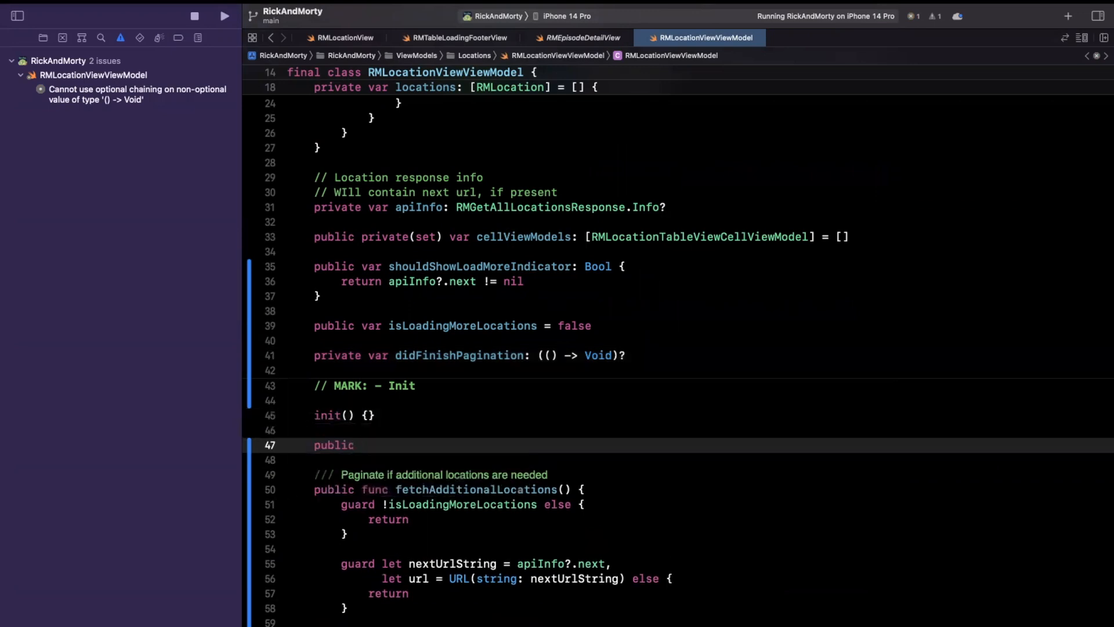
text(func registerDifF)
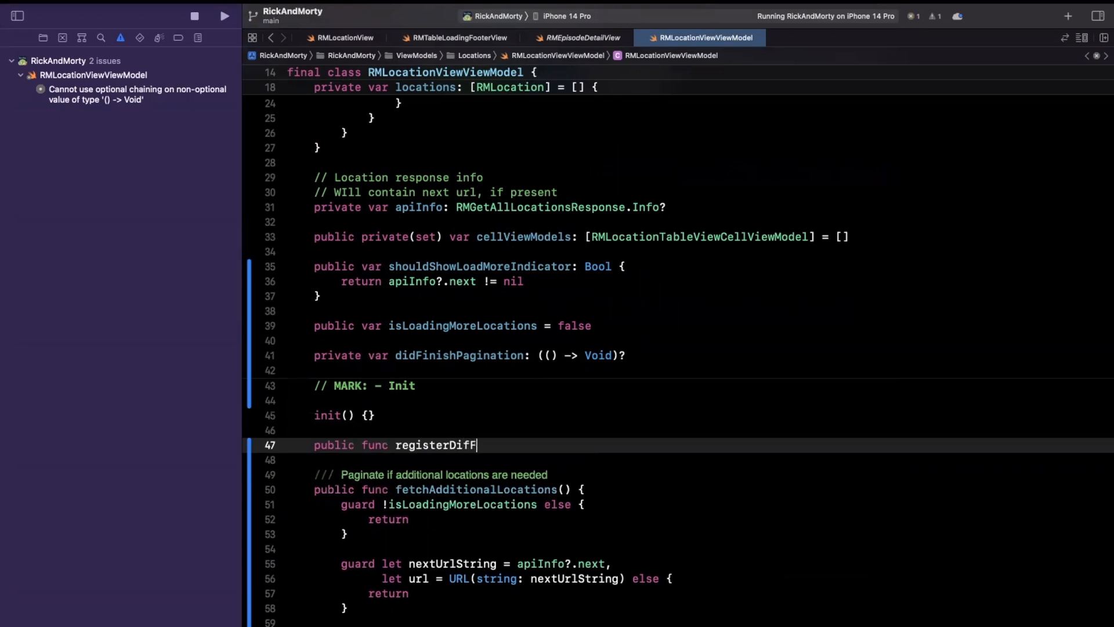
key(backspace)
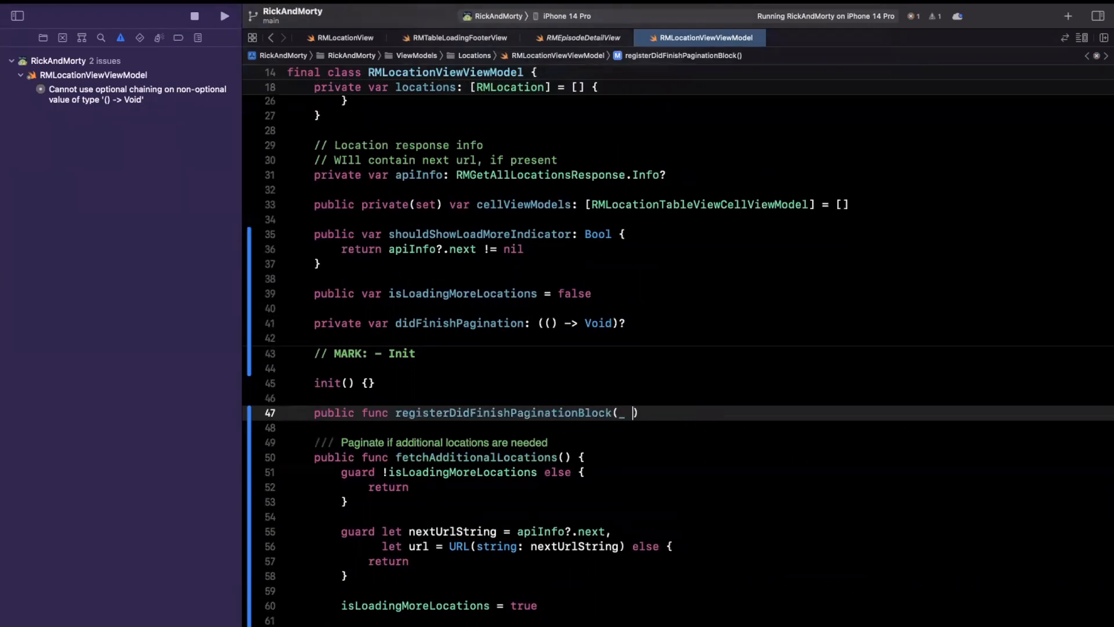
text(block: @escaping ()
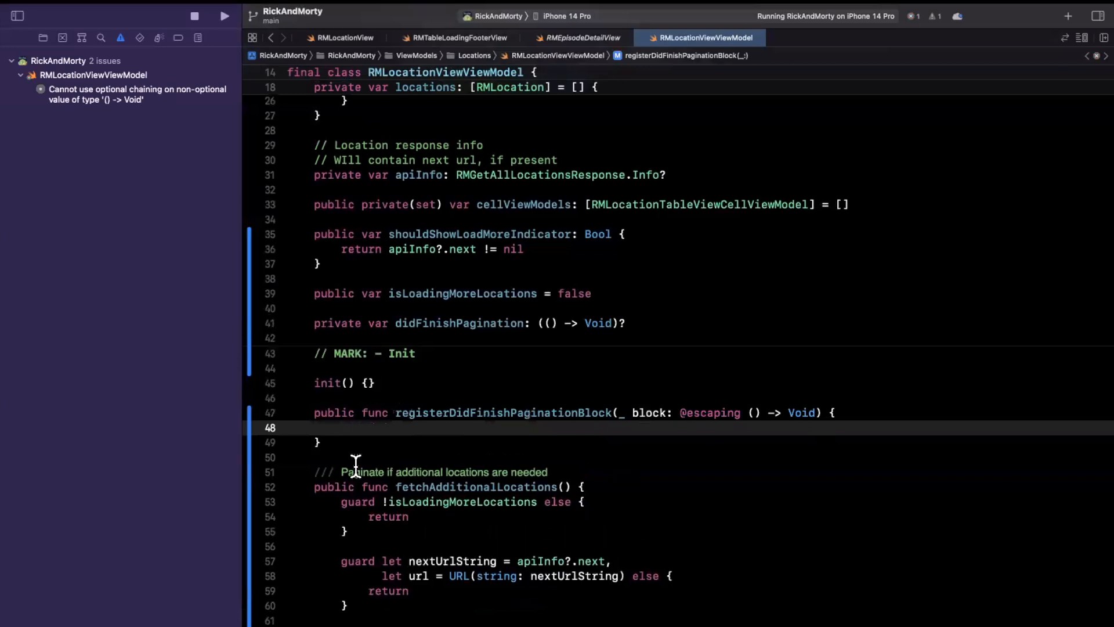
text(self.didFinishPagination)
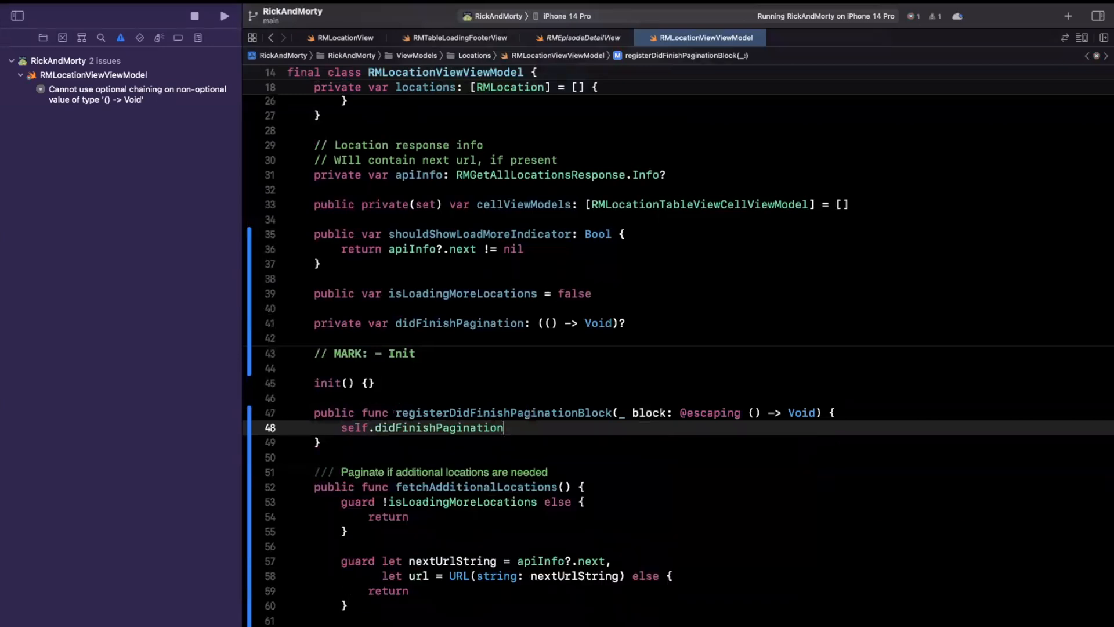
text(= block)
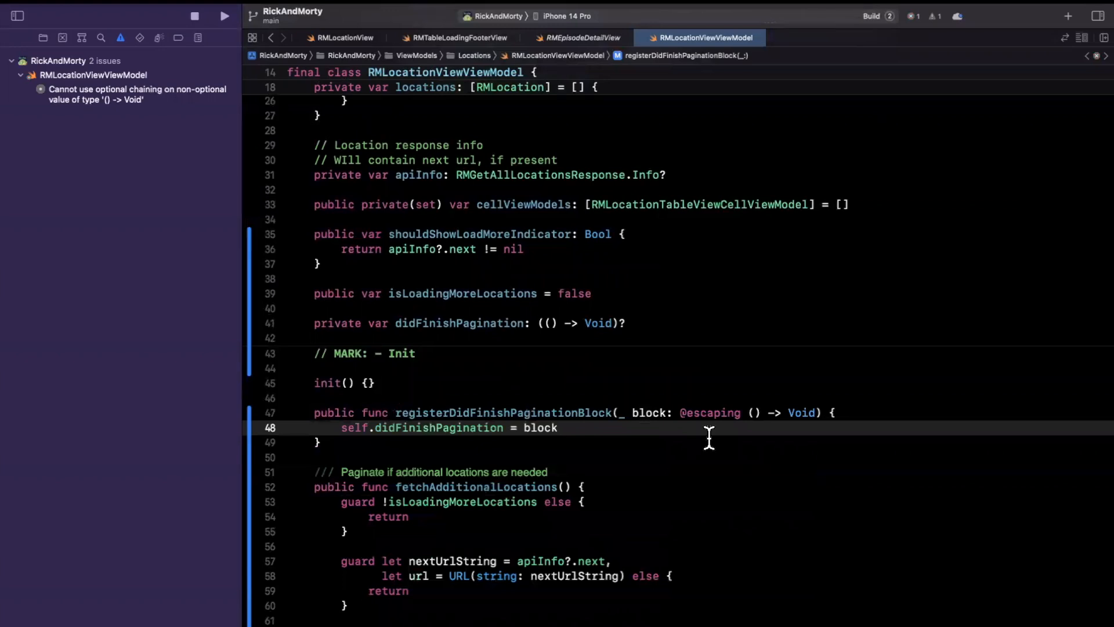
- Rebuild the project to clear the error and stop the running app
click(224, 15)
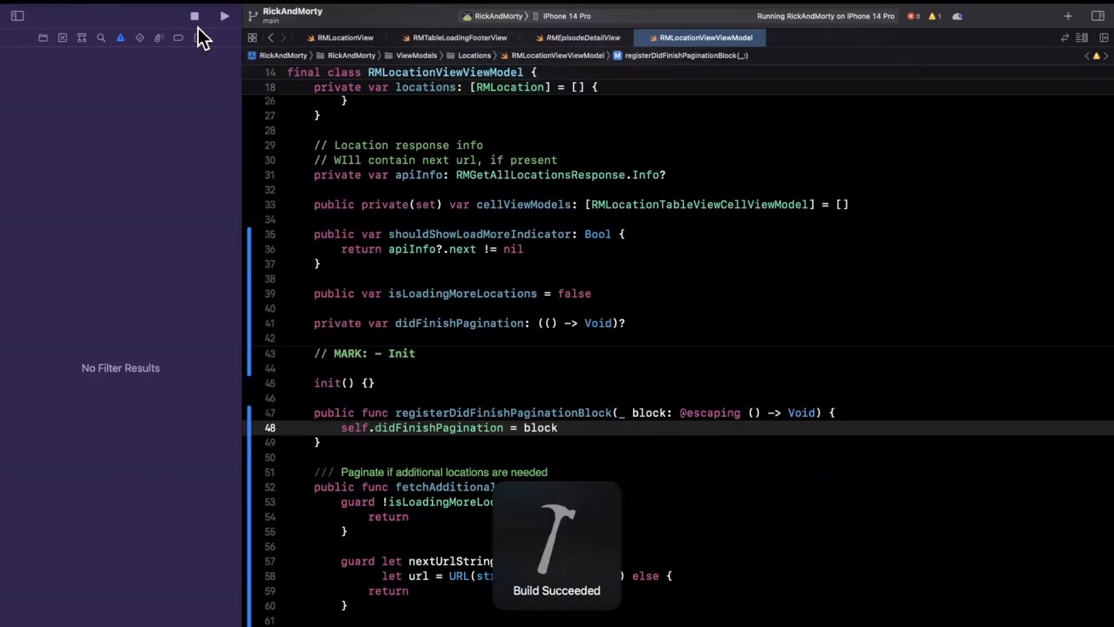
click(195, 15)
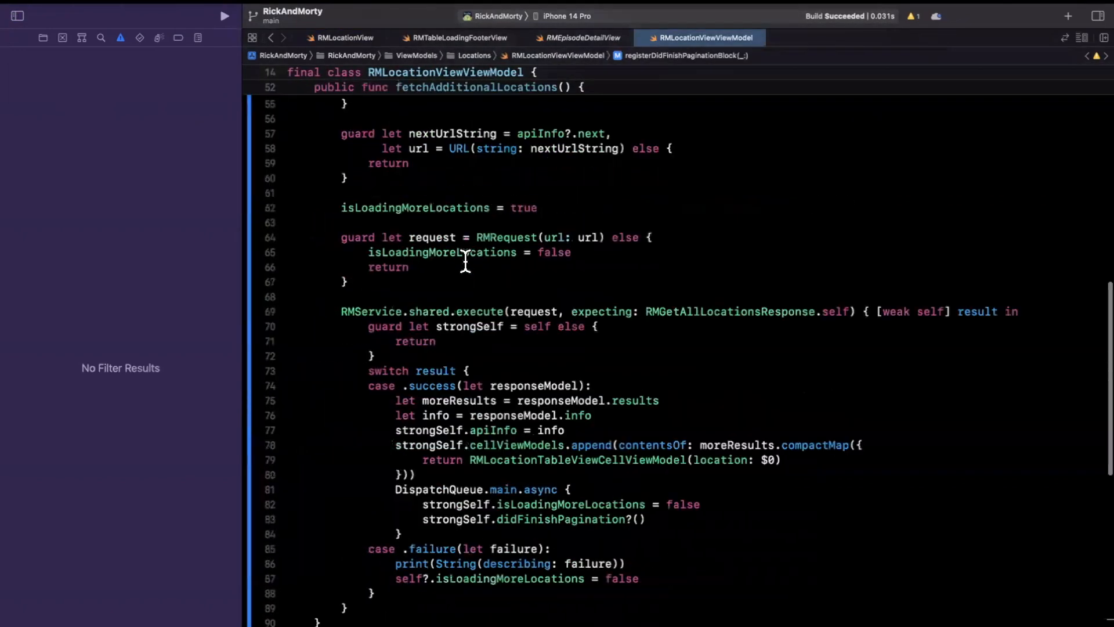
- Add a '// Notify via callback' comment above the didFinishPagination call, then move to RMLocationView's init
scroll(down, 3)
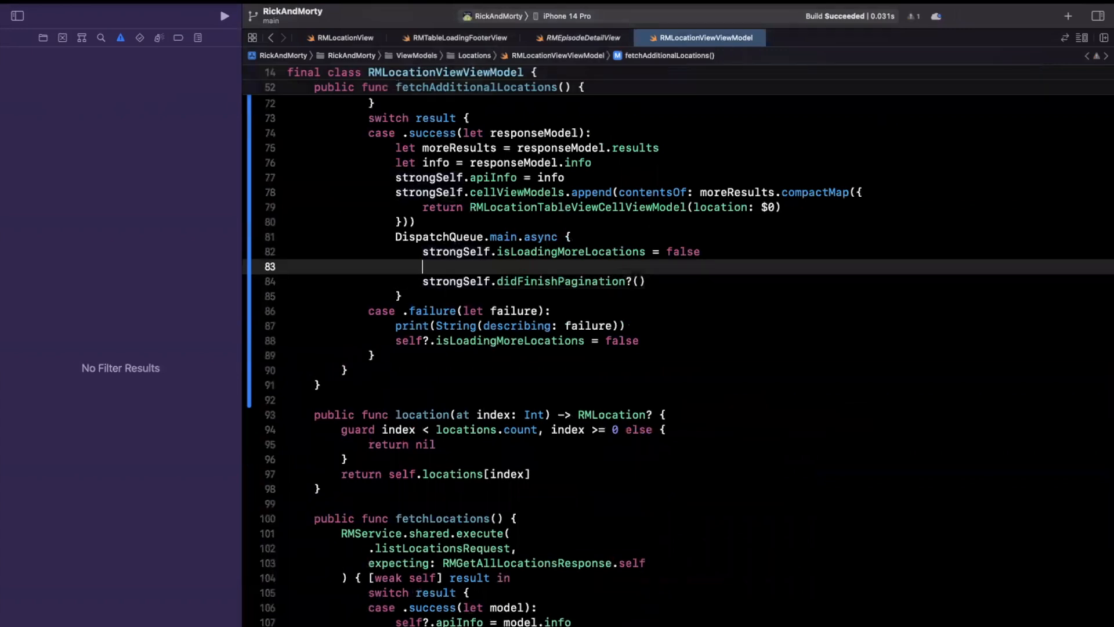
text(// Notify via c)
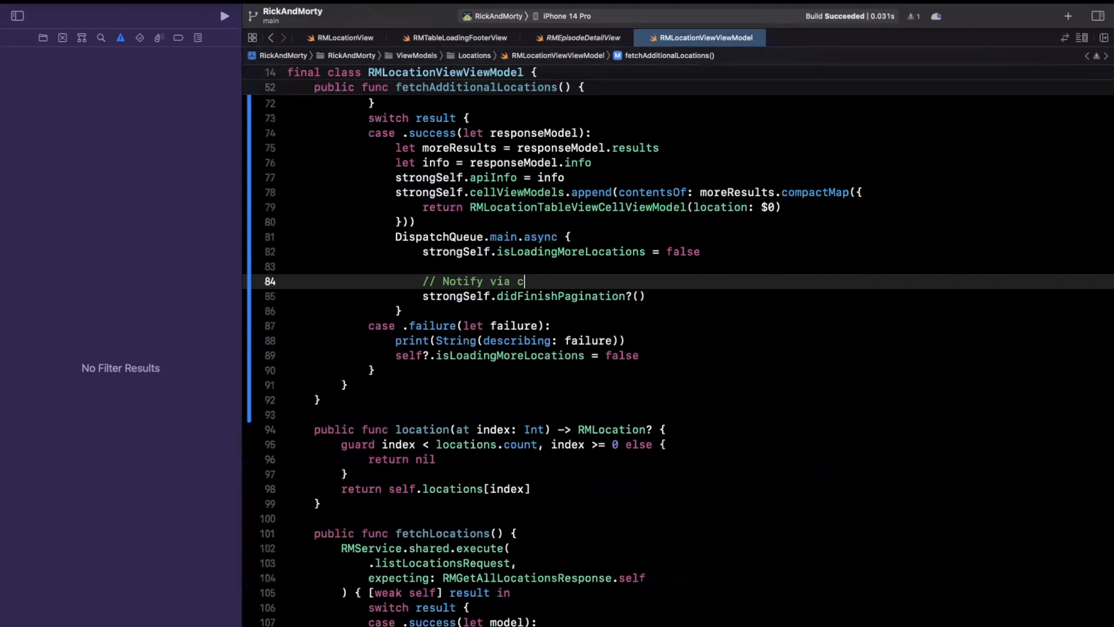
text(al)
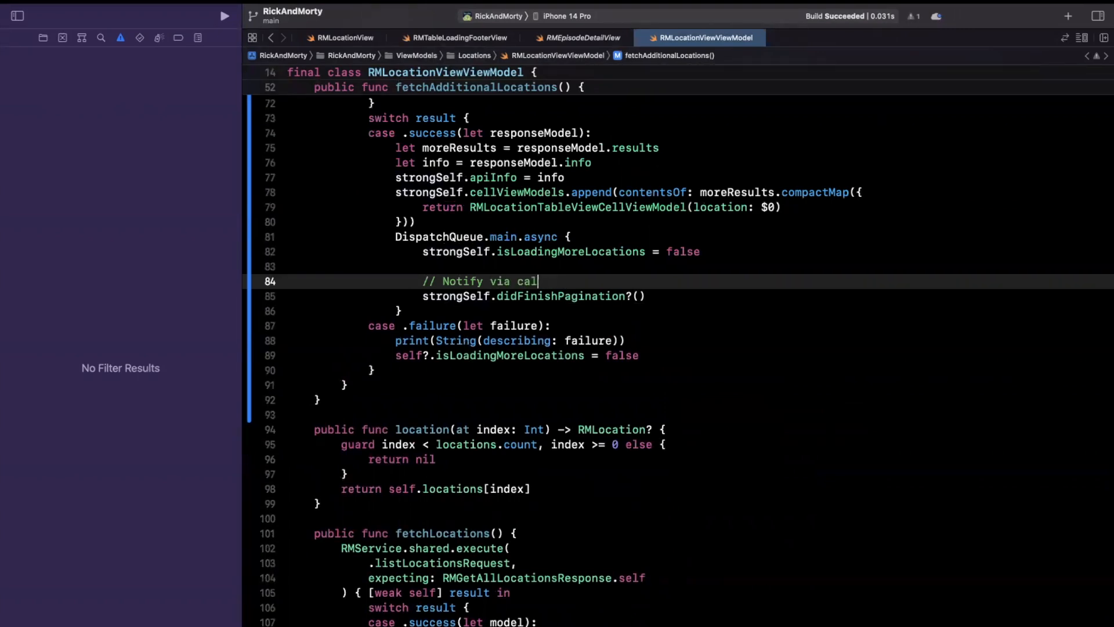
text(lback)
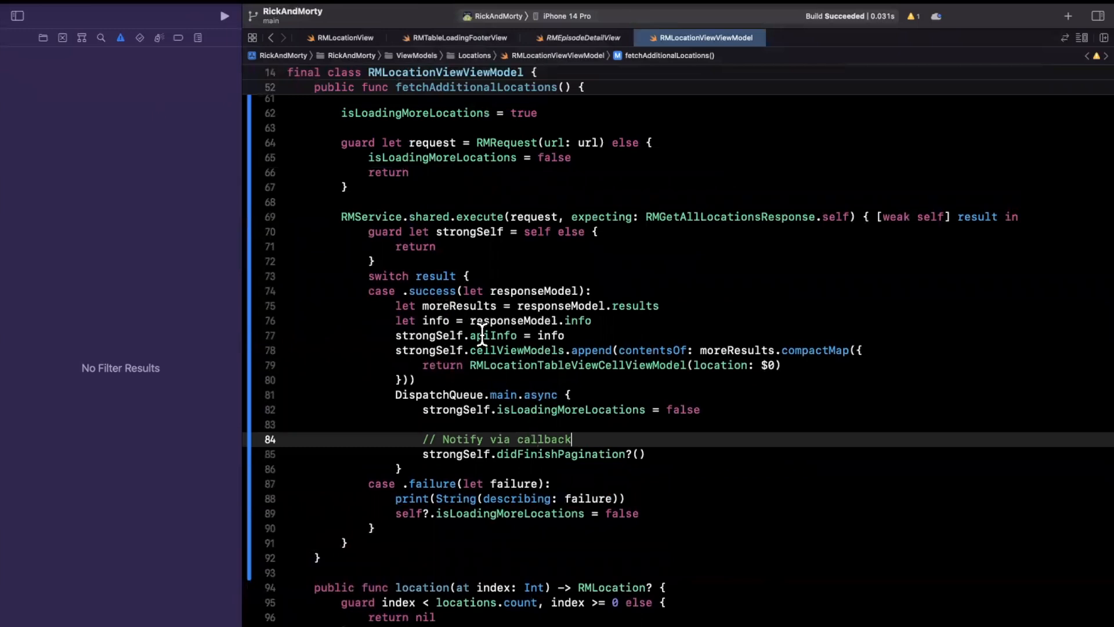
scroll(down, 3)
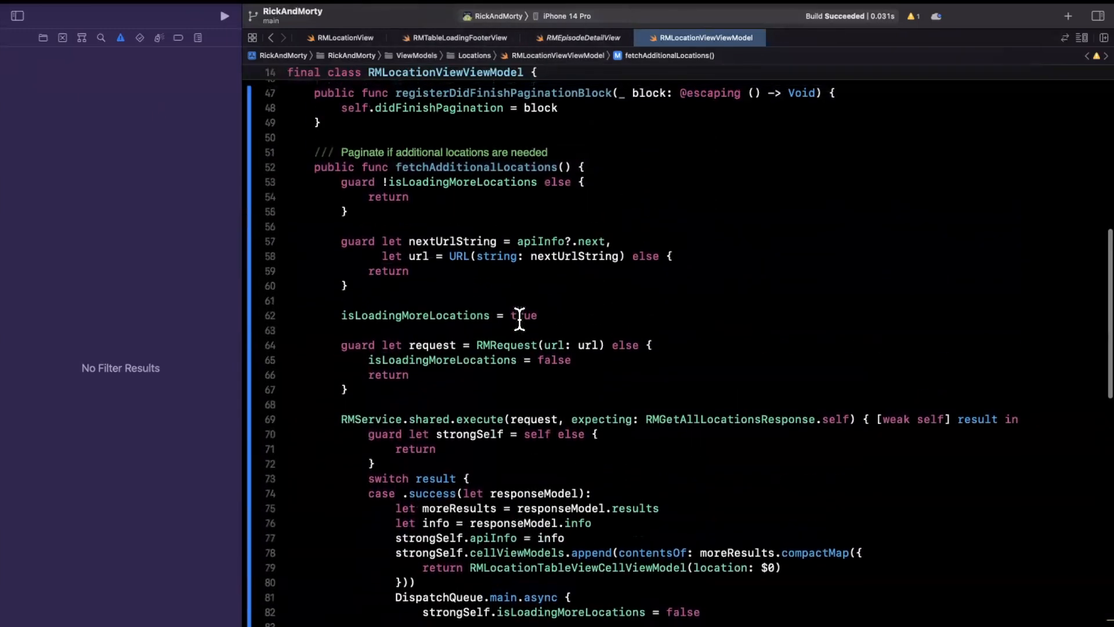
scroll(down, 3)
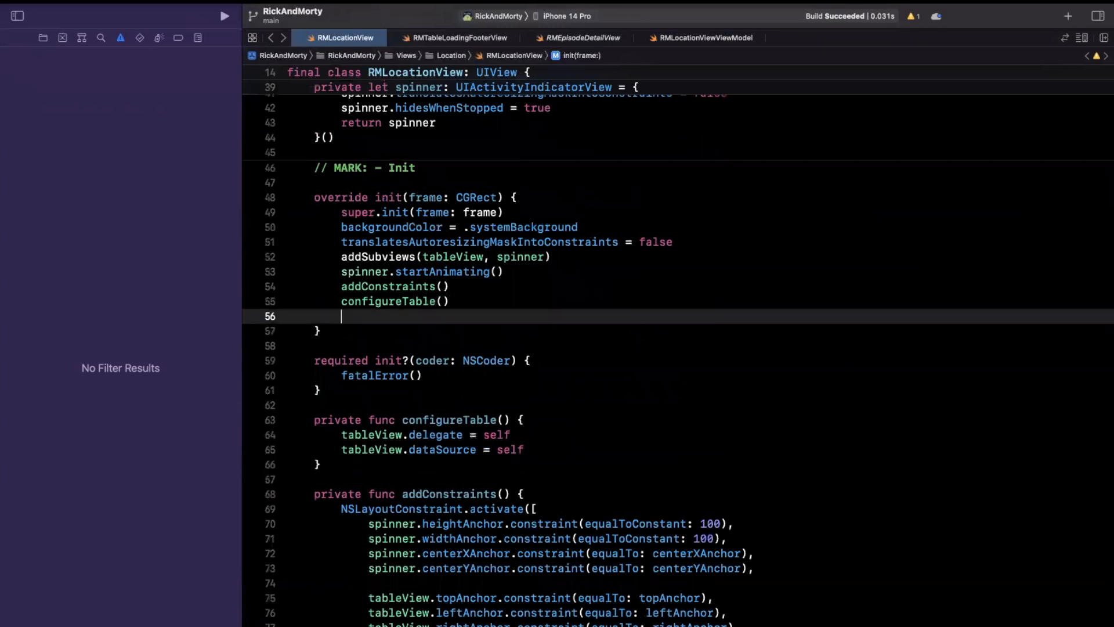
- Register a didFinishPagination block with [weak self] that reloads tableView via DispatchQueue.main.async
text(viewModel.)
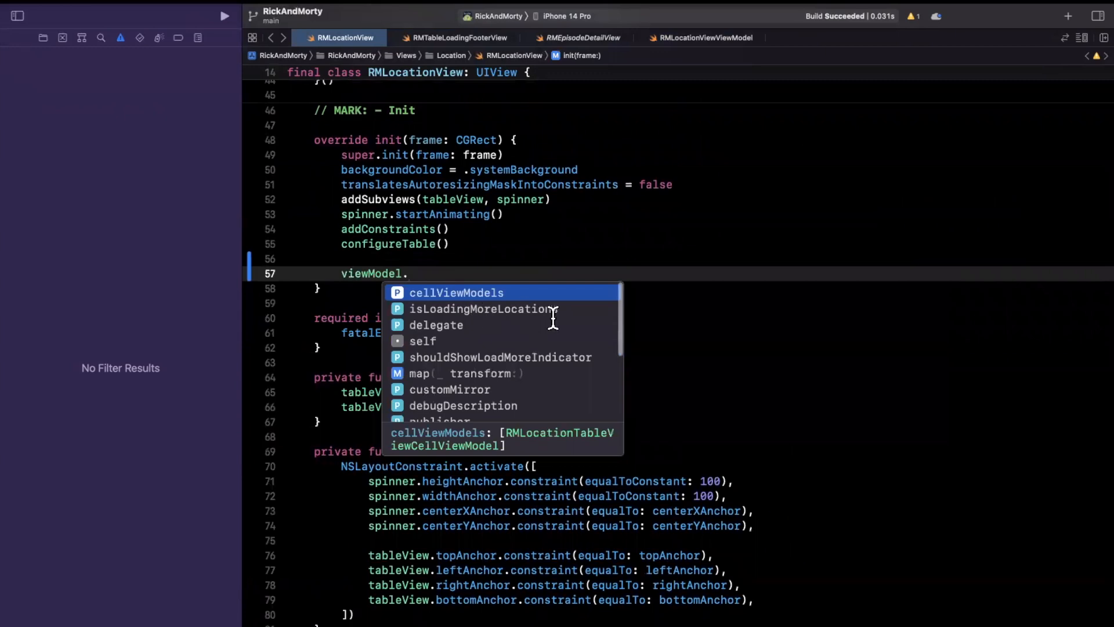
text(reg)
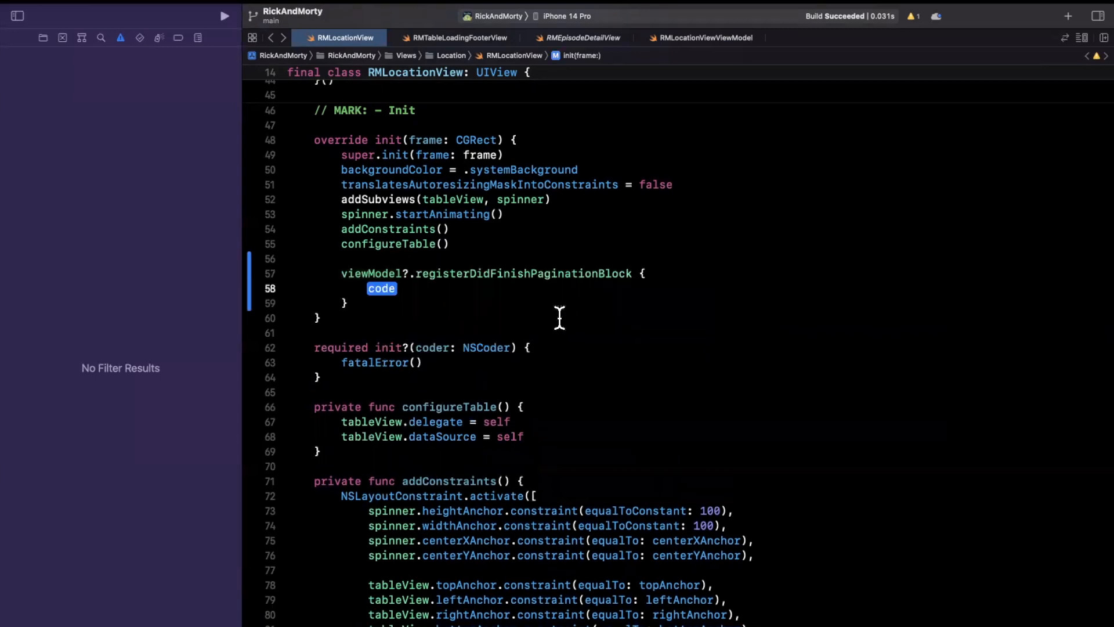
mouse_move(409, 318)
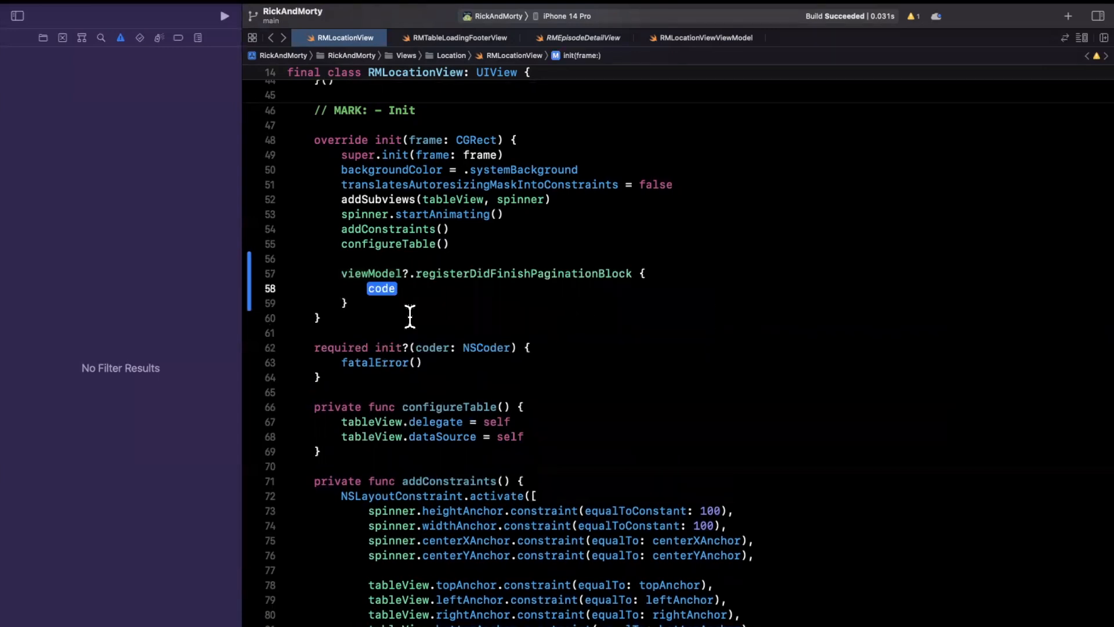
text(self.tableView.reloadData()
click(493, 274)
text( [weak )
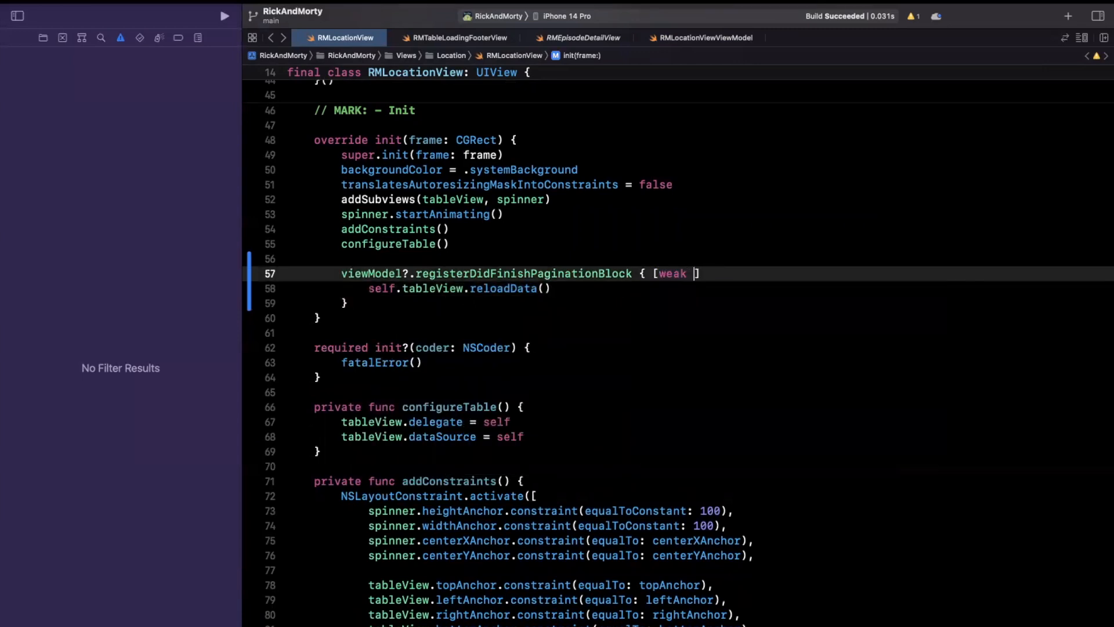
text(self] in)
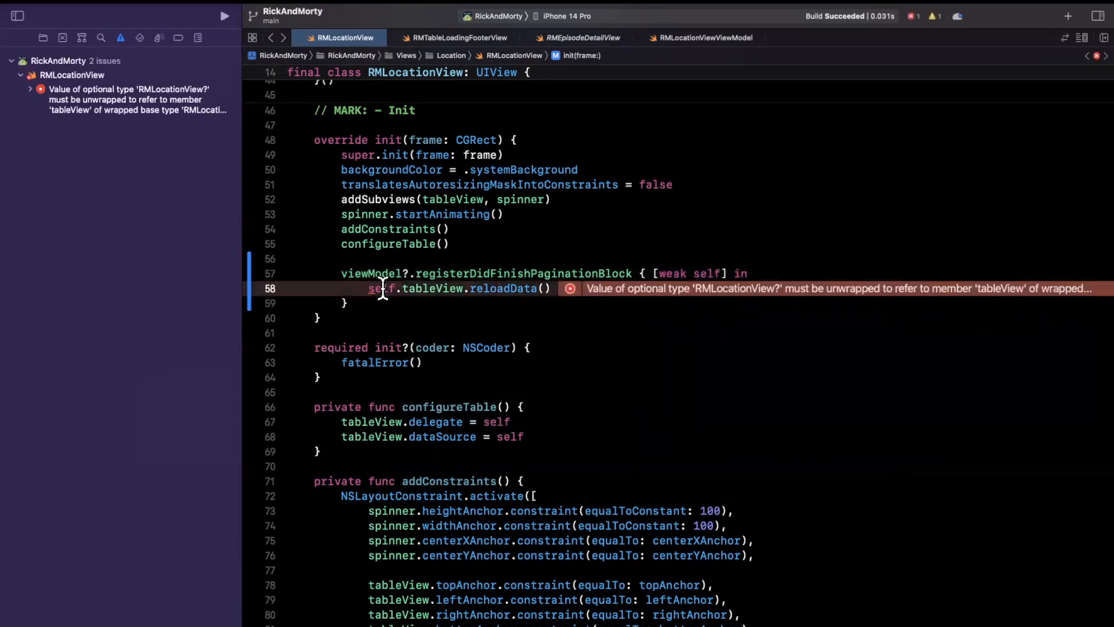
text(?)
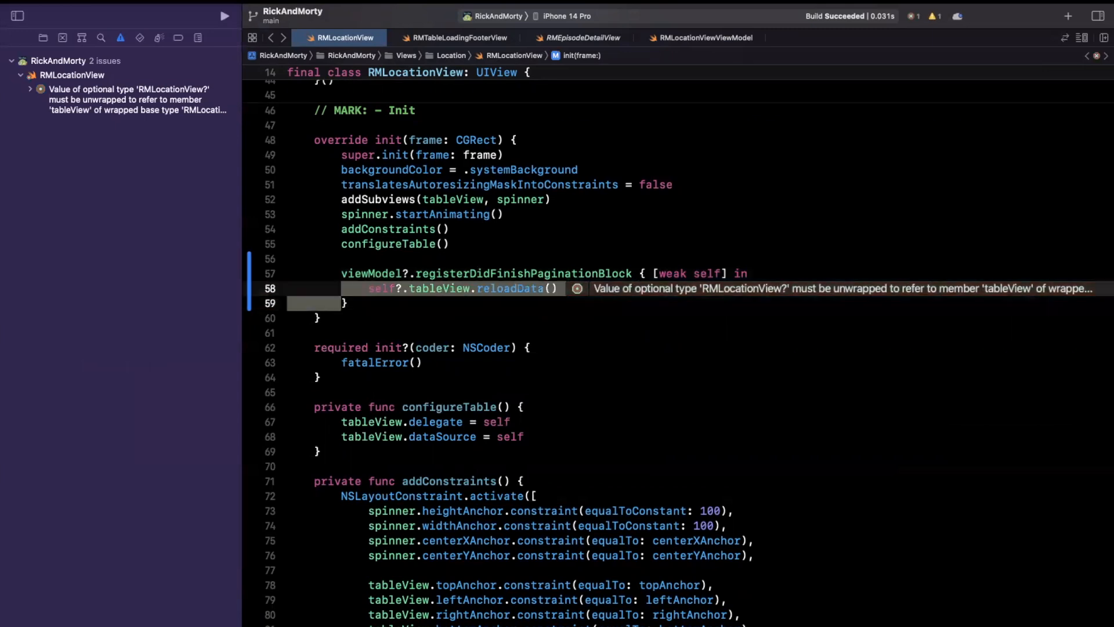
text(dispatchq)
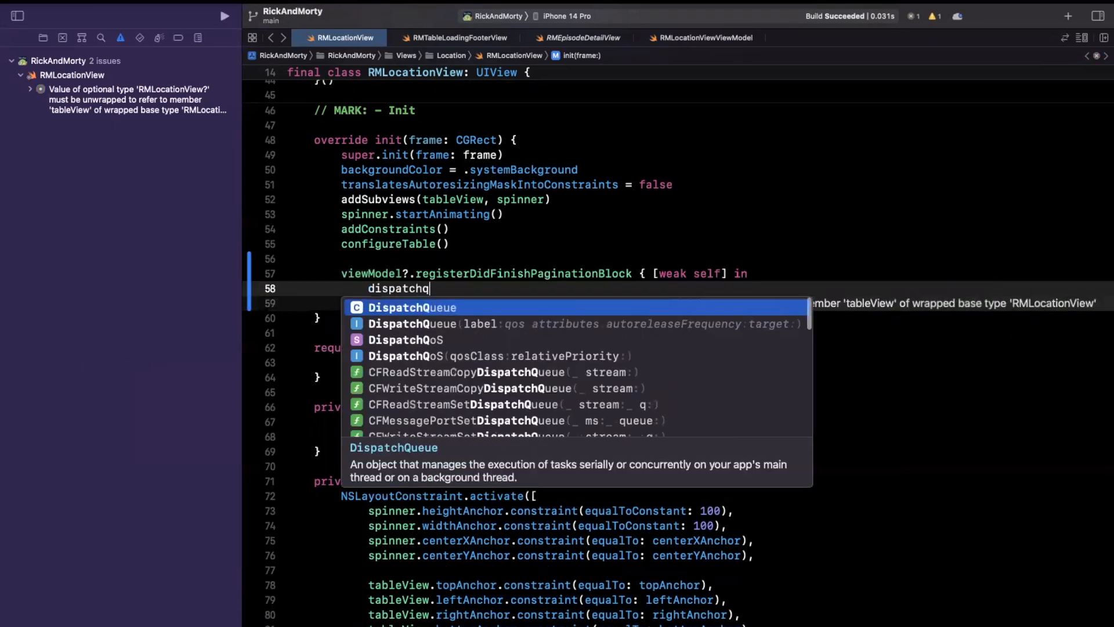
text(DispatchQueue.main.async {)
click(574, 303)
text(self?.tableView.reloadData())
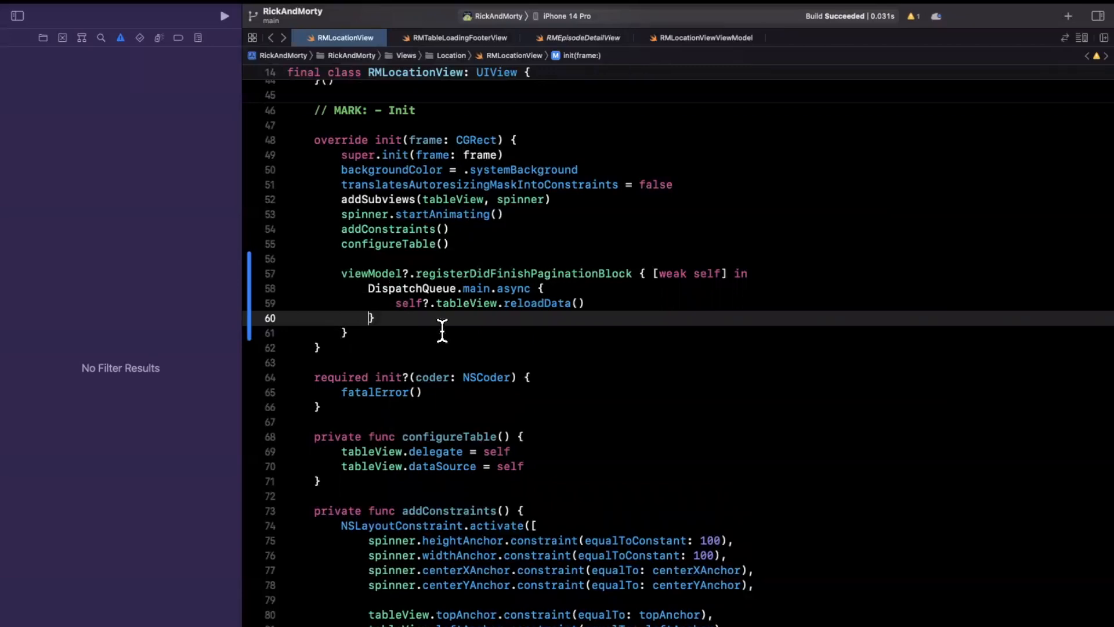
mouse_move(482, 323)
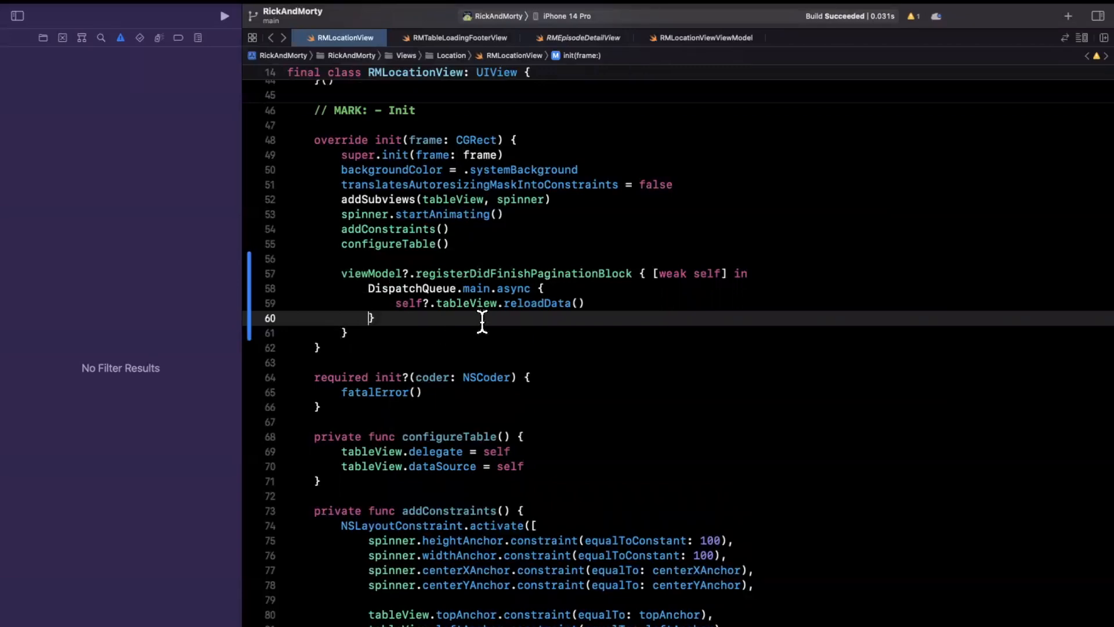
scroll(down, 3)
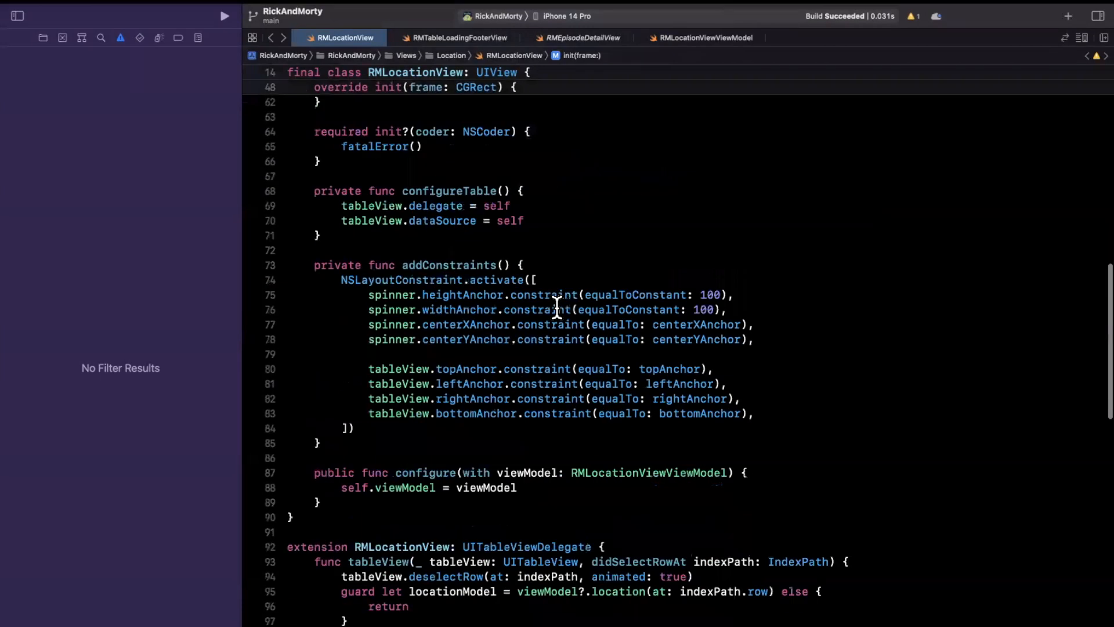
scroll(down, 3)
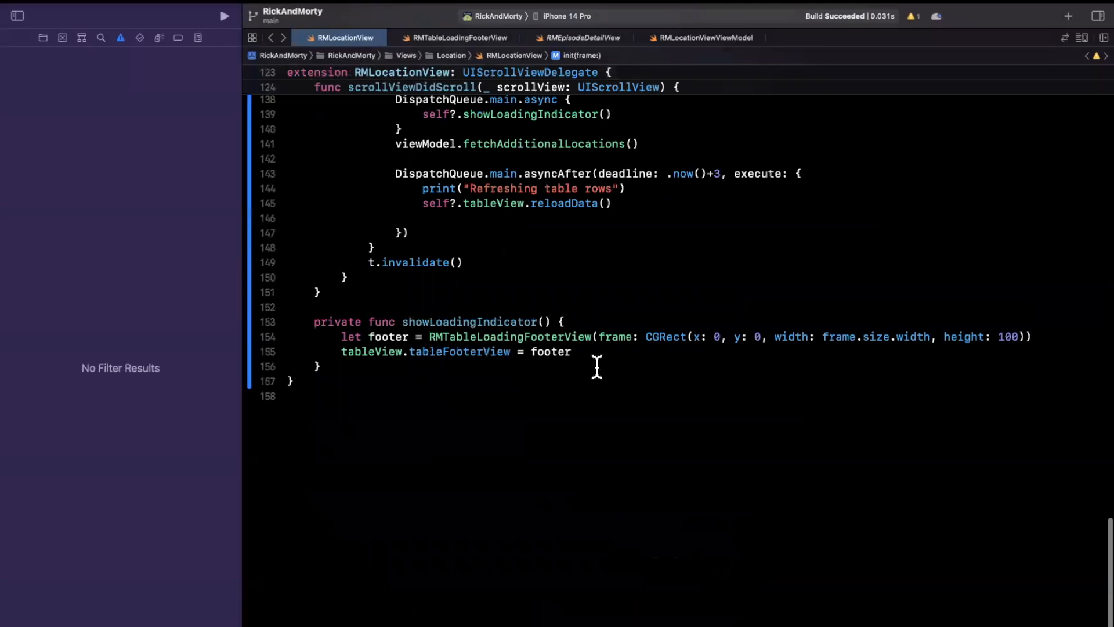
mouse_move(438, 381)
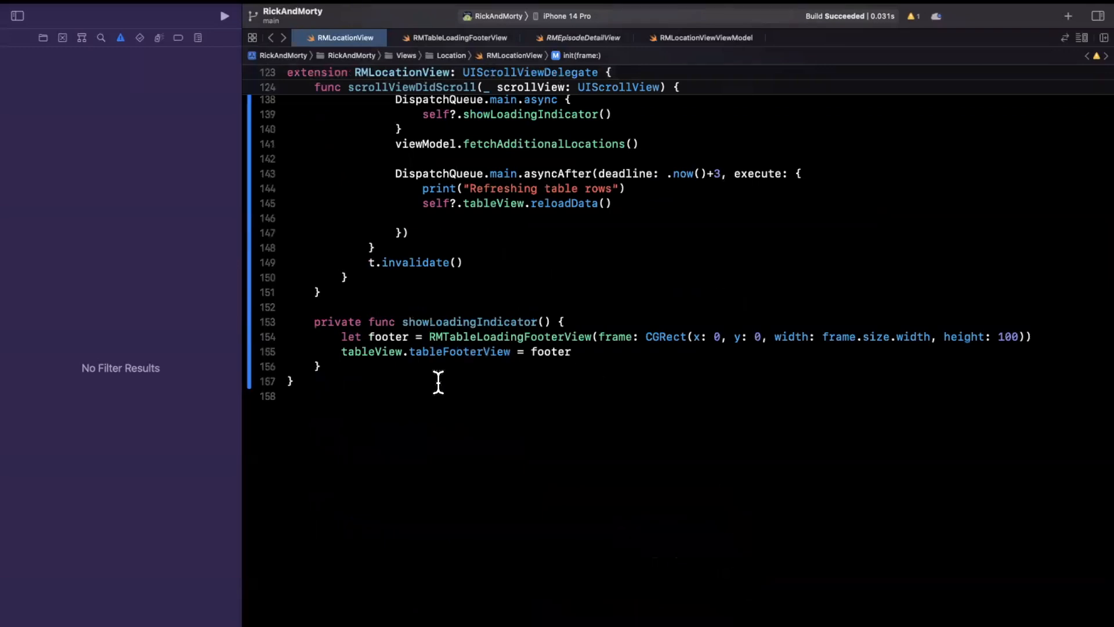
double_click(370, 351)
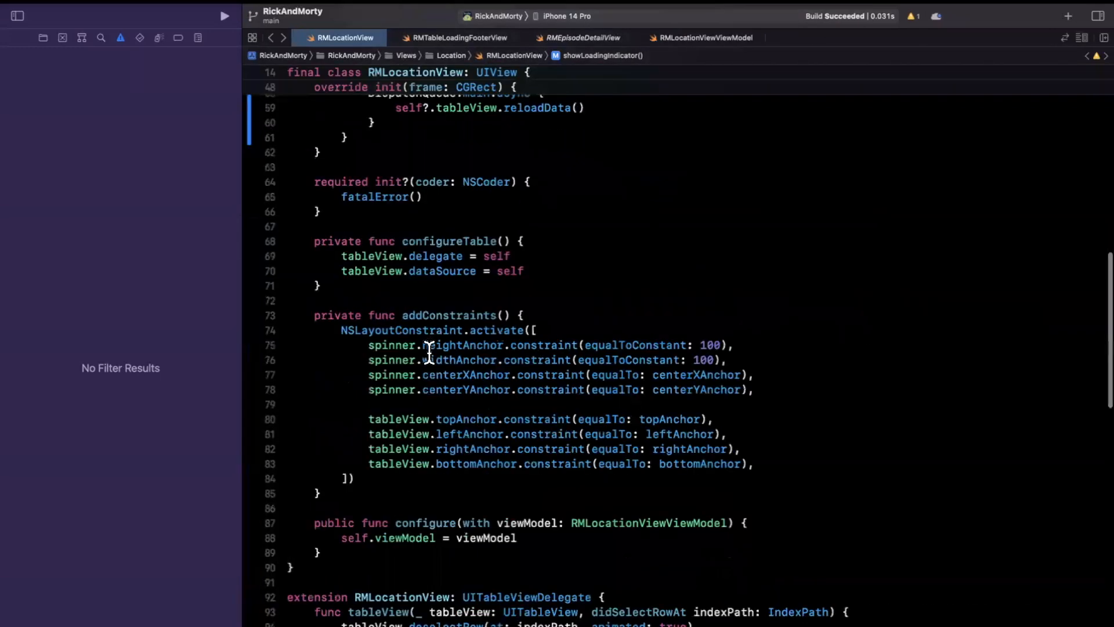
scroll(down, 3)
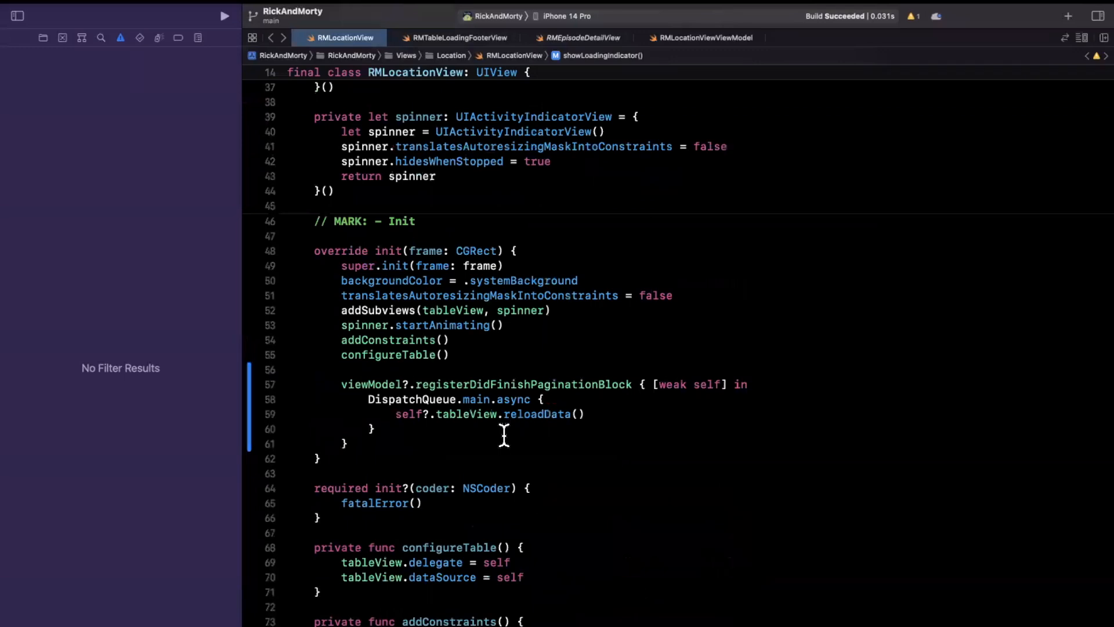
double_click(521, 384)
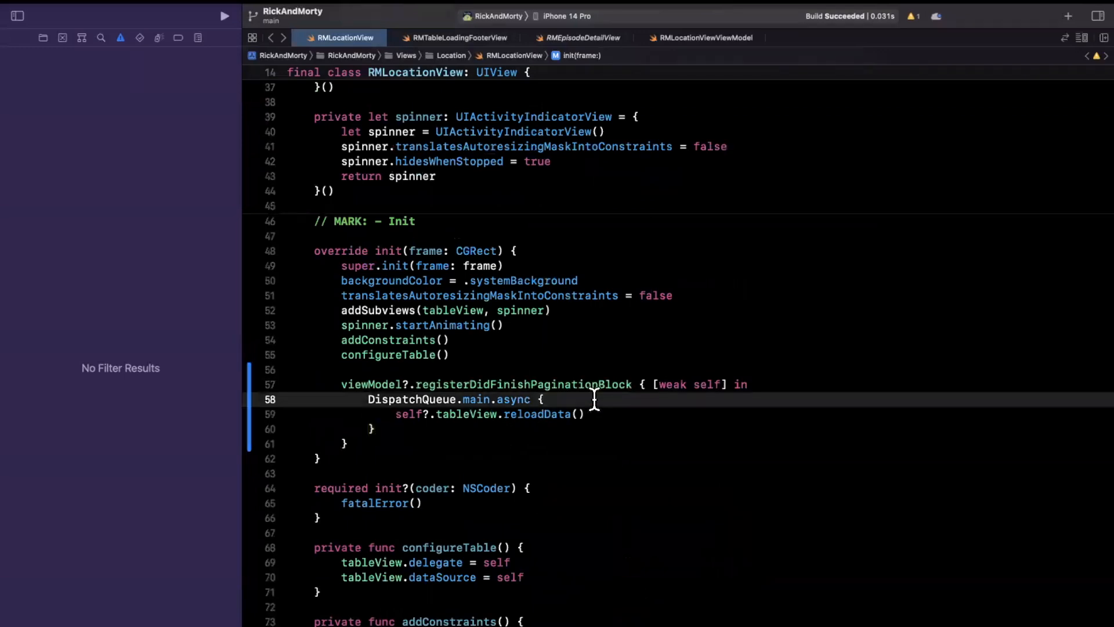
- Clear the table footer with self?.tableView.tableFooterView = nil, commented '// Loading indicator go bye bye'
text(self?.tableView.tableFooterView)
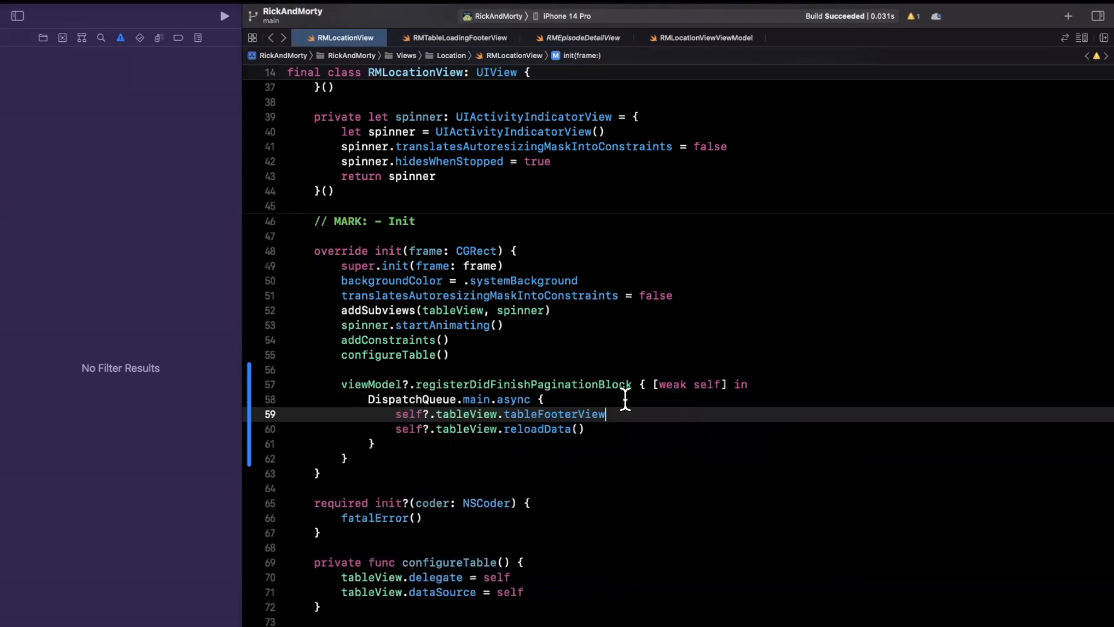
text(= nil)
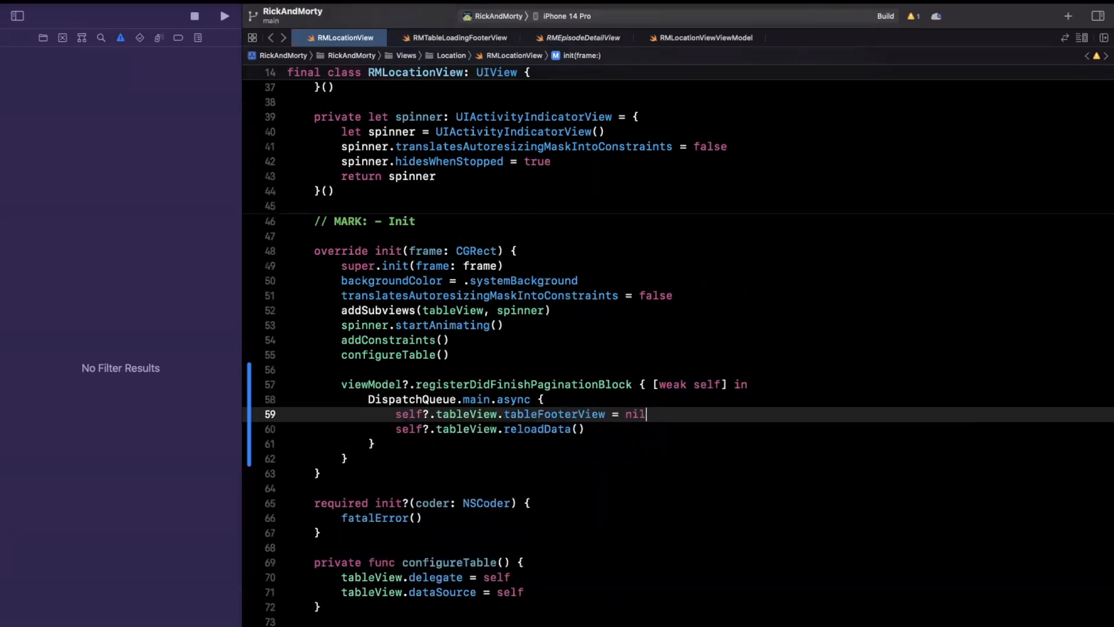
text(// Loading)
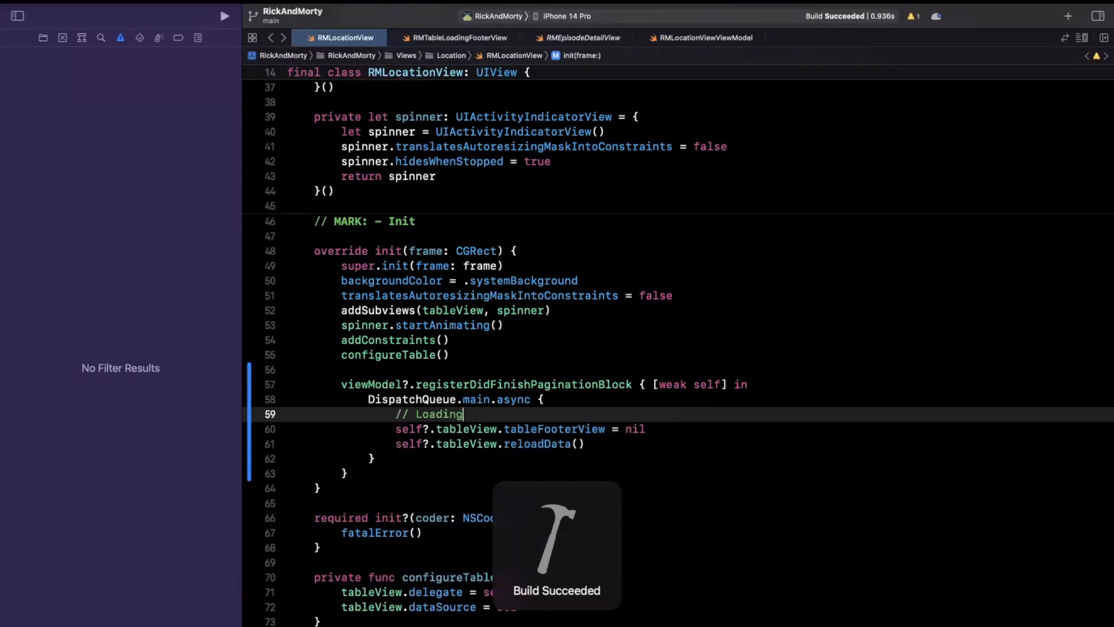
text(indicator go)
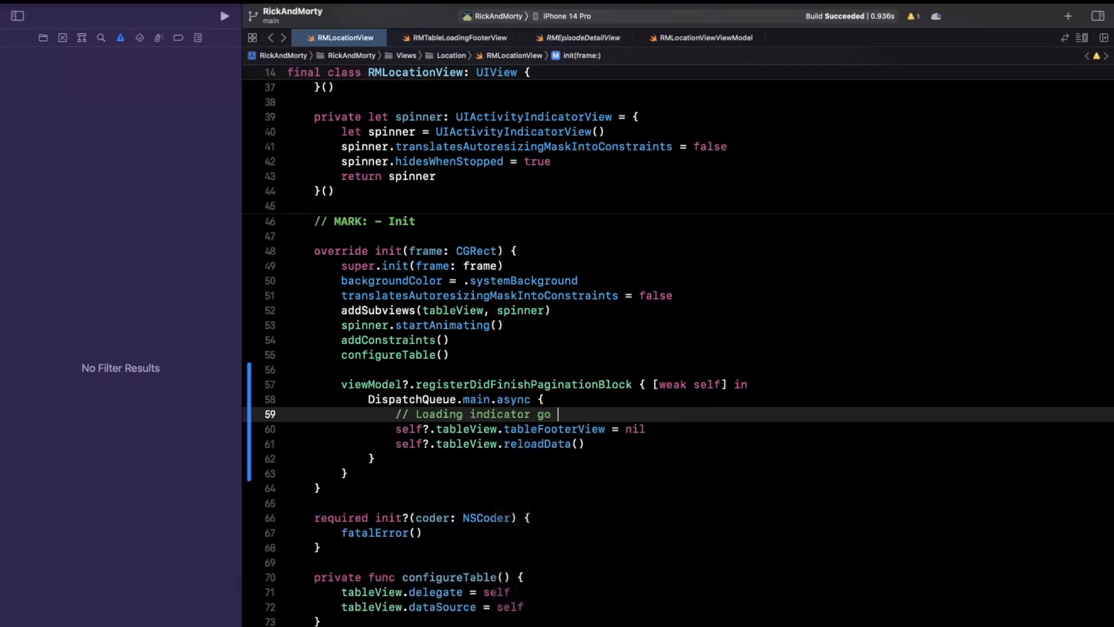
text(bye bye)
text(//)
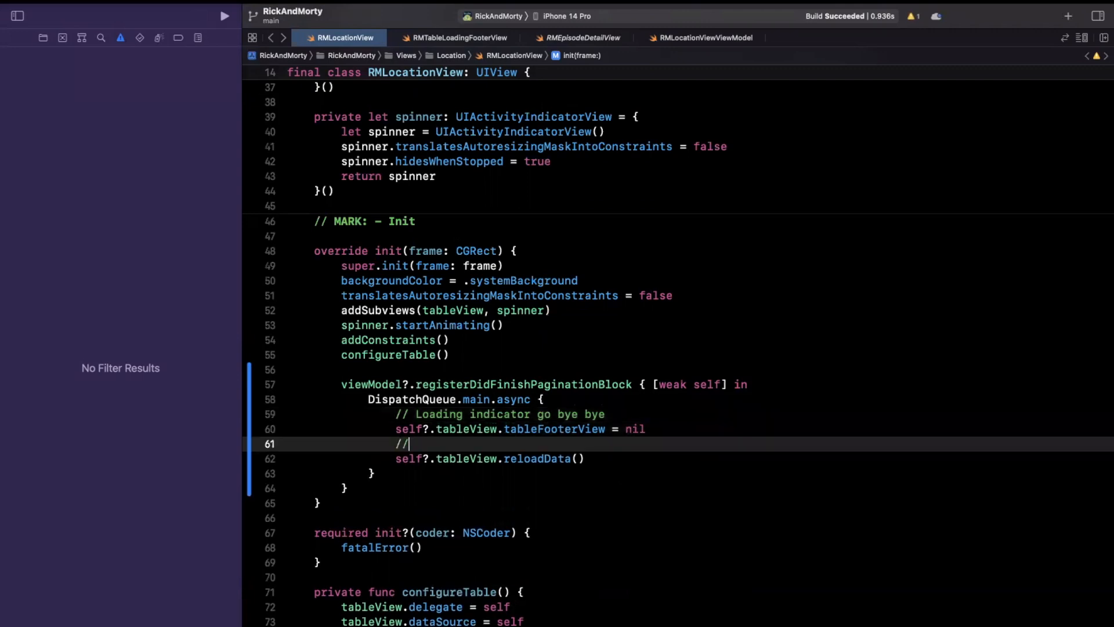
- Add the '// Reload data' comment above the reloadData() call in the DispatchQueue block
text(Reload dat)
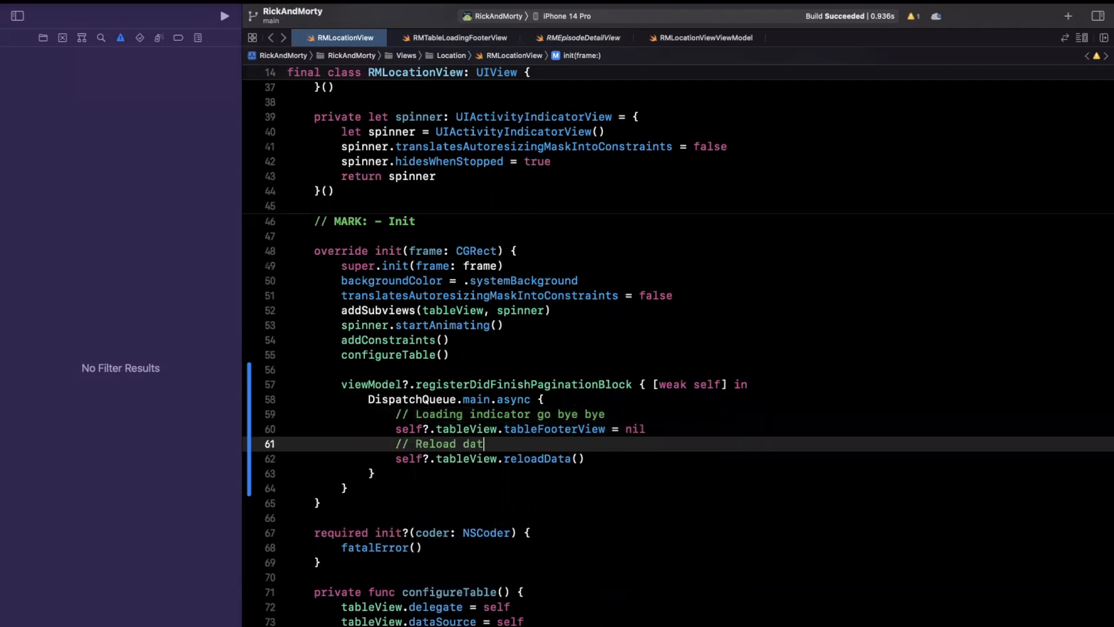
text(a)
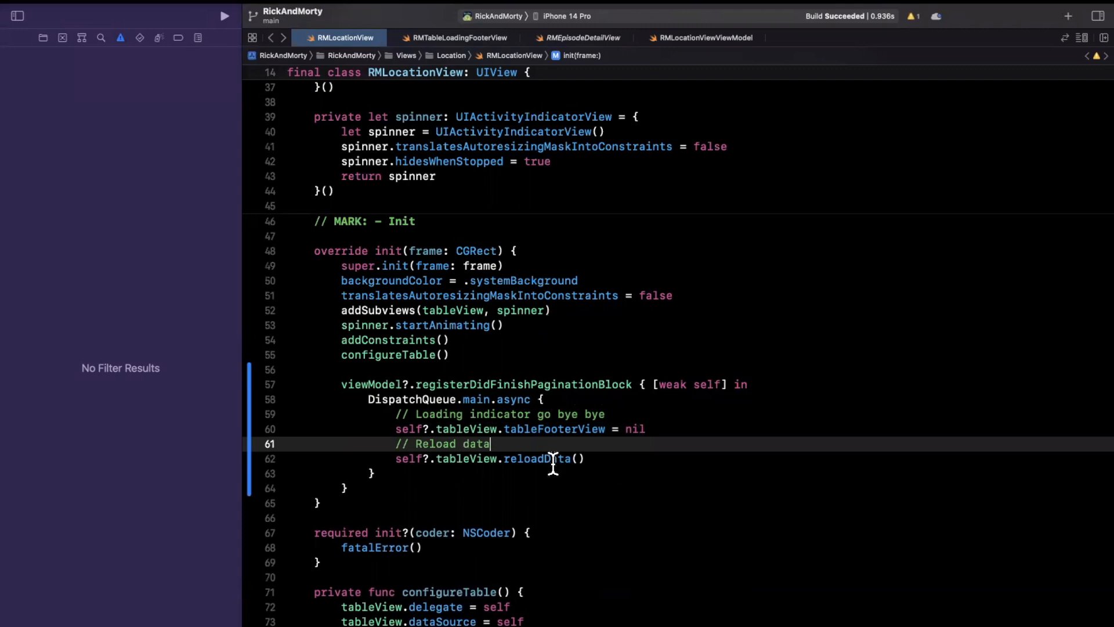
double_click(531, 459)
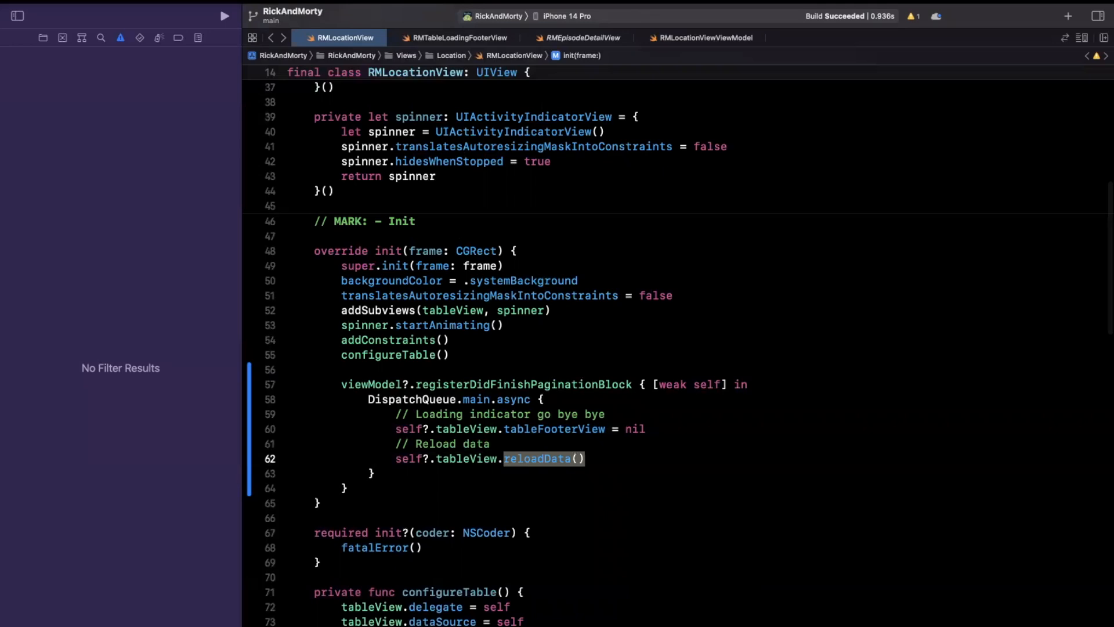
text(insert)
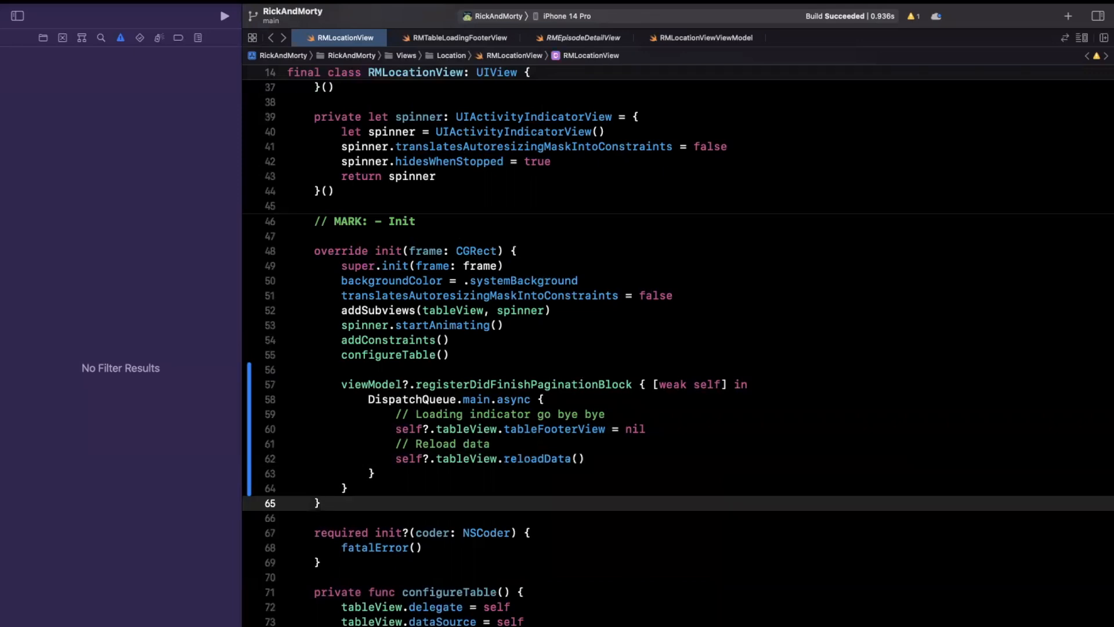
- Run the app, switch to the Locations tab and scroll to the list's end to trigger pagination
click(320, 502)
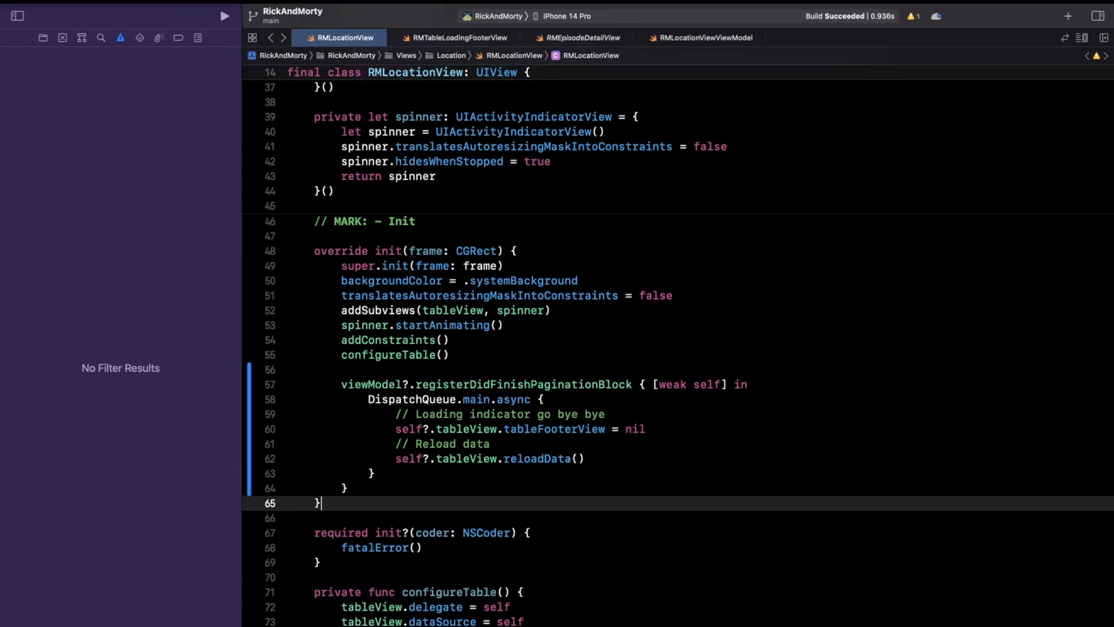
mouse_move(593, 486)
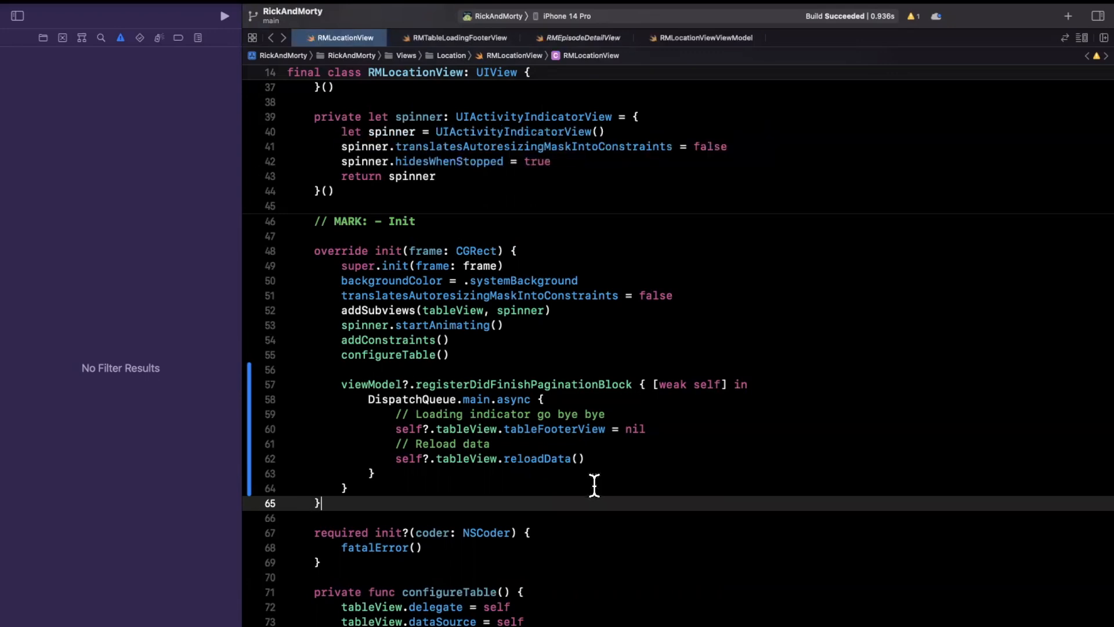
click(224, 15)
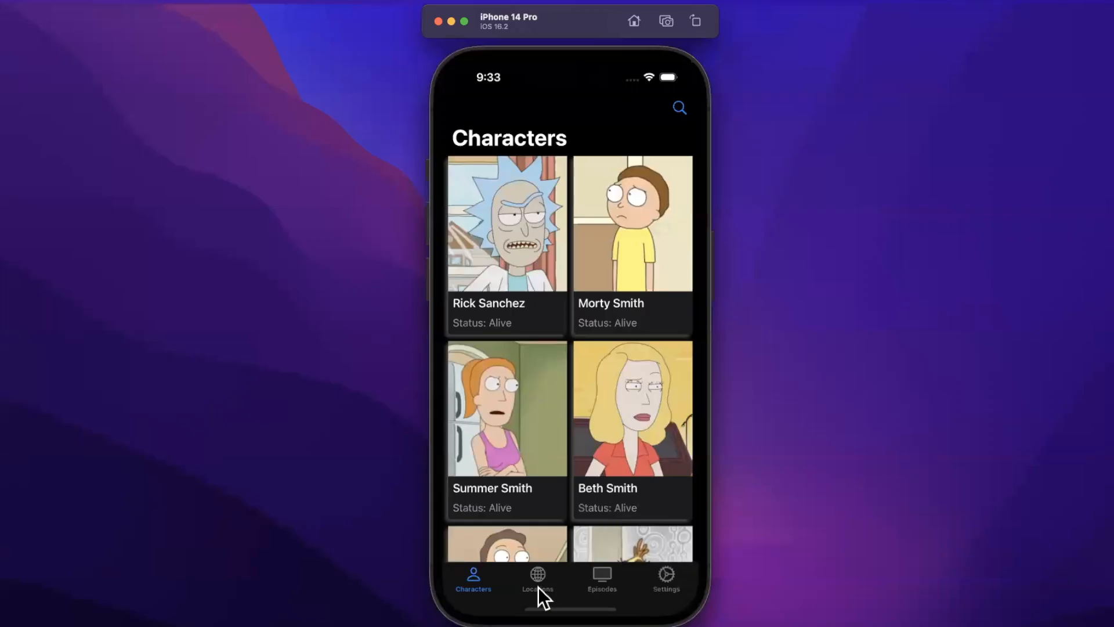
click(538, 578)
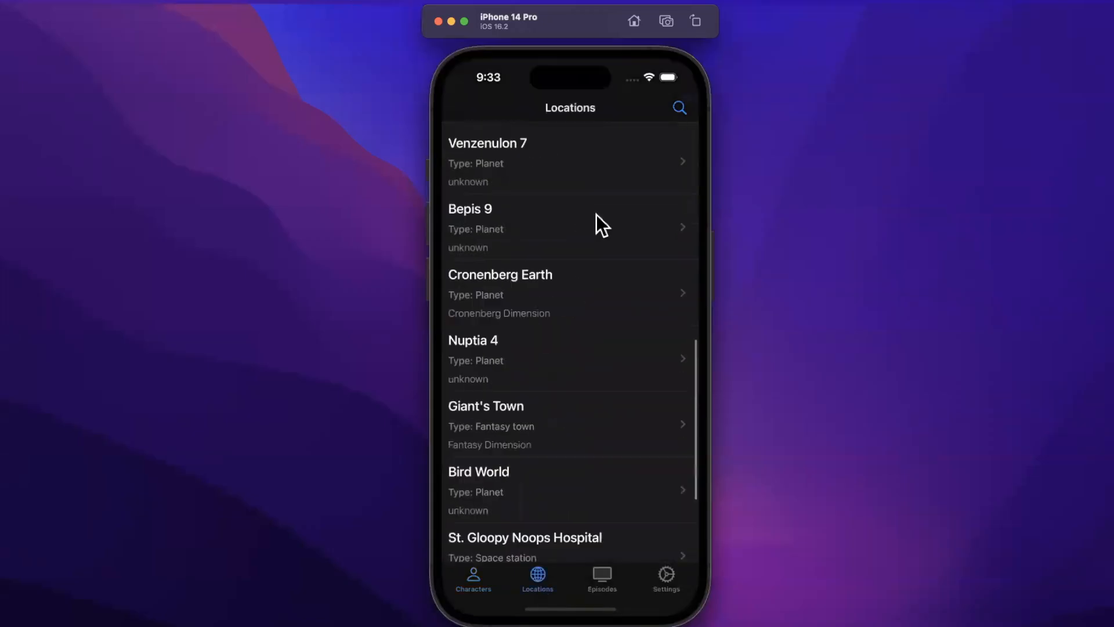
scroll(down, 3)
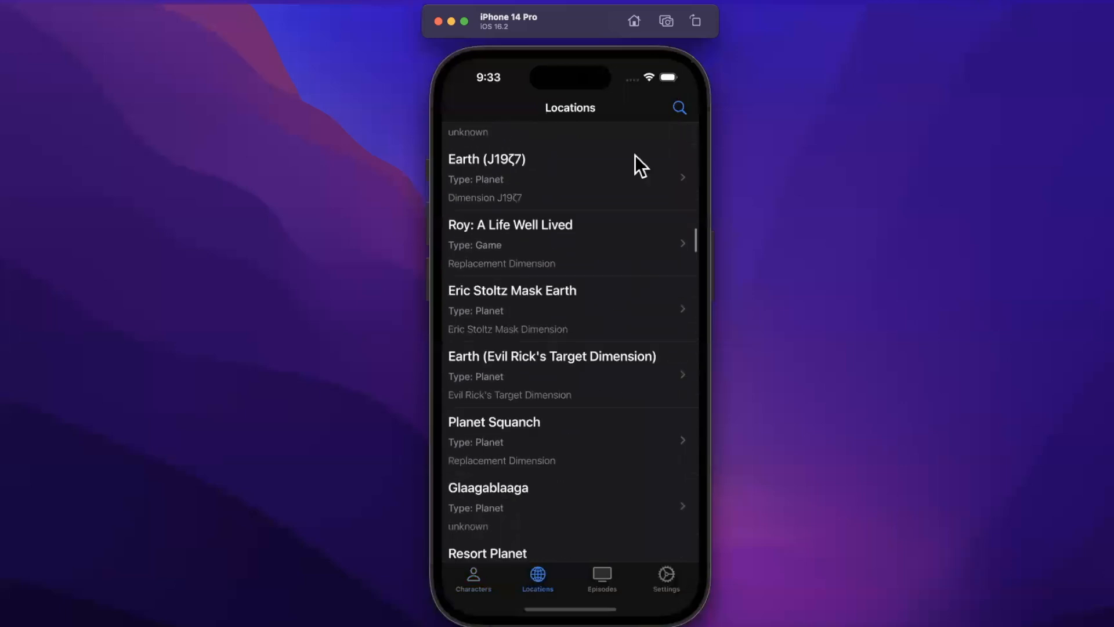
scroll(down, 3)
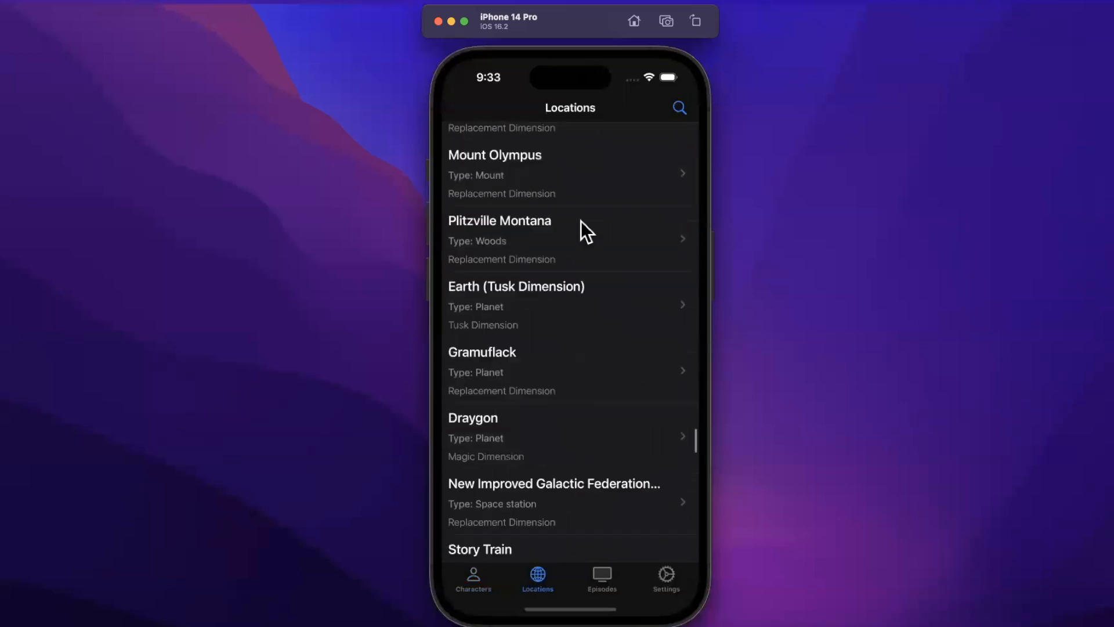
scroll(down, 3)
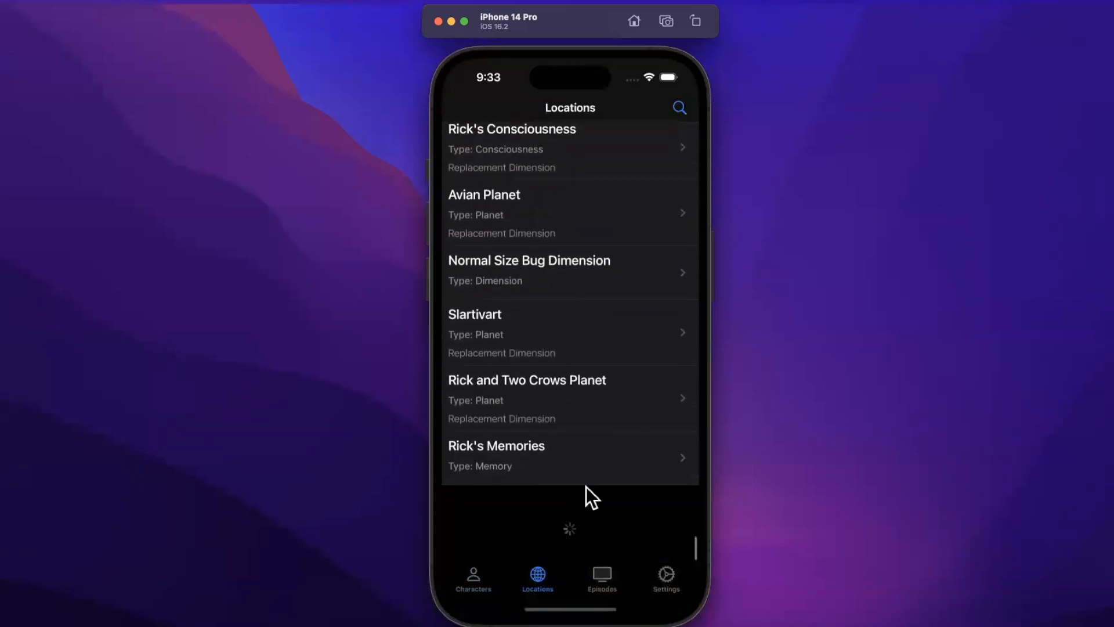
mouse_move(600, 476)
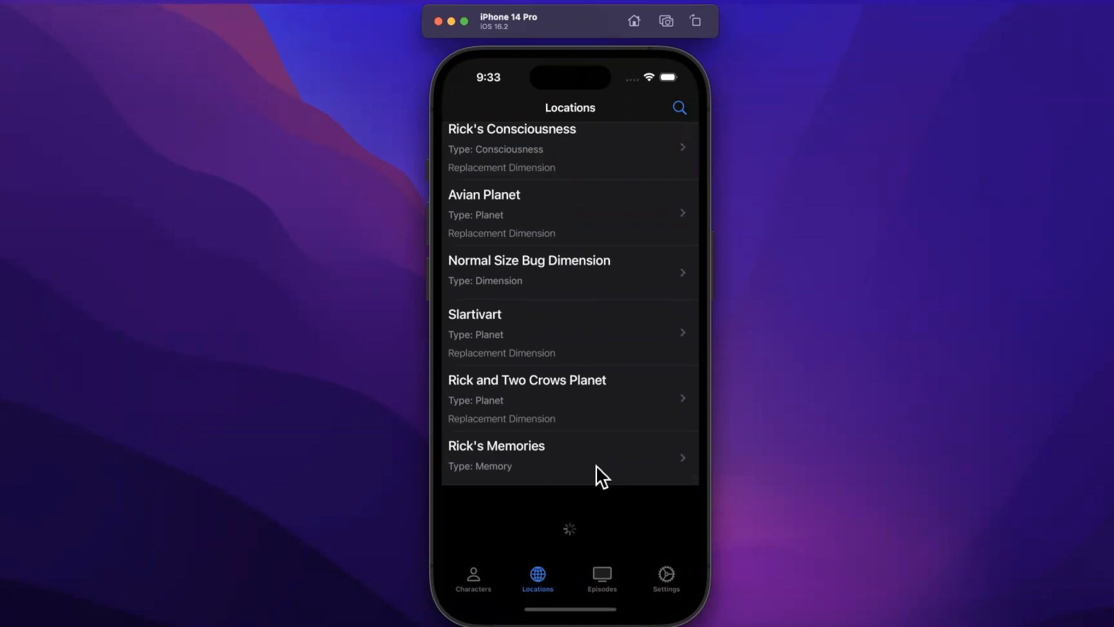
scroll(down, 3)
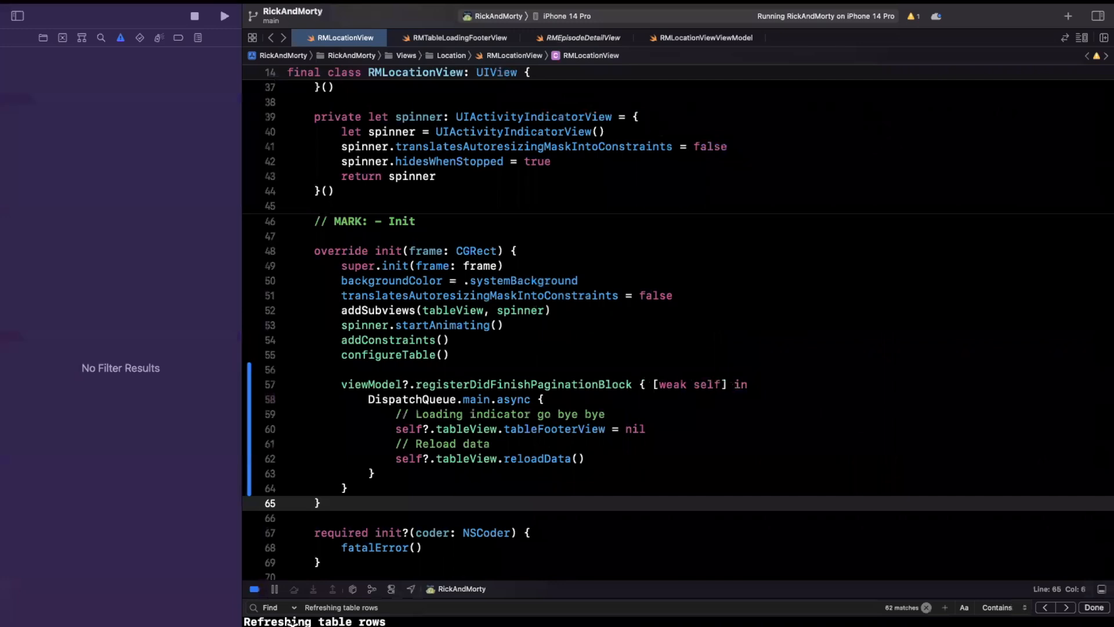
- Rebuild and relaunch RickAndMorty on the iPhone 14 Pro simulator, opening on the Characters grid
click(461, 413)
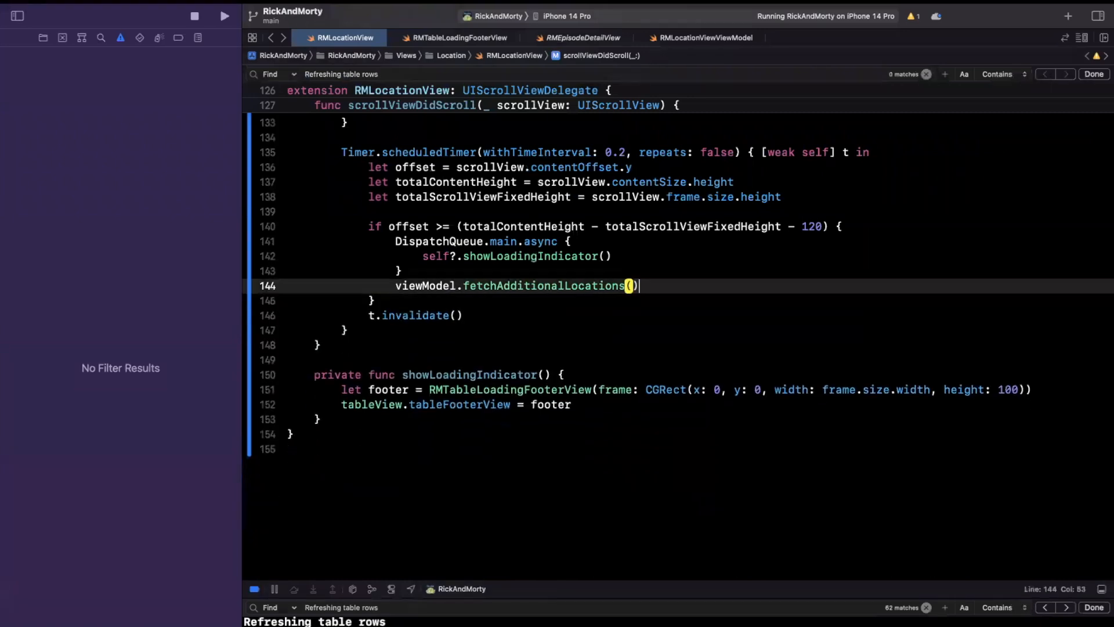
click(224, 15)
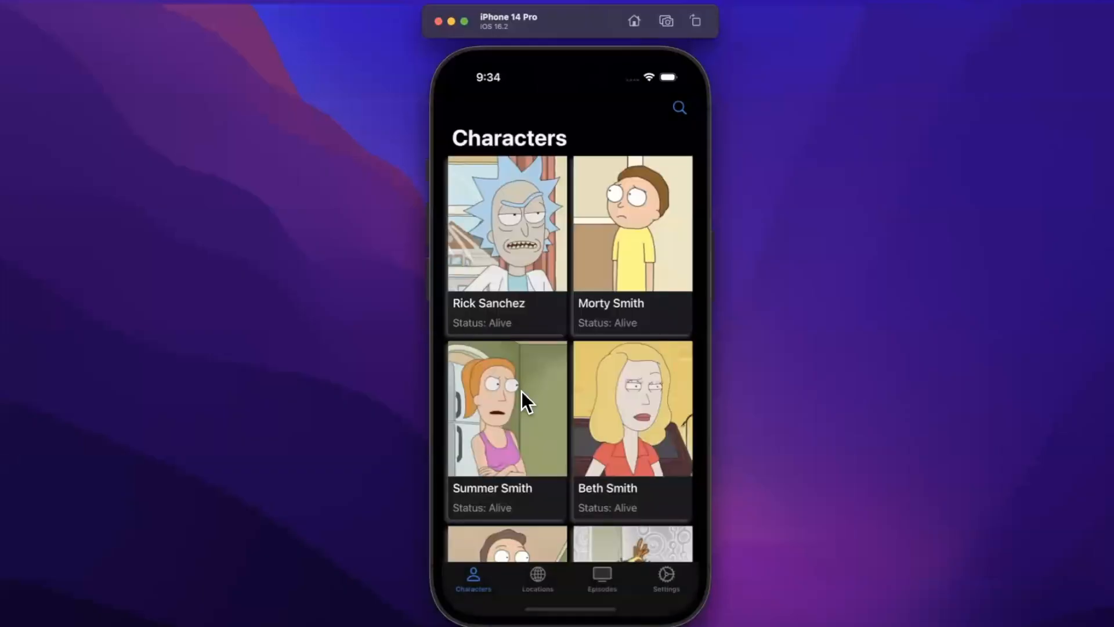
click(538, 577)
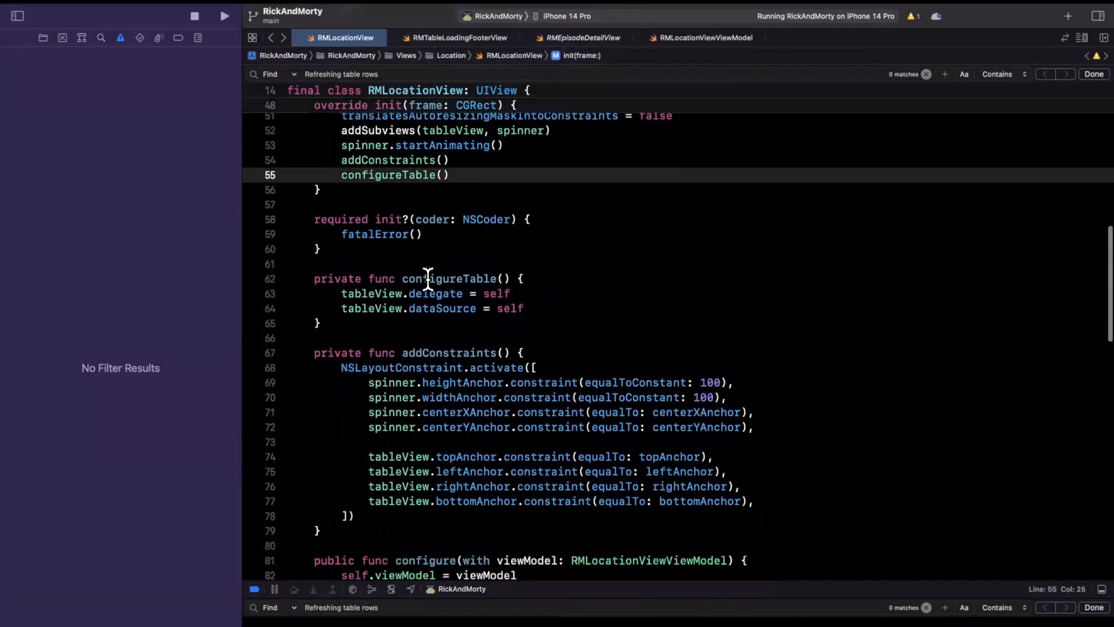
- Move registerDidFinishPaginationBlock into viewModel's didSet and prefix the call with viewModel
scroll(down, 3)
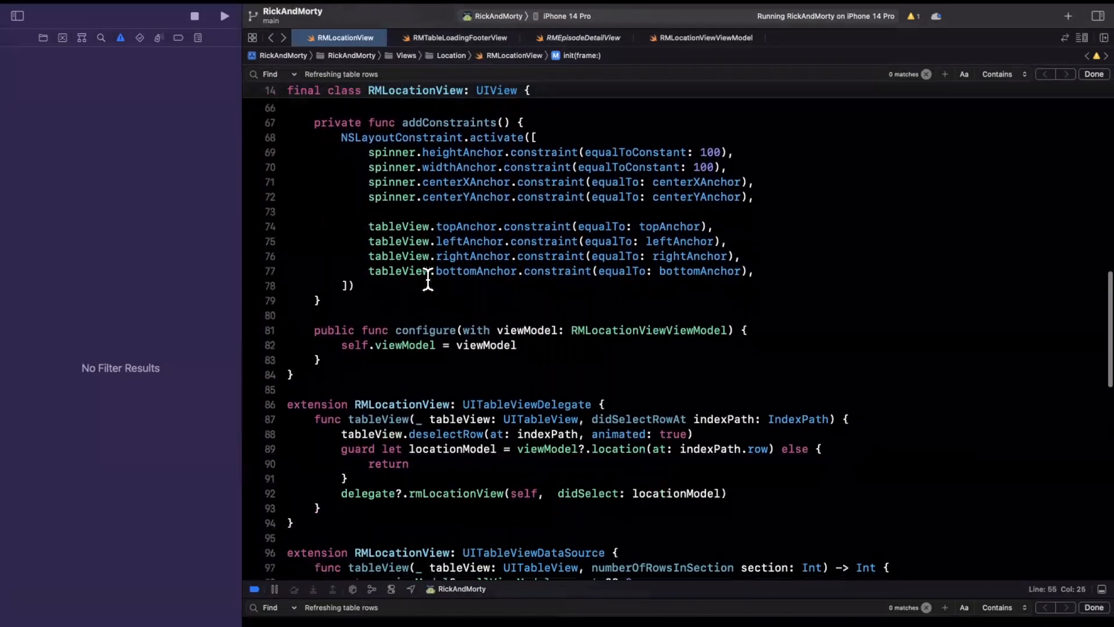
scroll(down, 3)
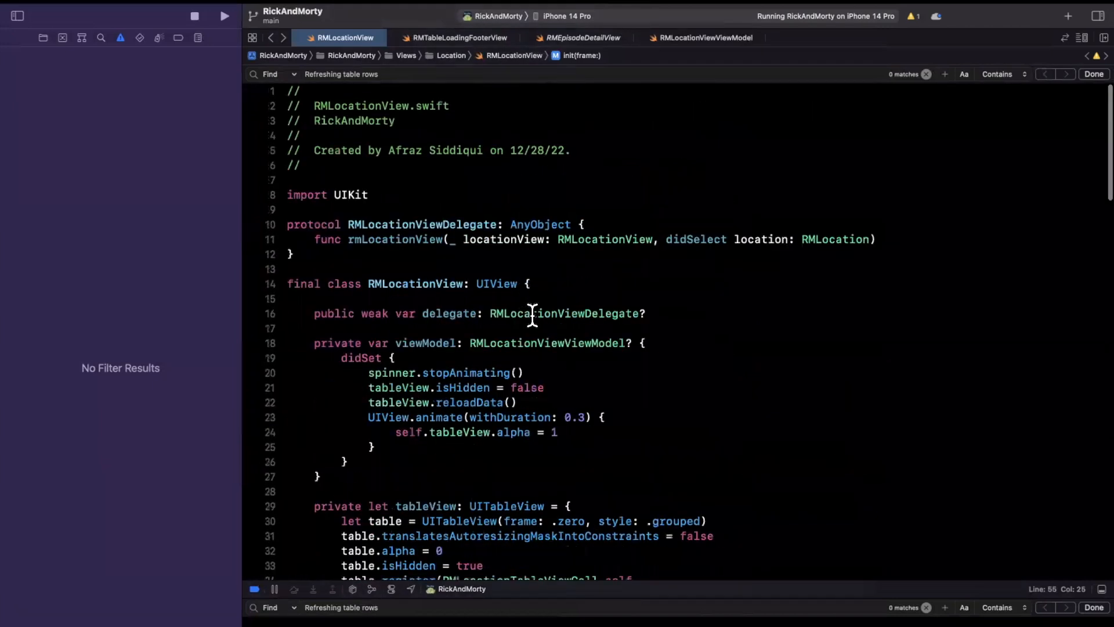
mouse_move(684, 334)
text( {)
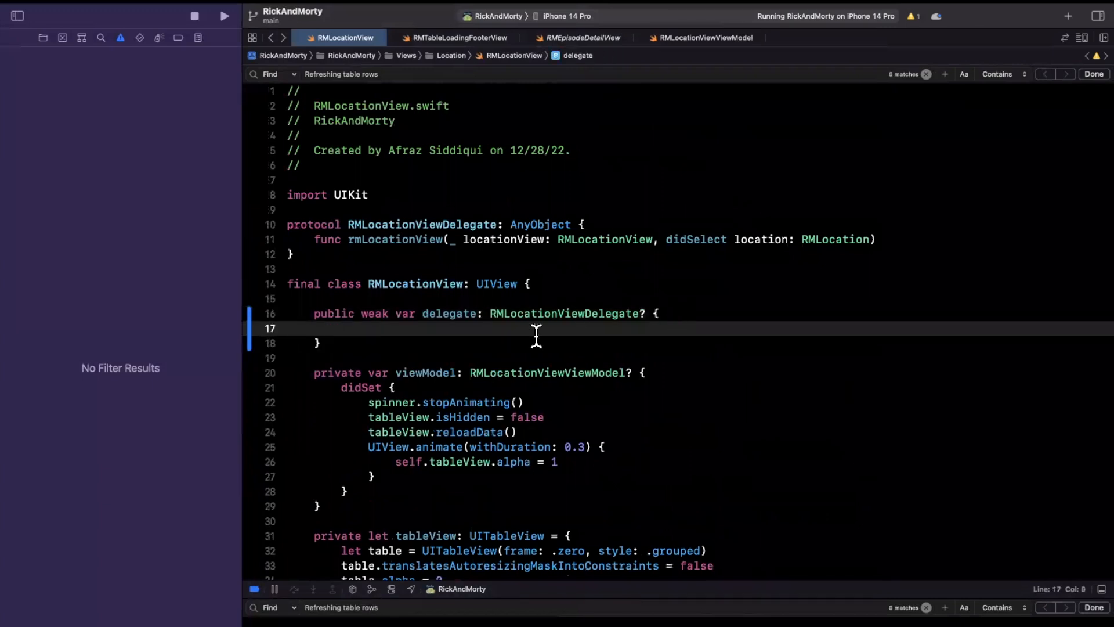
key(Backspace)
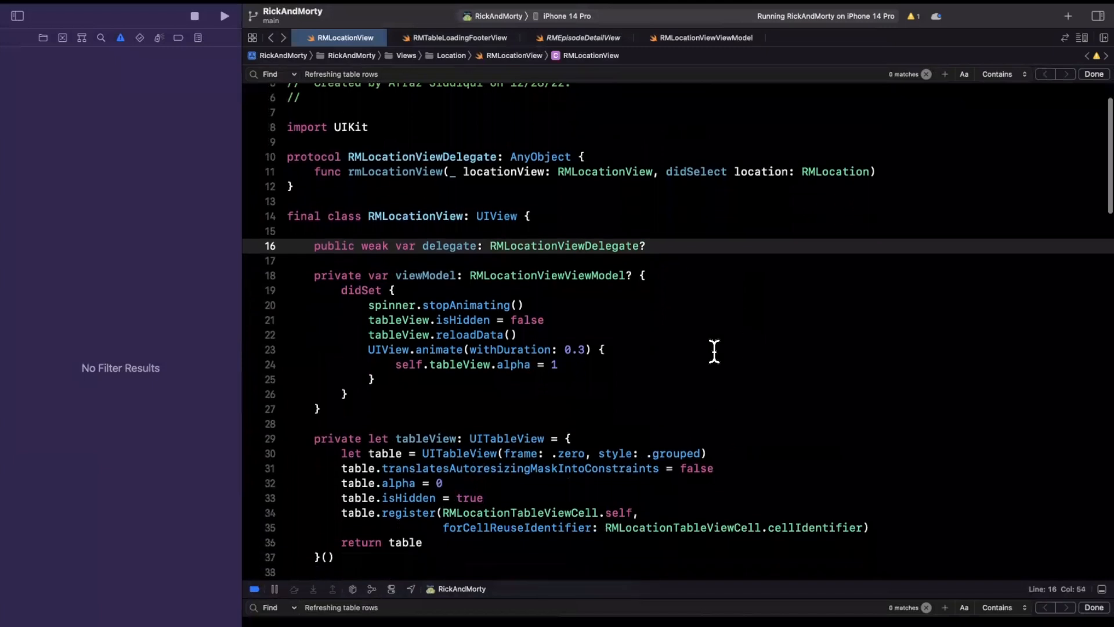
click(424, 377)
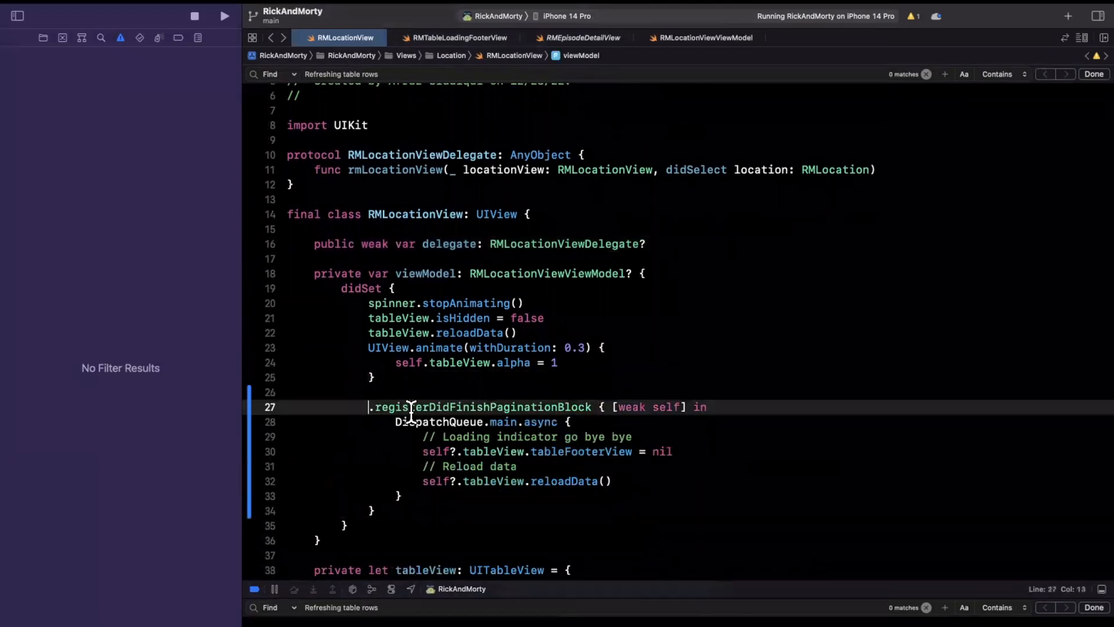
text(view)
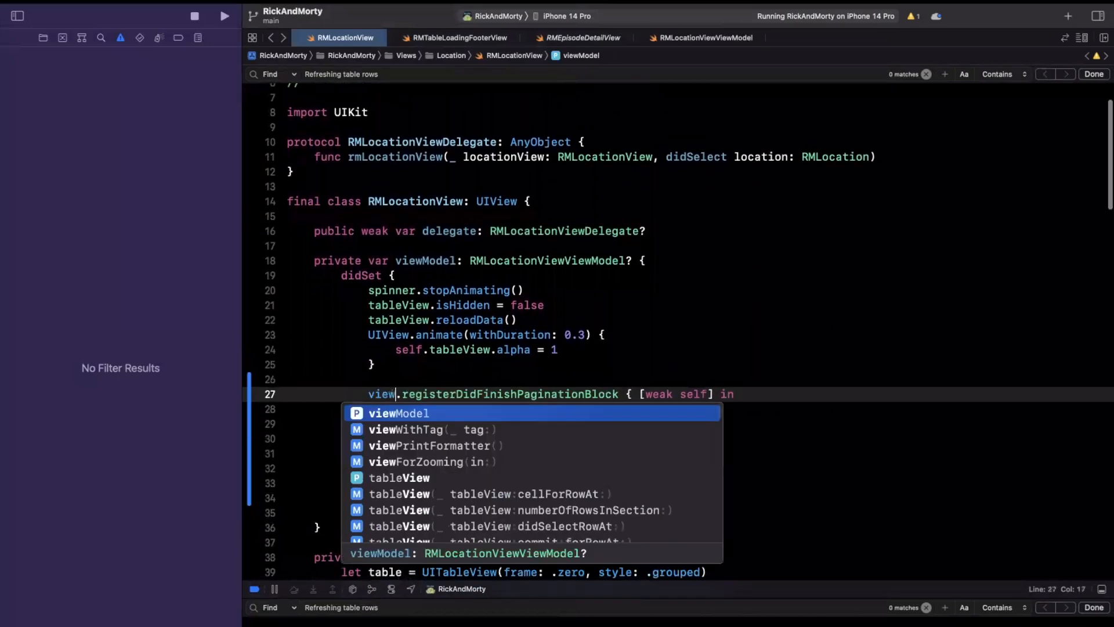
text(m)
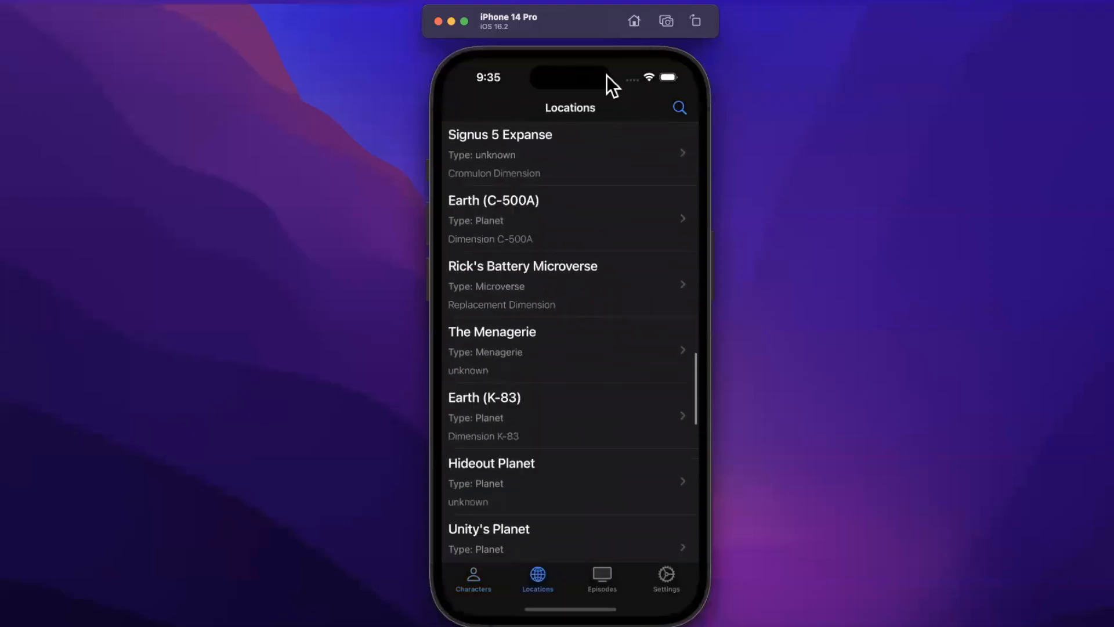
- Scroll the simulator's Locations list down to Rick's Memories so the loading footer appears
scroll(down, 3)
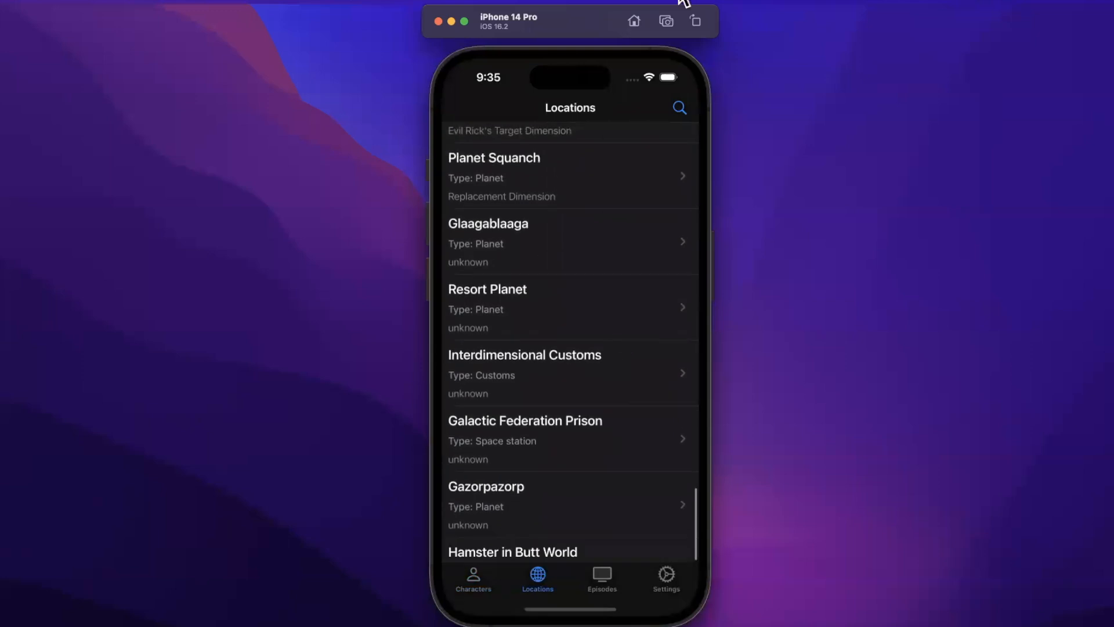
scroll(down, 3)
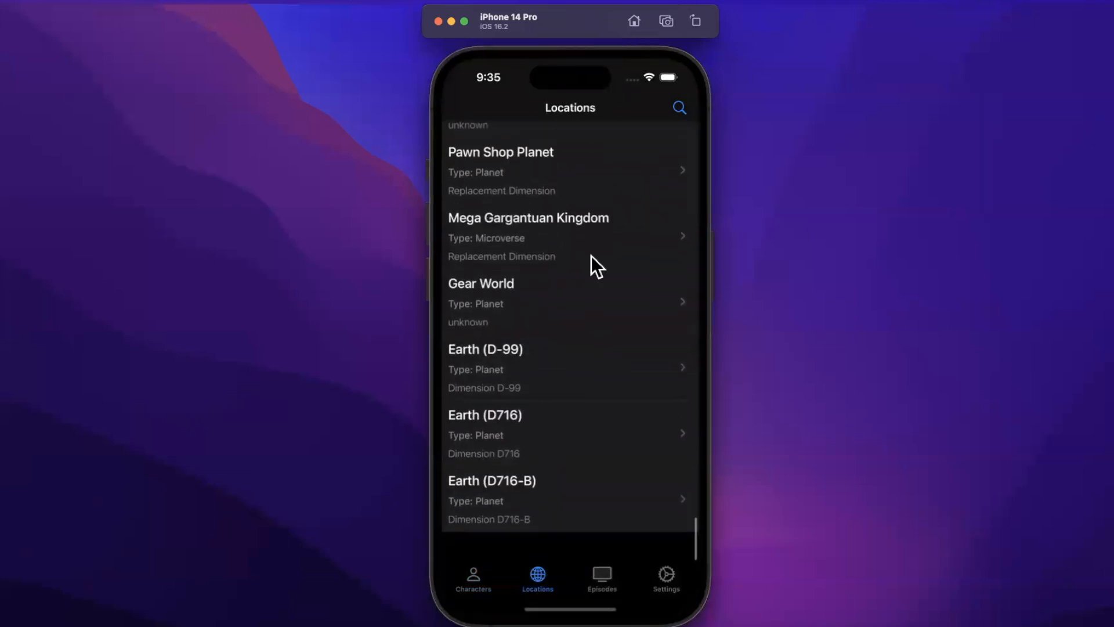
scroll(down, 3)
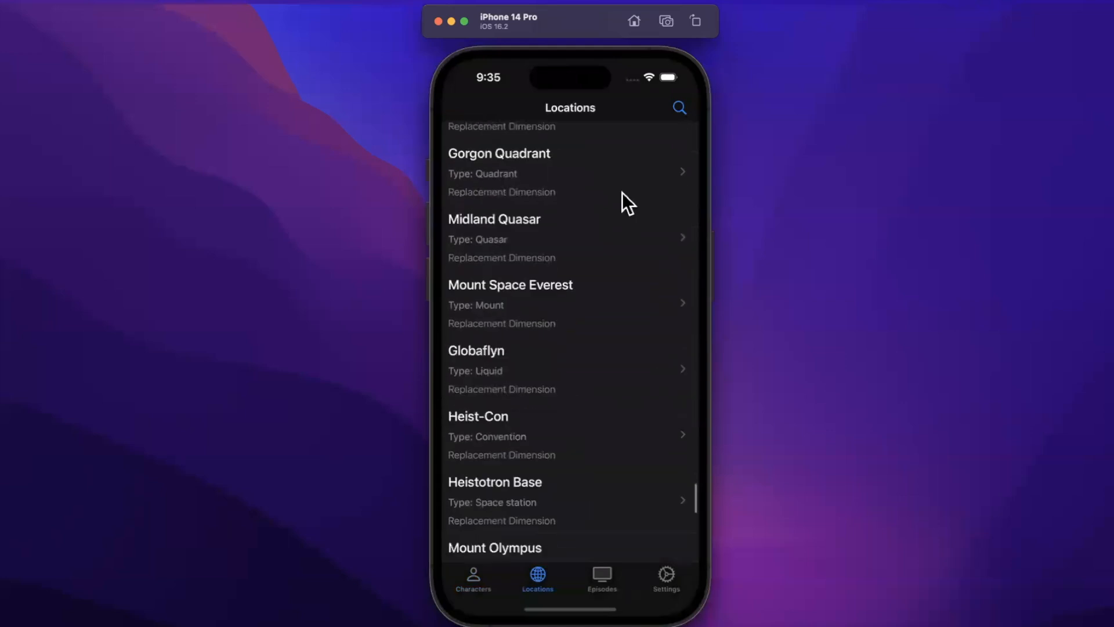
scroll(down, 3)
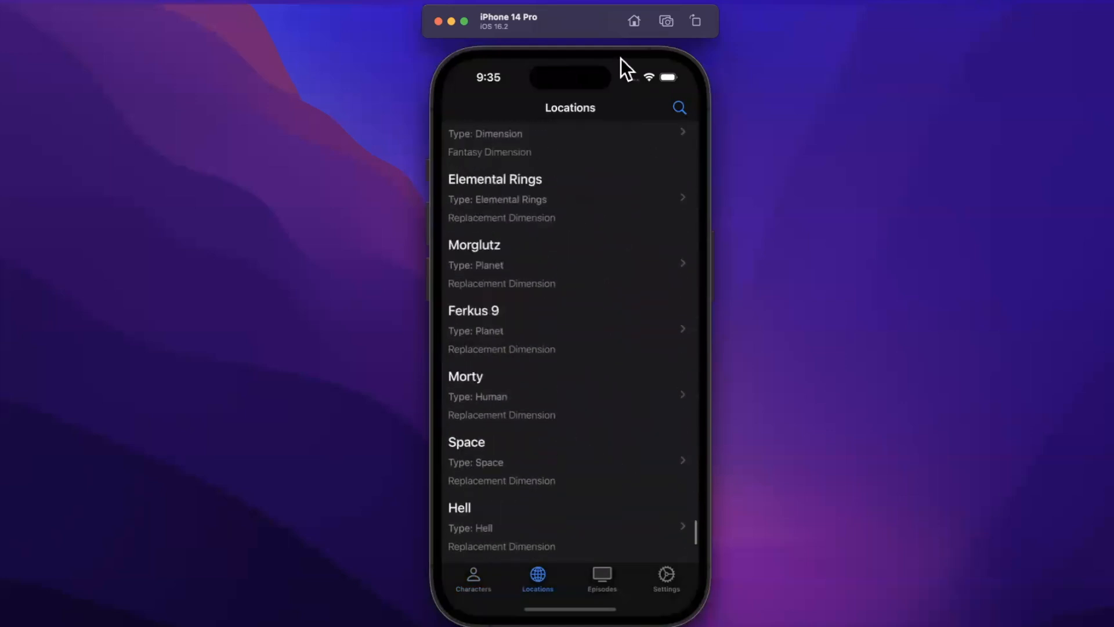
scroll(down, 3)
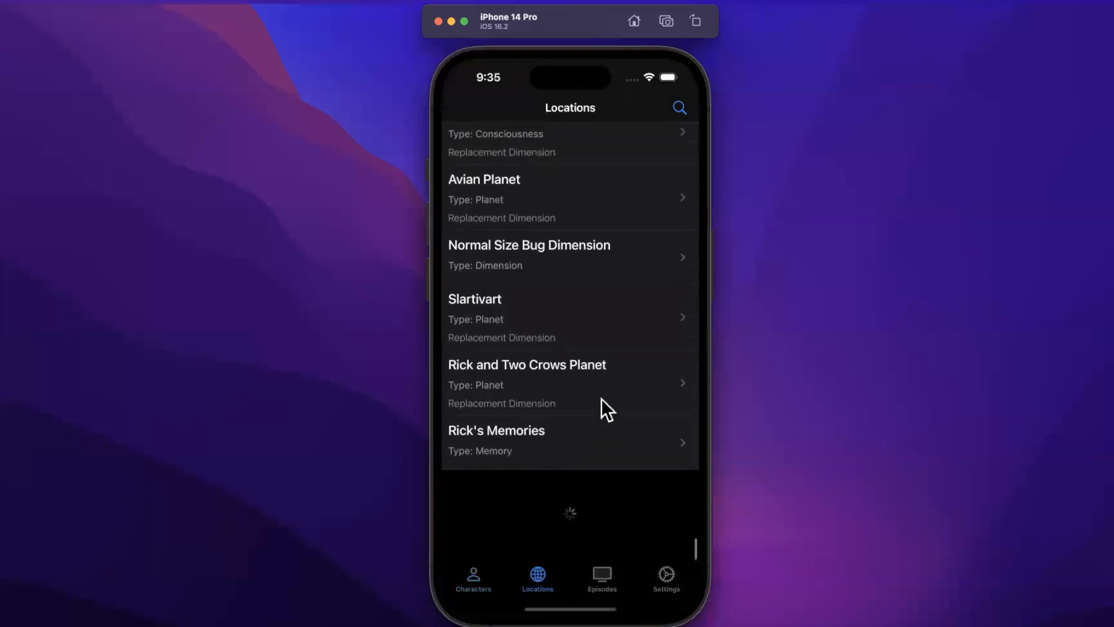
scroll(down, 3)
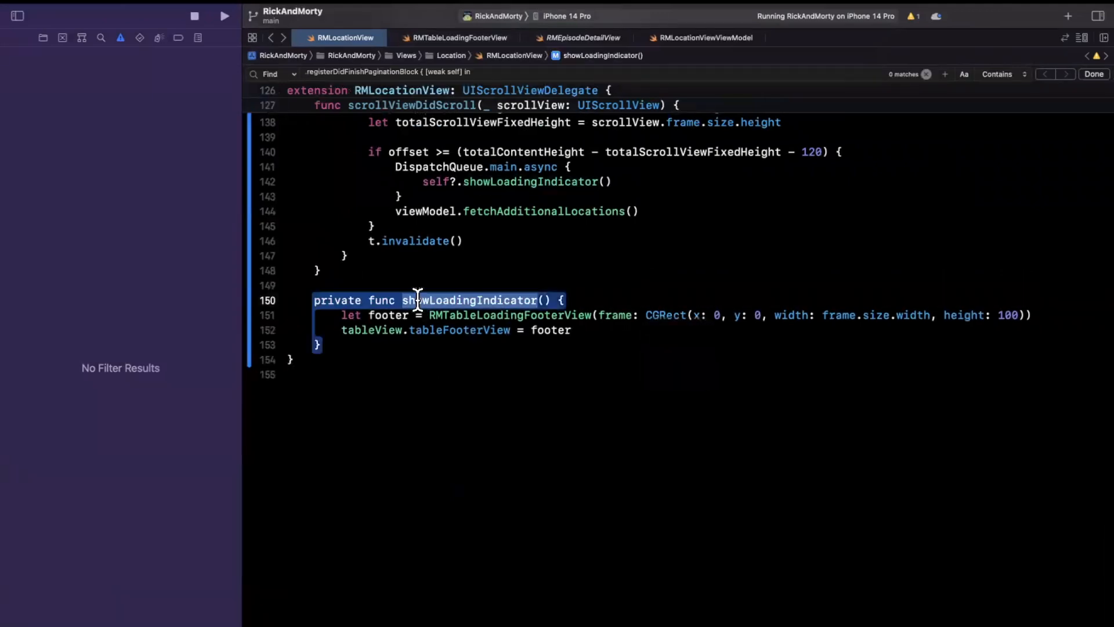
- Search RMLocationView for showLoadingIndicator and bring up actions for shouldShowLoadMoreIndicator
text(showLoadingIndicator)
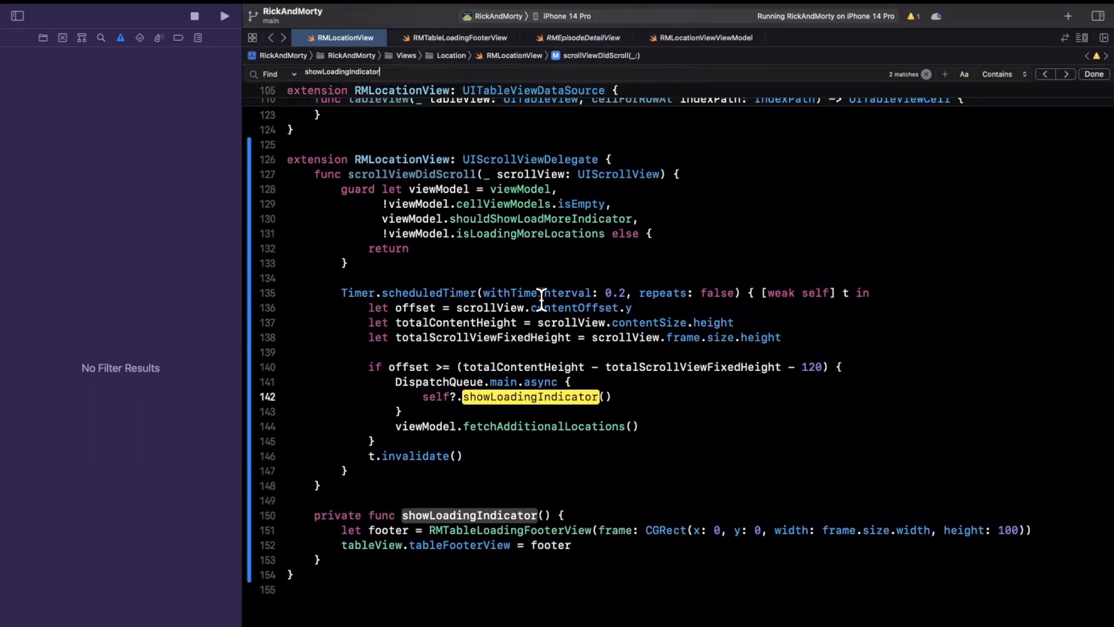
mouse_move(532, 205)
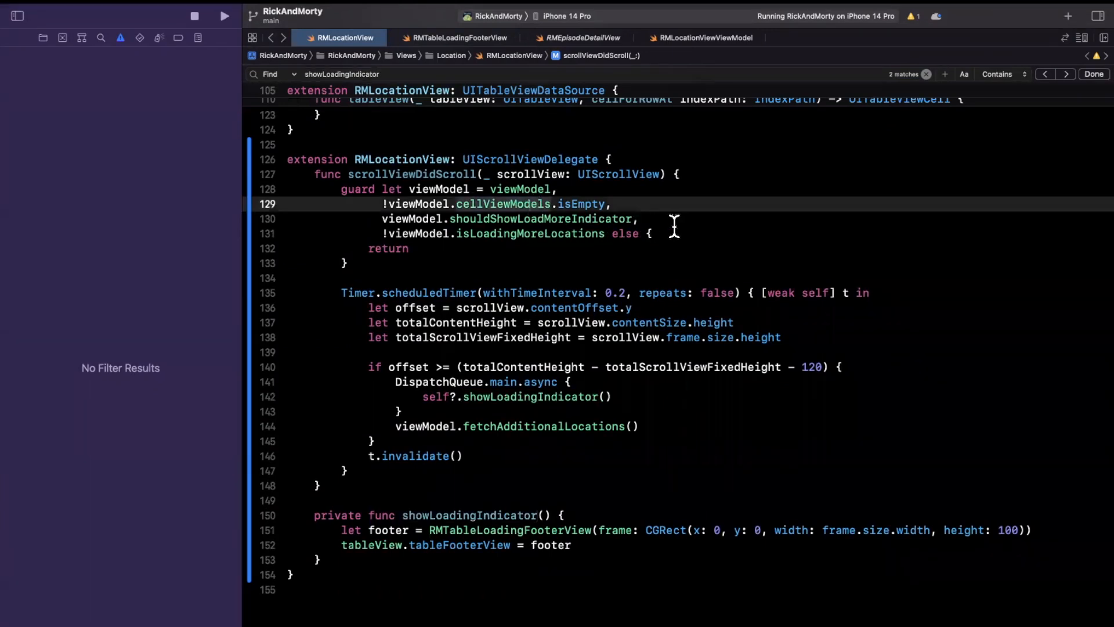
right_click(540, 219)
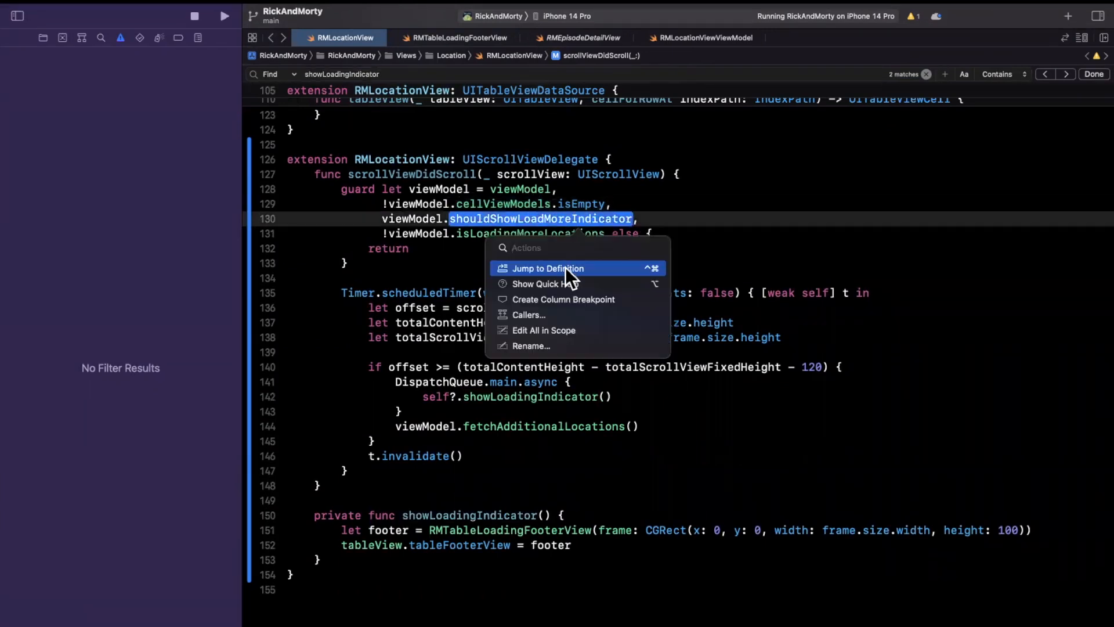
- Jump to shouldShowLoadMoreIndicator's definition in RMLocationViewViewModel and review isLoadingMoreLocations in fetchAdditionalLocations
click(546, 268)
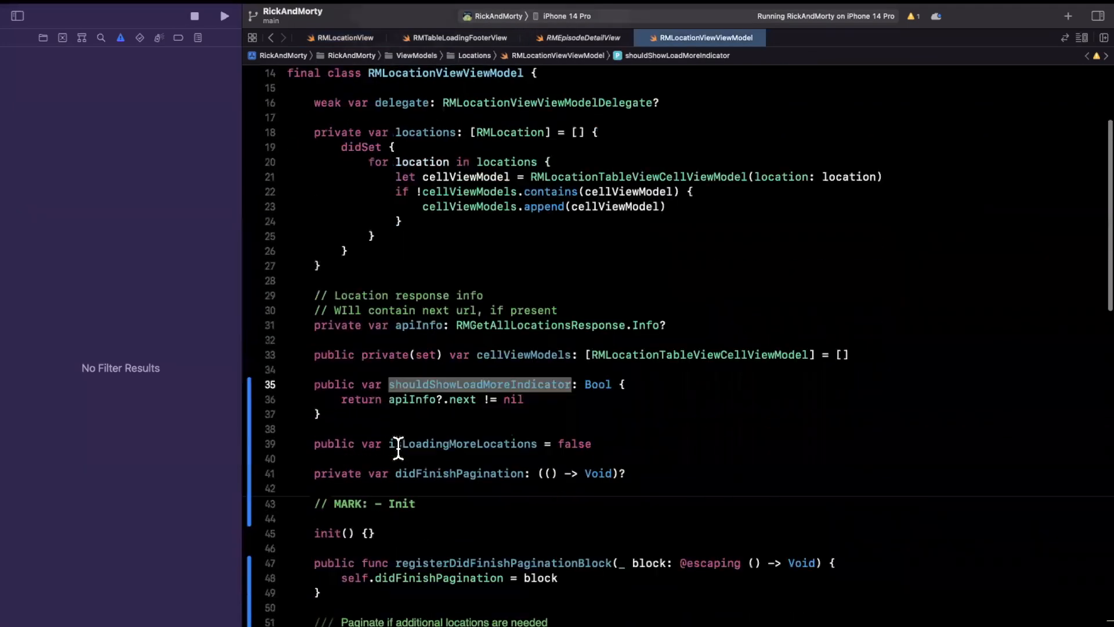
click(462, 443)
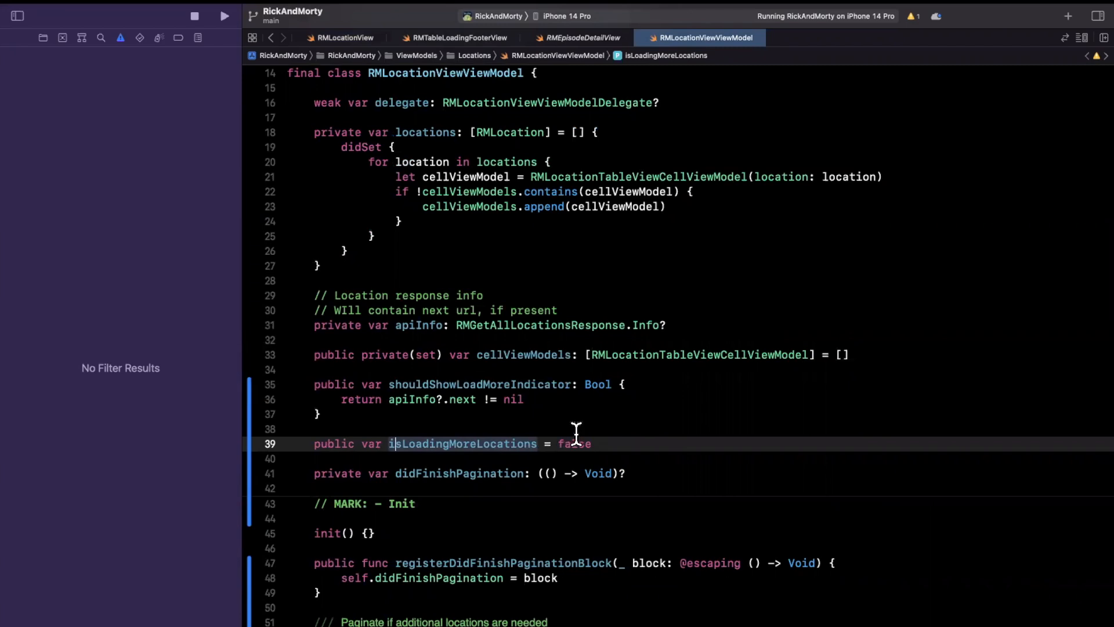
scroll(down, 3)
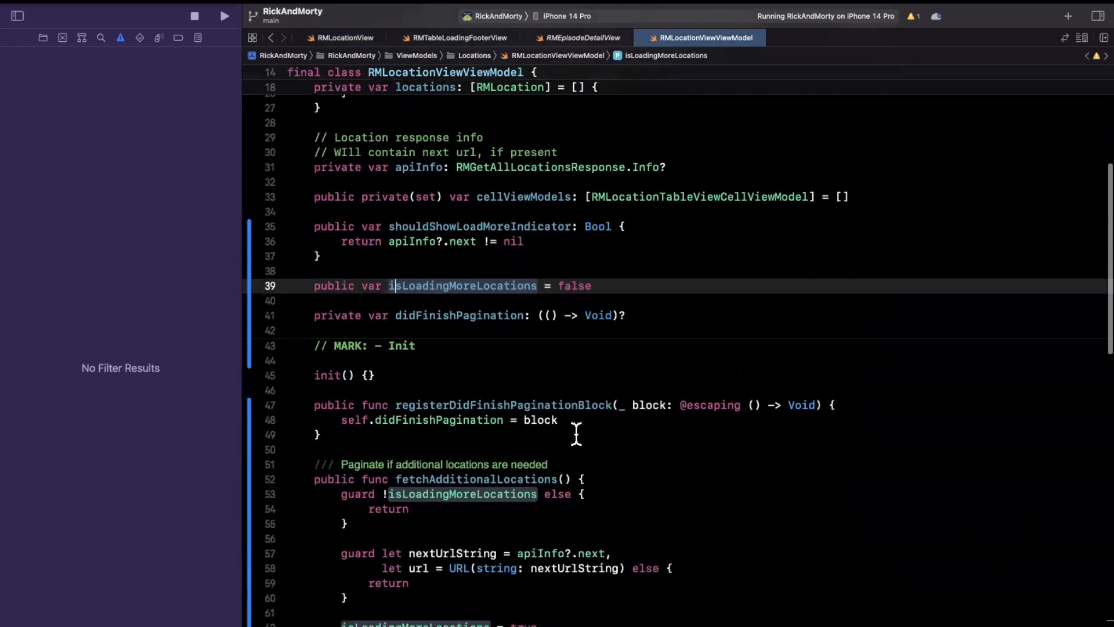
scroll(down, 3)
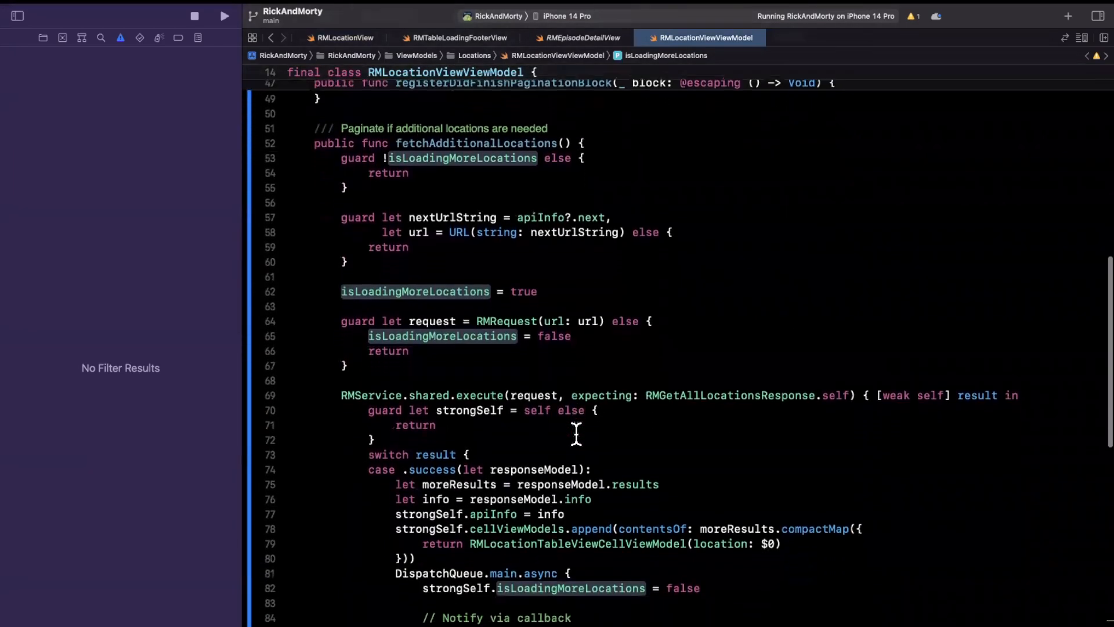
scroll(up, 3)
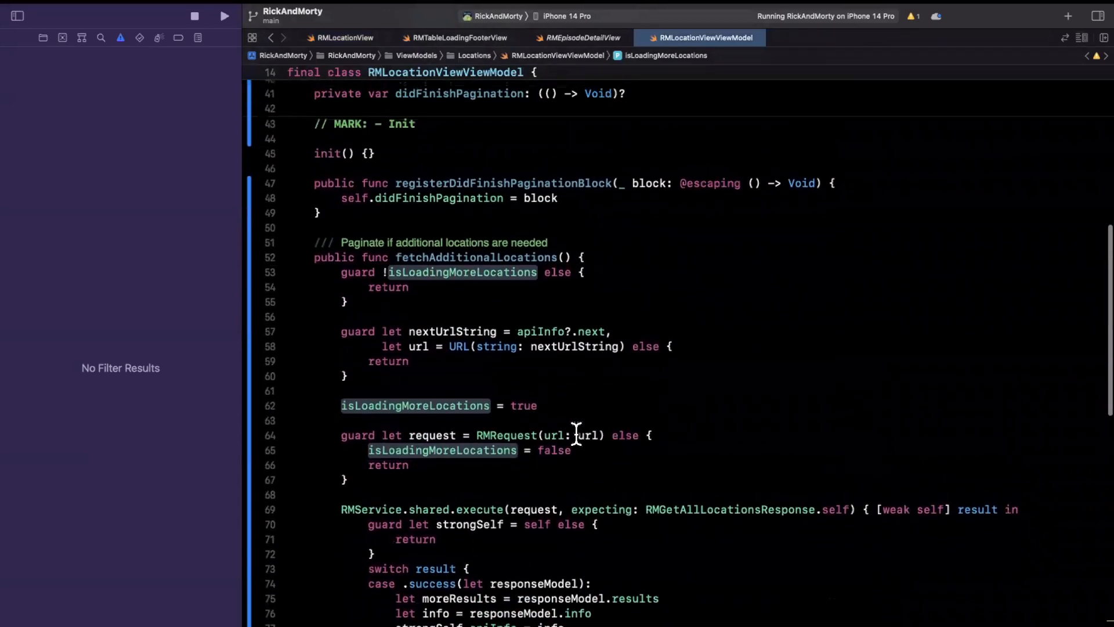
scroll(down, 3)
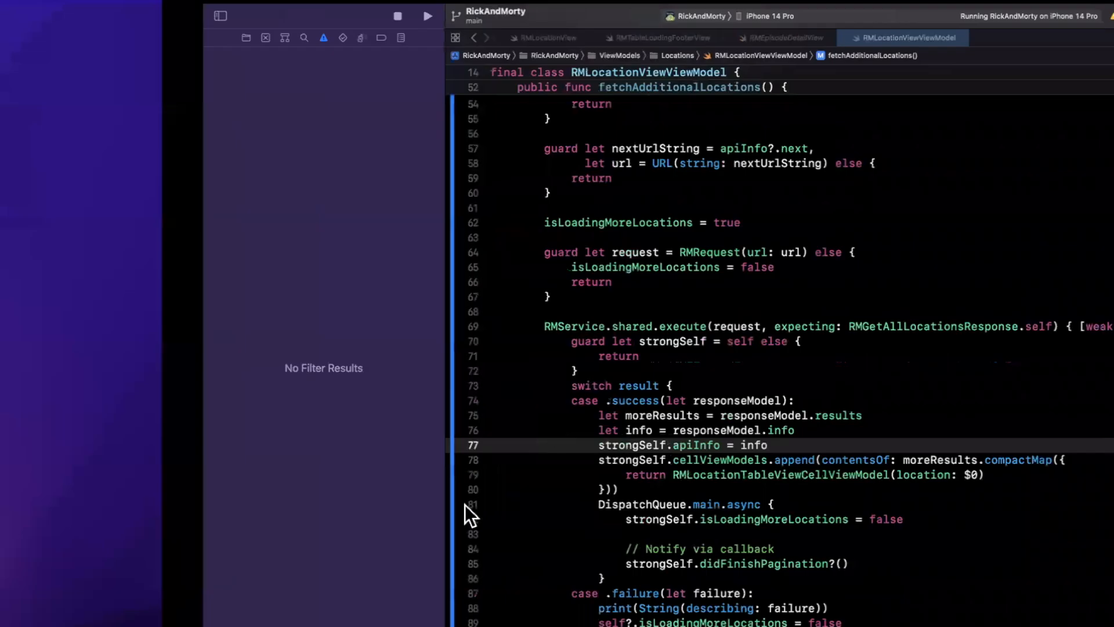
- Add print(info.next) after strongSelf.apiInfo = info and rerun the app
text(pri)
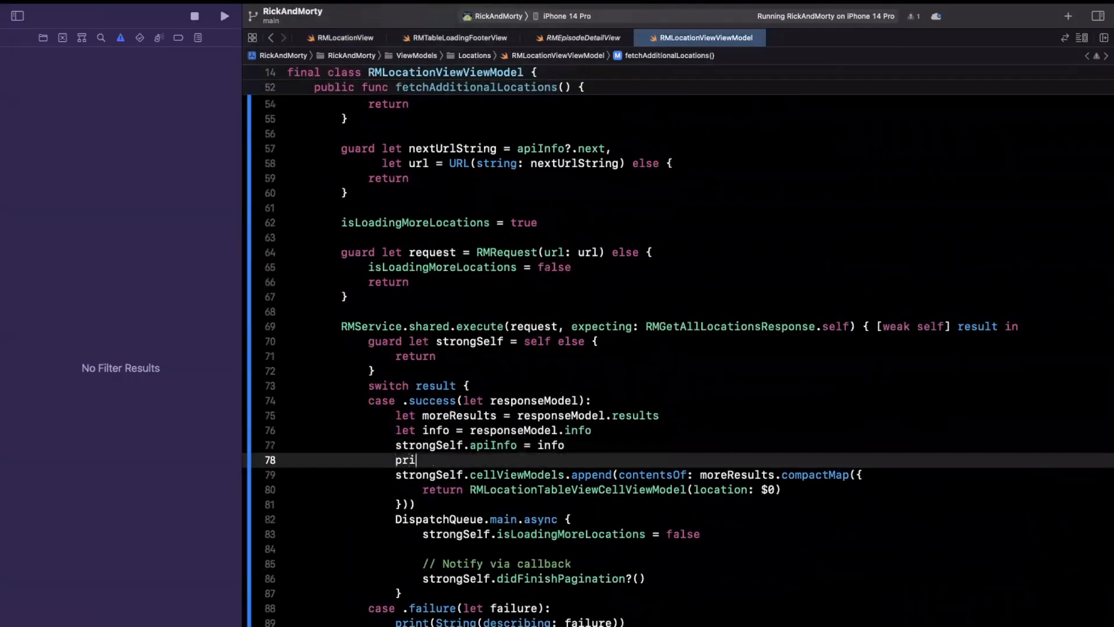
text(nt(info.next)
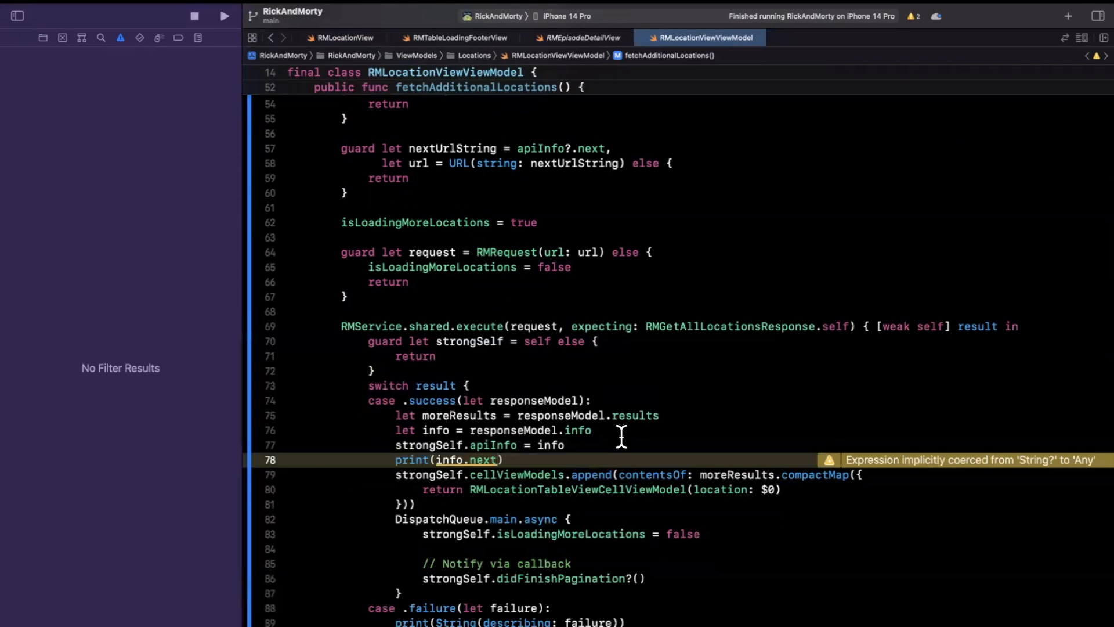
click(224, 15)
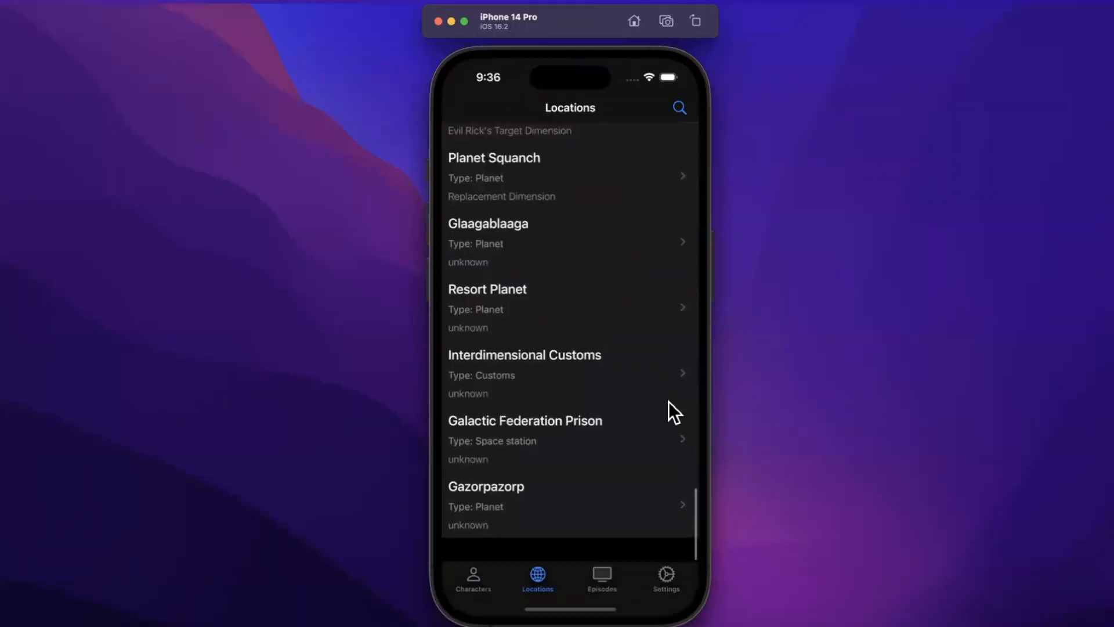
- Scroll the Locations list to the last location, logging next-page URLs for pages 3–7 then nil
scroll(down, 3)
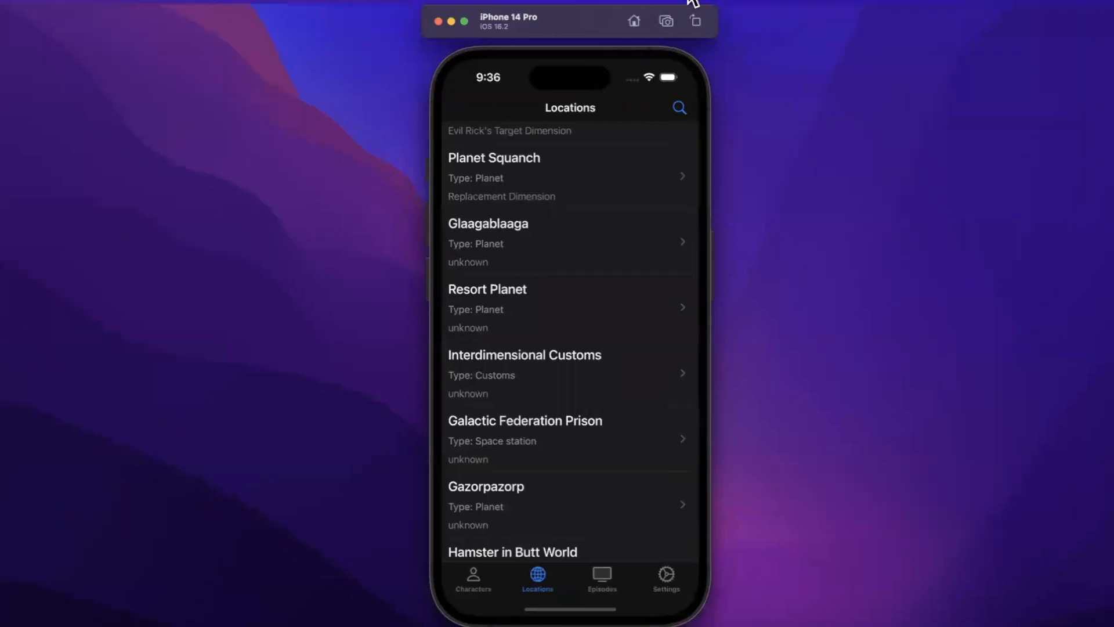
scroll(down, 3)
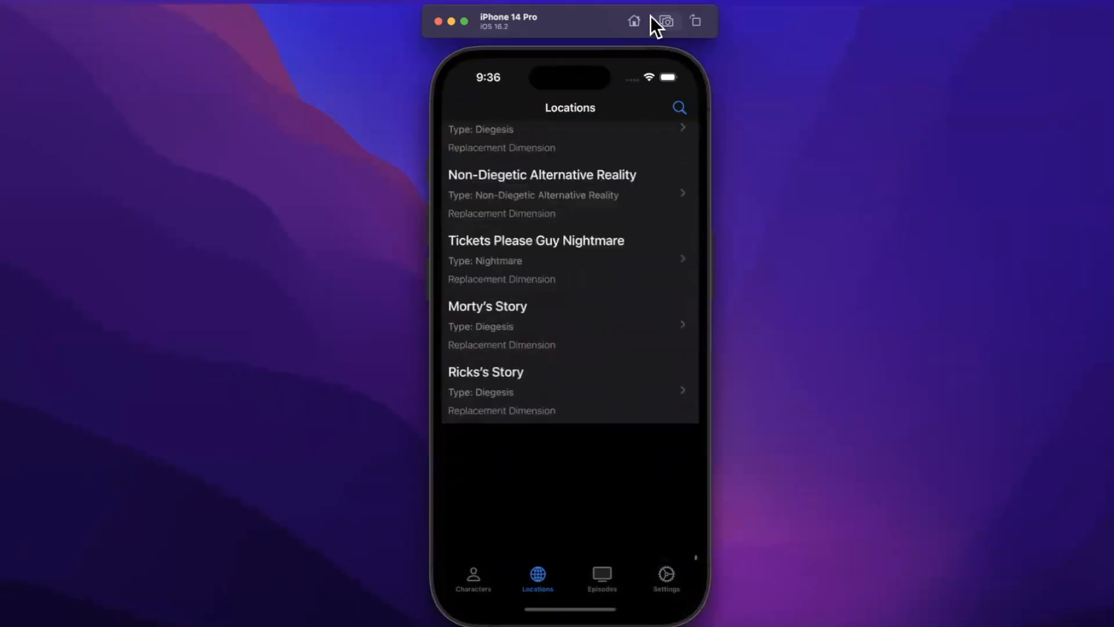
scroll(down, 3)
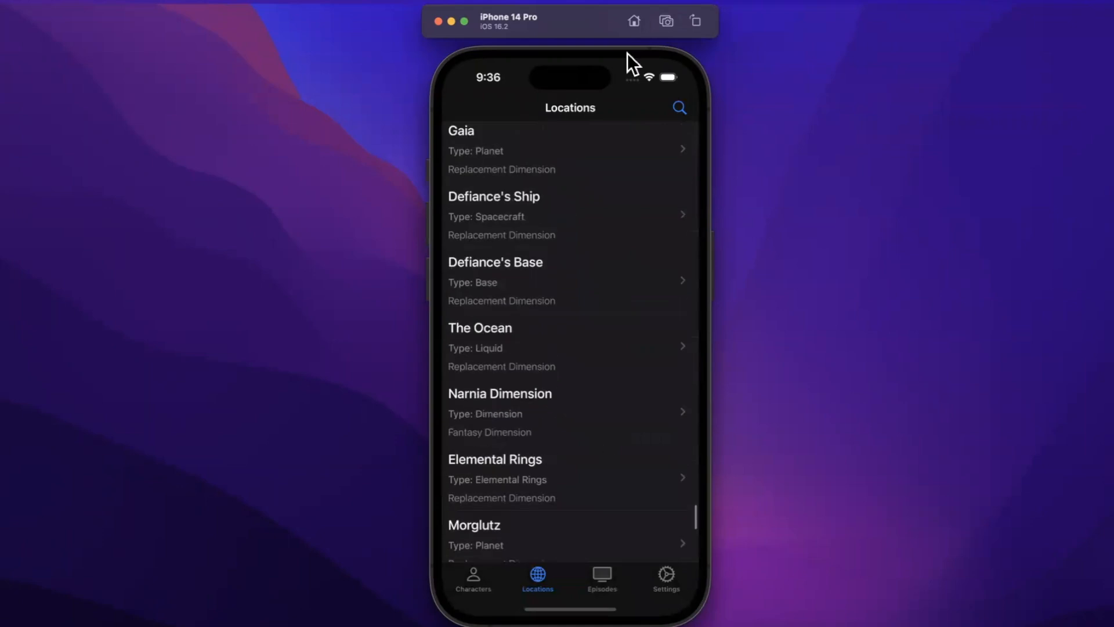
scroll(down, 3)
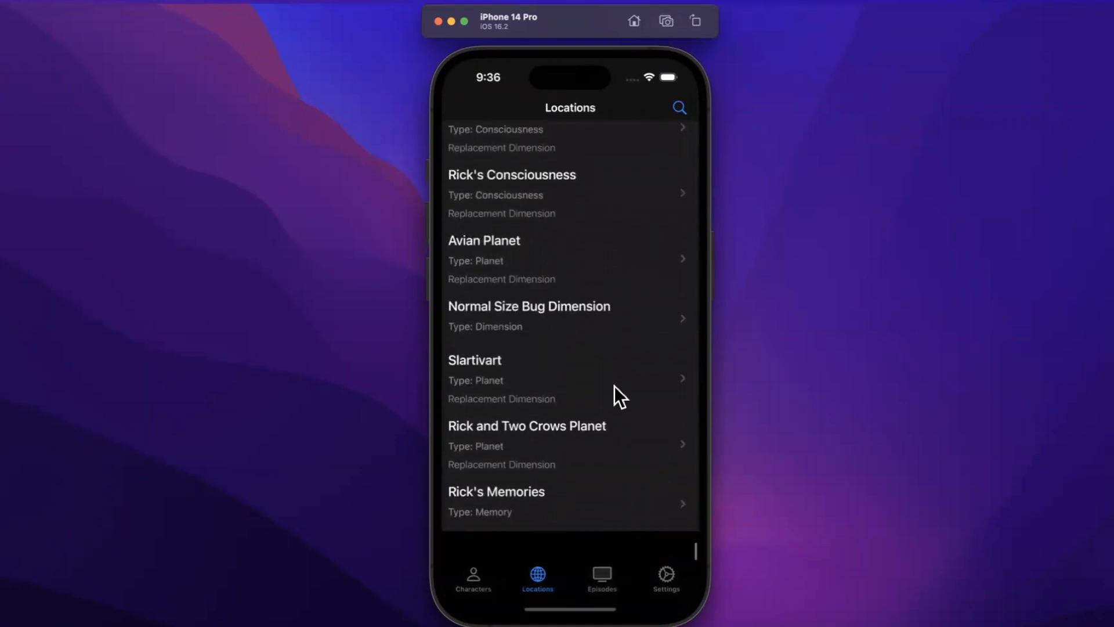
scroll(down, 3)
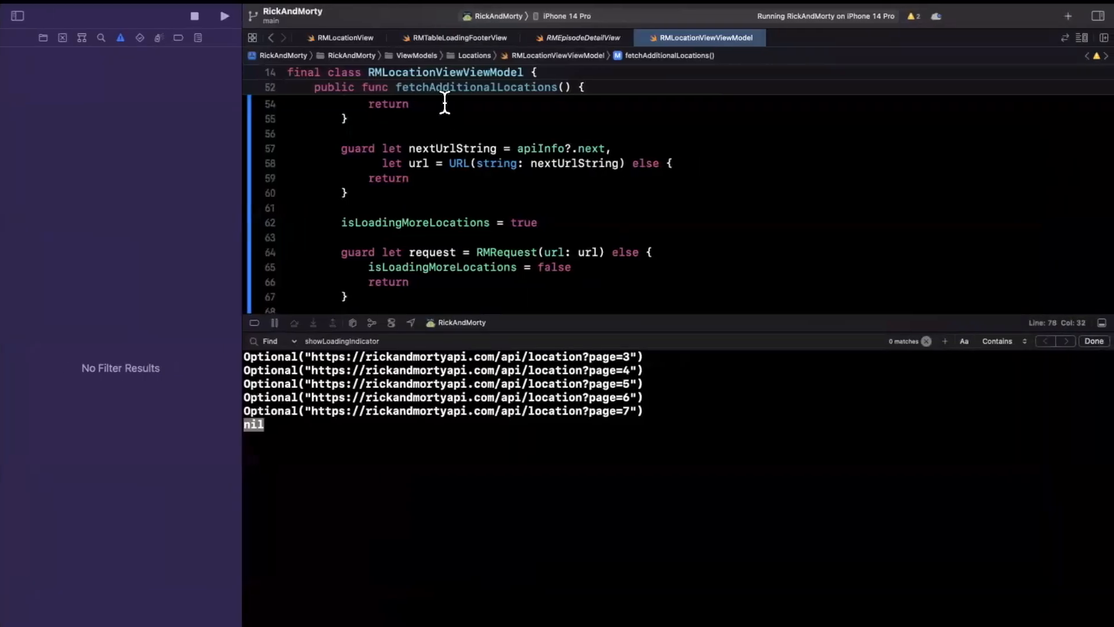
- Review the logged next-page URLs, inspect apiInfo?.next in shouldShowLoadMoreIndicator, and stop the app
scroll(down, 3)
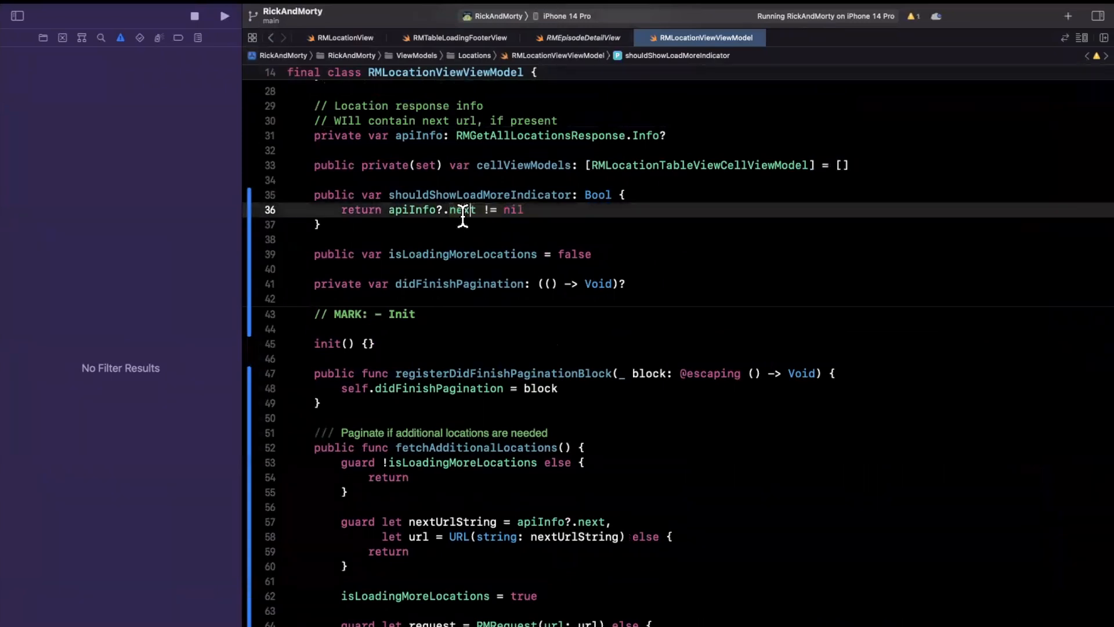
double_click(414, 210)
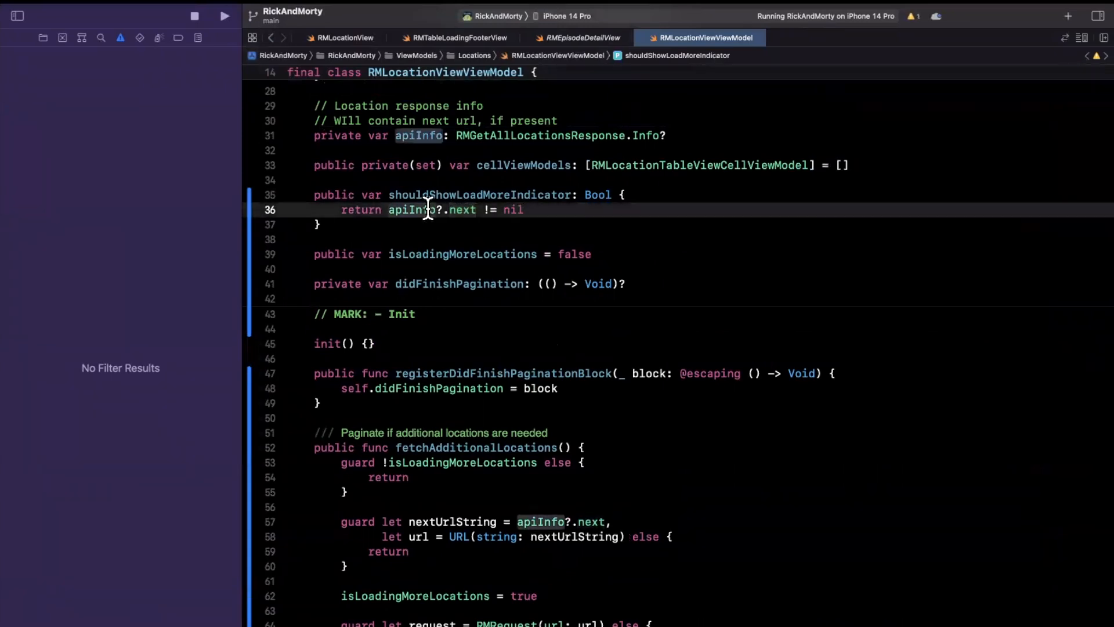
click(224, 15)
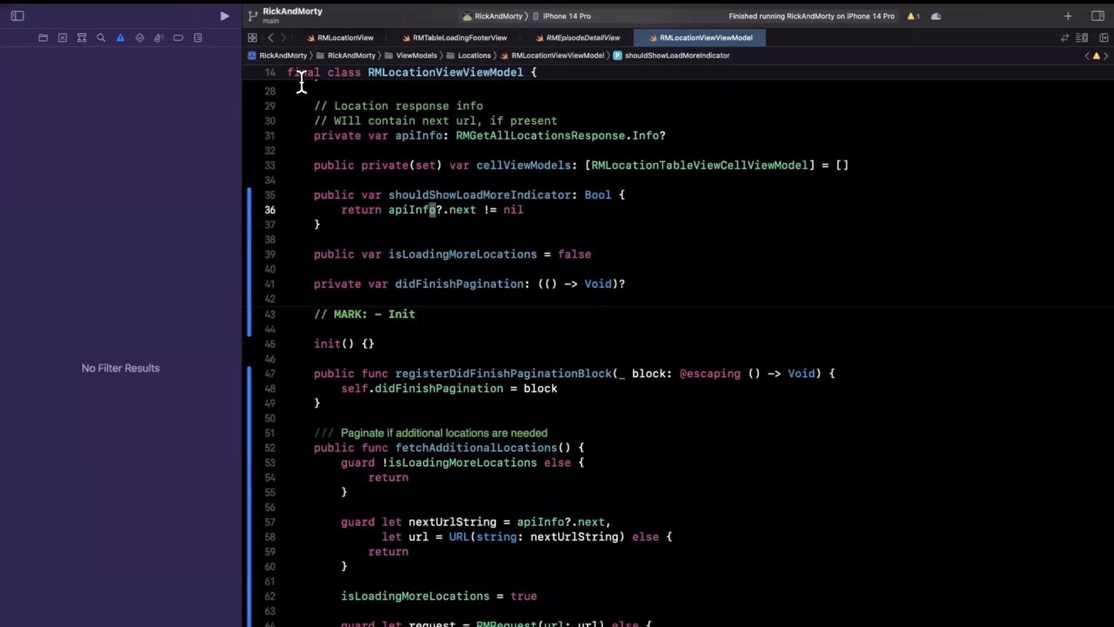
click(342, 37)
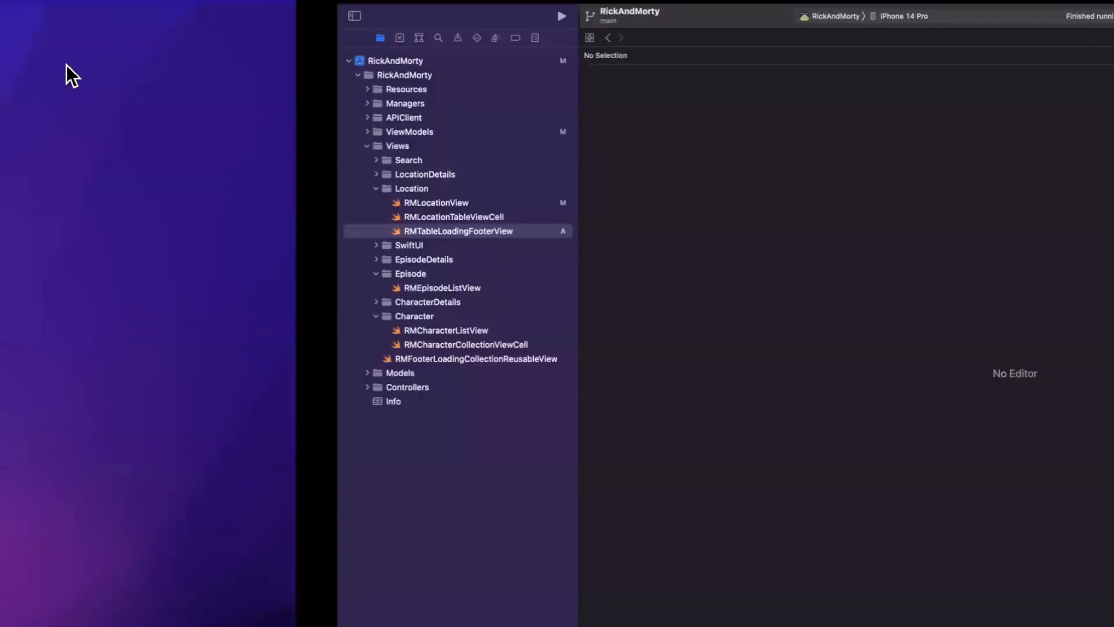
- Switch the run destination to iPad (10th generation) and run the RickAndMorty app on it
click(562, 15)
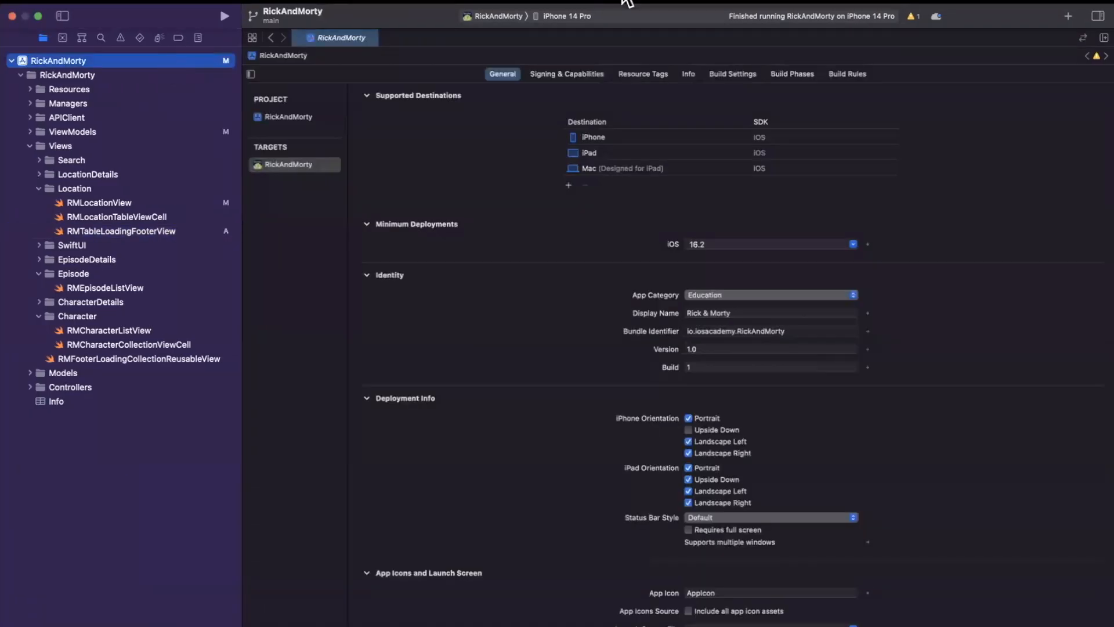
mouse_move(556, 27)
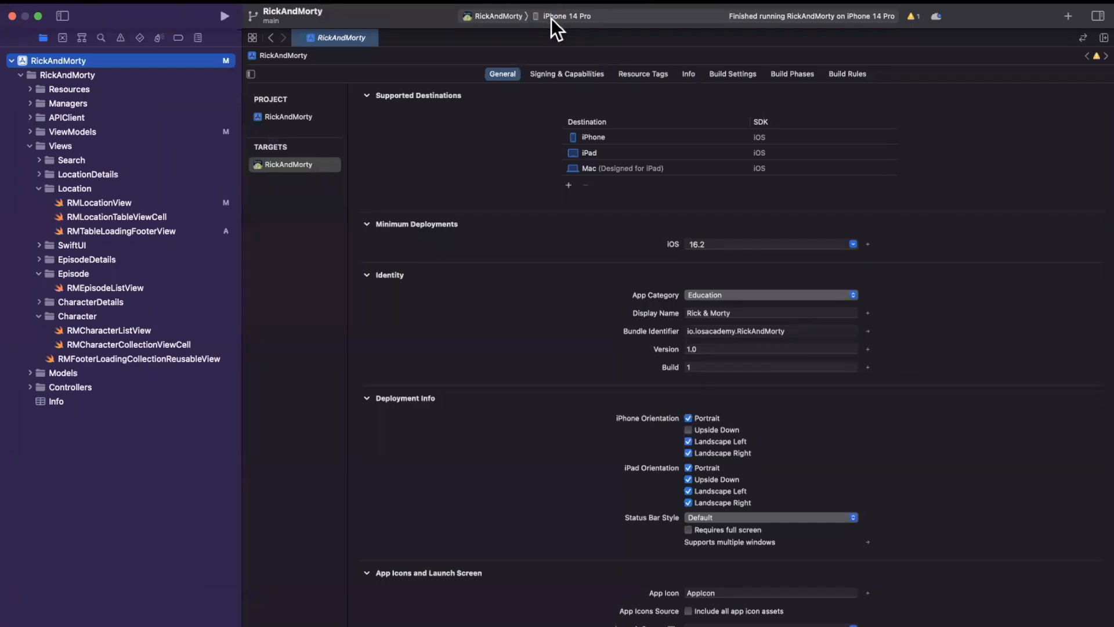
click(566, 16)
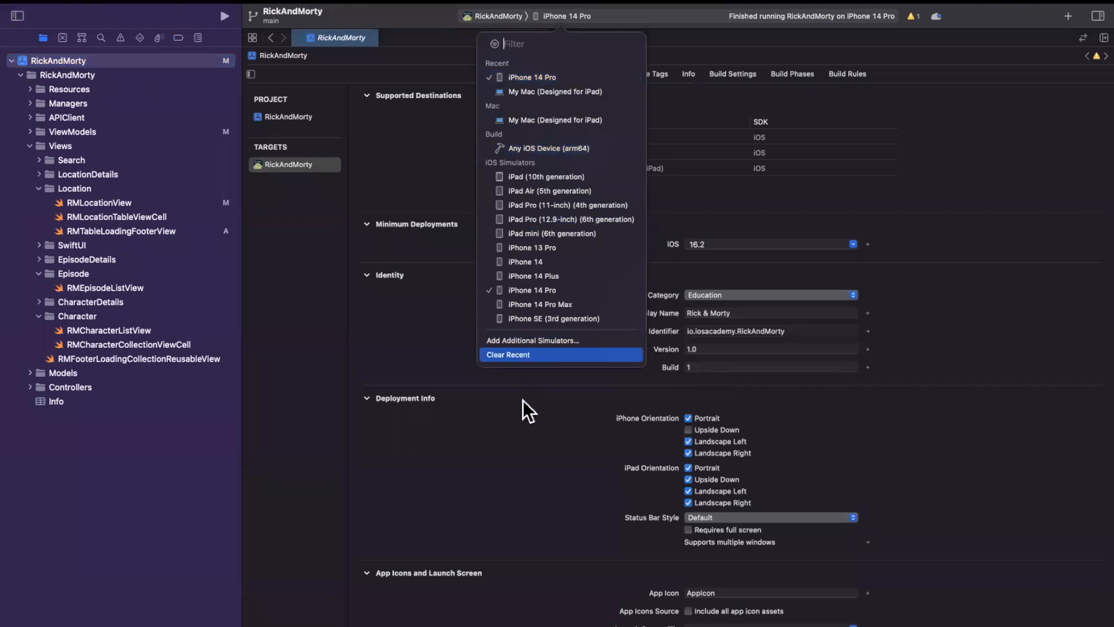
mouse_move(562, 176)
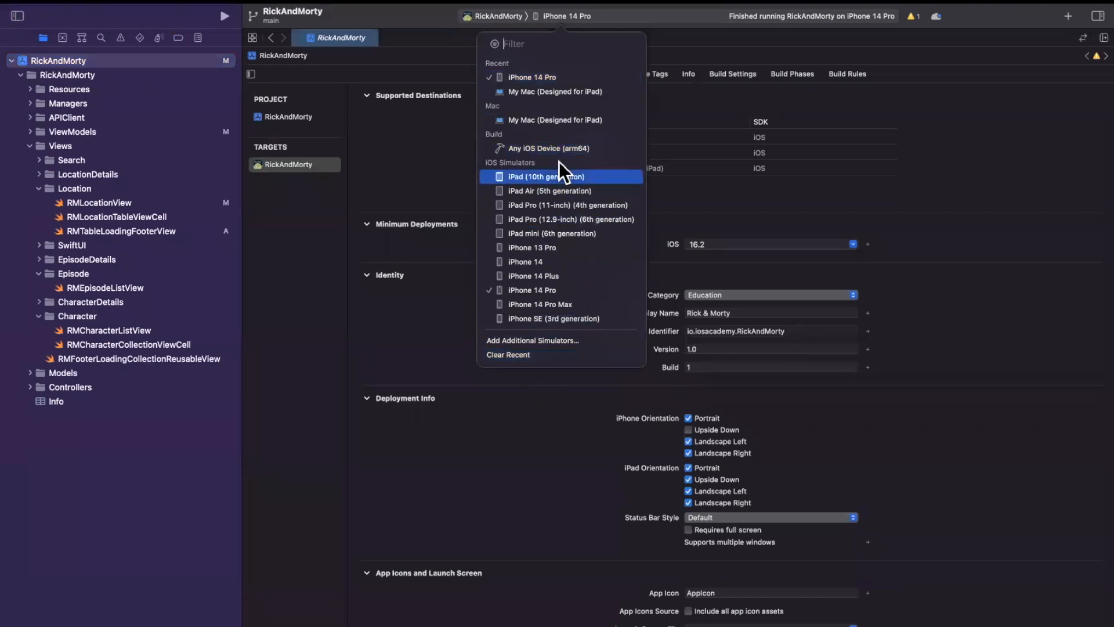
mouse_move(561, 190)
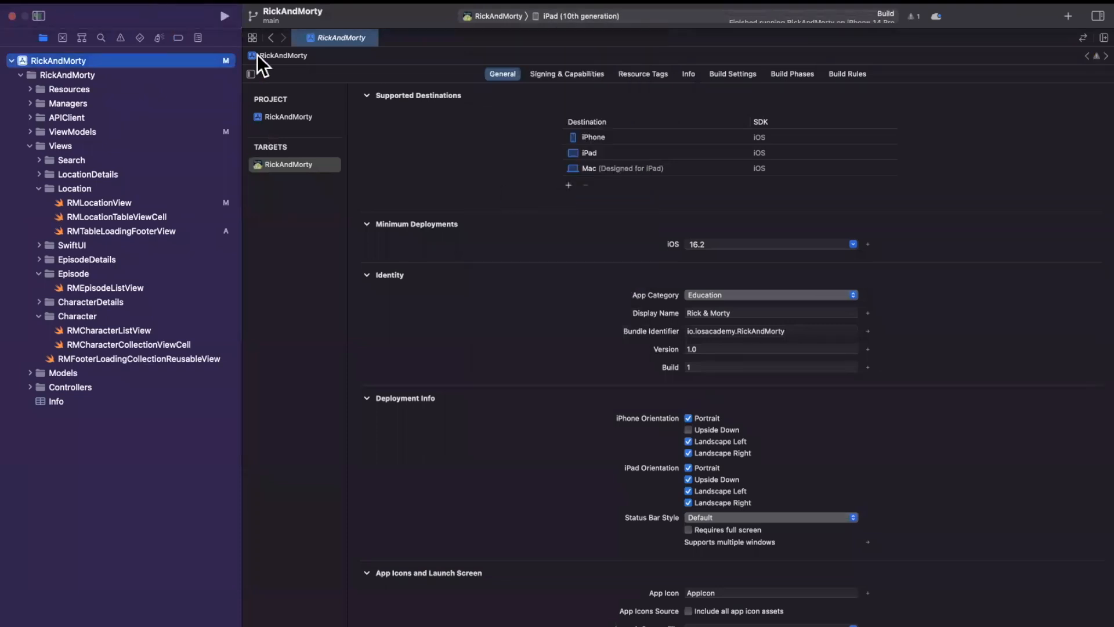
click(224, 15)
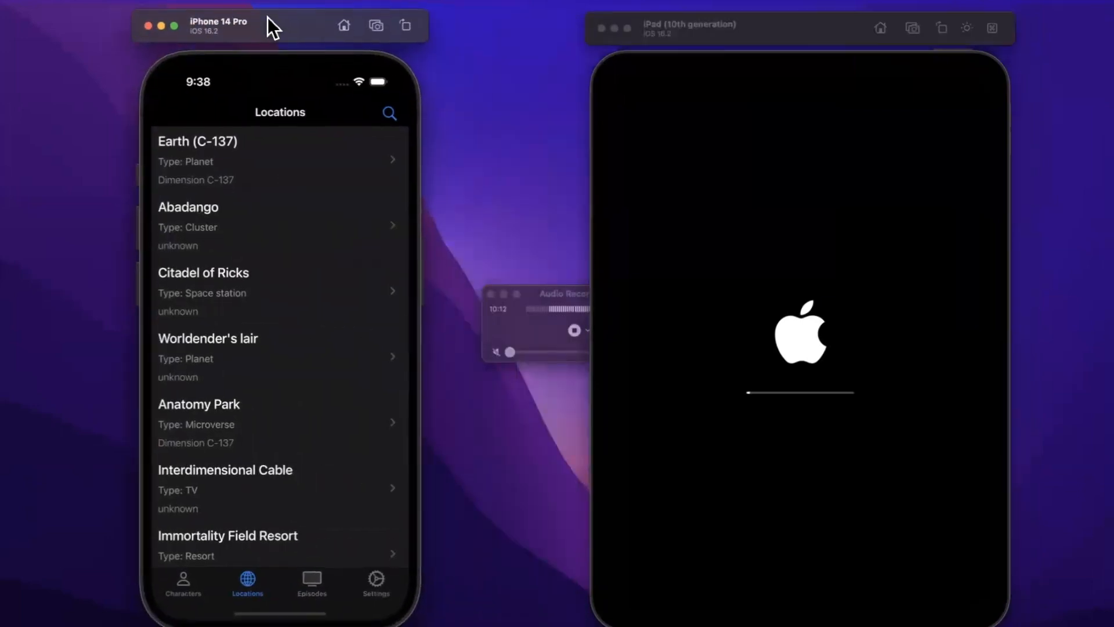
mouse_move(868, 382)
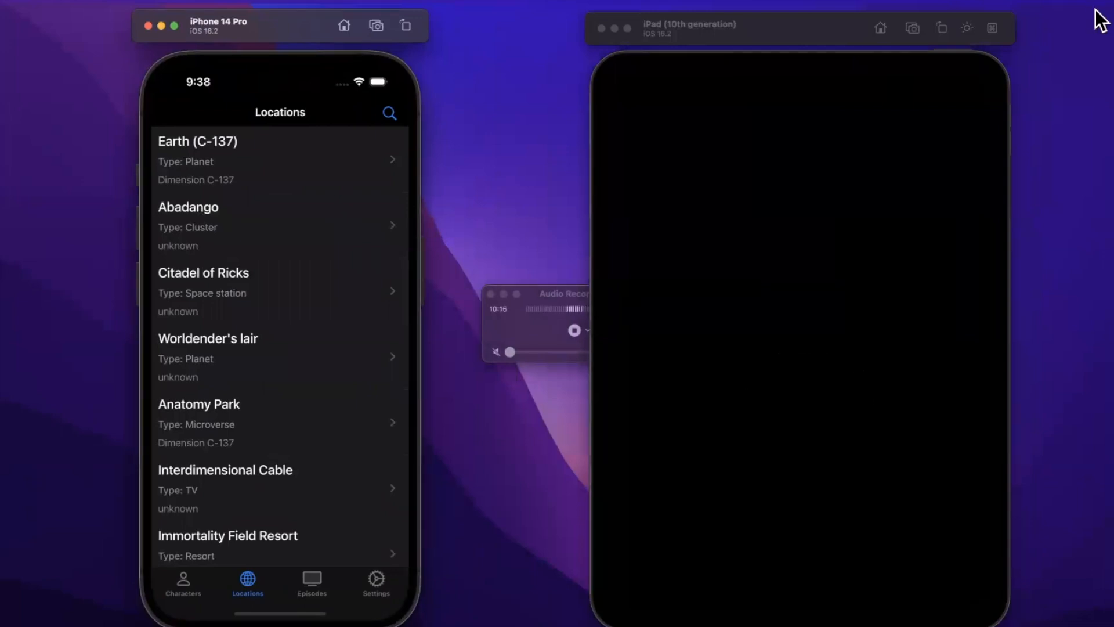
mouse_move(897, 264)
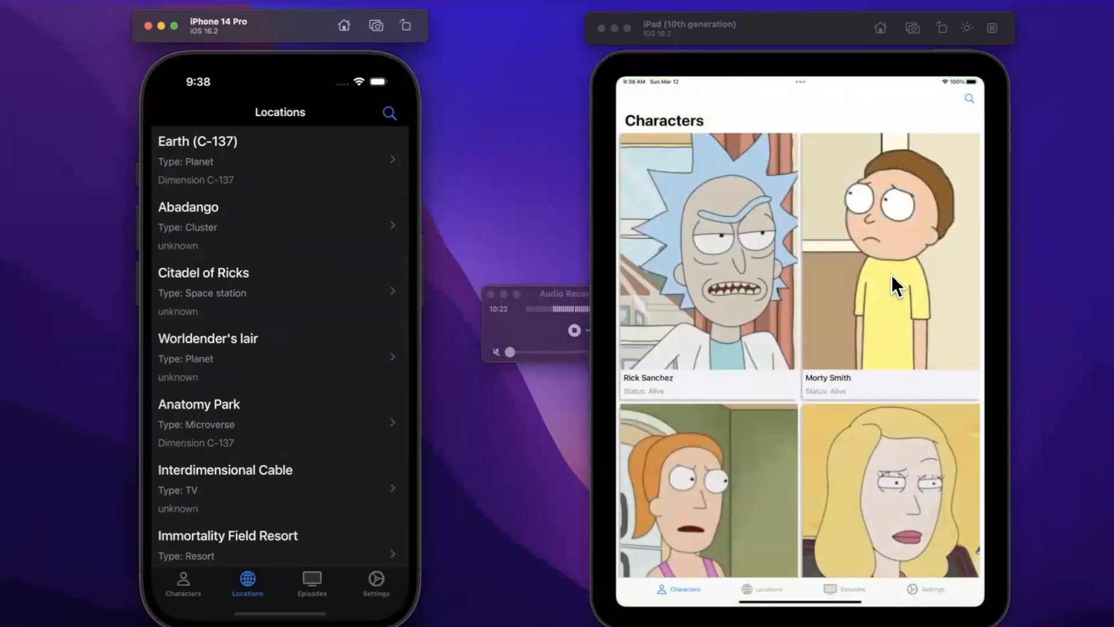
mouse_move(806, 119)
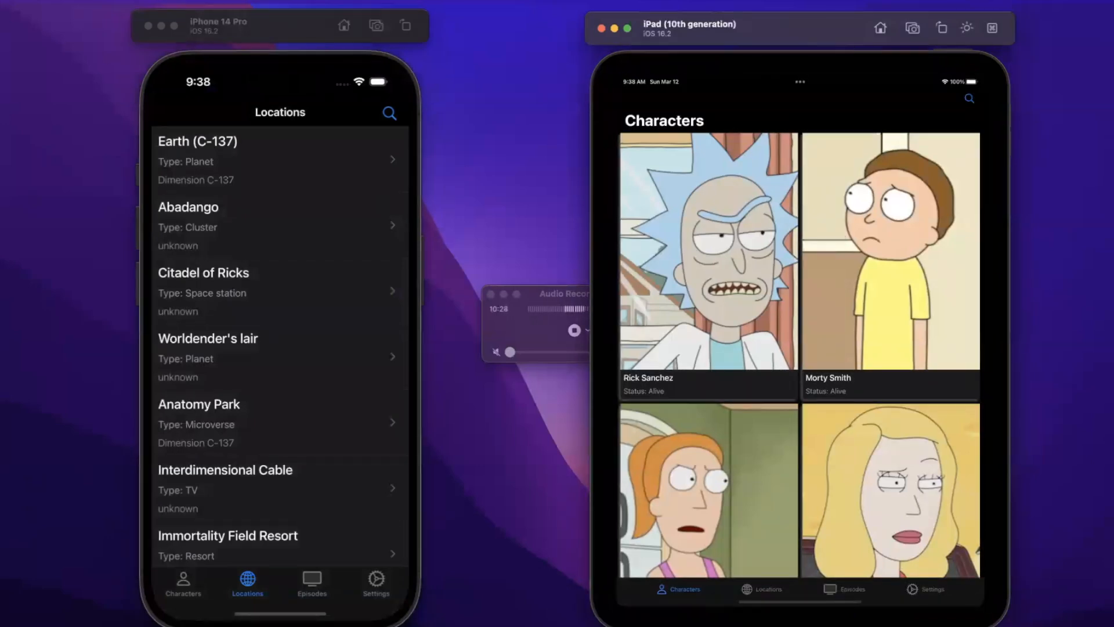
- Browse the Locations, Episodes and Settings tabs on the iPad, then return to Characters
click(768, 588)
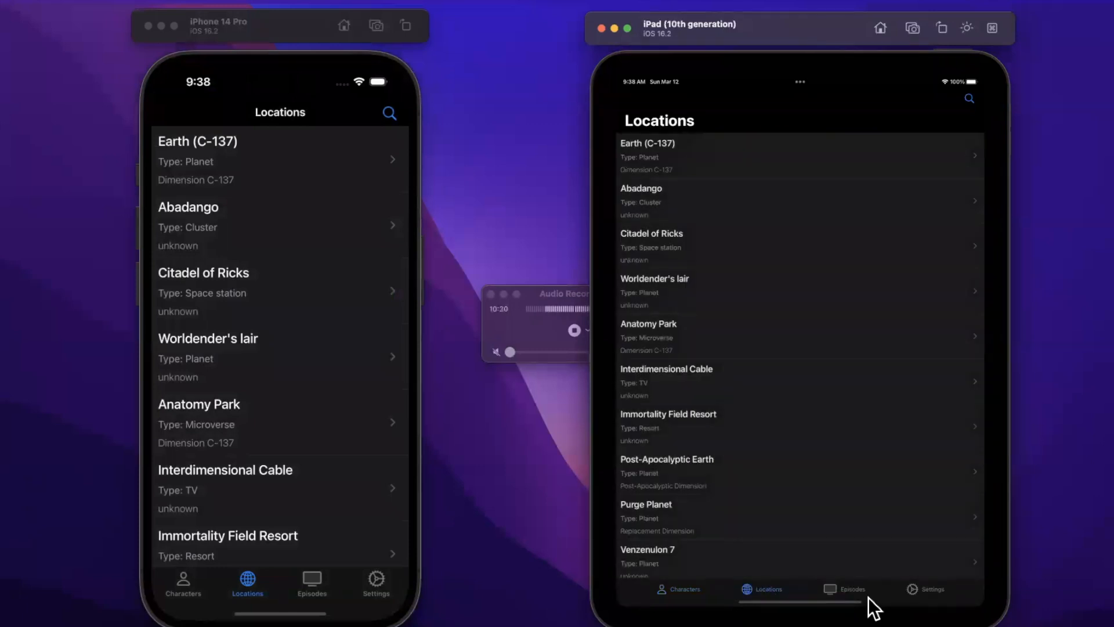
click(843, 588)
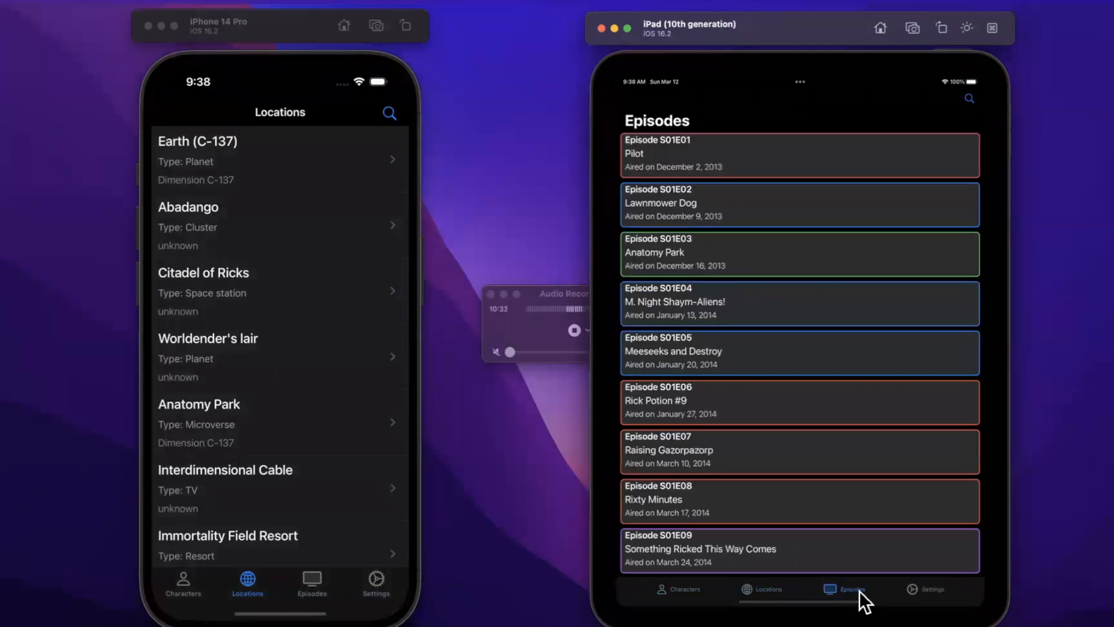
click(933, 588)
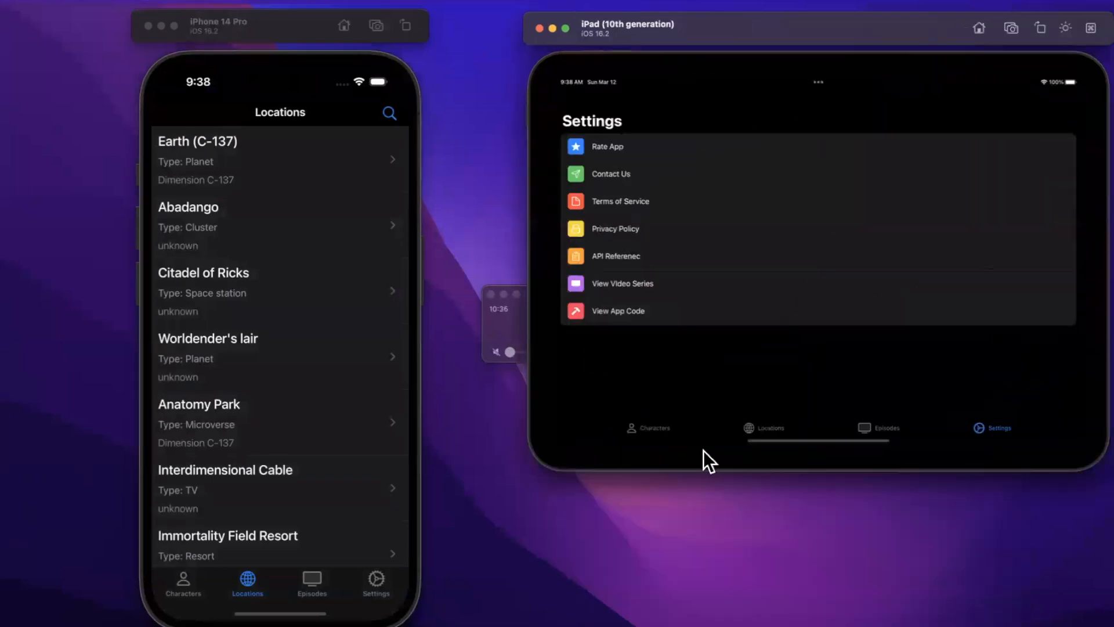
click(648, 428)
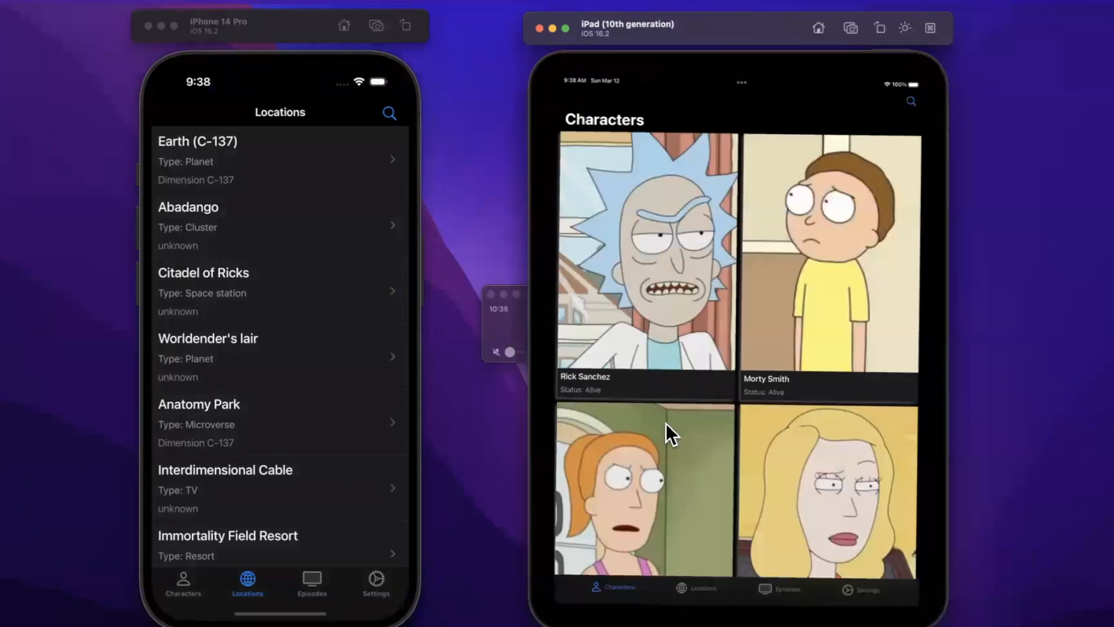
mouse_move(754, 467)
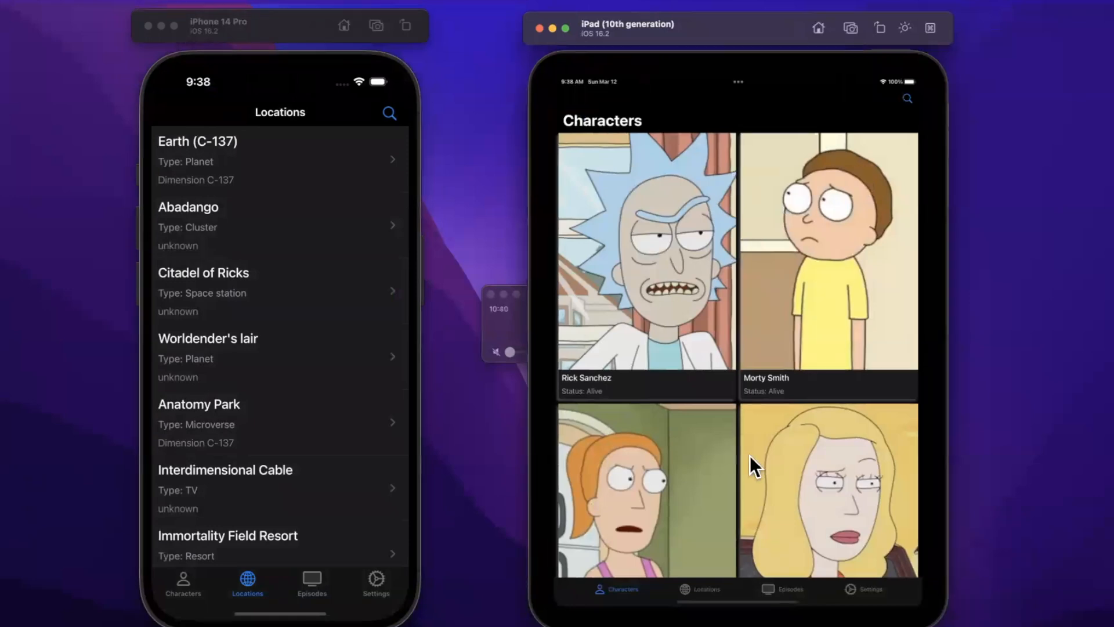
mouse_move(736, 422)
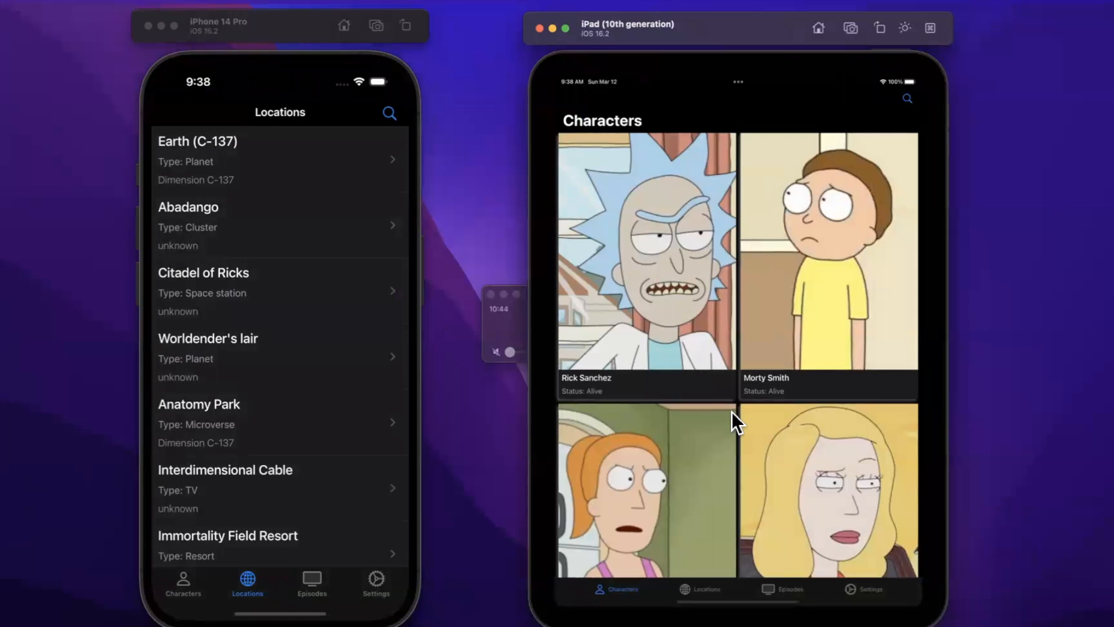
- View Rick Sanchez's detail page and scroll through his status, gender and origin
click(645, 255)
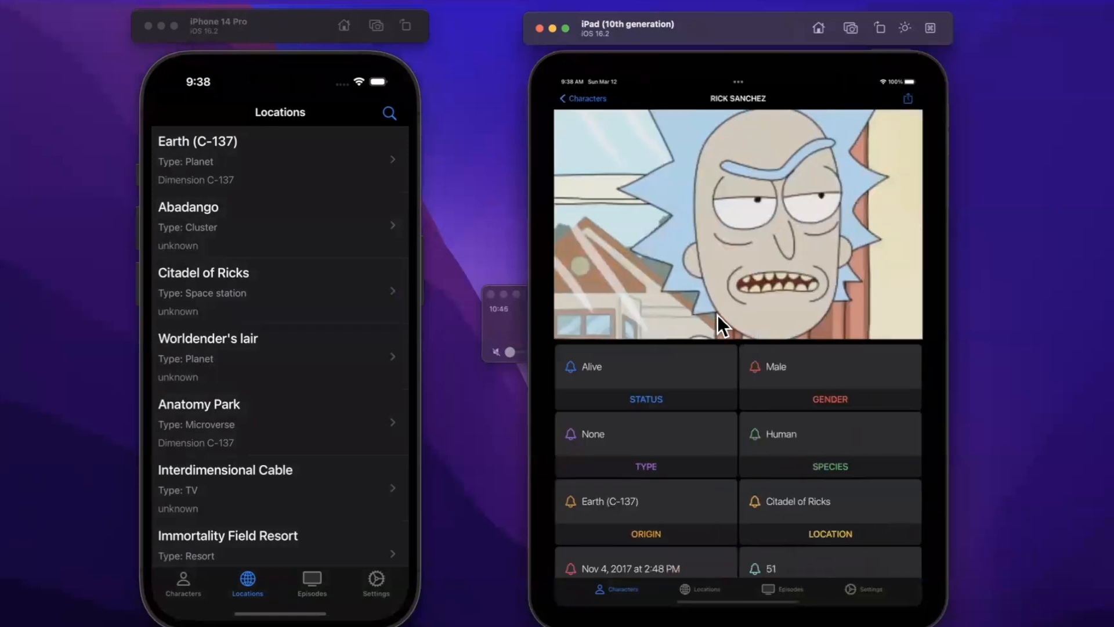
scroll(down, 3)
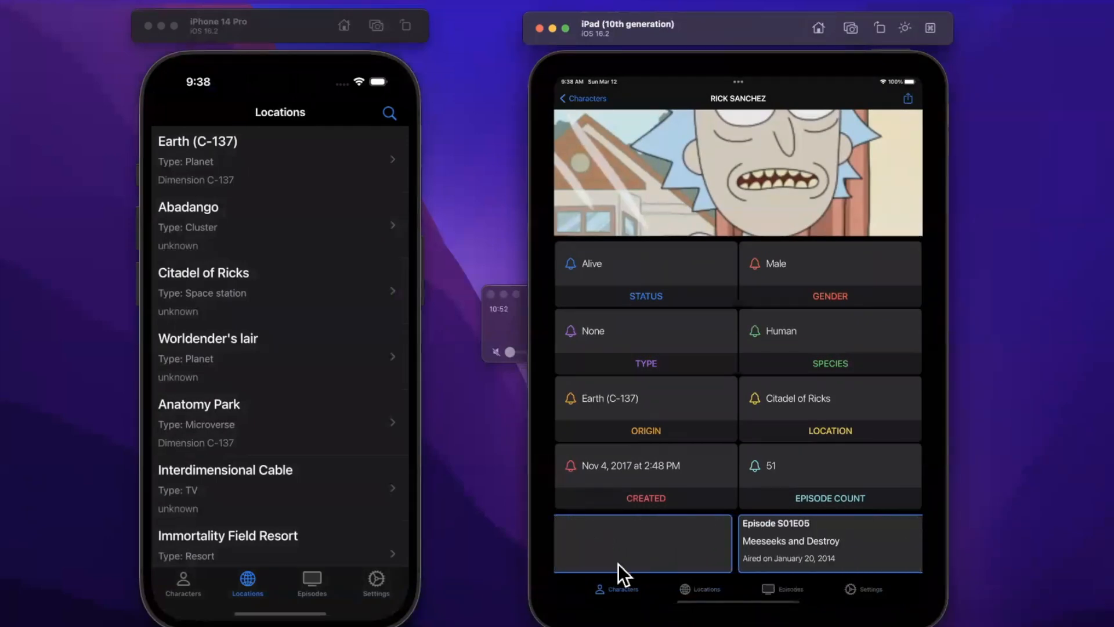
scroll(left, 3)
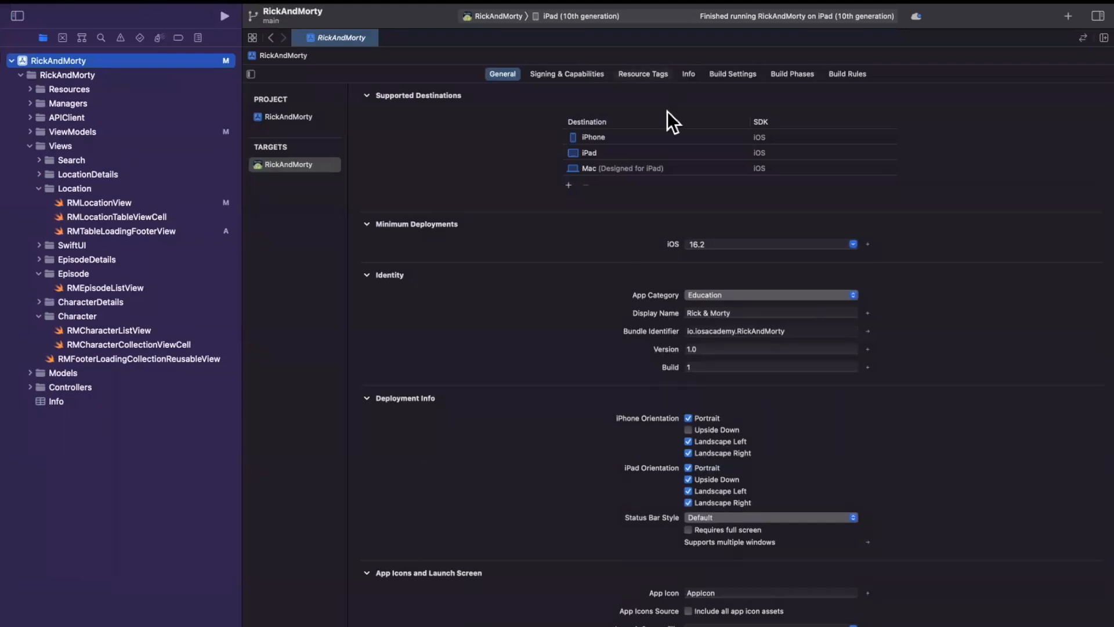
- Add Mac (Designed for iPad) as a supported destination and run the app on My Mac
scroll(down, 3)
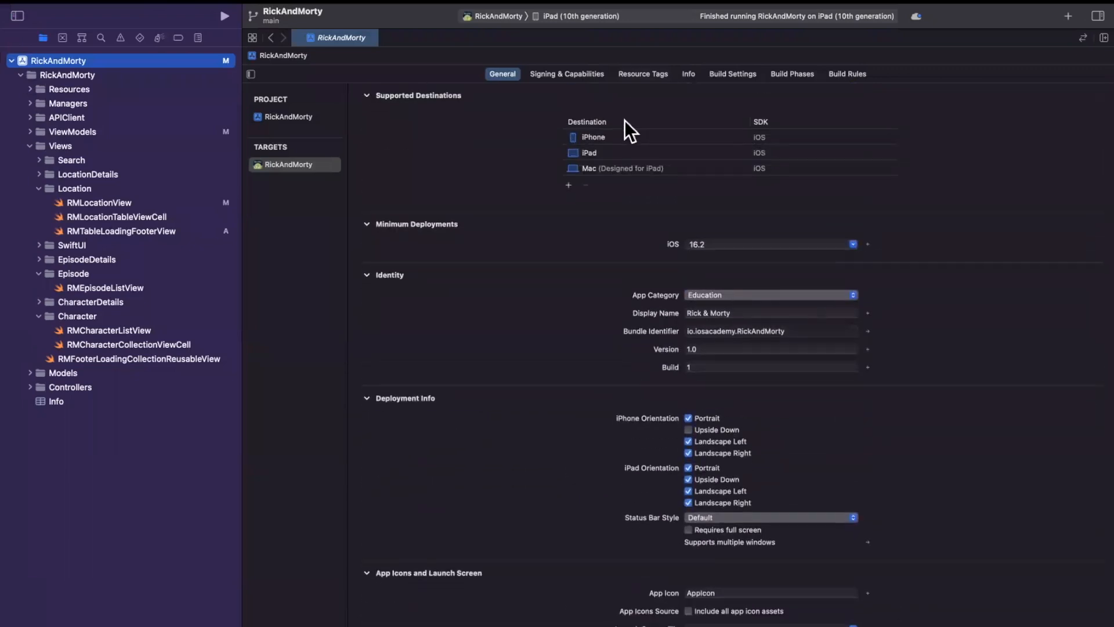
mouse_move(830, 142)
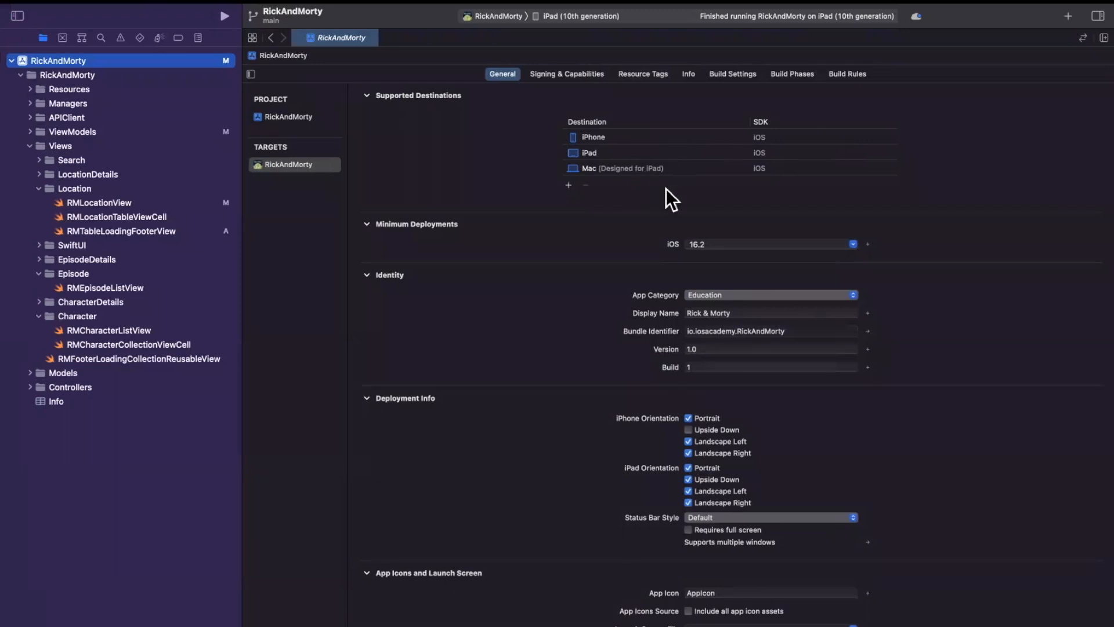
mouse_move(679, 195)
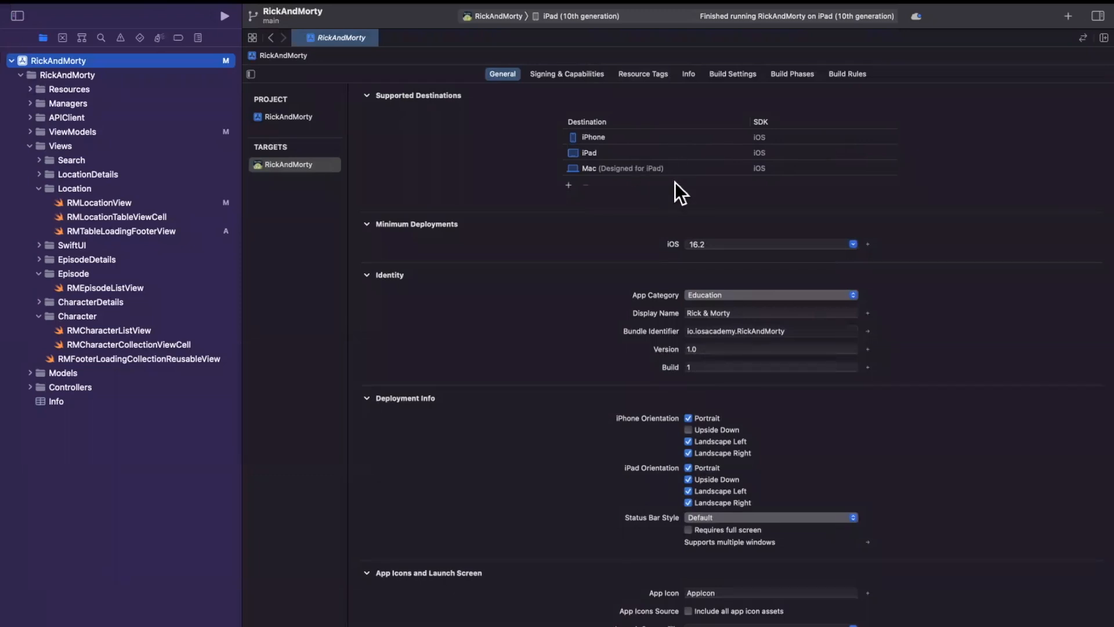
click(624, 167)
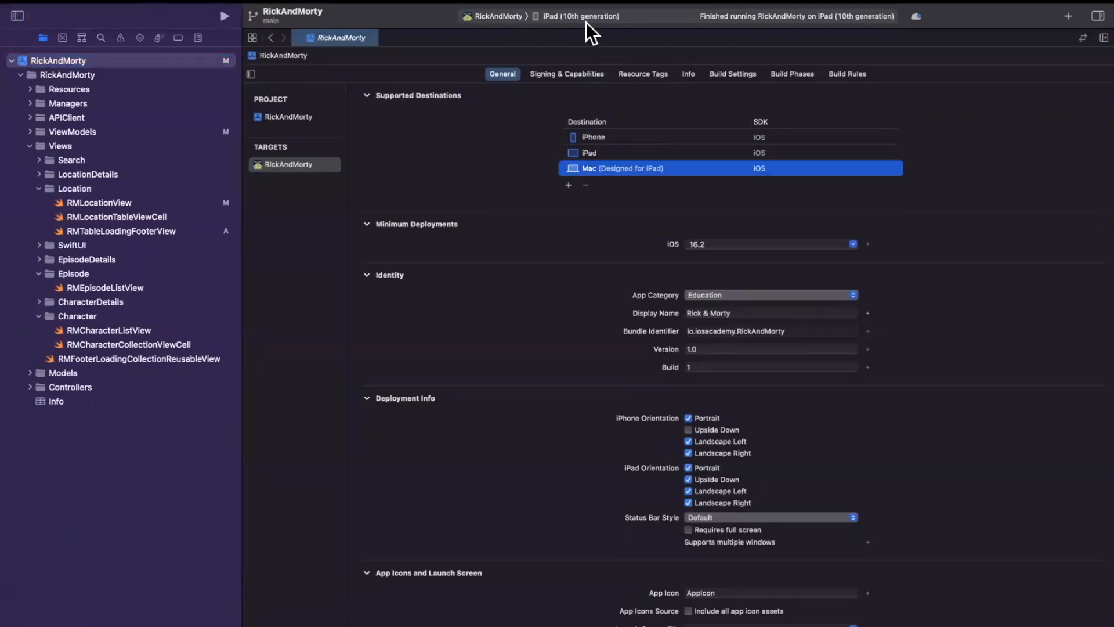
click(576, 16)
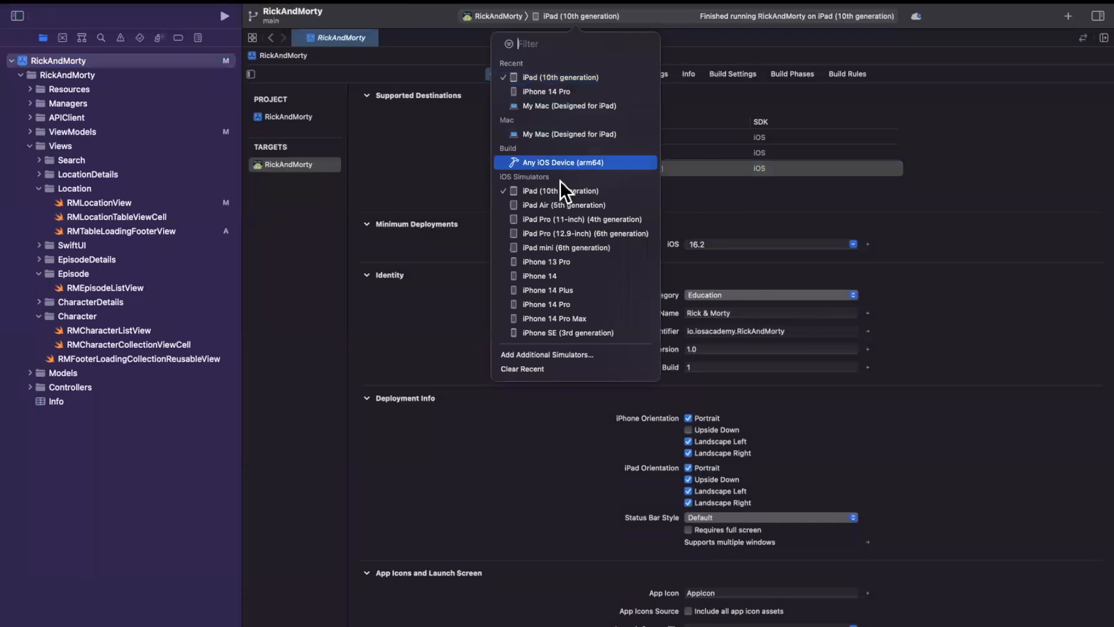
mouse_move(568, 105)
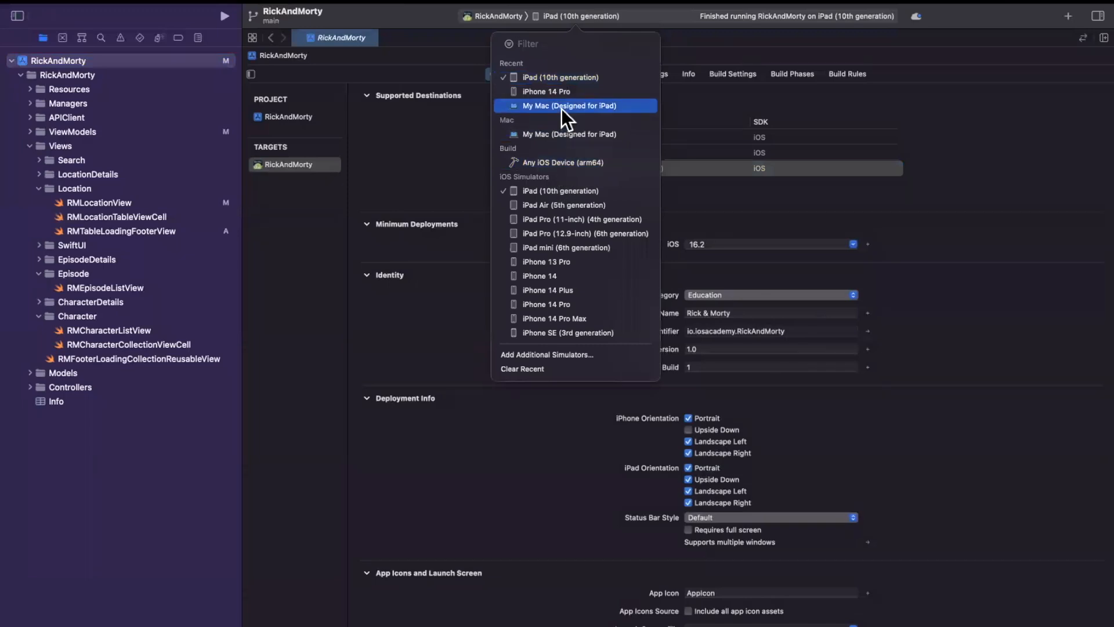
click(567, 105)
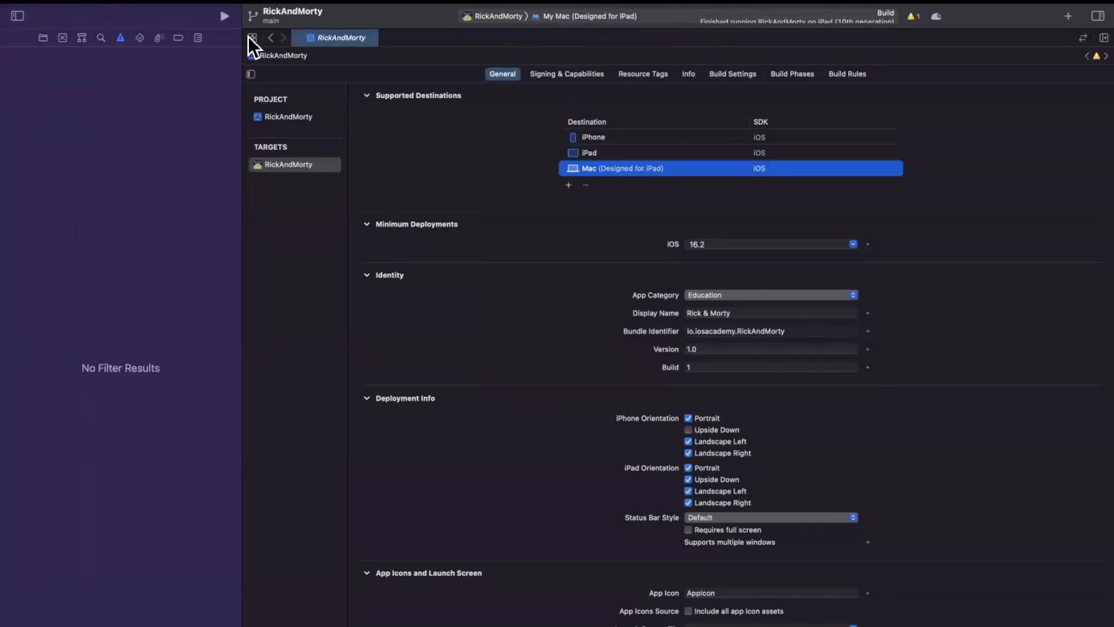
- Browse Locations, Episodes and the Characters grid in the Mac app window, then quit it
click(224, 15)
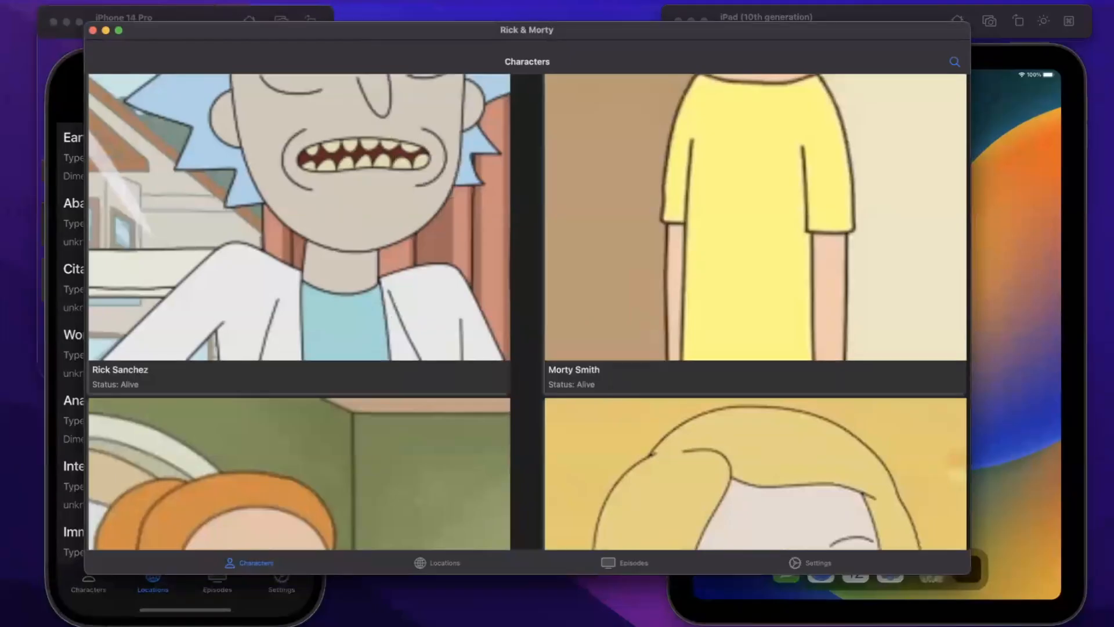
click(445, 561)
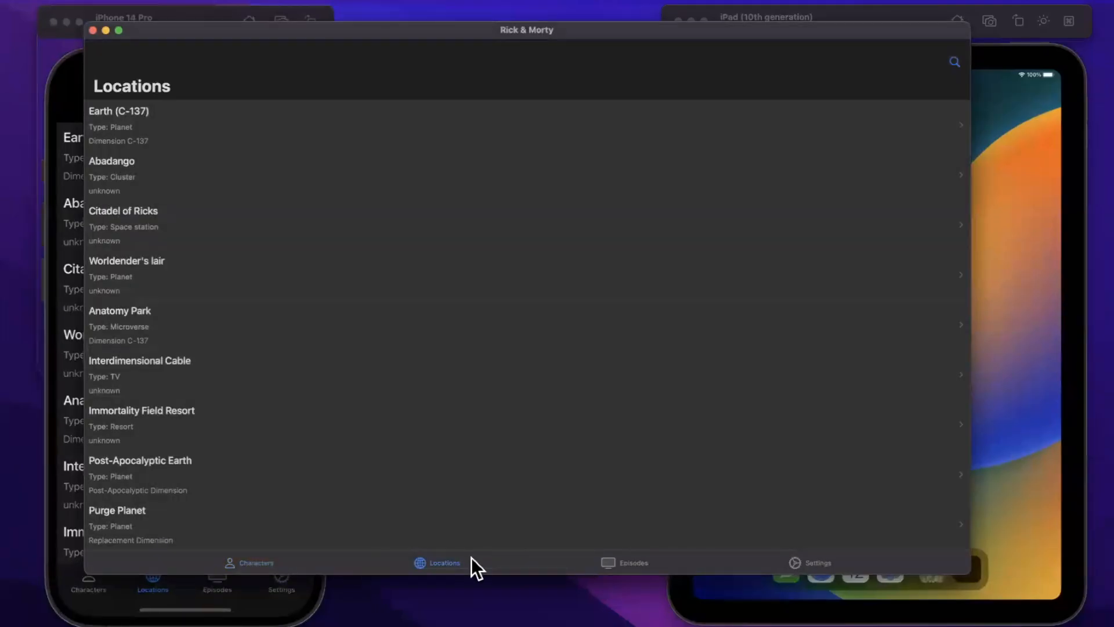
click(633, 561)
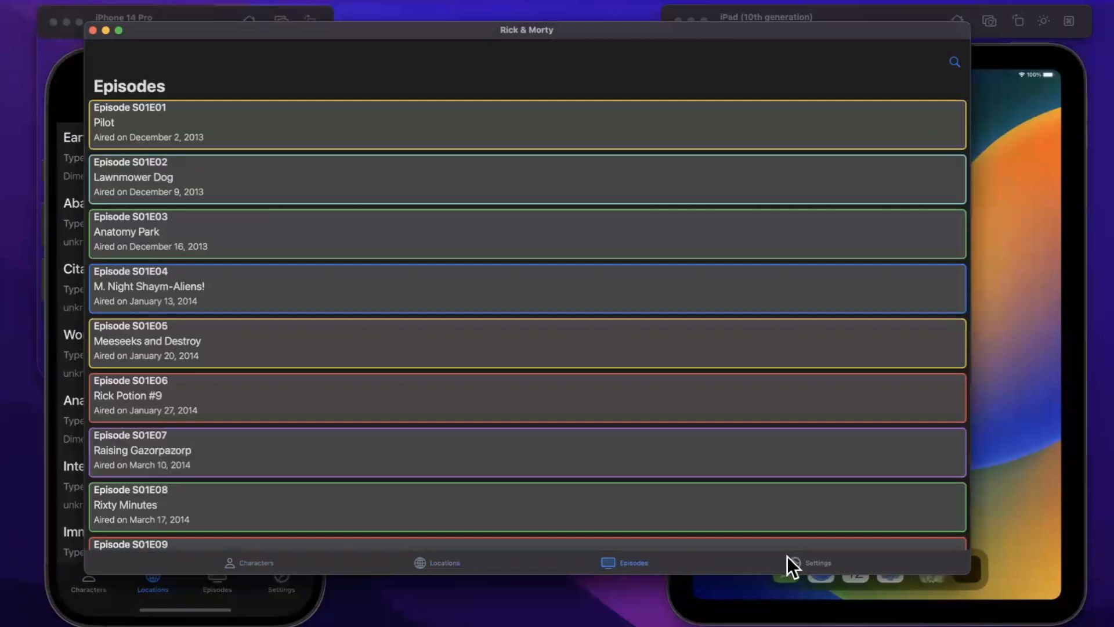
click(255, 562)
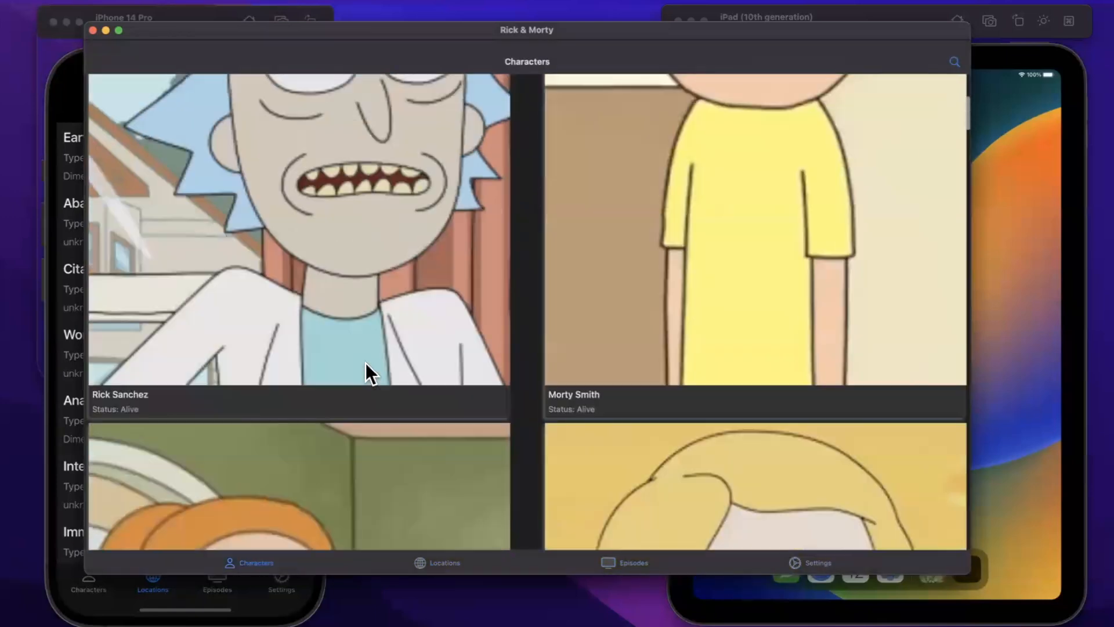
scroll(down, 3)
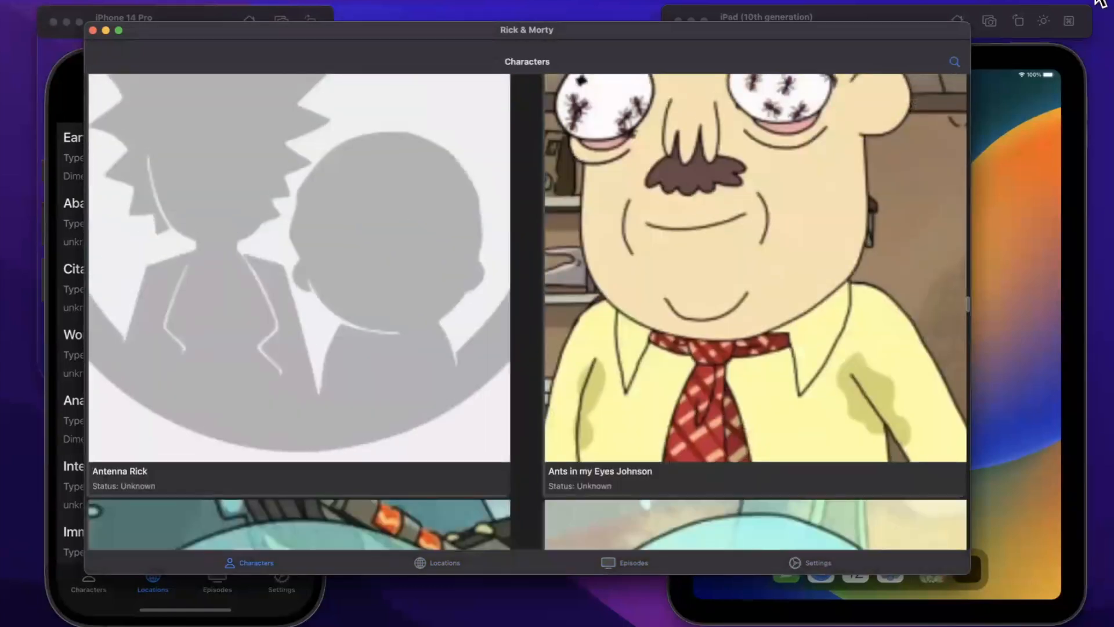
scroll(down, 3)
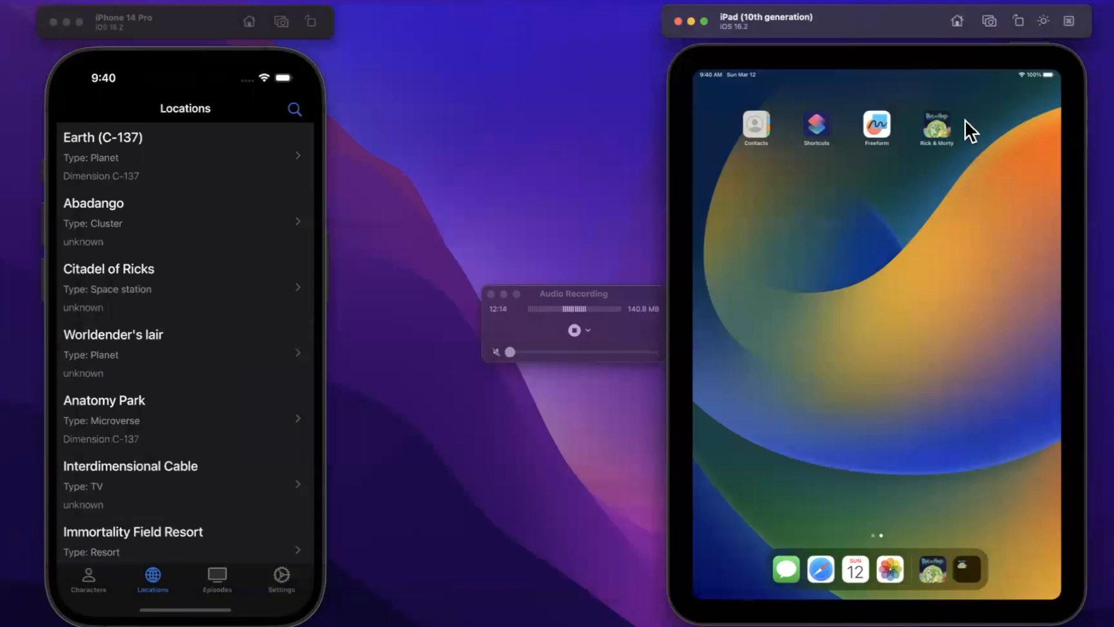
- Open RMCharacterListView.swift and tidy the navigator so the ViewModels group's files are listed
click(937, 127)
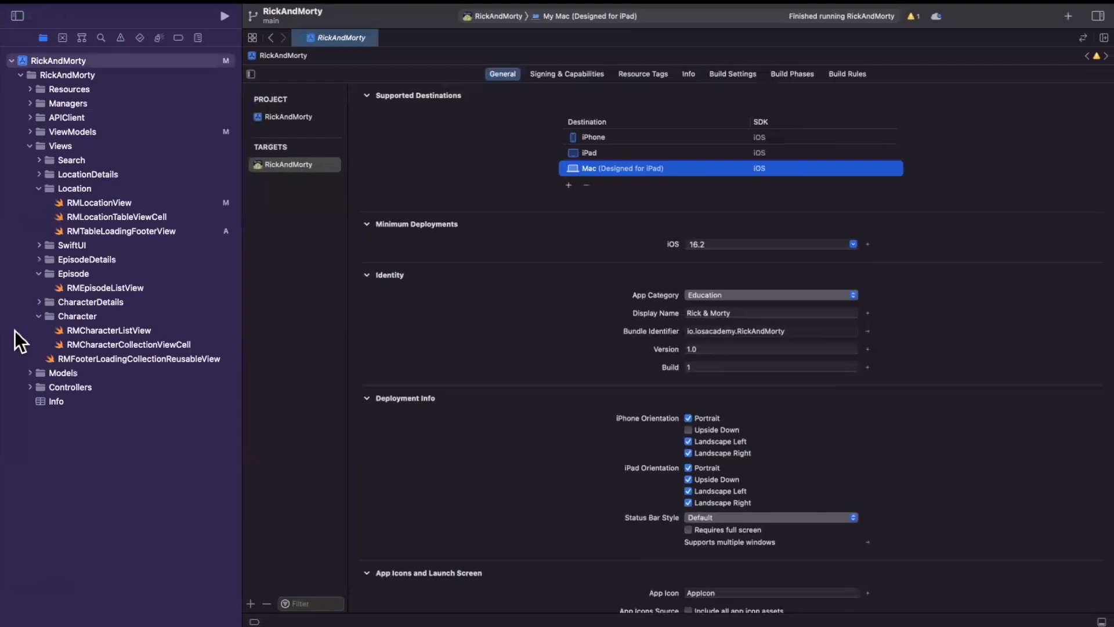
click(48, 188)
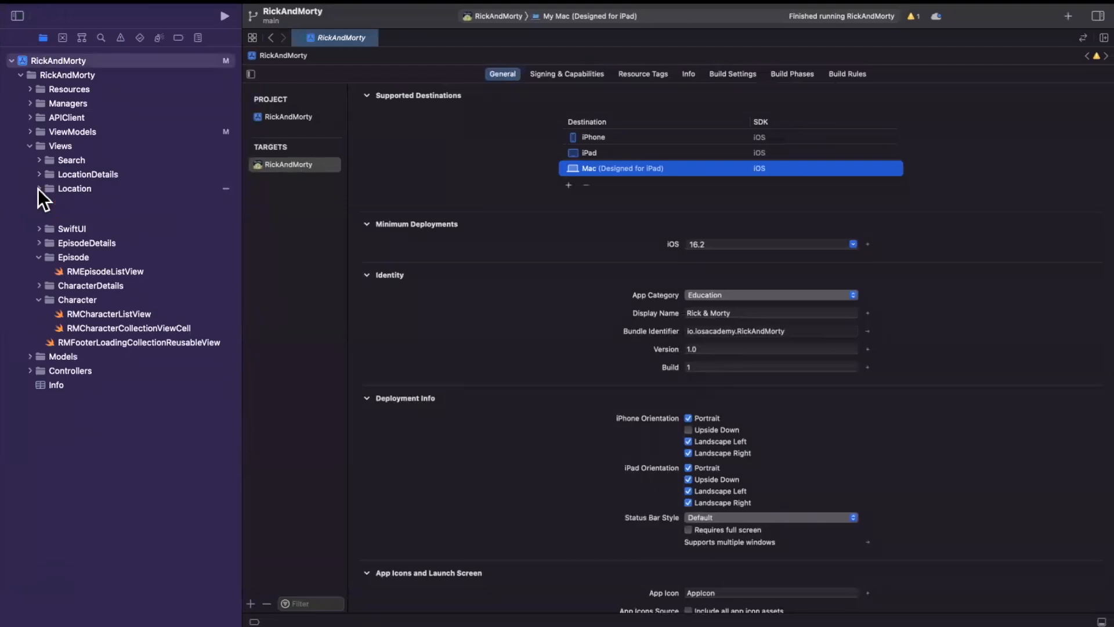
click(40, 188)
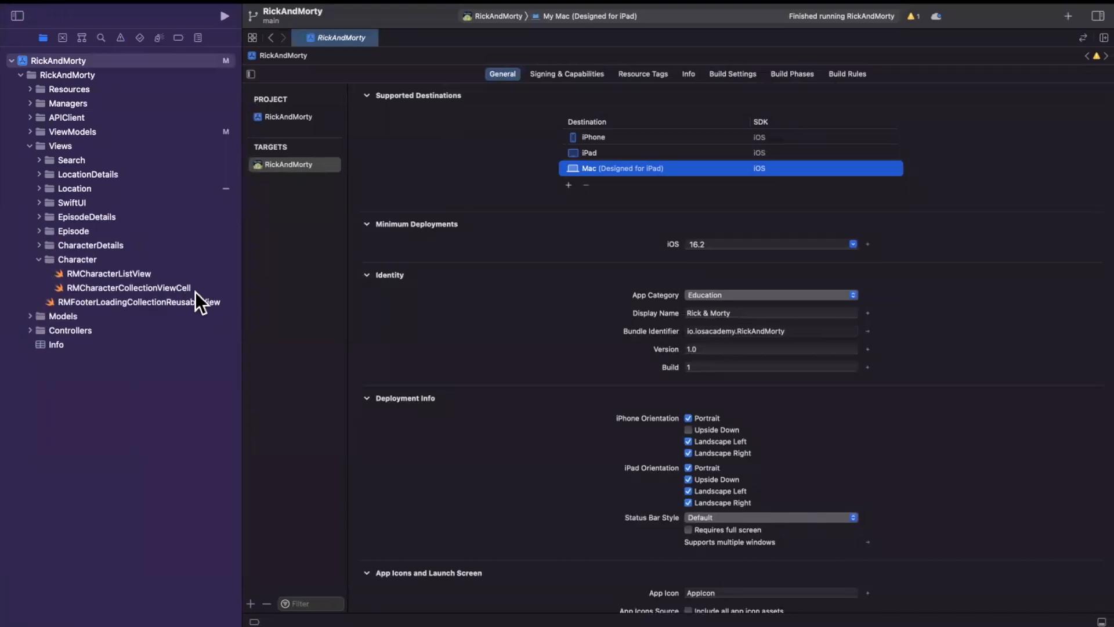
click(109, 274)
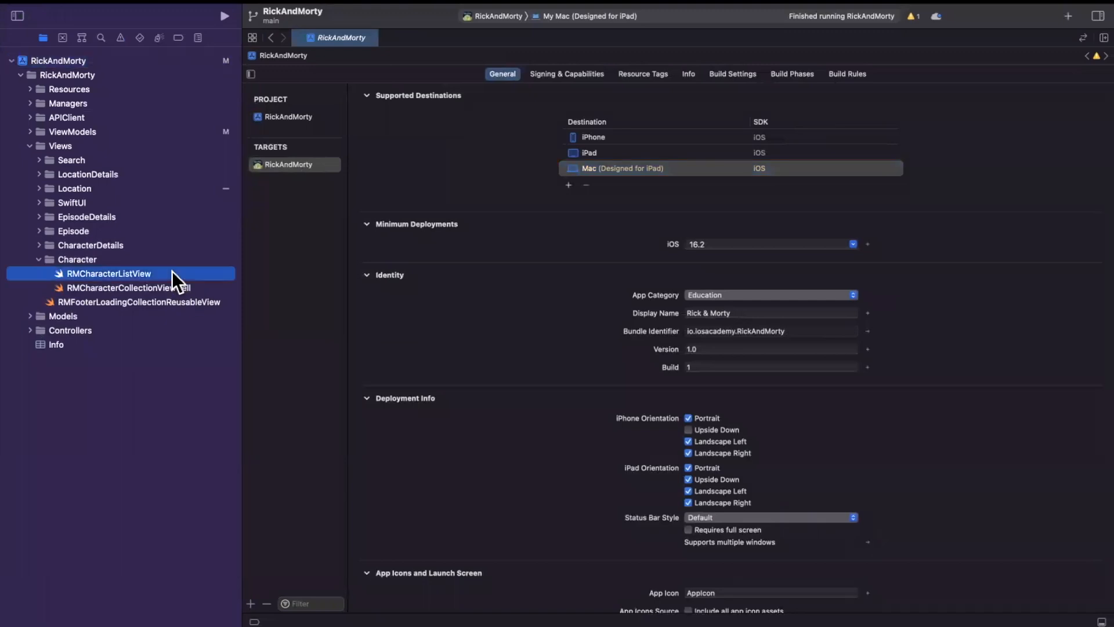
click(111, 274)
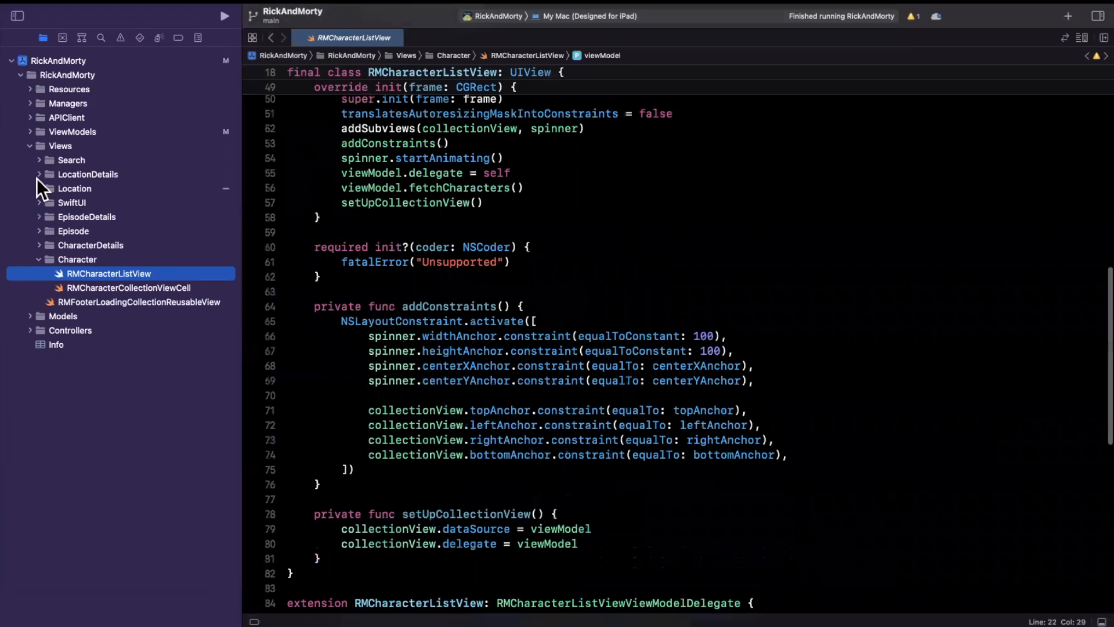
click(30, 131)
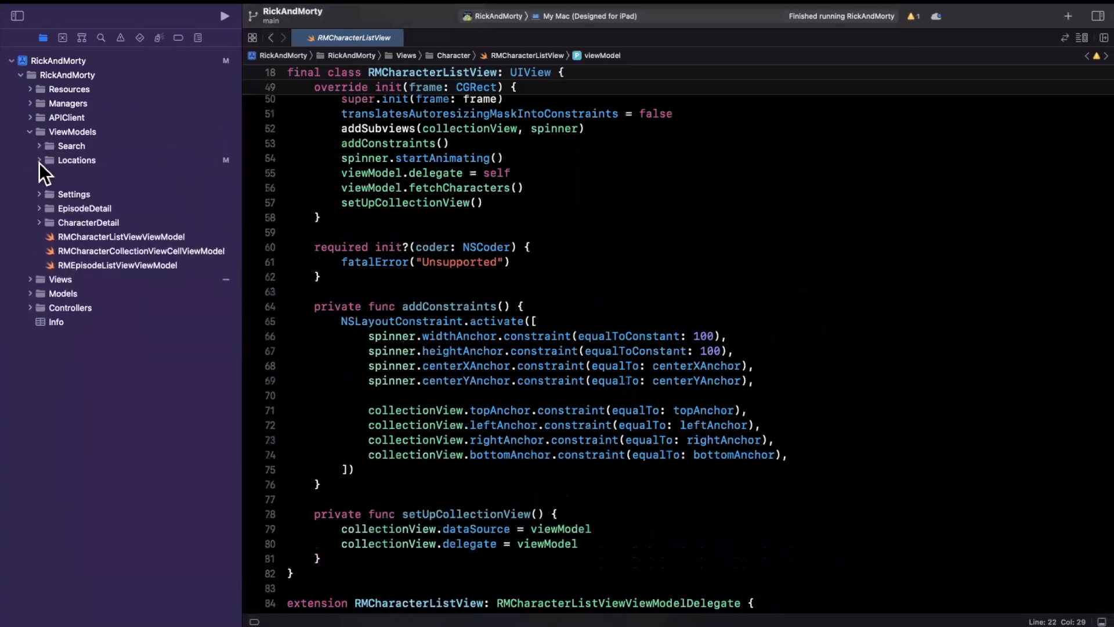
click(49, 160)
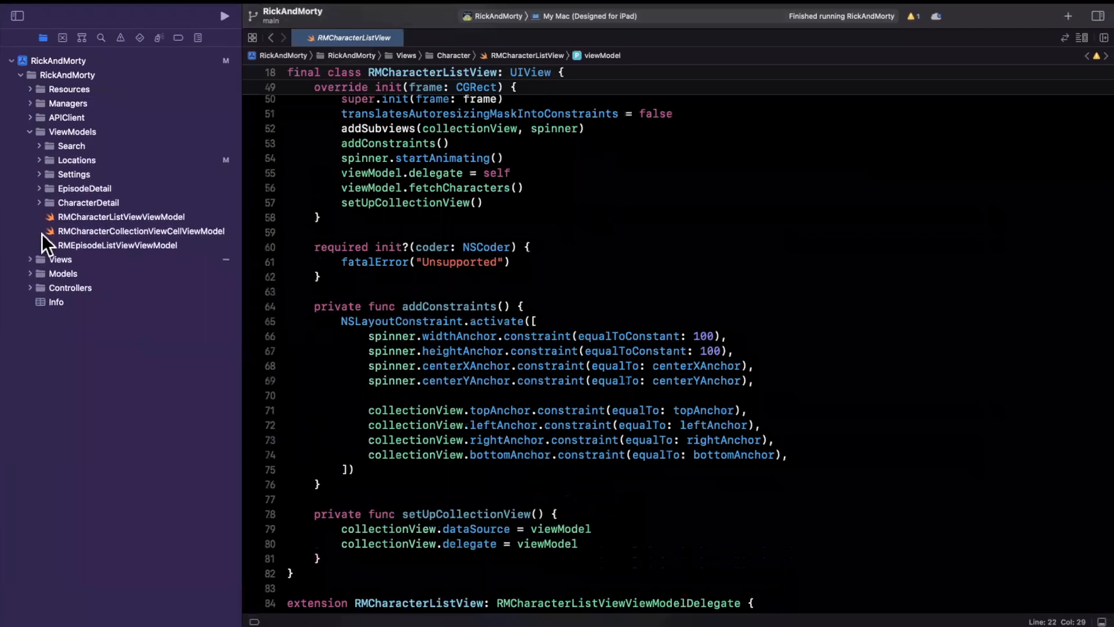
mouse_move(268, 231)
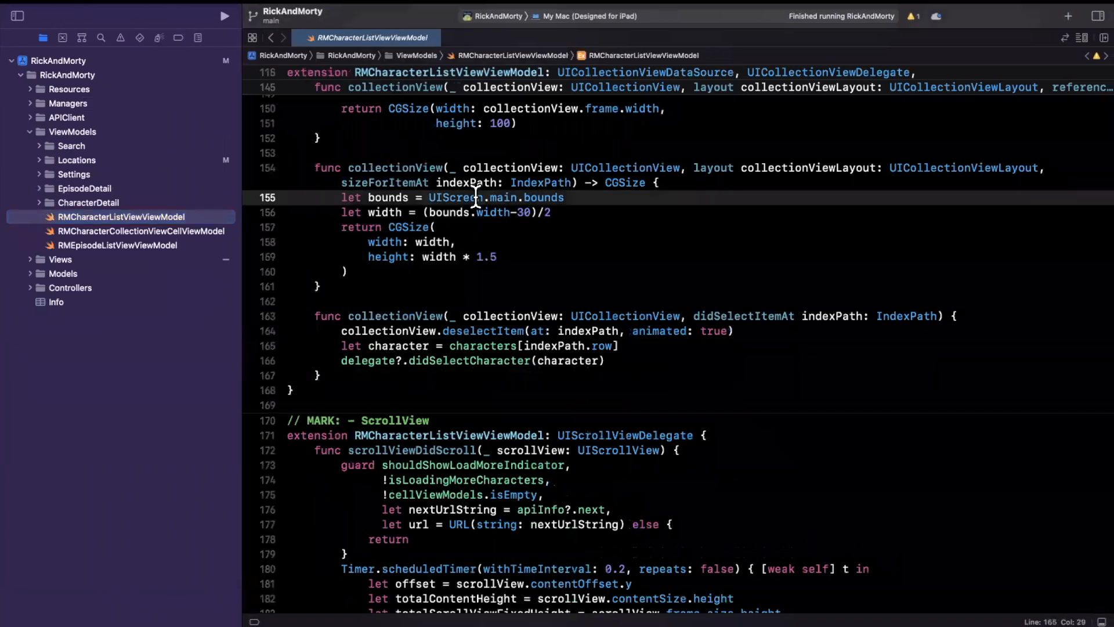
- Base the item size on collectionView.bounds instead of UIScreen.main.bounds and build and run
double_click(494, 198)
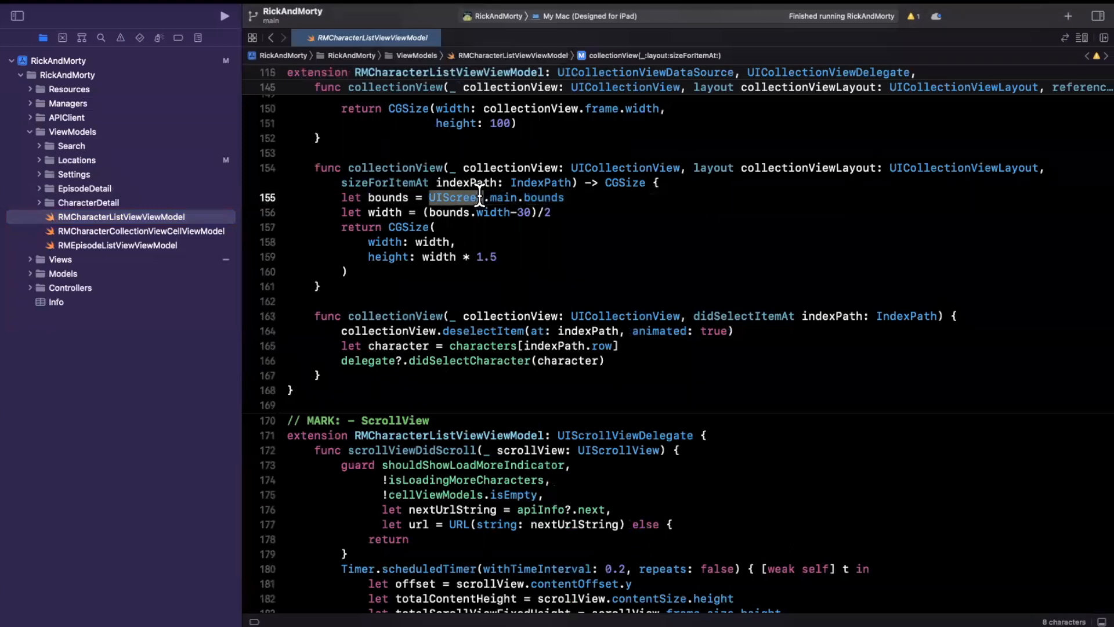
text(collectionView)
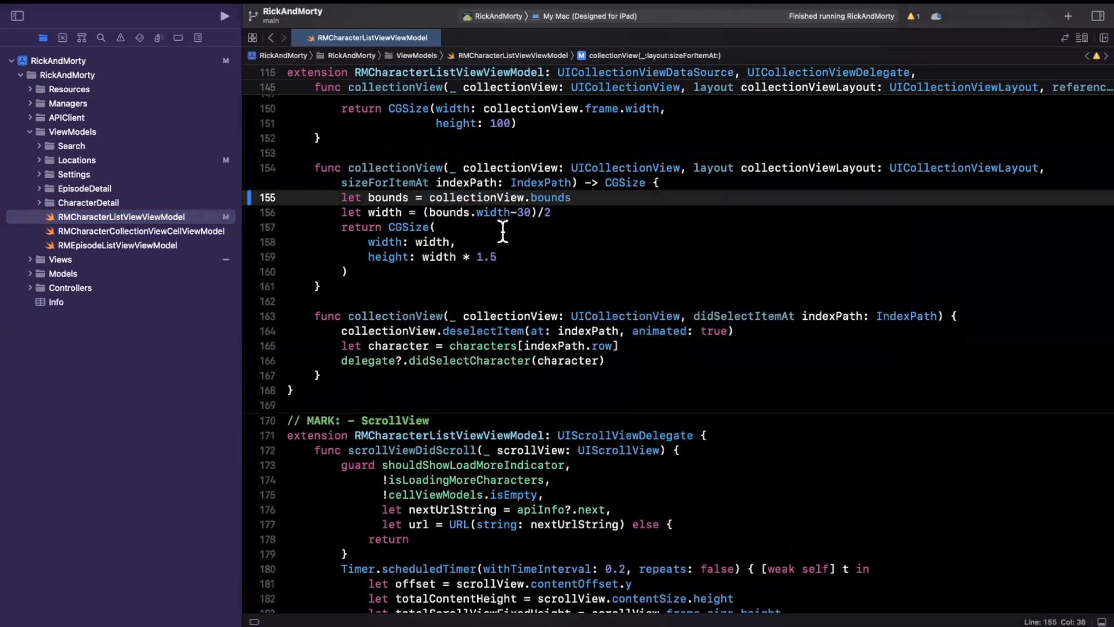
click(511, 212)
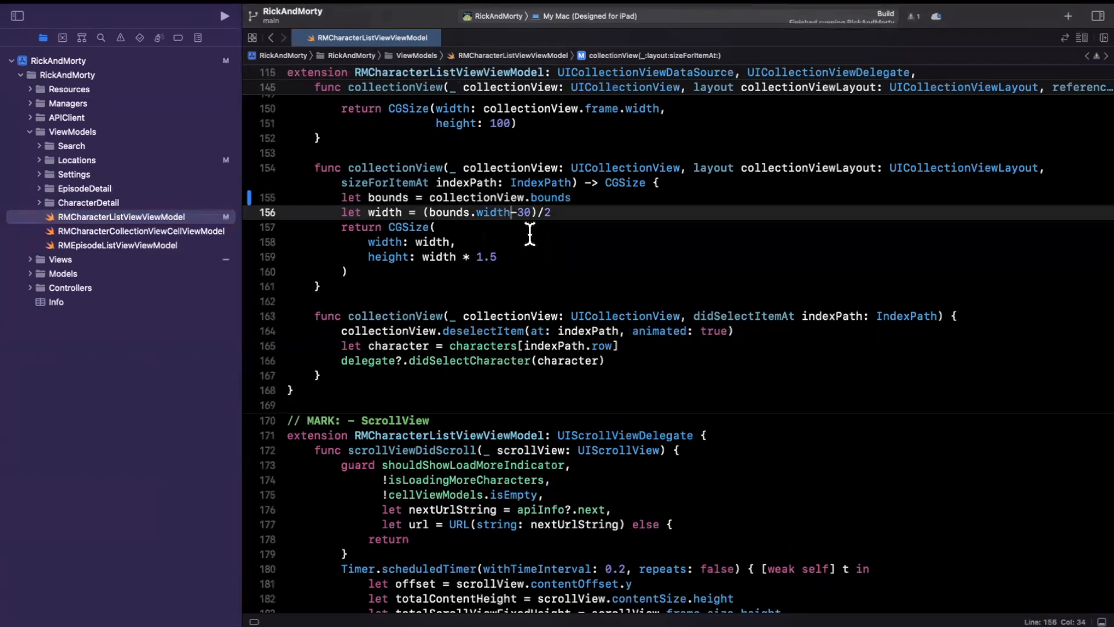
click(224, 15)
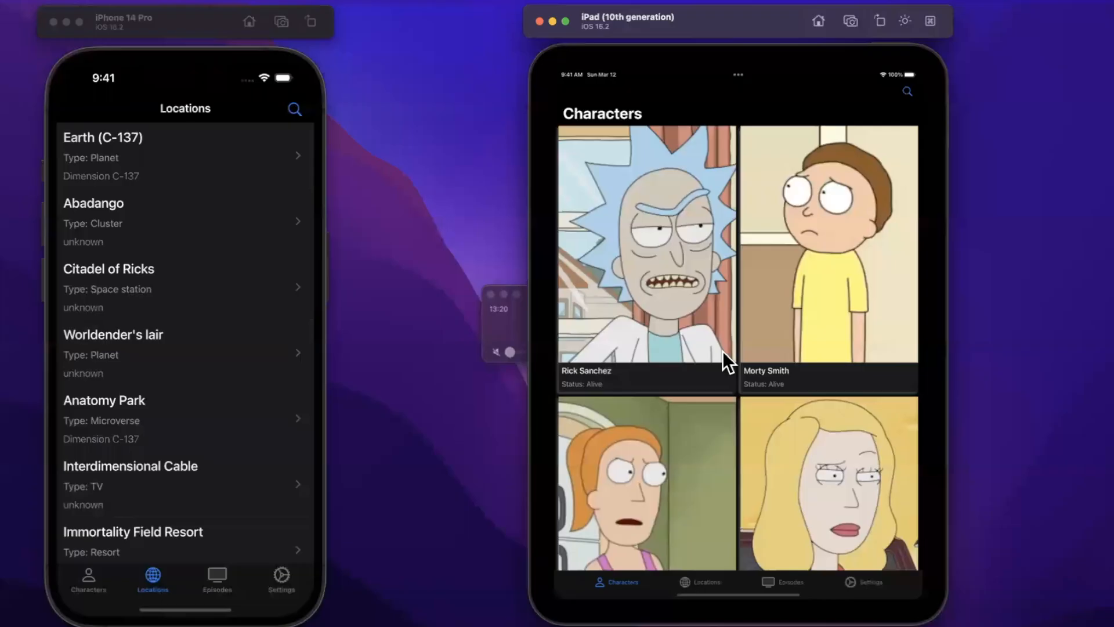
mouse_move(891, 459)
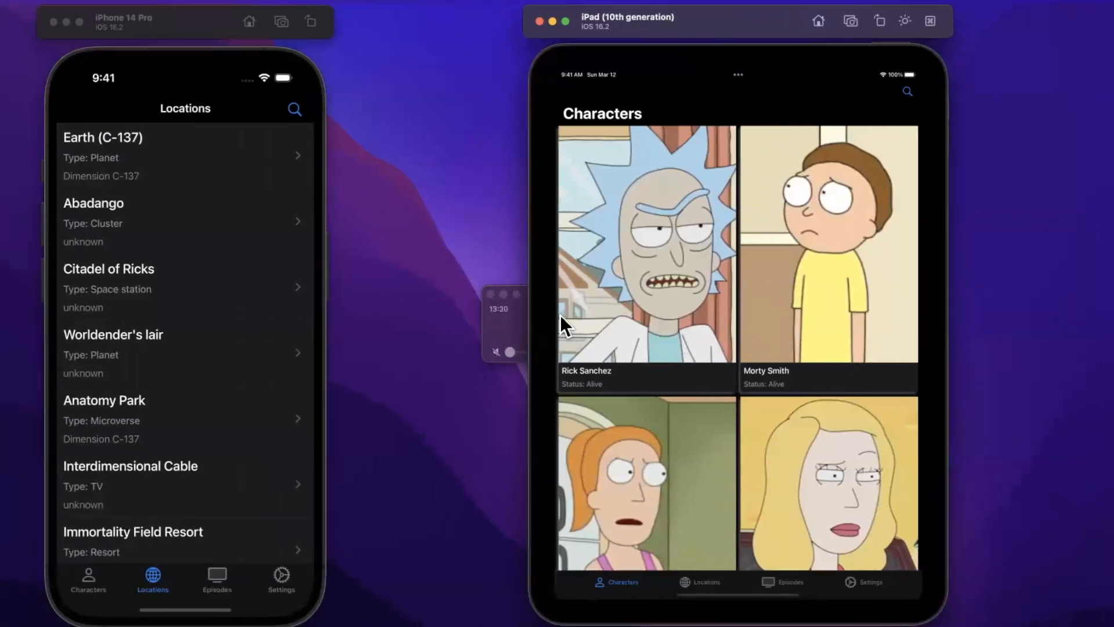
mouse_move(931, 290)
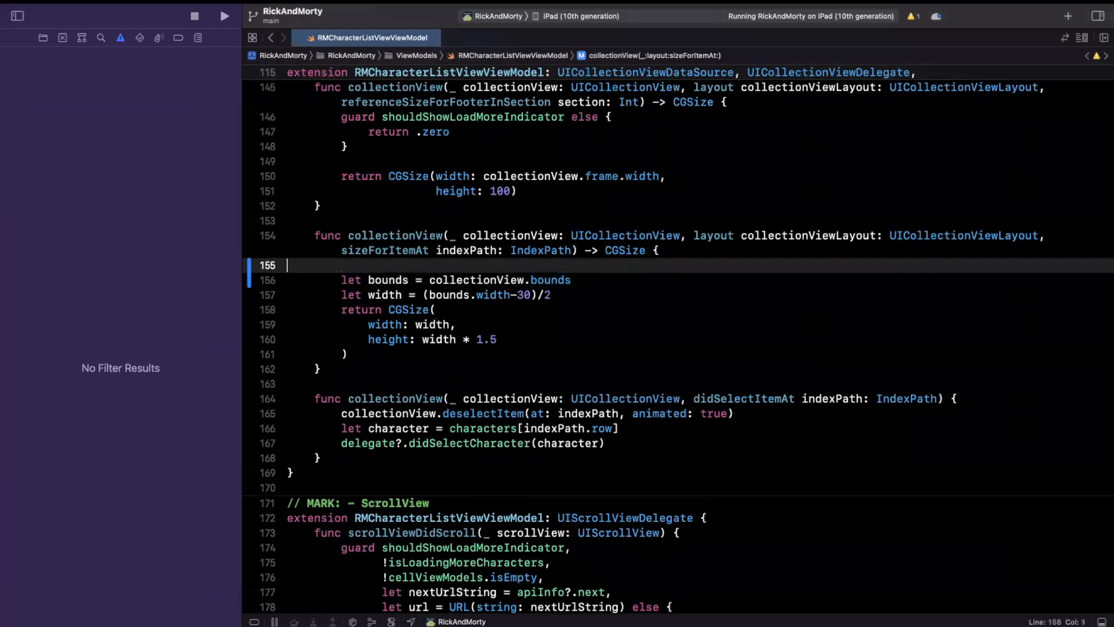
- Start sizeForItemAt with an unfinished let isIpad = UIDevice. line
key(Return)
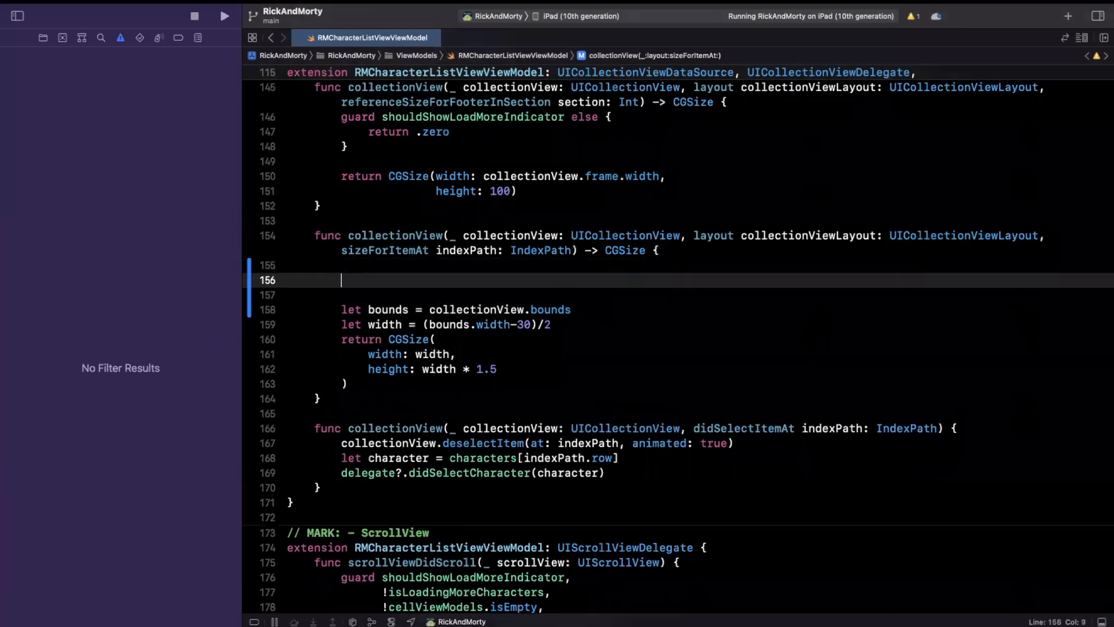
text(let isIpad)
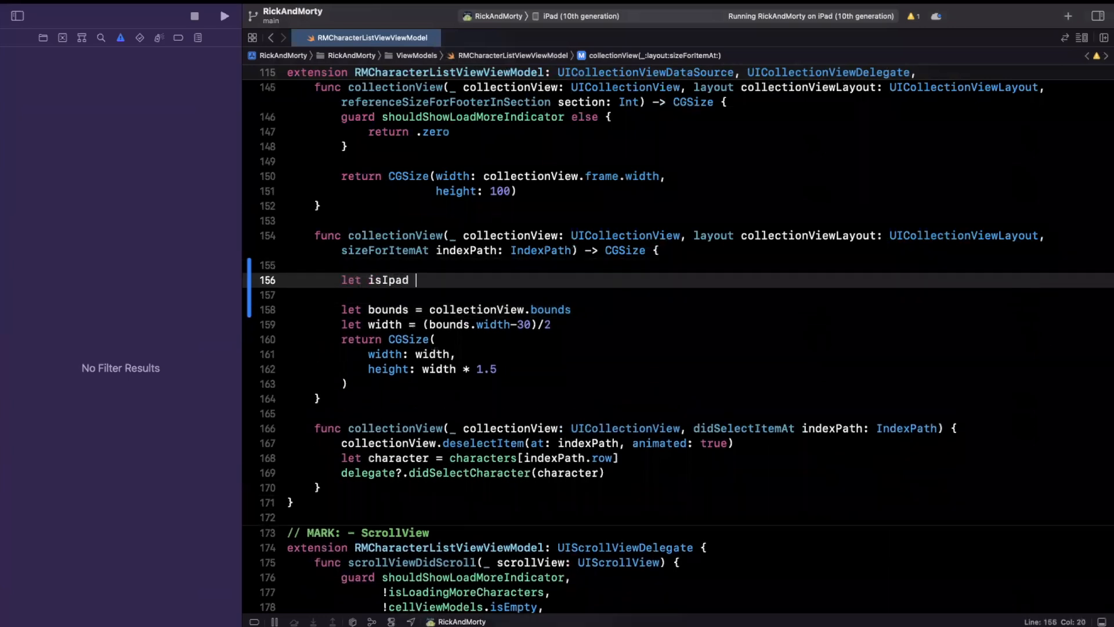
text(= UIDevice.)
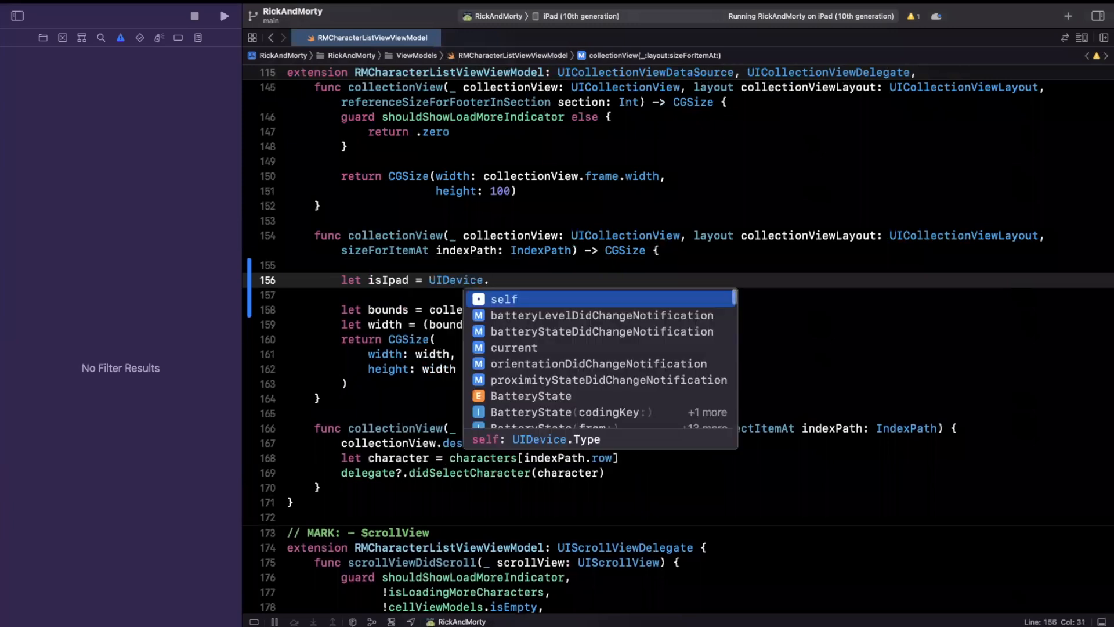
text(current.ipad)
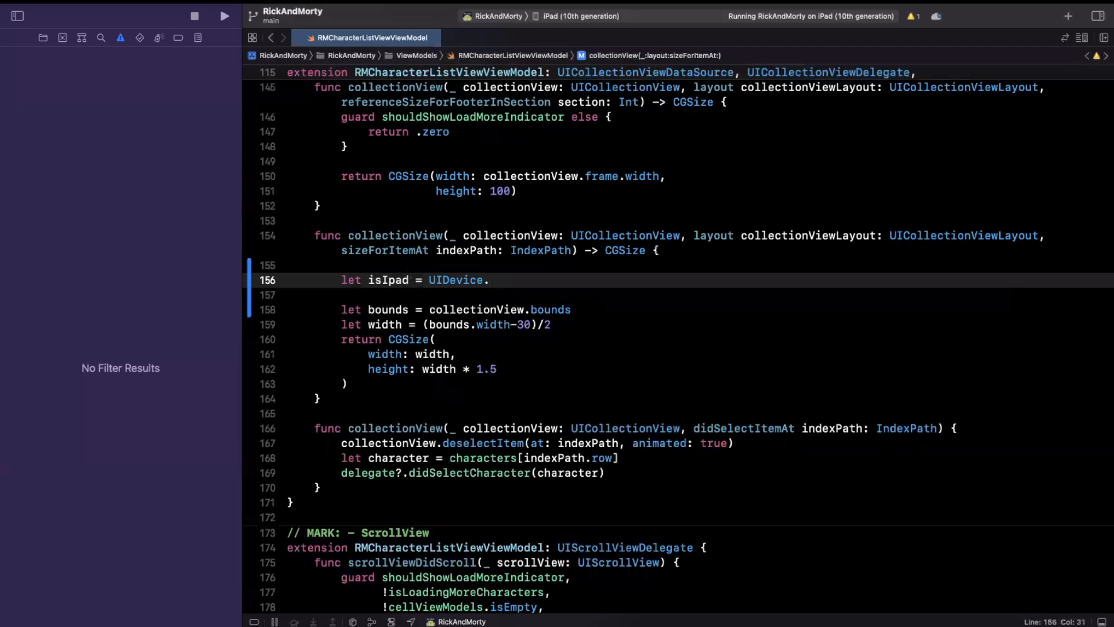
text(is)
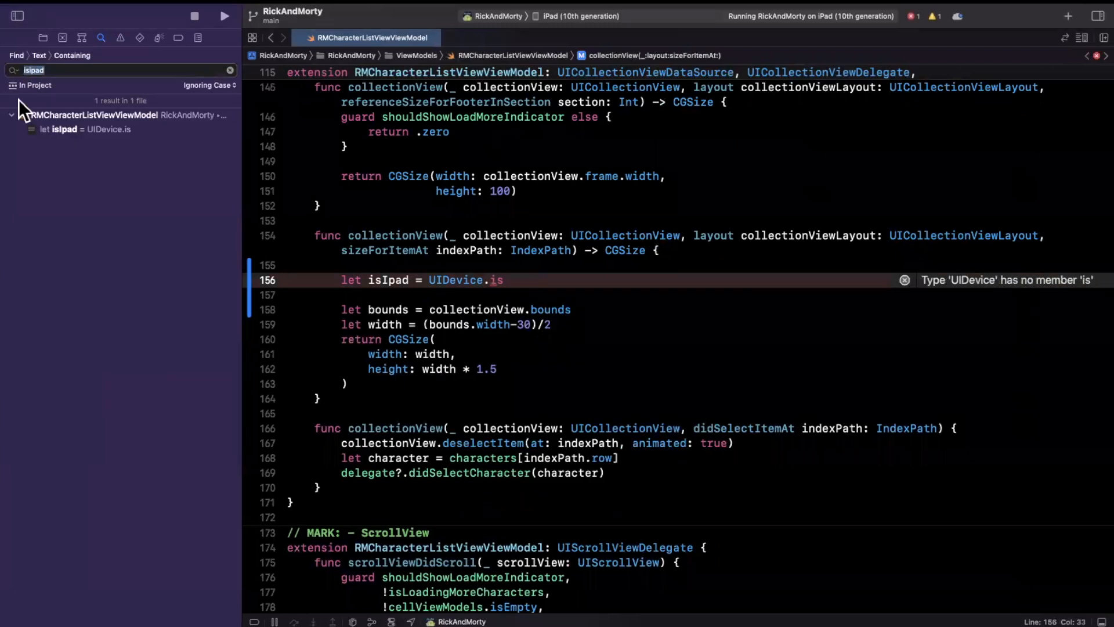
- Search the project for an isIpad helper and switch to Safari
text(sfaf)
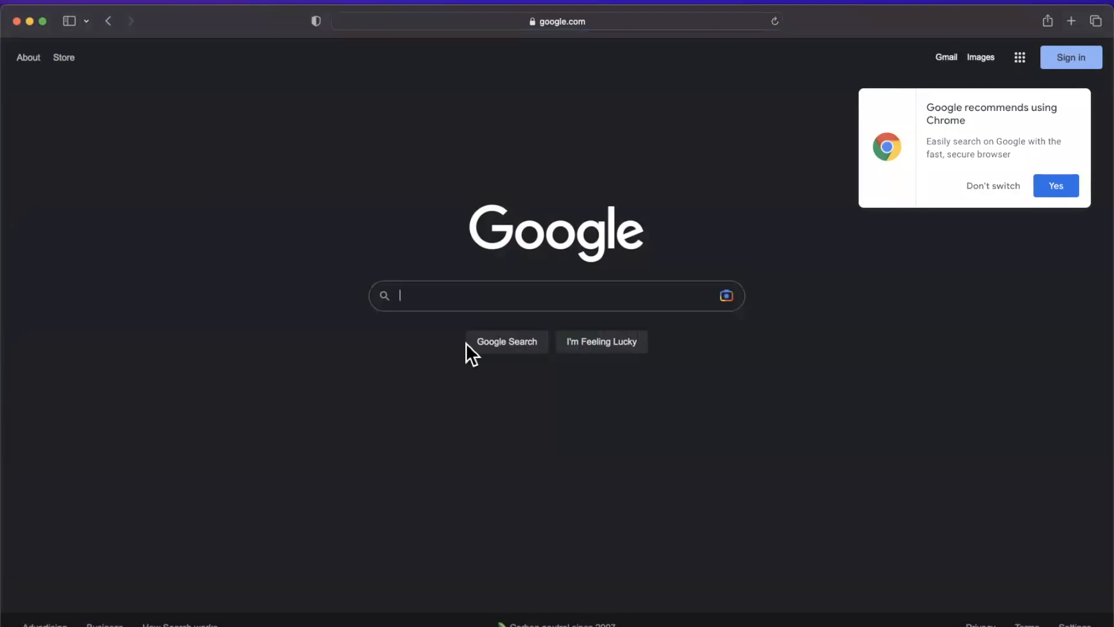
- Google 'isipad uidevice swift' and read the Stack Overflow answer using userInterfaceIdiom == .pad
text(isipad)
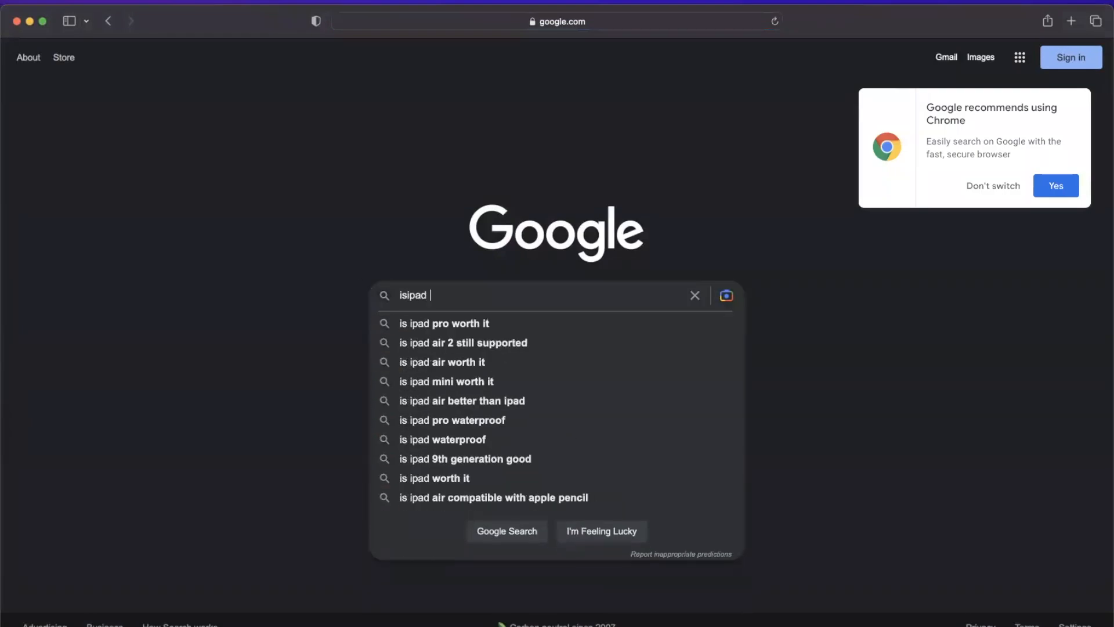
text(uidevice swift)
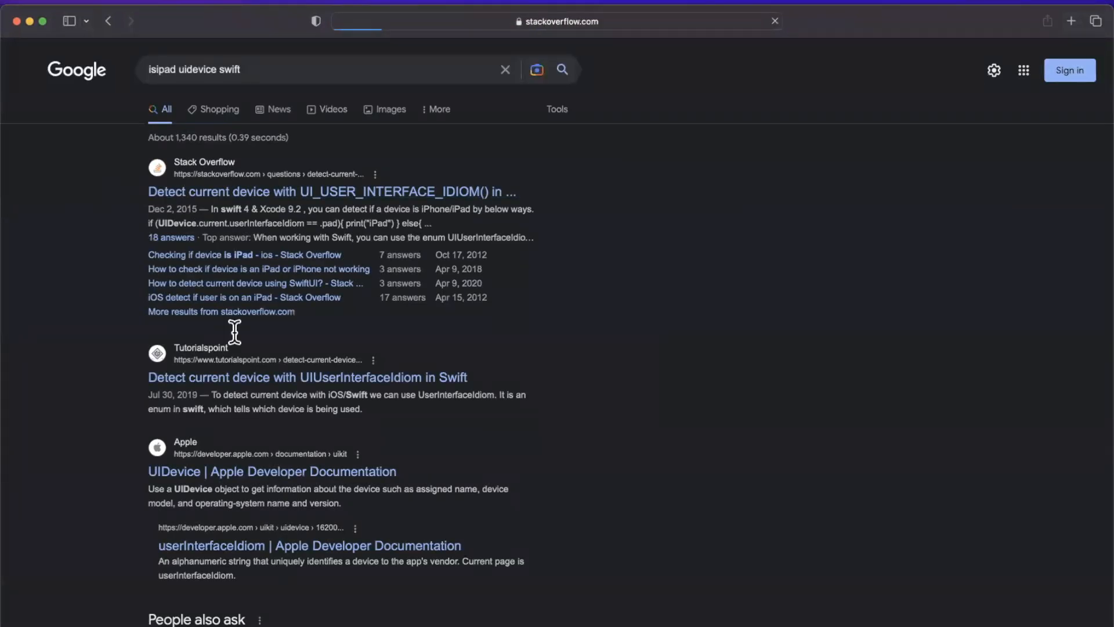
click(330, 192)
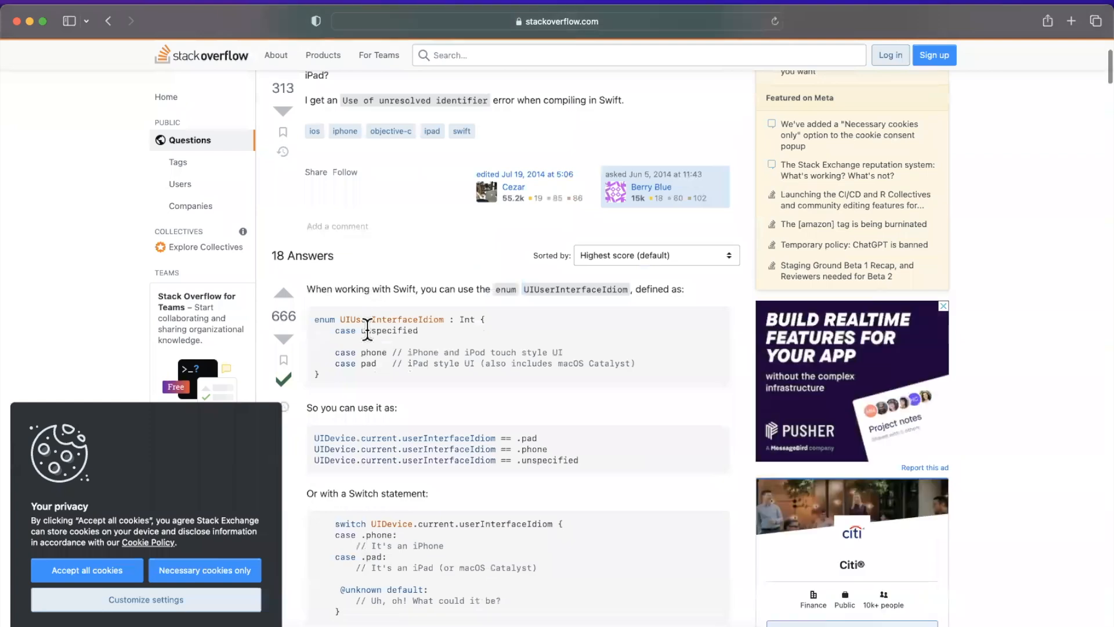
scroll(down, 3)
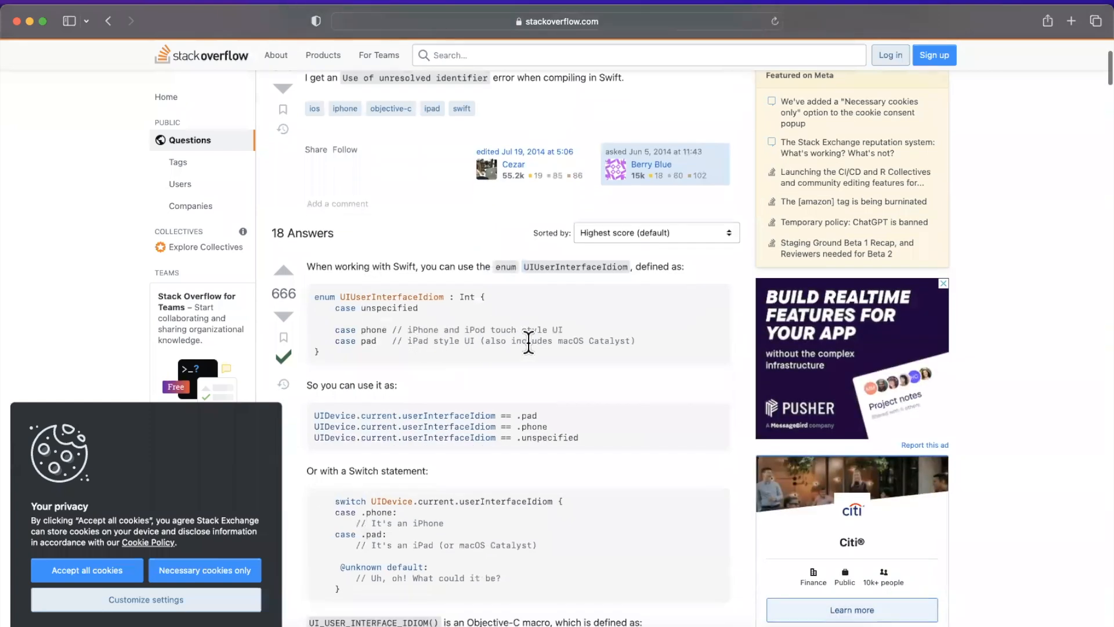
mouse_move(439, 325)
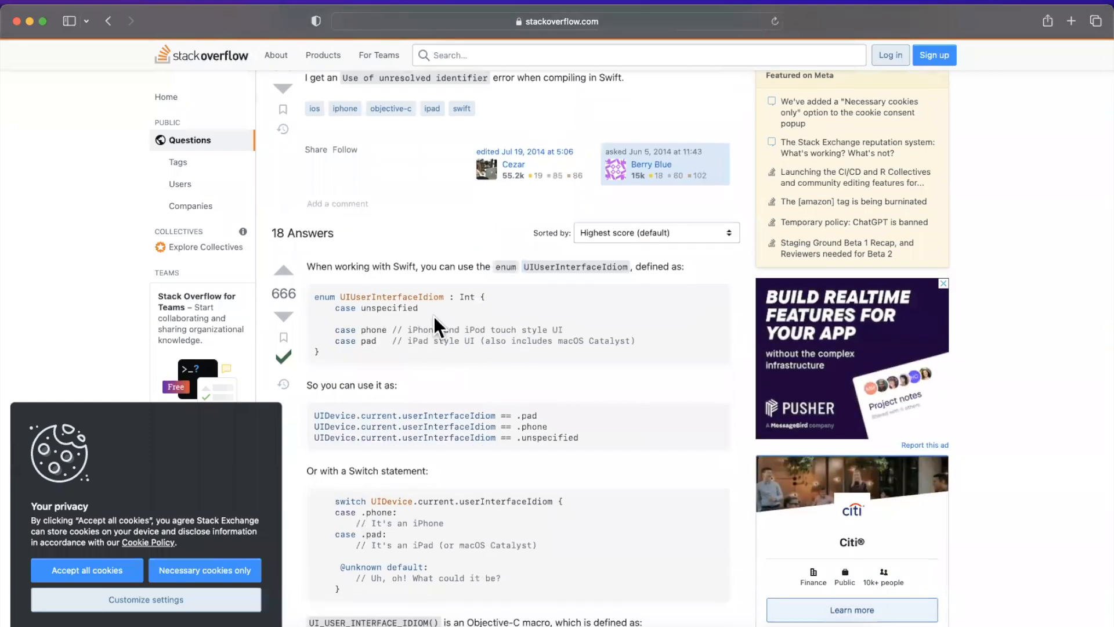
scroll(down, 3)
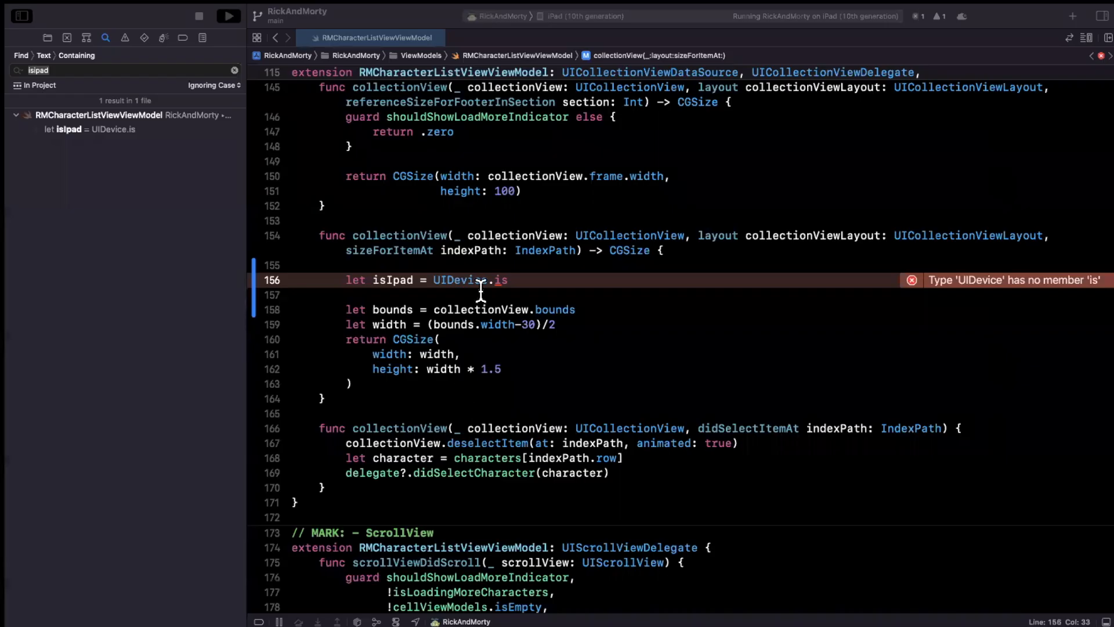
- Complete the line as let isIphone = UIDevice.current.userInterfaceIdiom == .phone, renaming isIpad
text(current.)
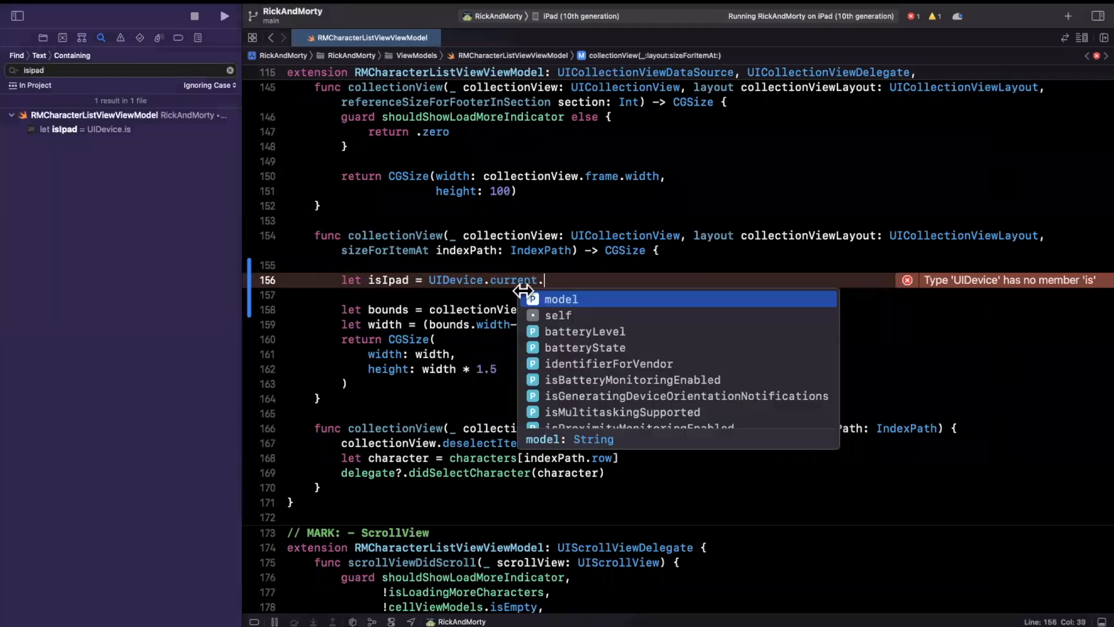
text(userinterfaceIdiom ==)
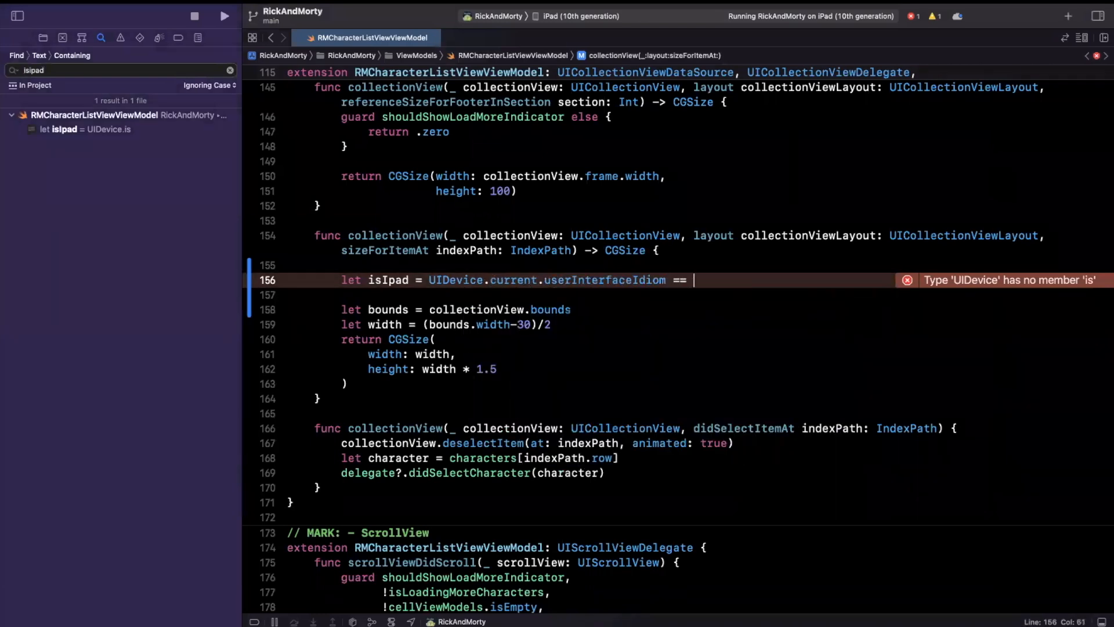
text(.)
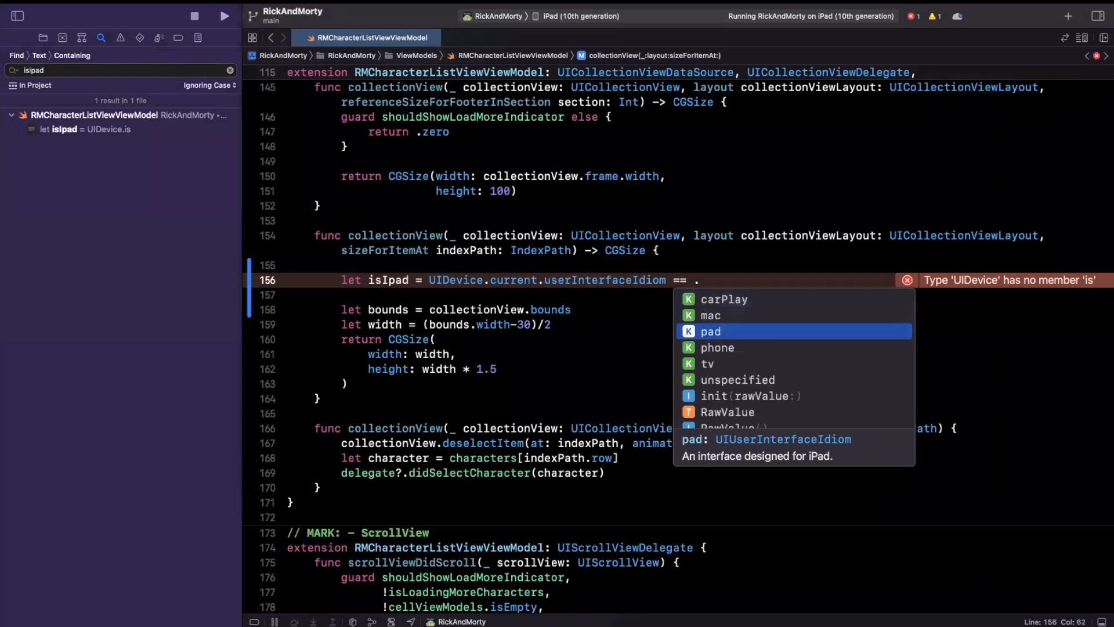
text(phone)
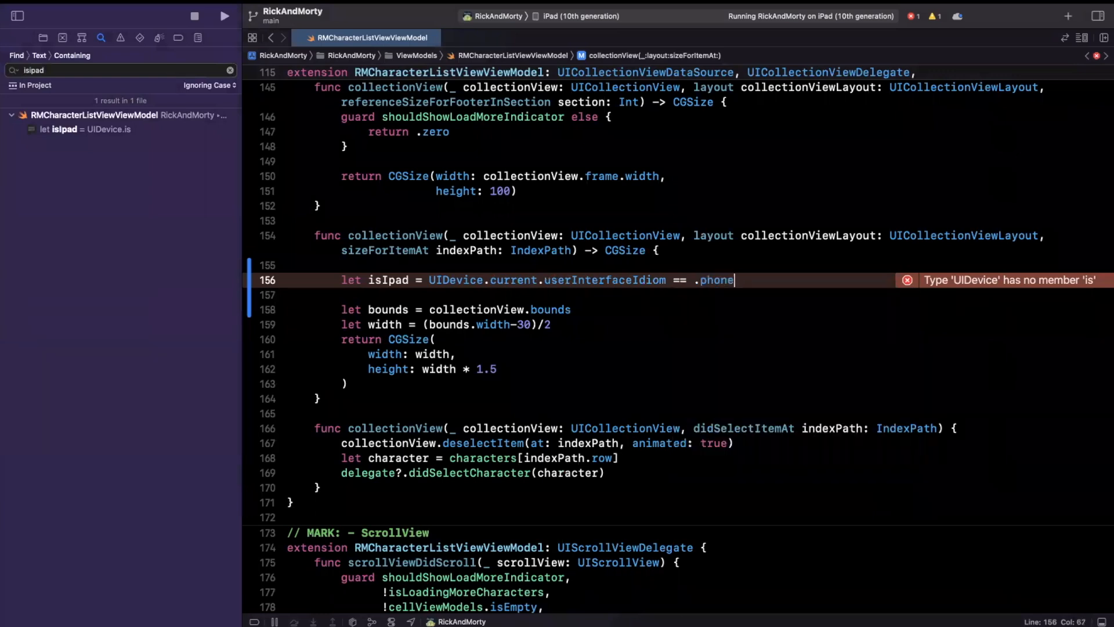
double_click(388, 279)
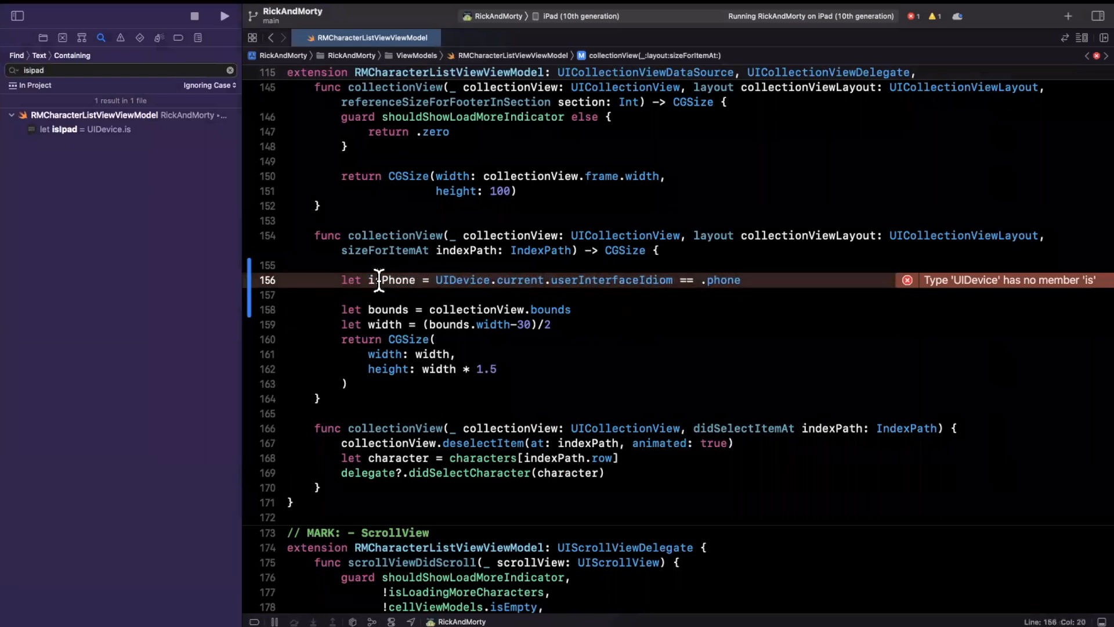
text(siphone)
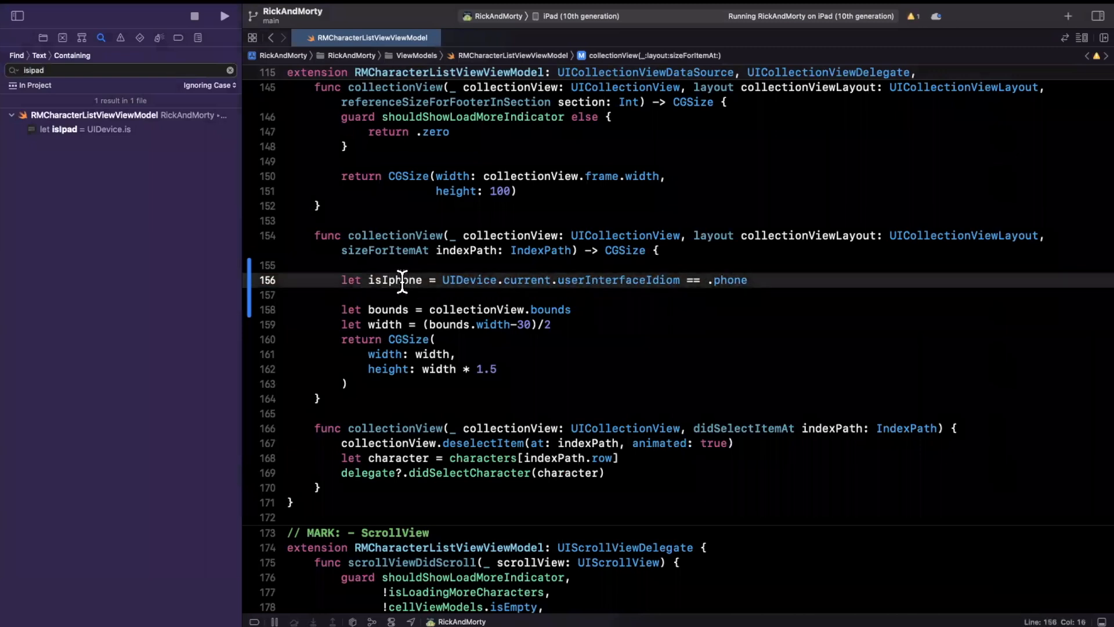
double_click(395, 279)
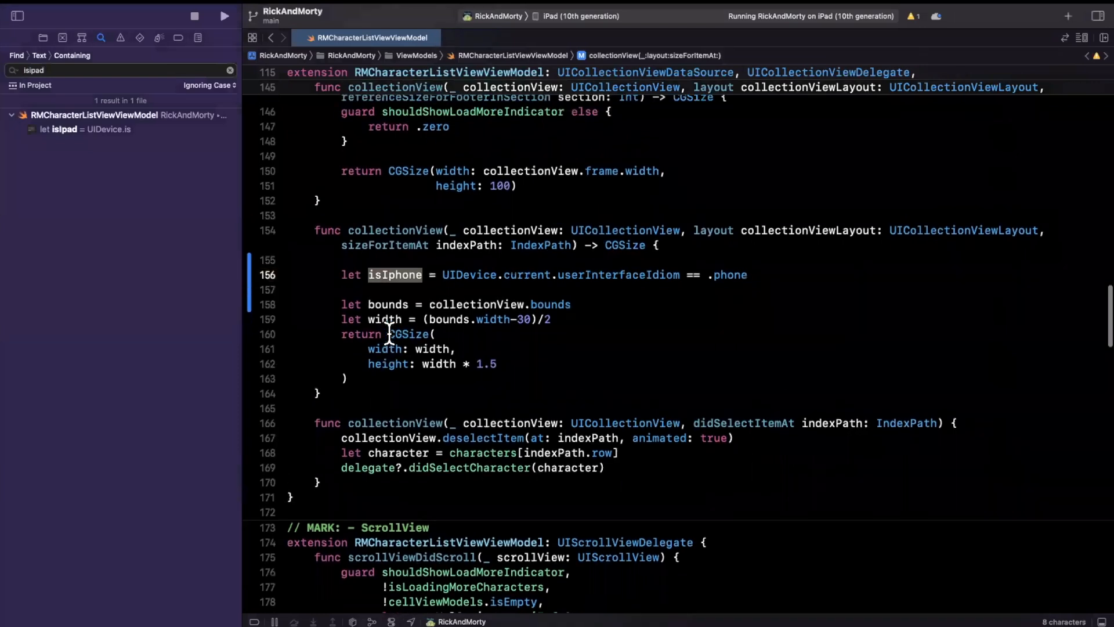
mouse_move(465, 348)
text(:)
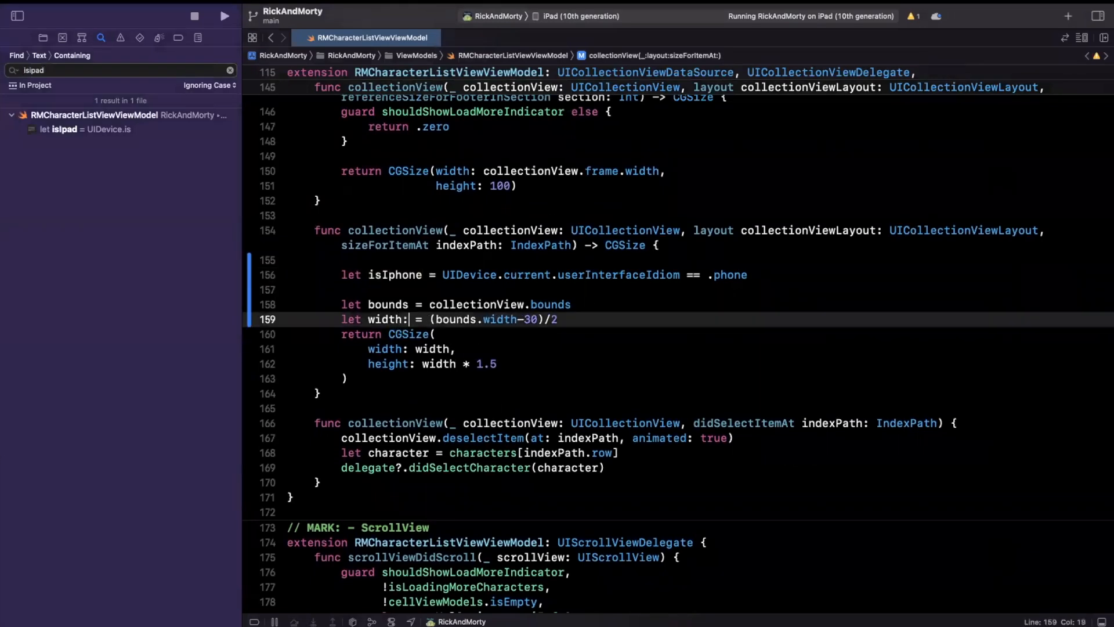
- Declare width as CGFloat, set it to (bounds.width-30)/2 when isIphone, and start a '// mac | ipad' else branch
text(CGFloat)
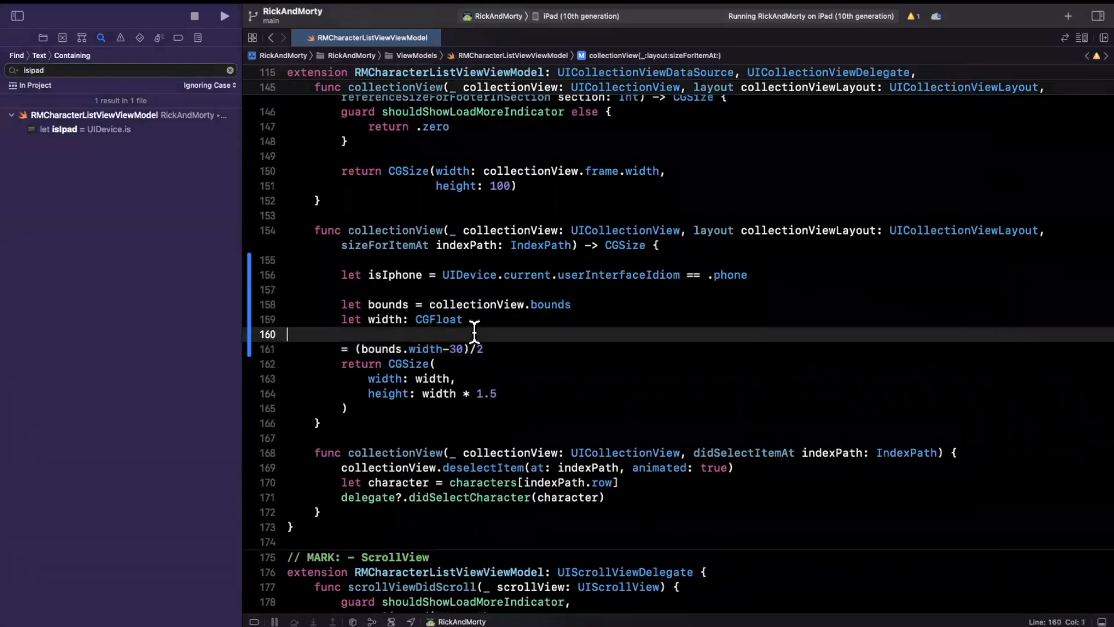
text(if isIphone {)
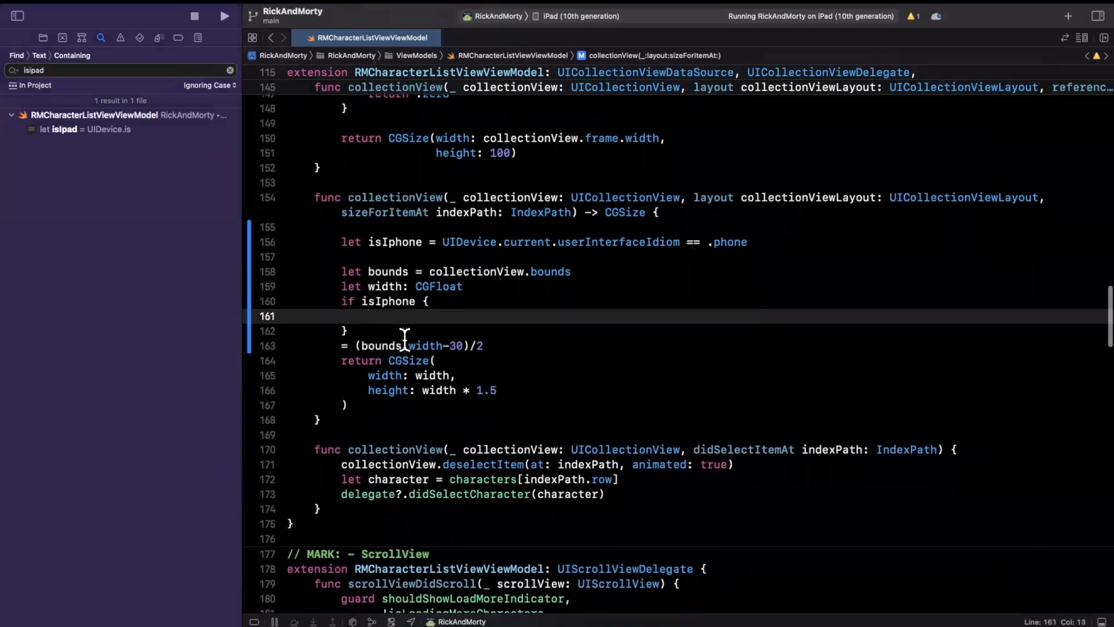
text(width = (bounds.width-30)/2)
text(//)
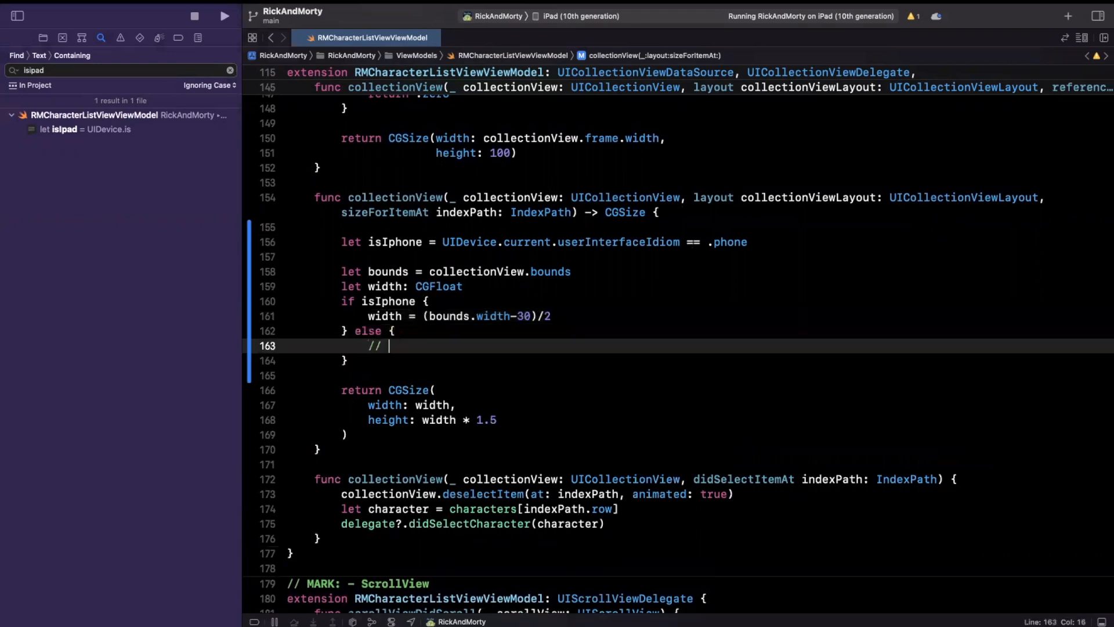
text(mac | ipad)
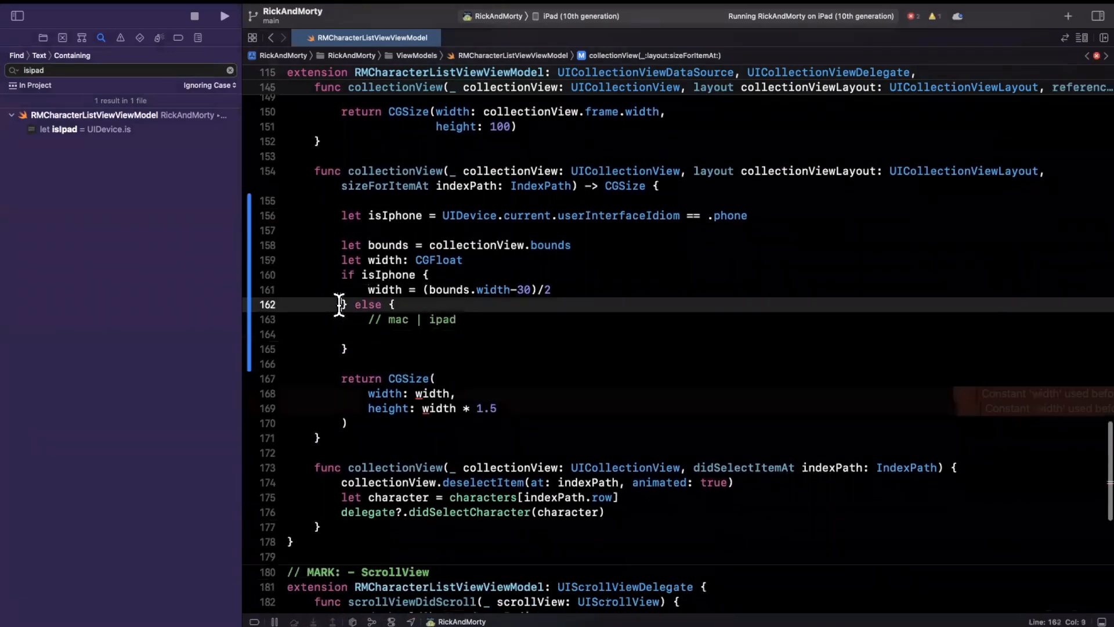
- In the else branch set width = (bounds.width-50)/4, sketching column bars with stray '|' characters
text(width = (bounds.width-30)/2)
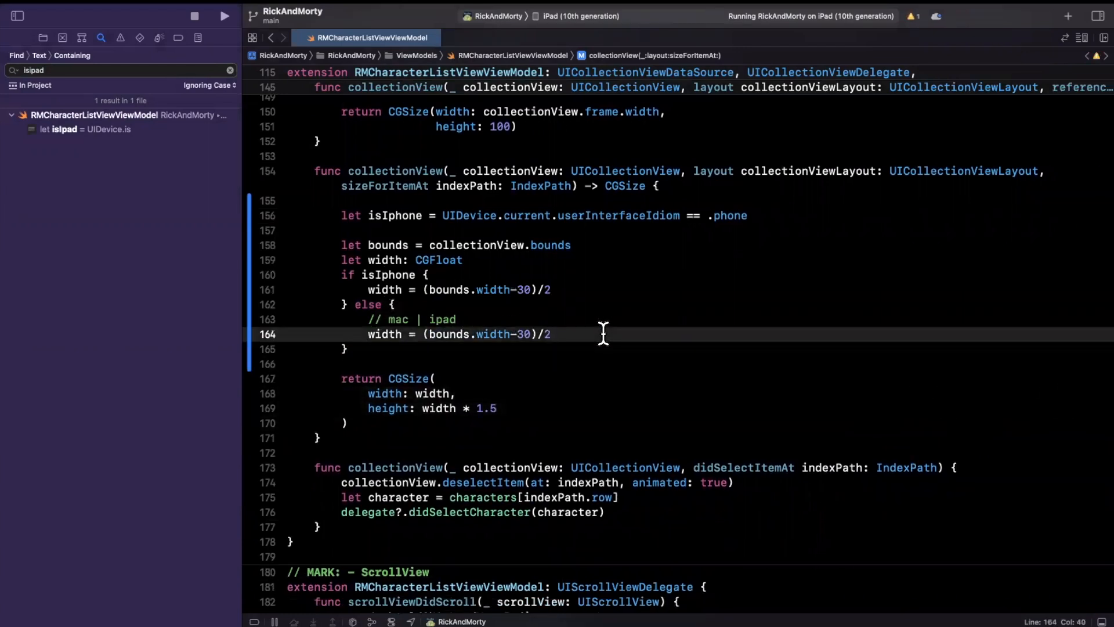
text(4)
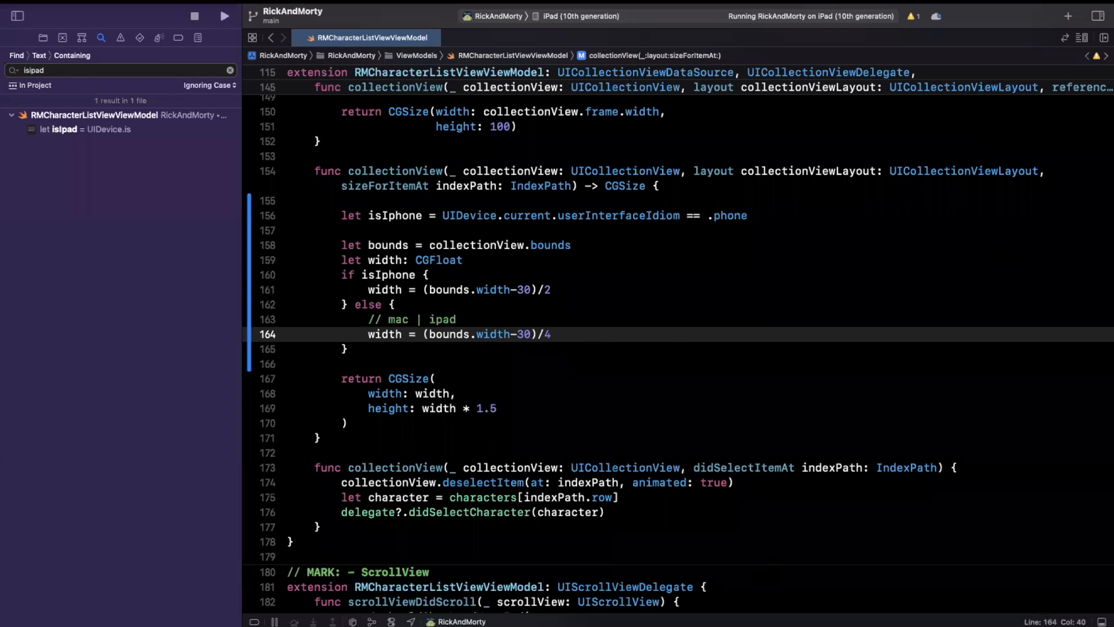
text(| | | |)
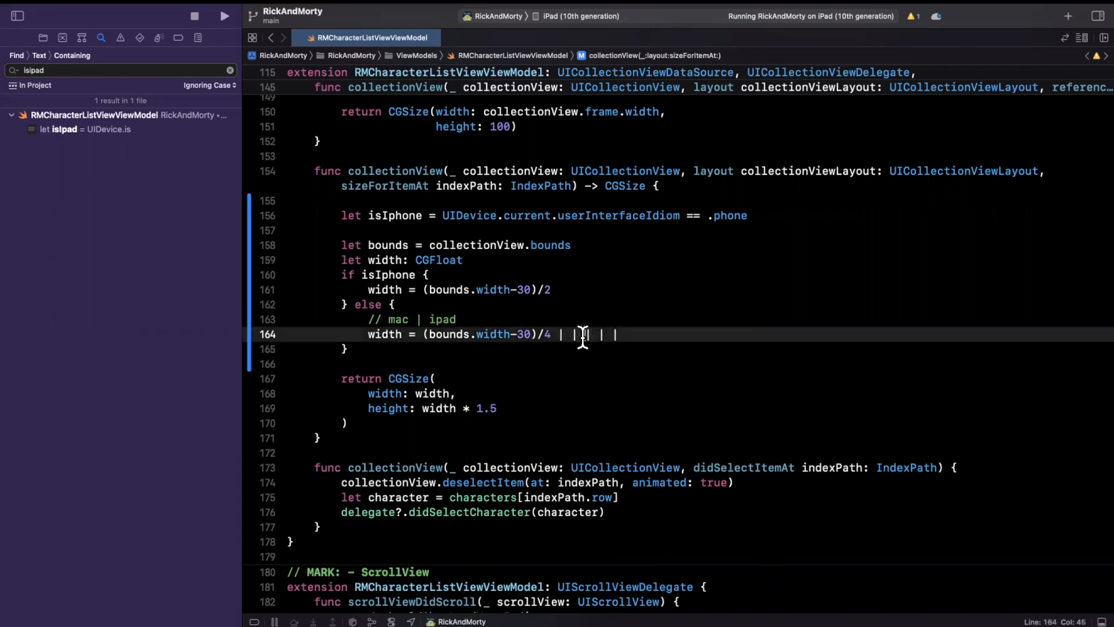
text(|)
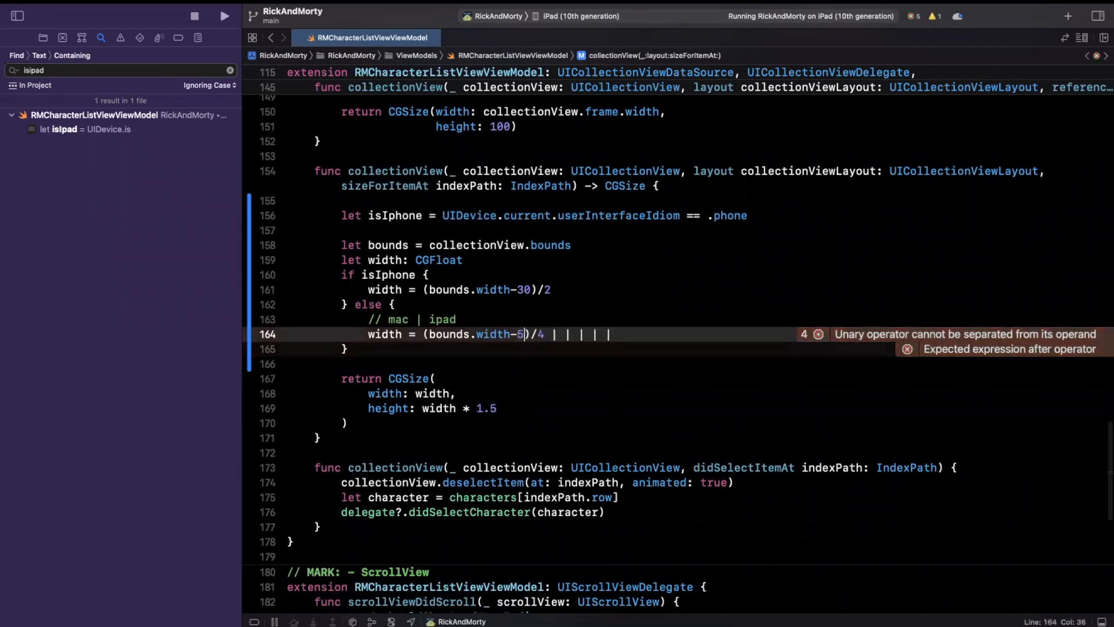
text(0)
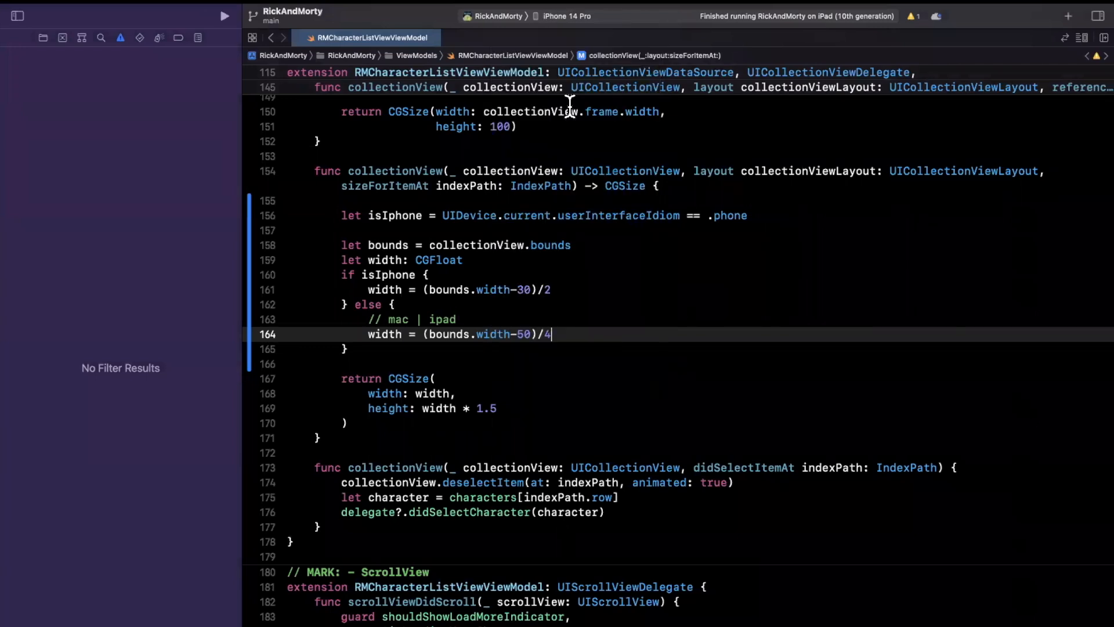
- Run RickAndMorty on the iPhone 14 Pro simulator
click(224, 15)
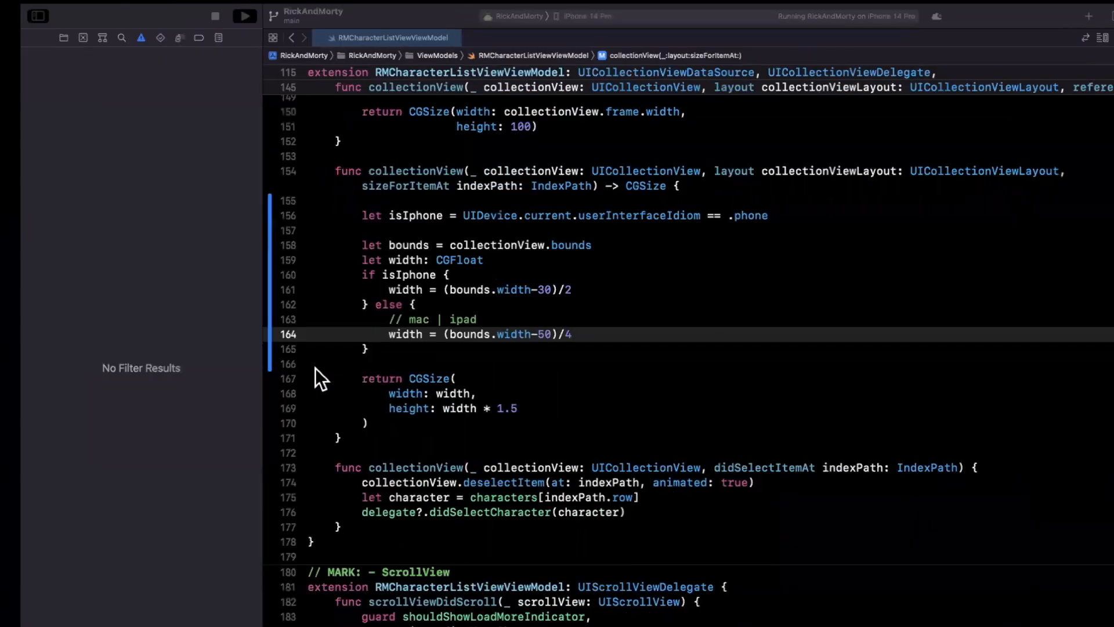
- Add '// TODO: Abstract to extension' above the isIphone line and launch Terminal via Spotlight
text(// TO)
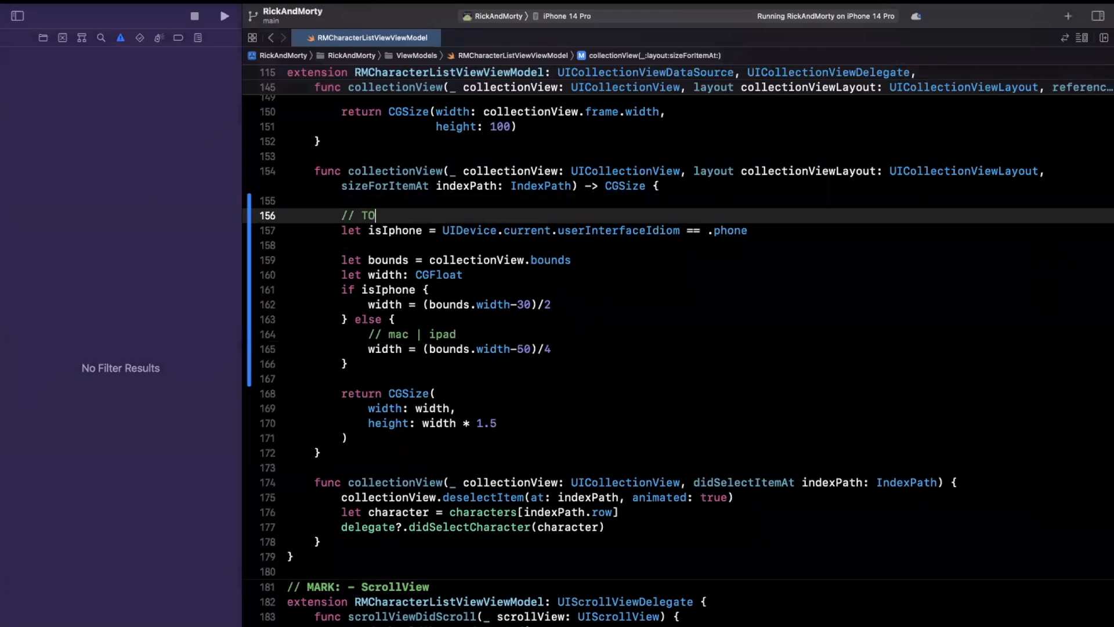
text(DO: Abstract to extension)
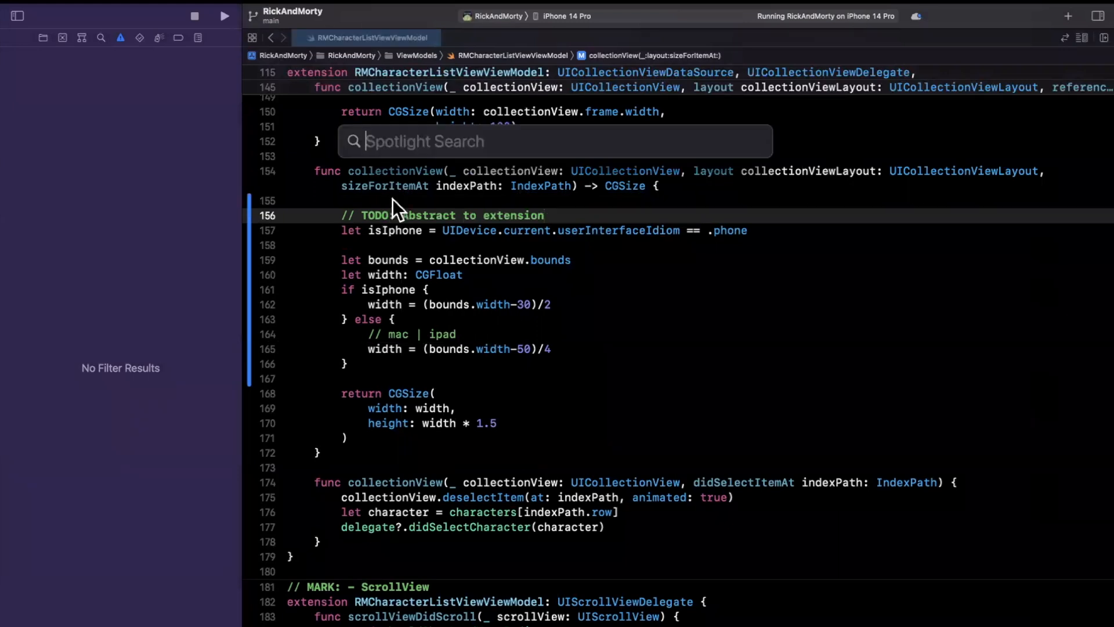
text(terminal)
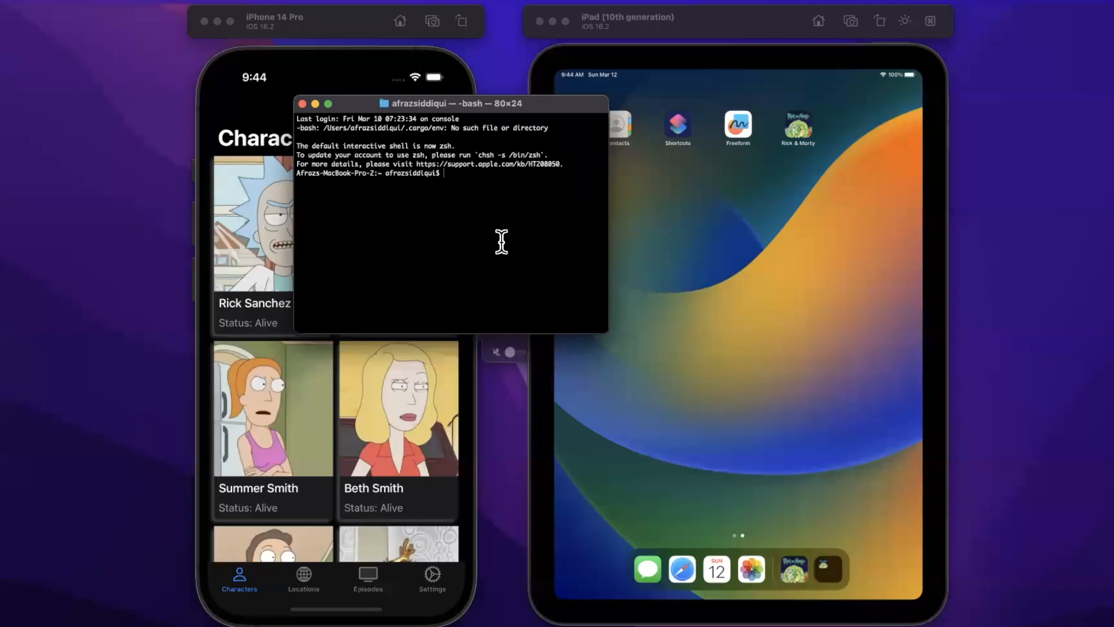
- cd into the RickAndMorty project, git add and commit with message starting 'Wrap up loc'
text(cd Documents/iOSAcademy/)
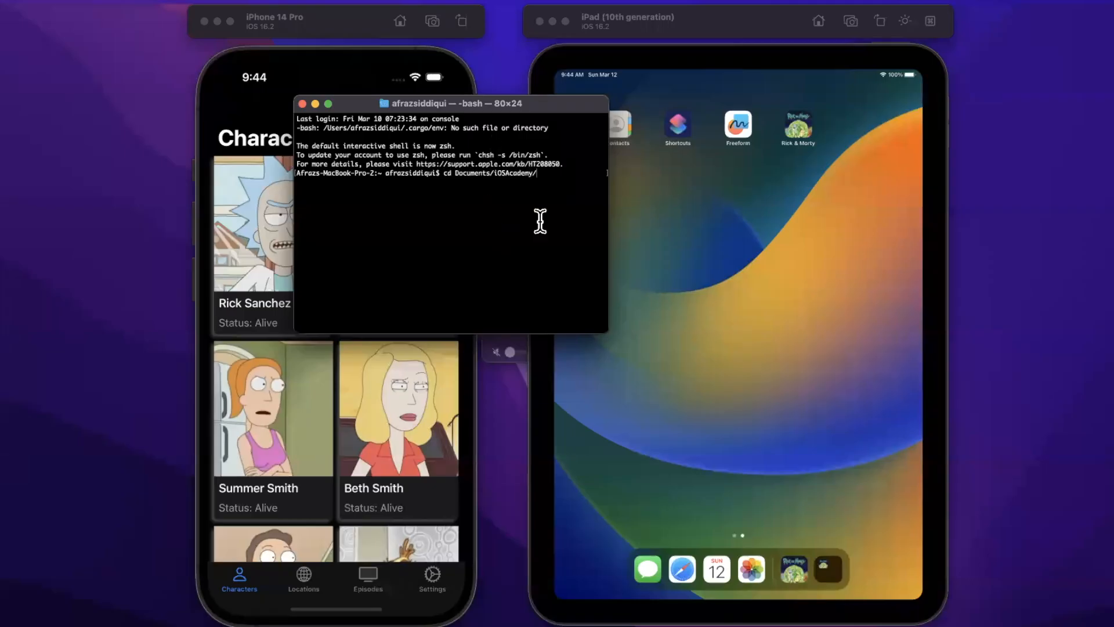
text(git commit)
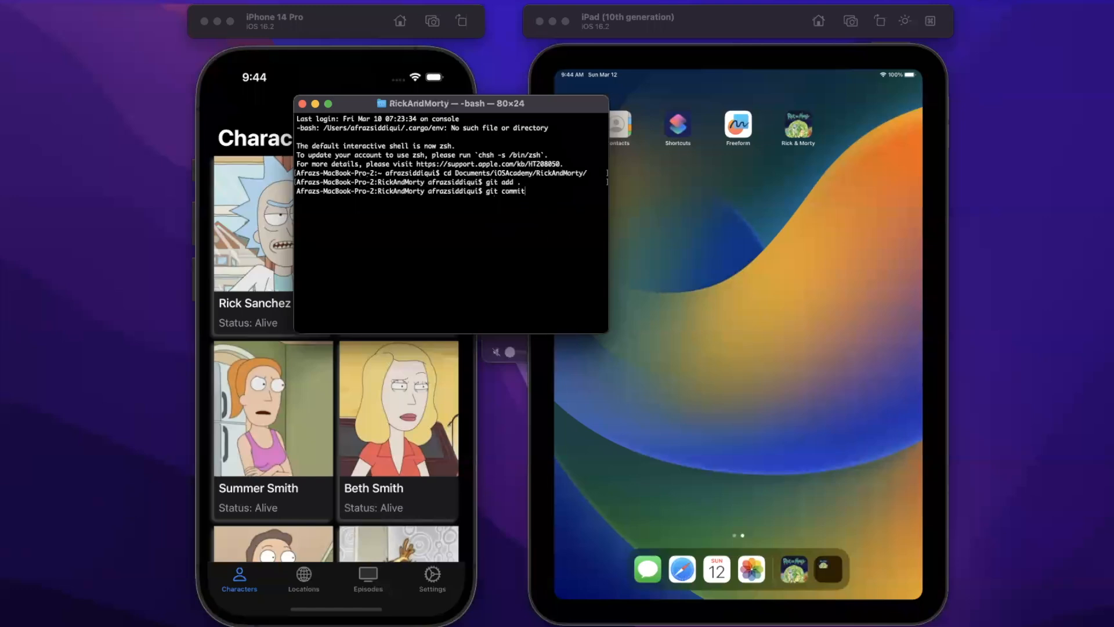
text(-m "")
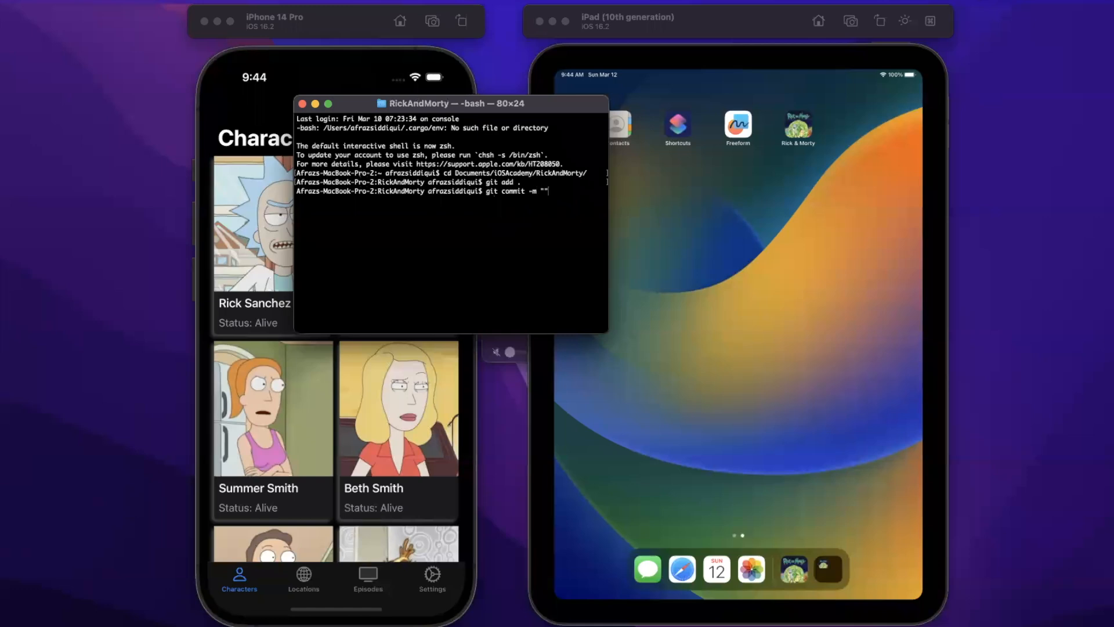
text(Wrap up loc)
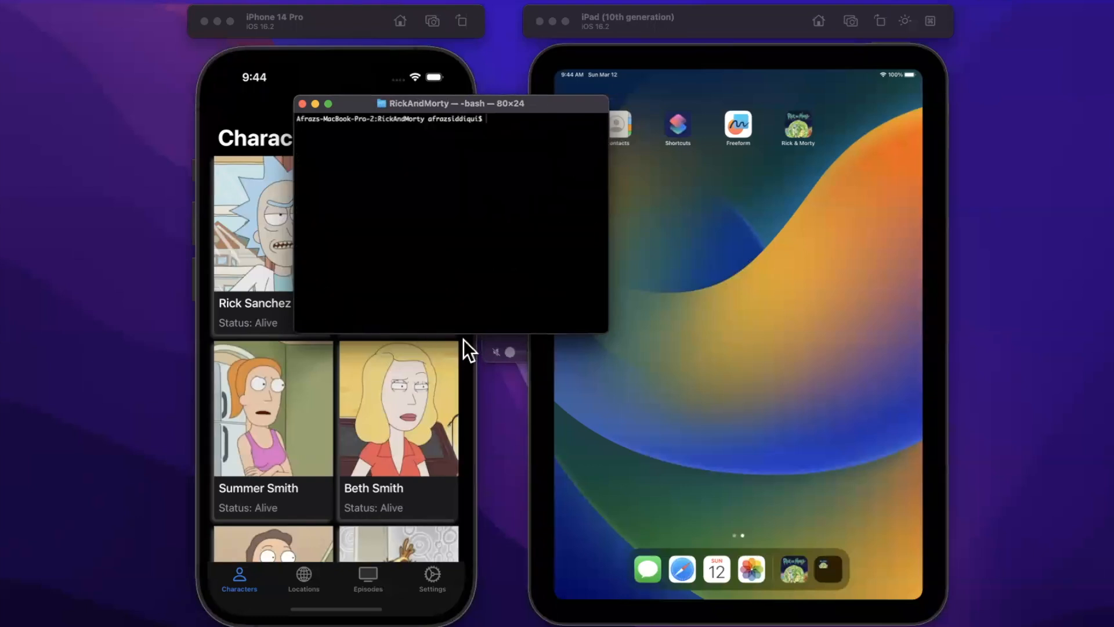
- On the iPhone simulator, search characters for 'Rick' and scroll the two-column results
click(303, 104)
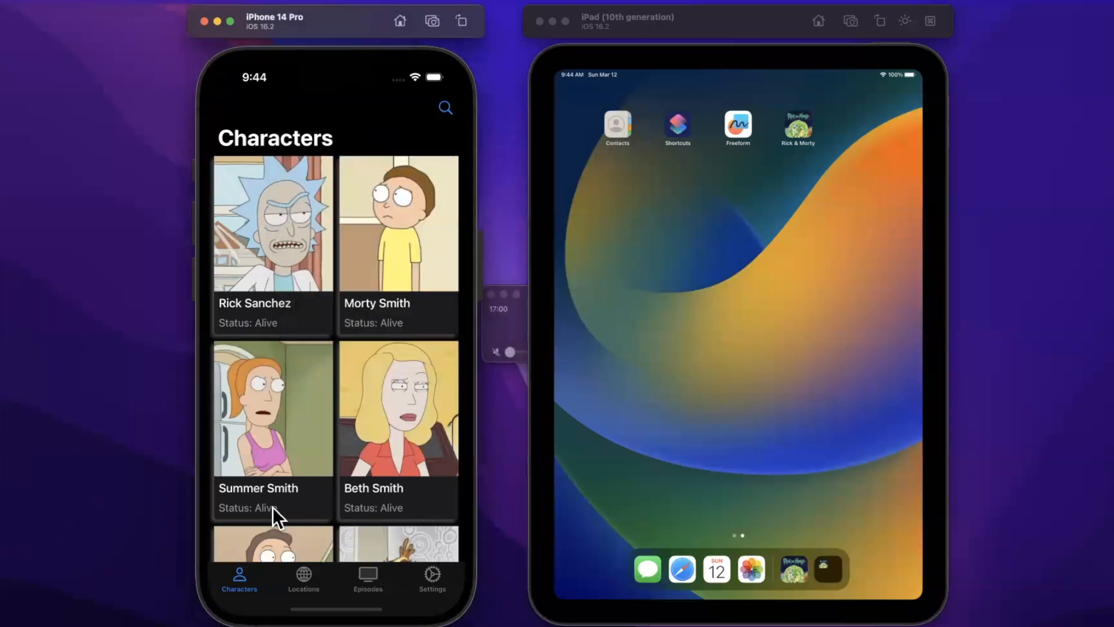
mouse_move(288, 573)
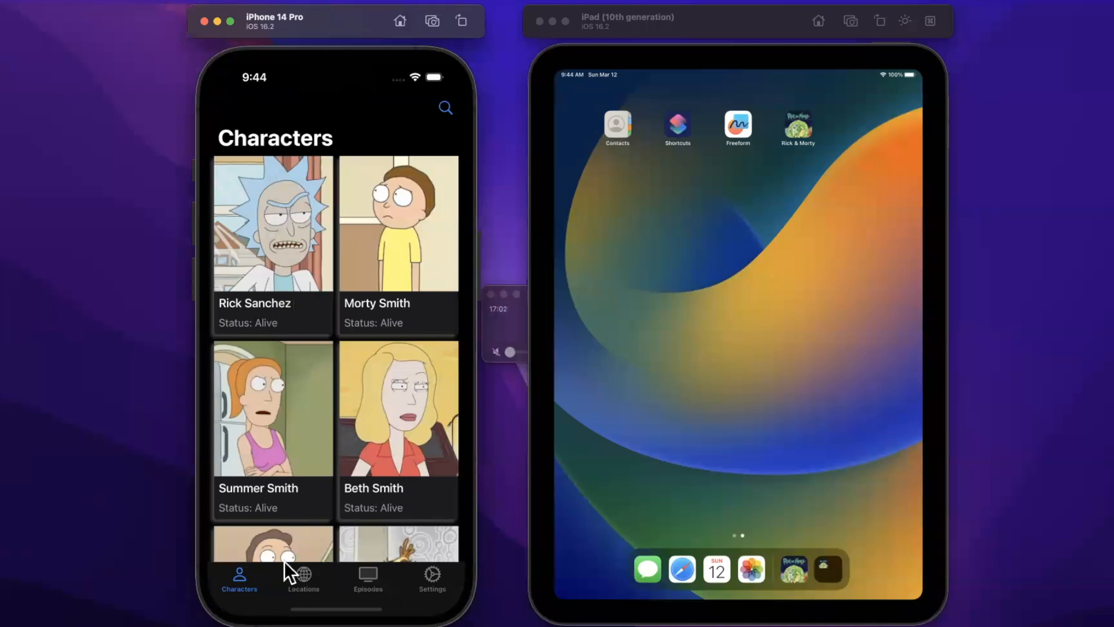
click(446, 107)
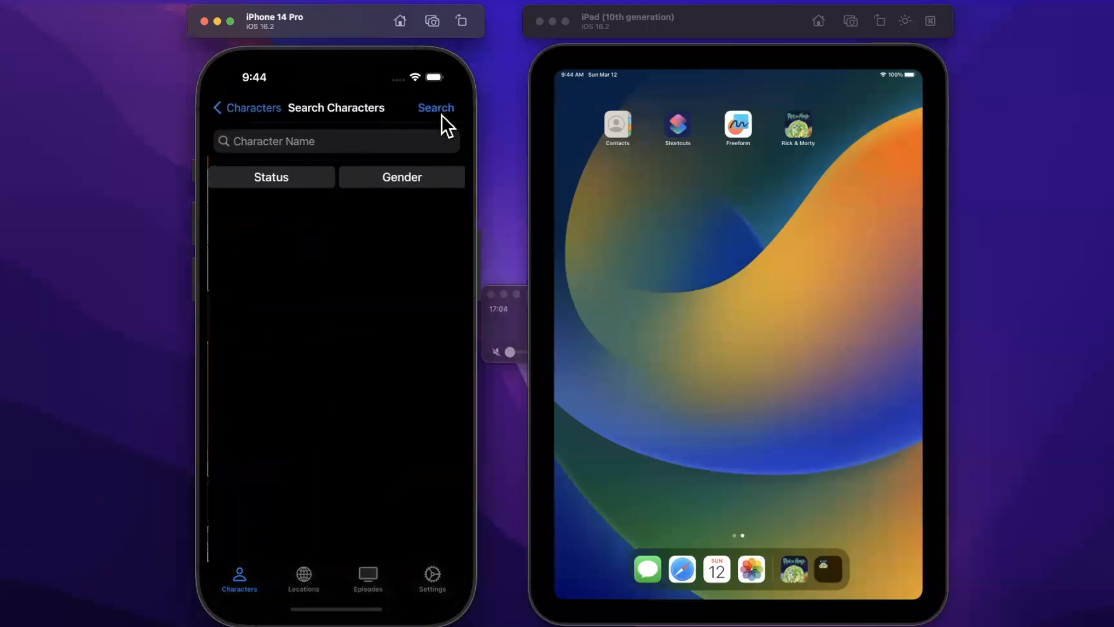
mouse_move(224, 167)
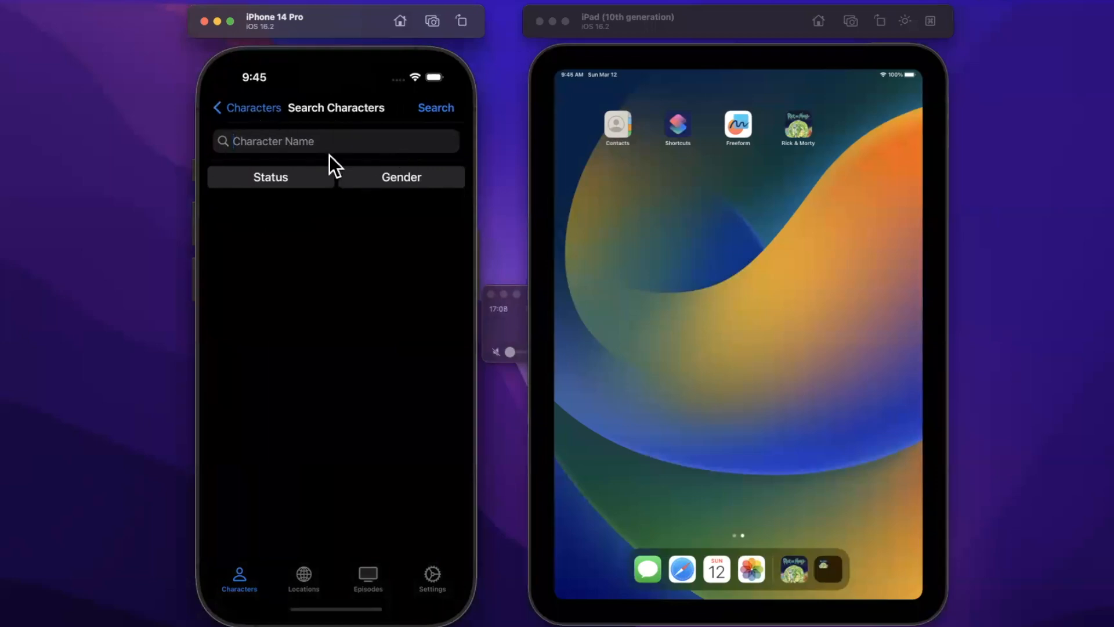
text(Rick)
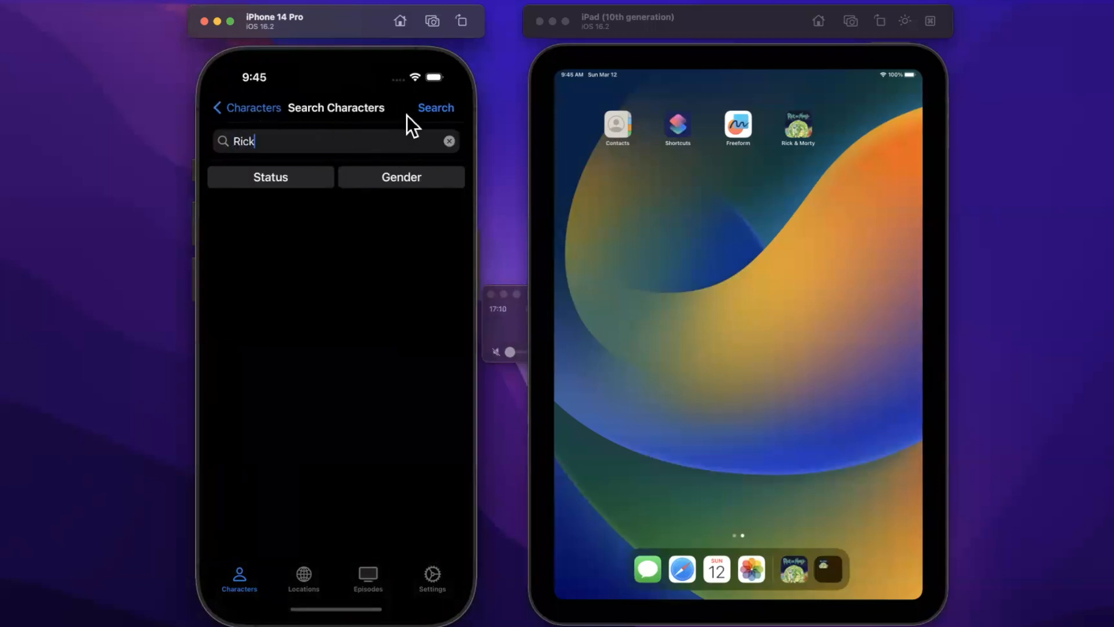
click(435, 107)
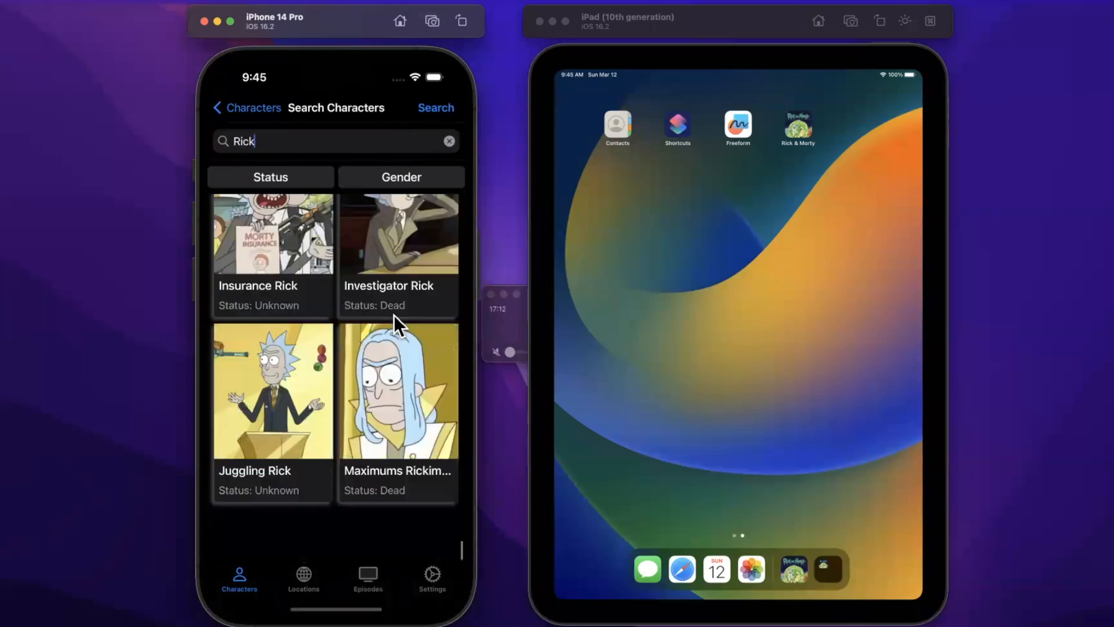
scroll(down, 3)
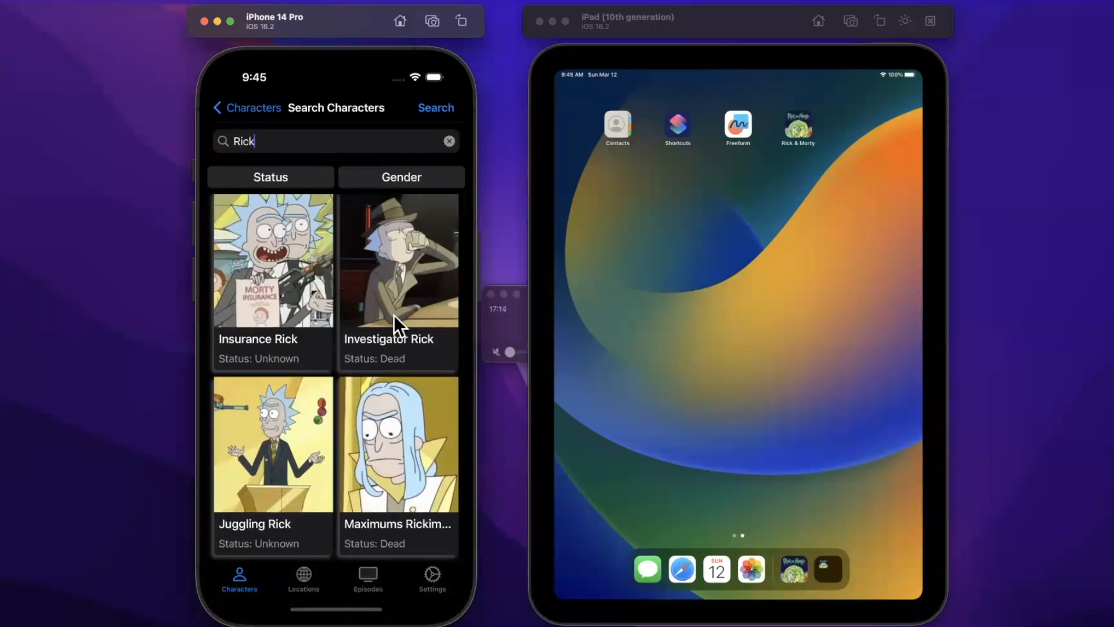